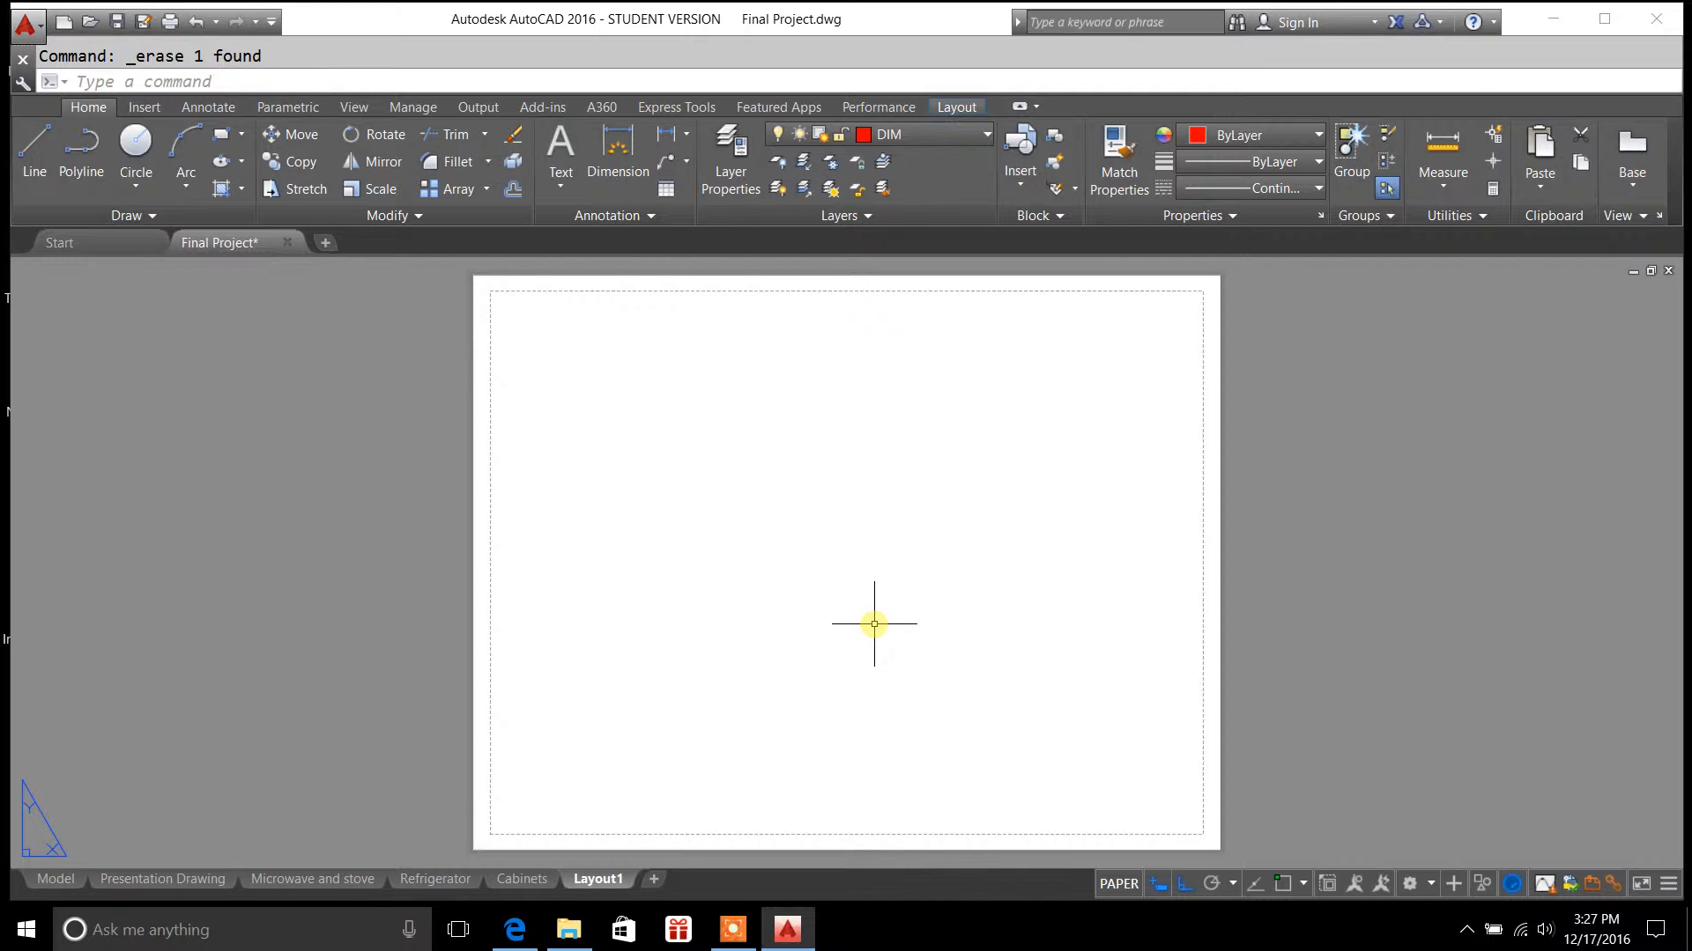
pyautogui.moveTo(854, 647)
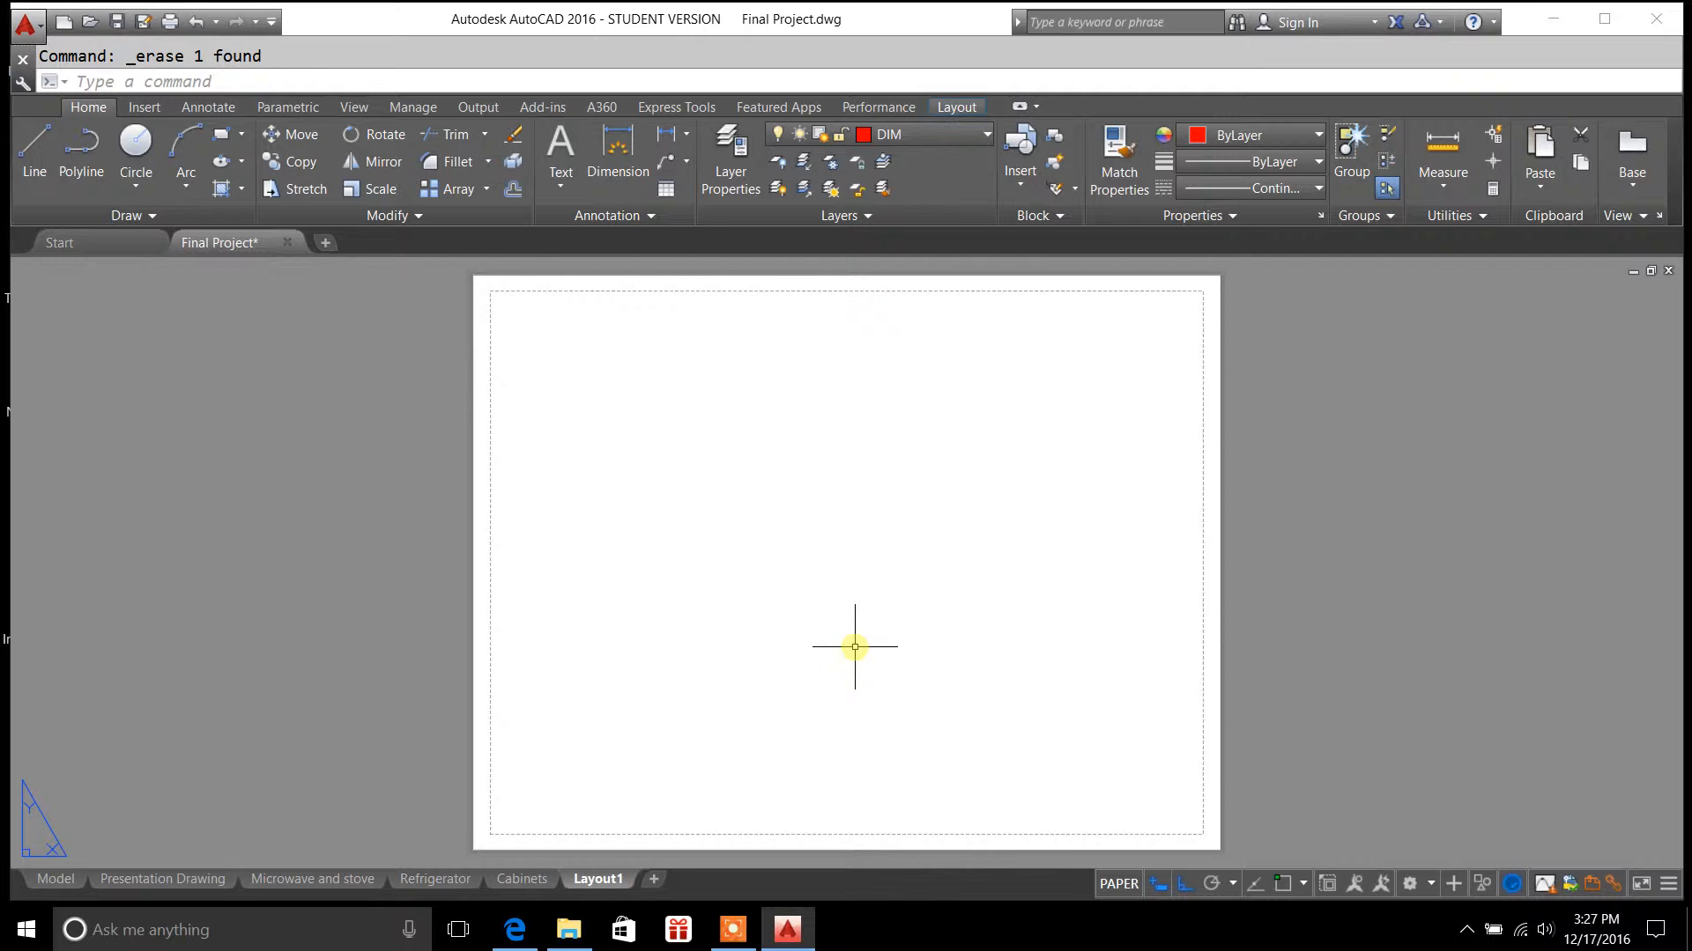
pyautogui.moveTo(858, 661)
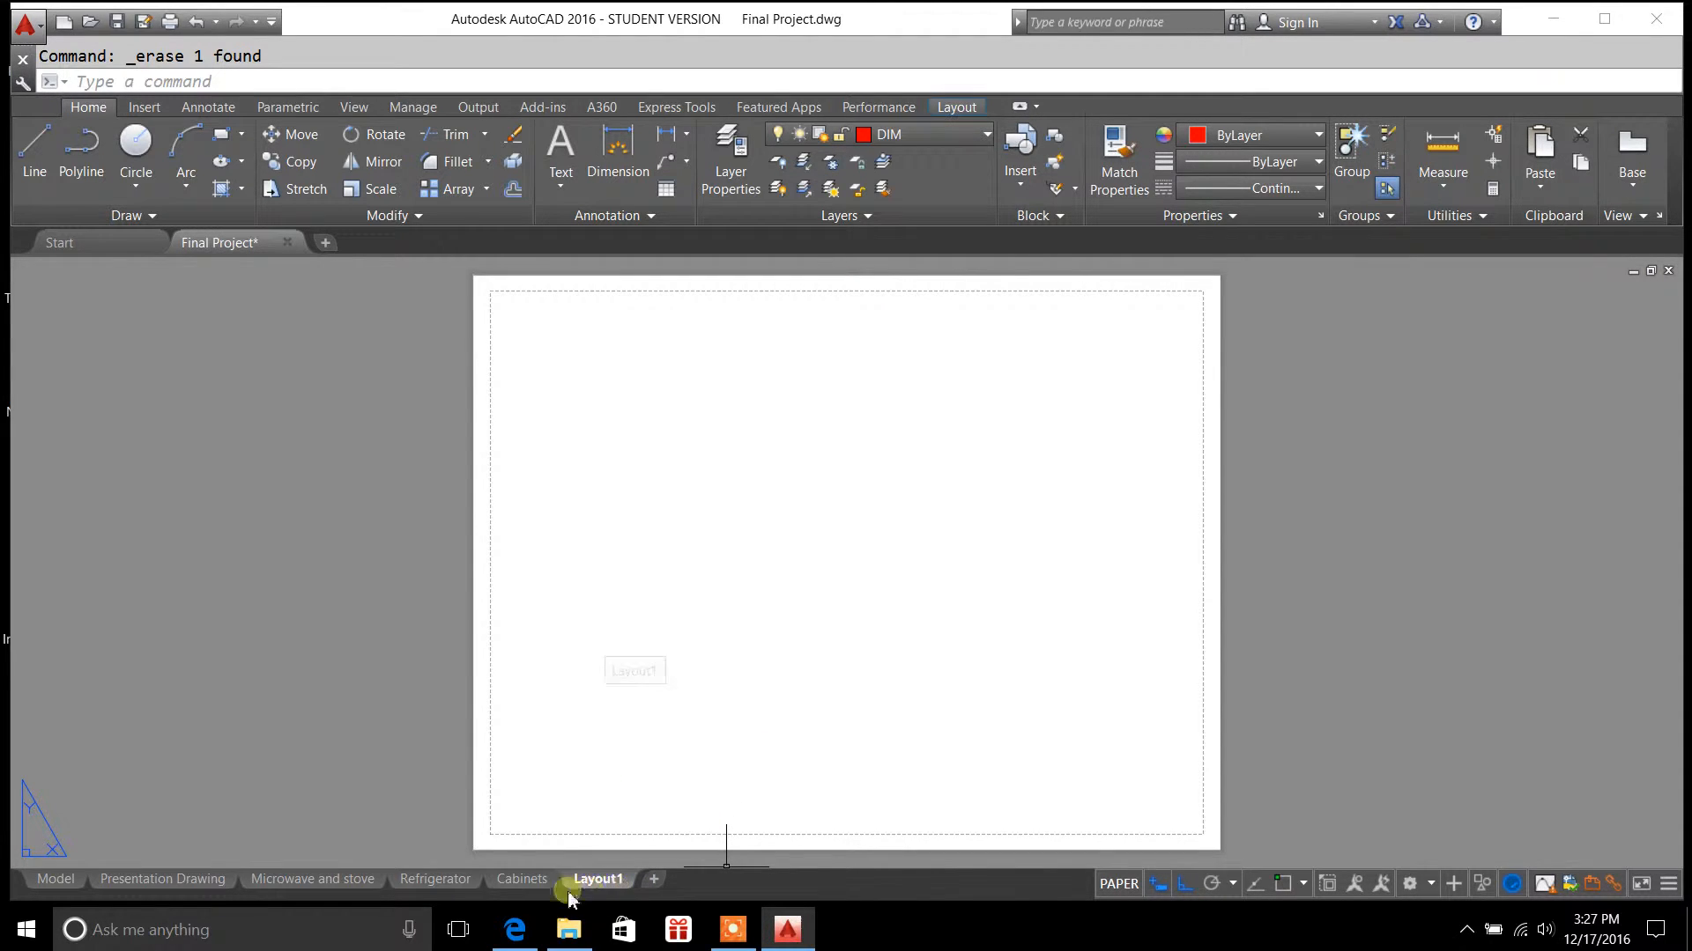
# Bring up the Page Setup Manager from the Layout1 tab and view the Cabinets setup details
pyautogui.rightClick(597, 877)
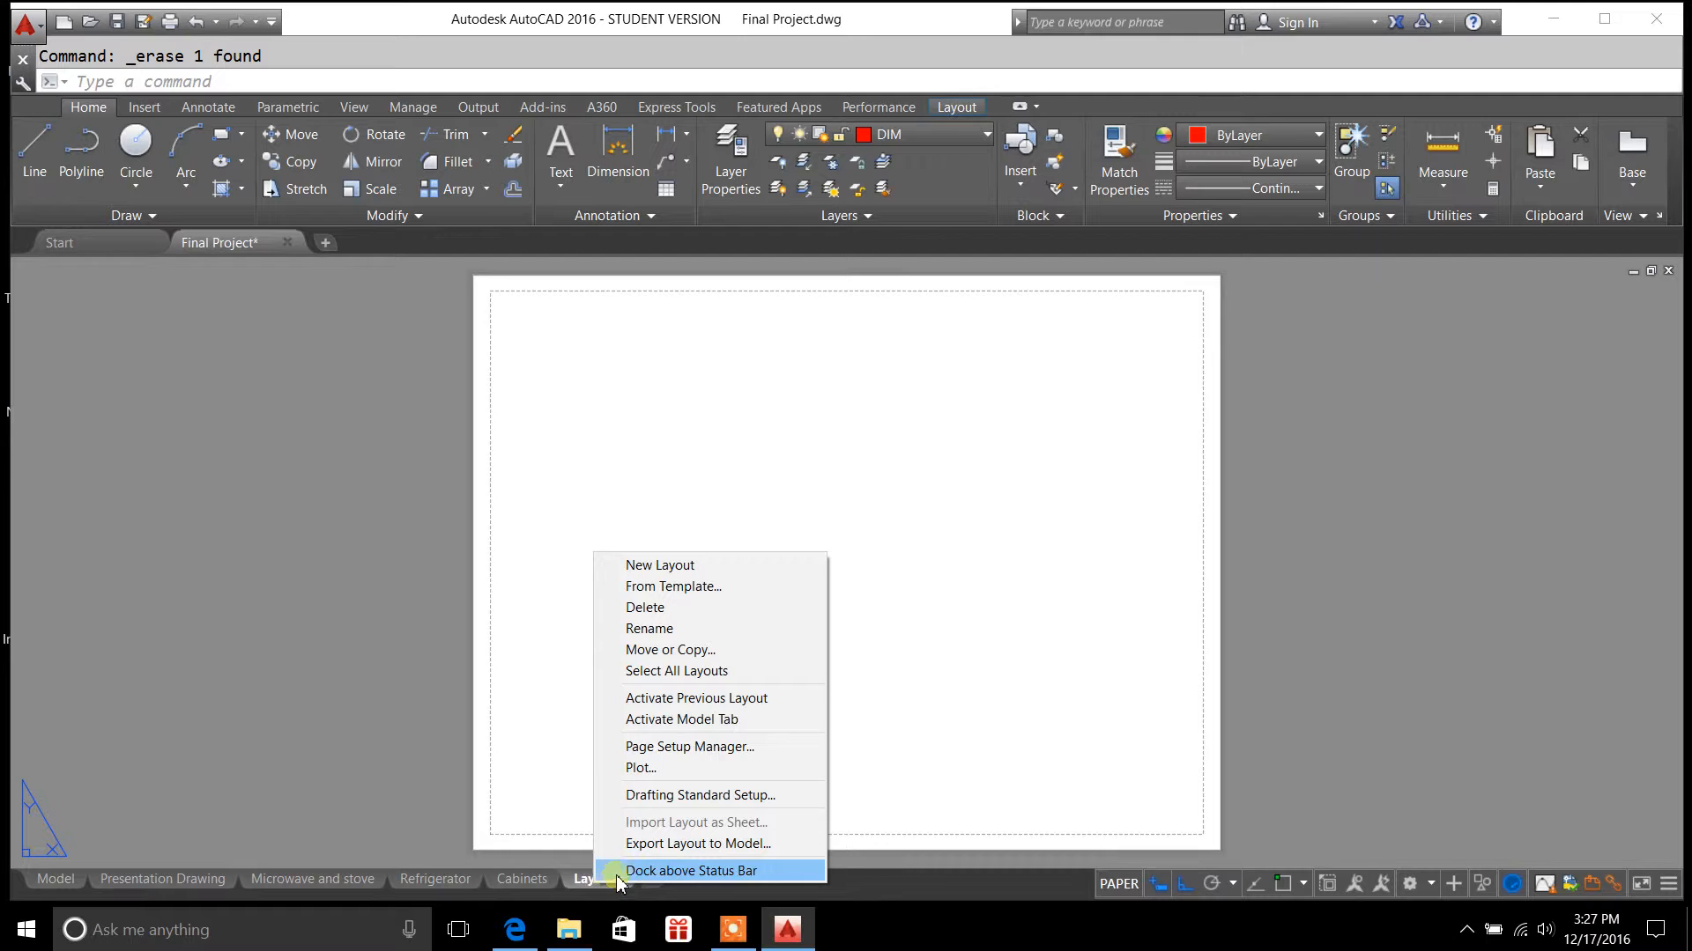
pyautogui.moveTo(824, 870)
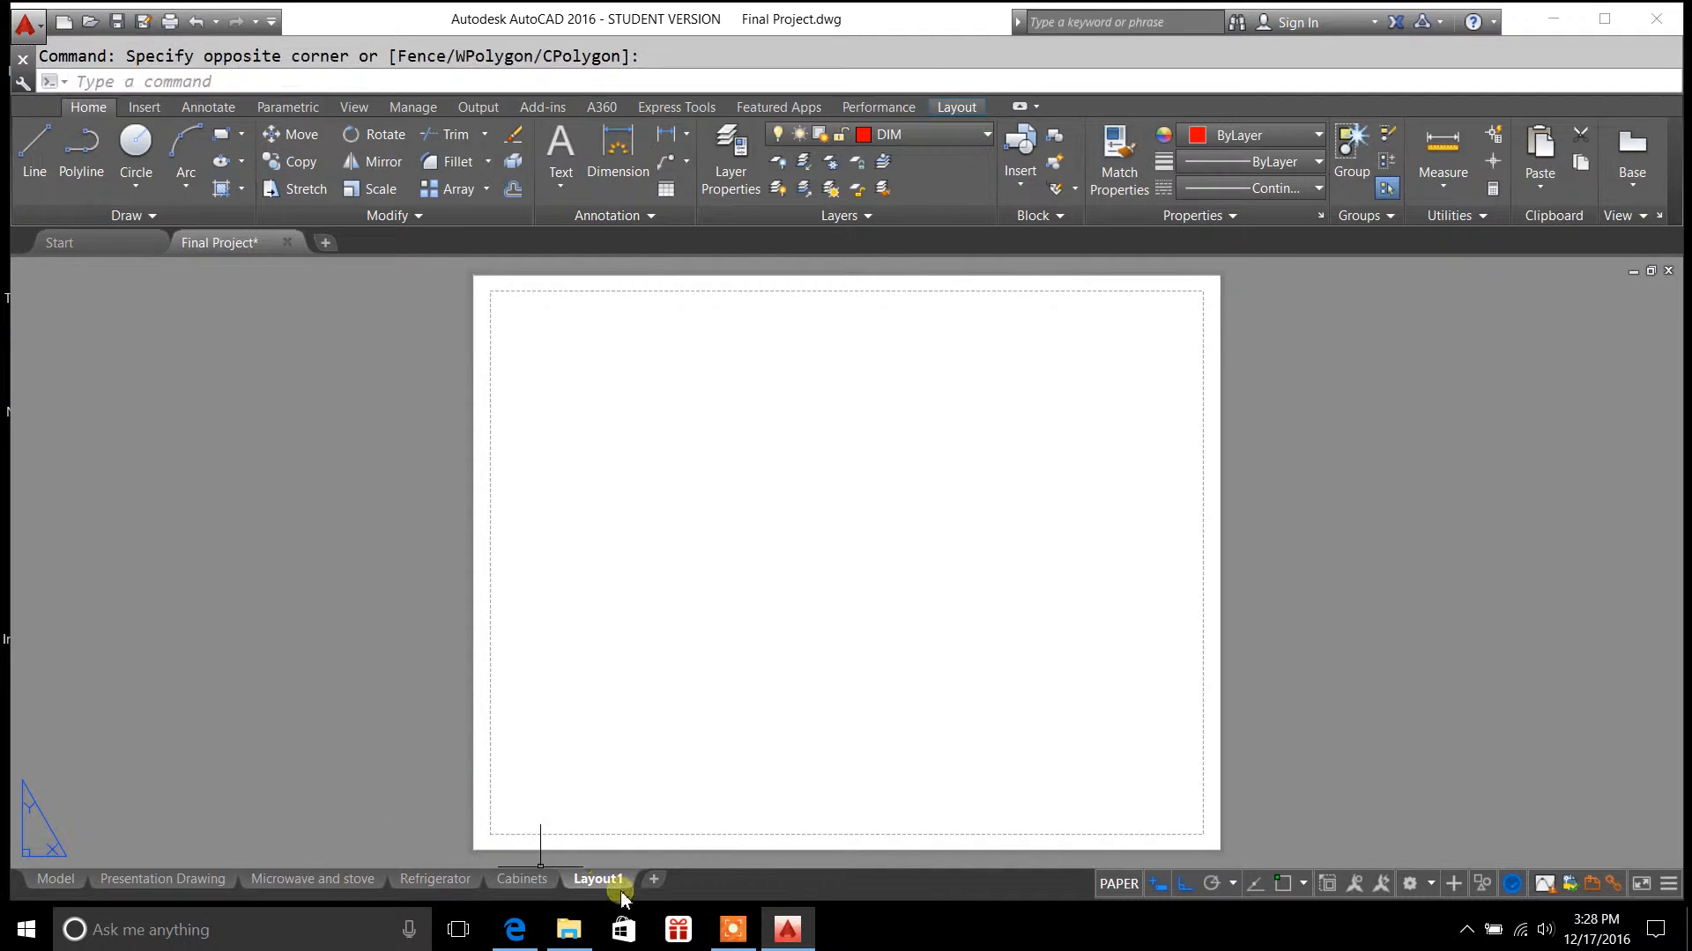
pyautogui.moveTo(700, 895)
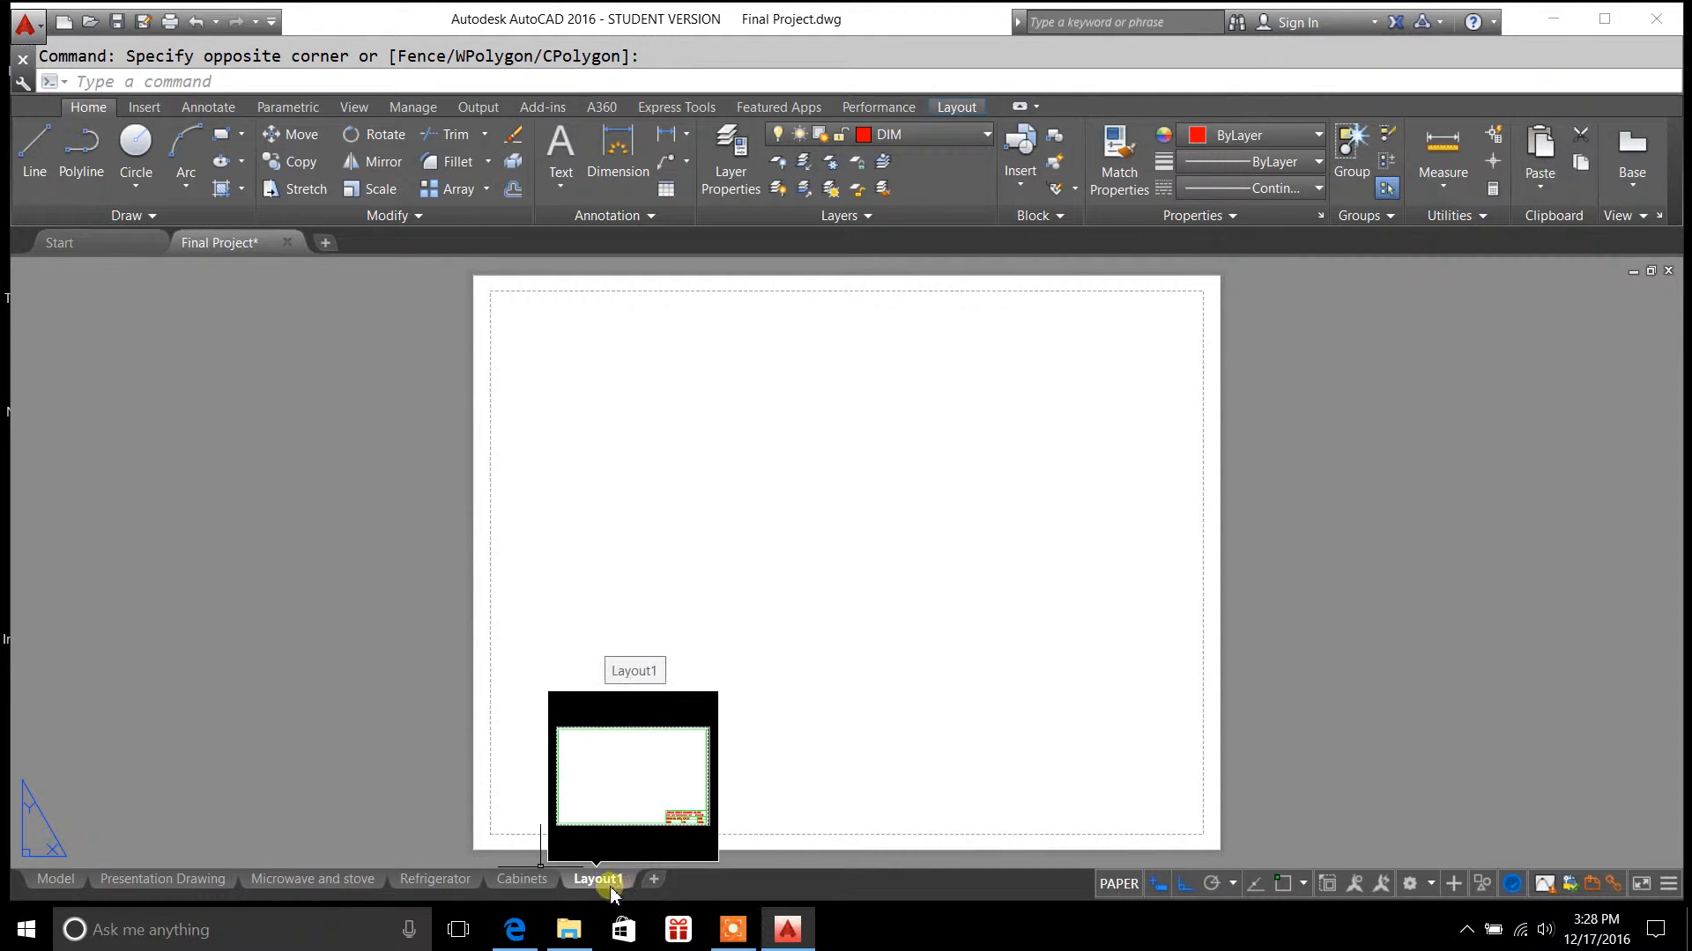
pyautogui.rightClick(598, 878)
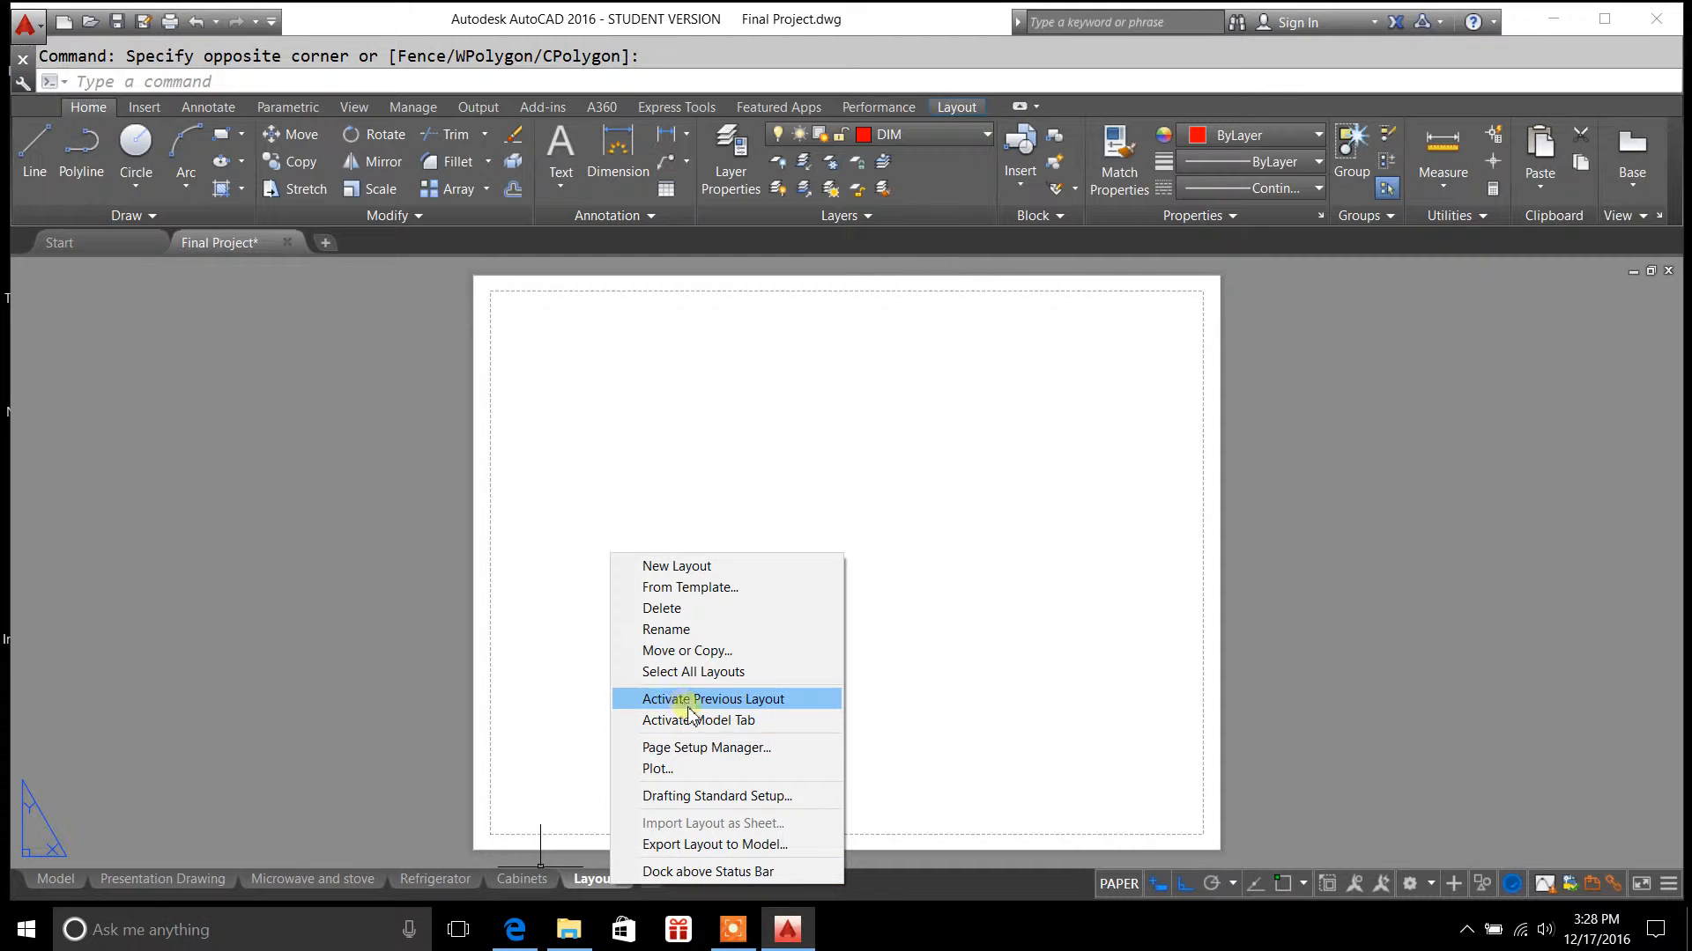
pyautogui.click(705, 747)
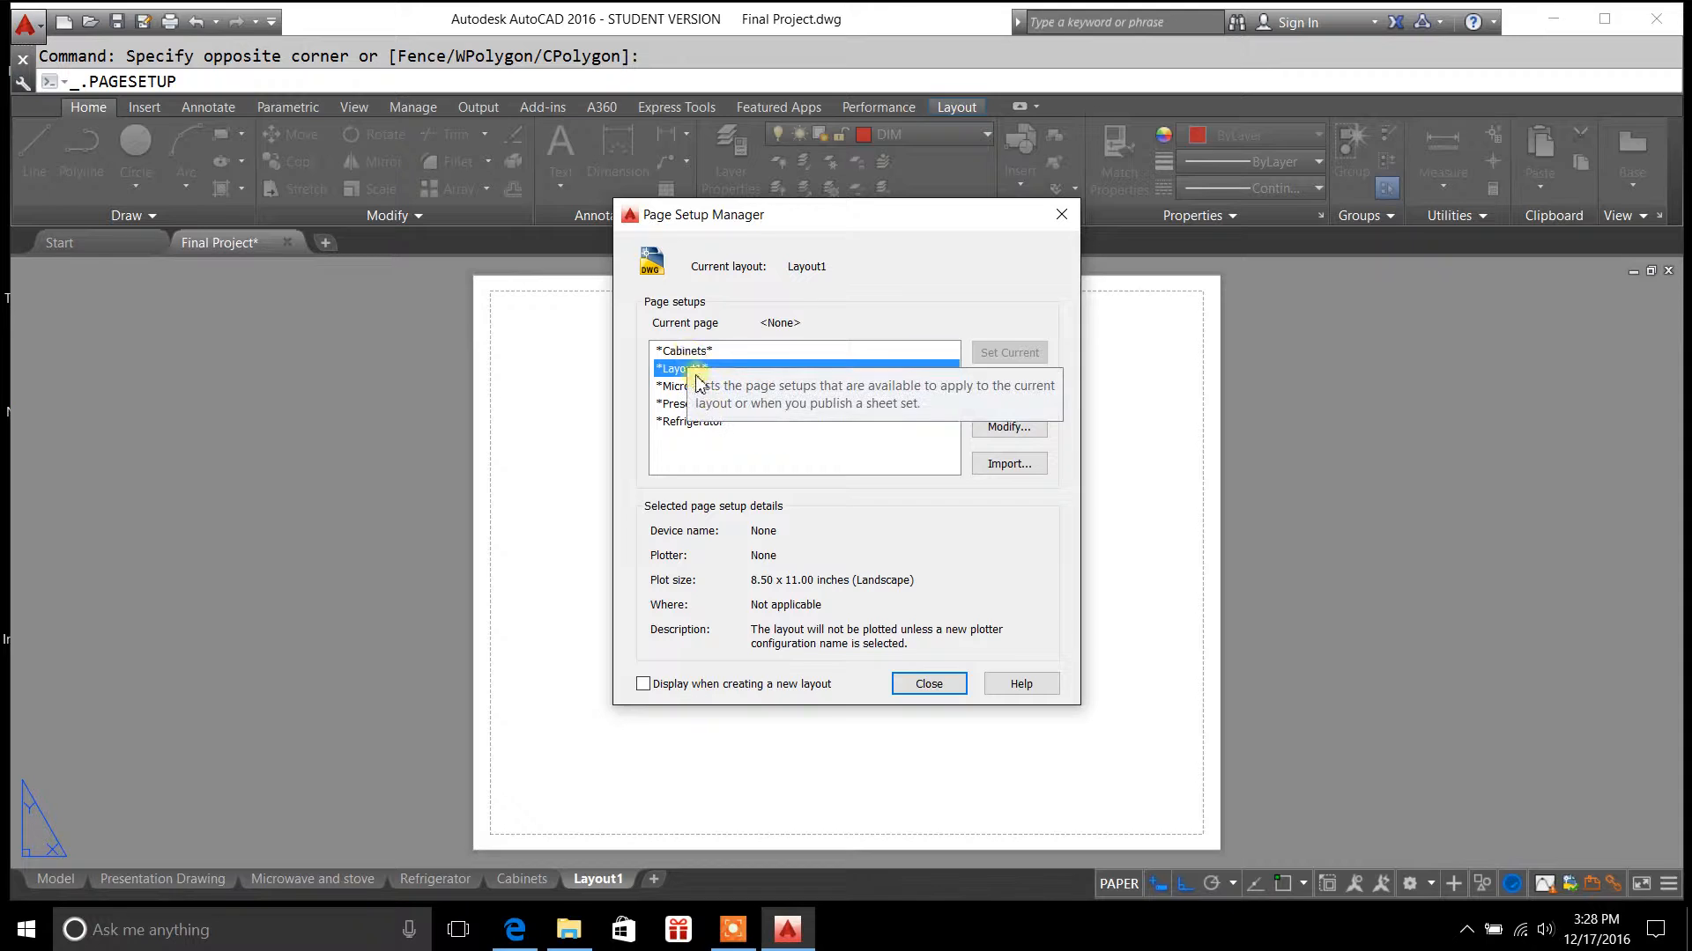
pyautogui.click(684, 349)
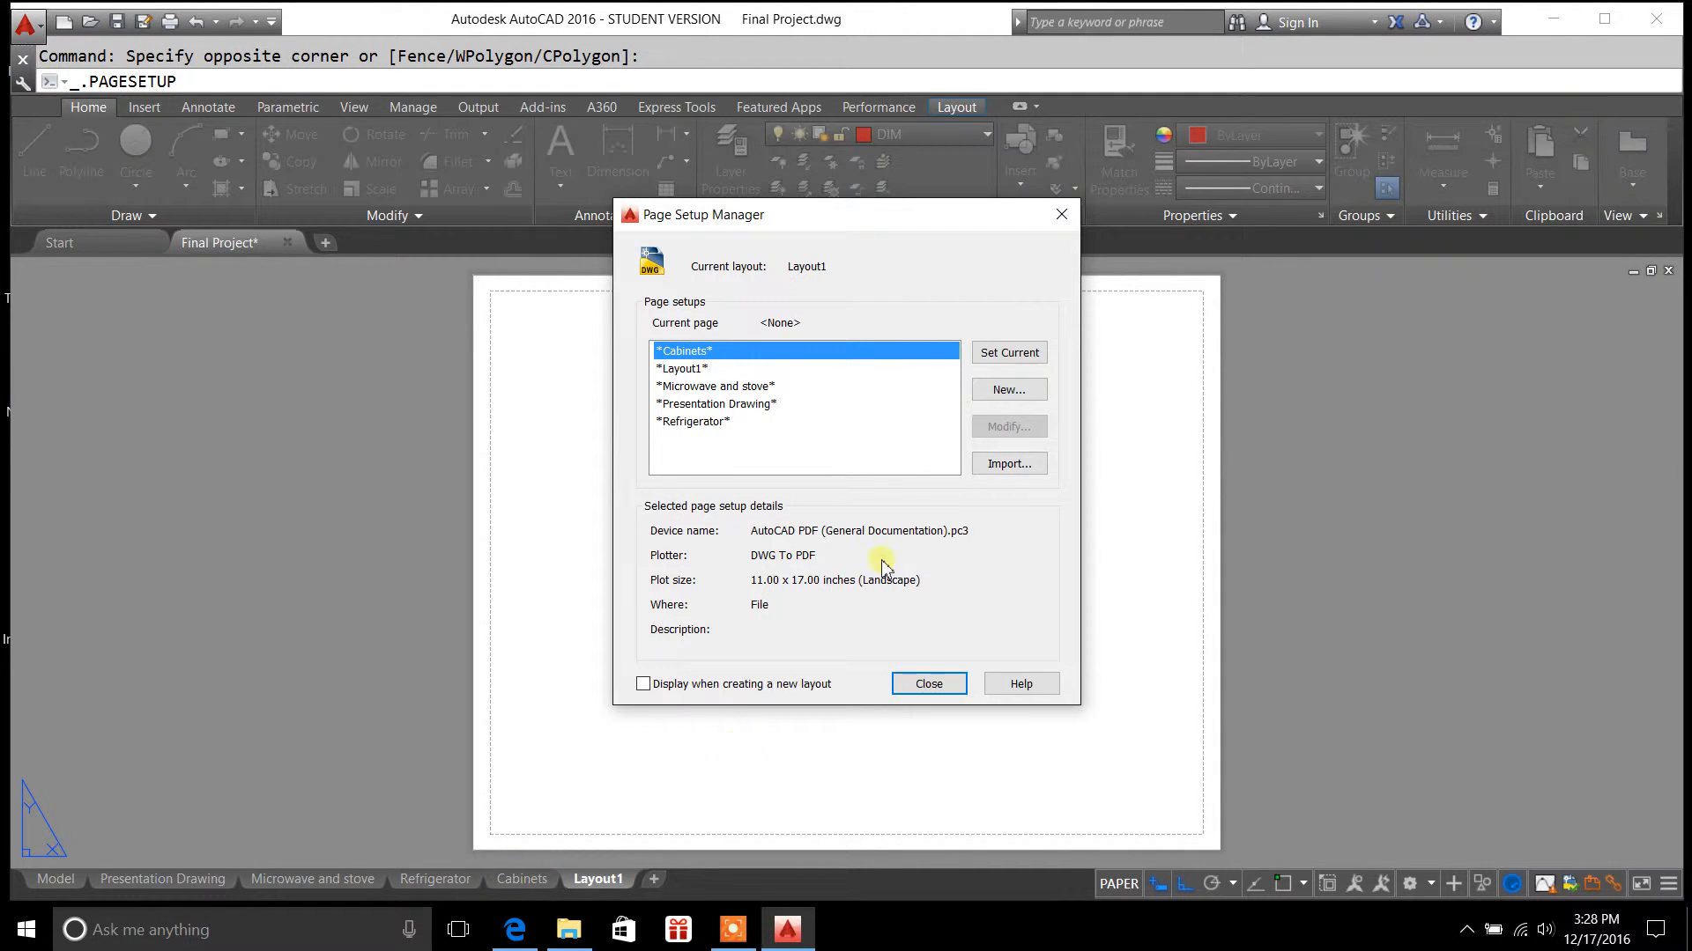
pyautogui.moveTo(1008, 426)
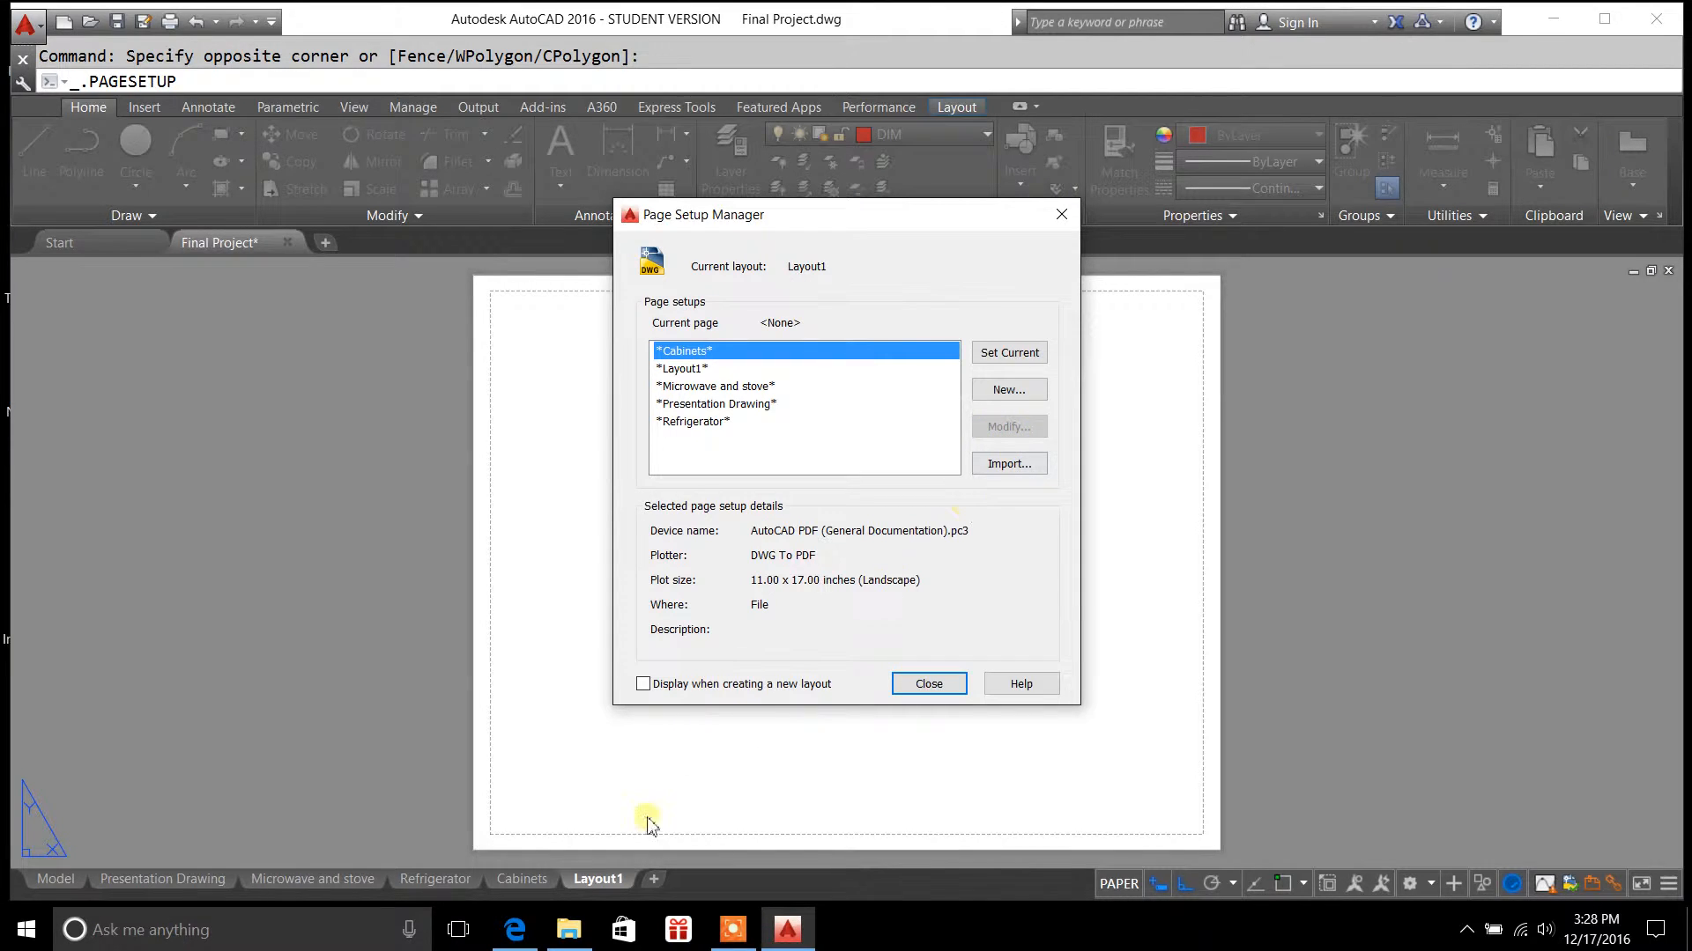
pyautogui.moveTo(1060, 215)
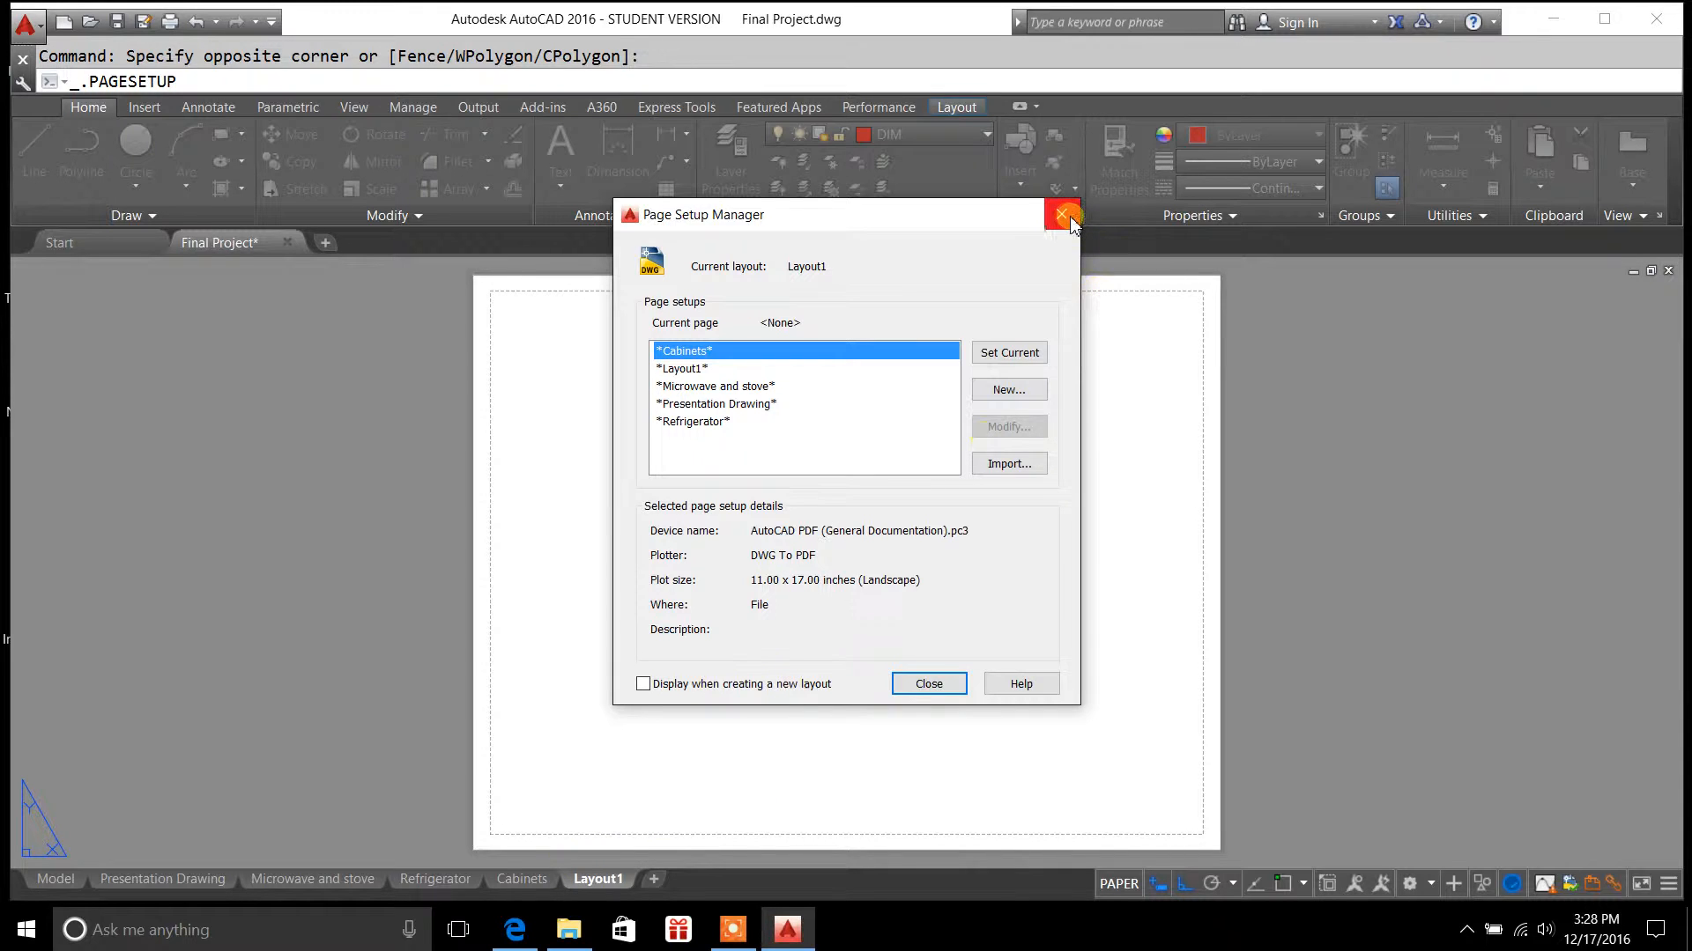
pyautogui.moveTo(1062, 215)
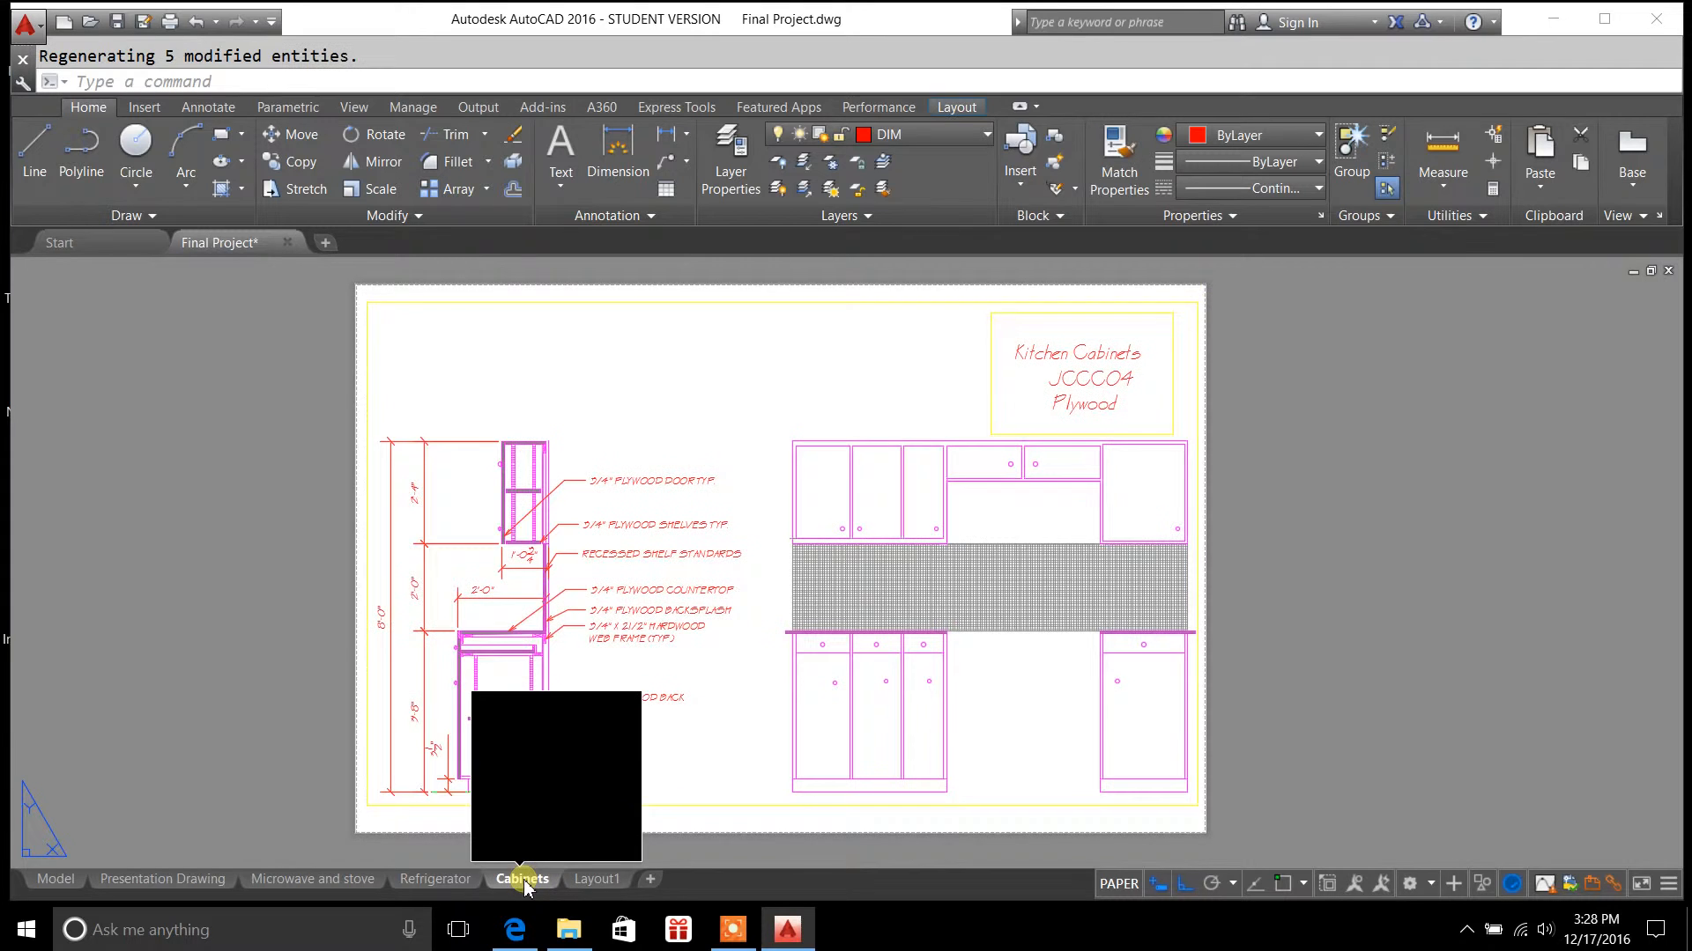
# Check the Cabinets layout's Page Setup Manager and close it again
pyautogui.rightClick(522, 879)
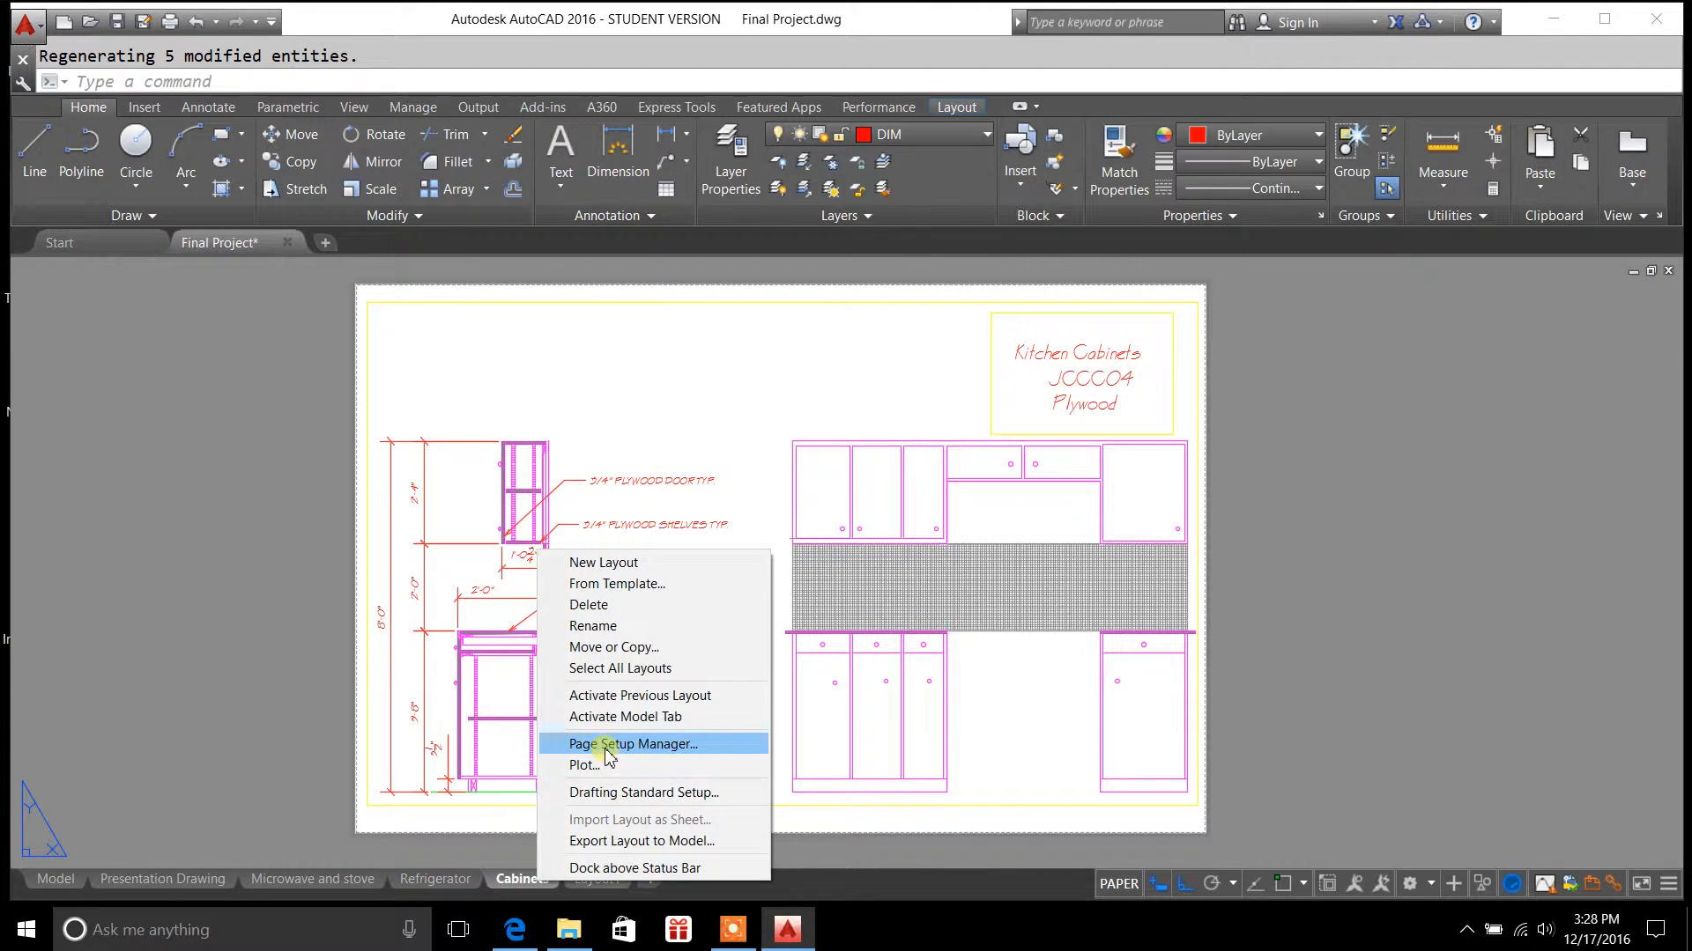
pyautogui.click(636, 743)
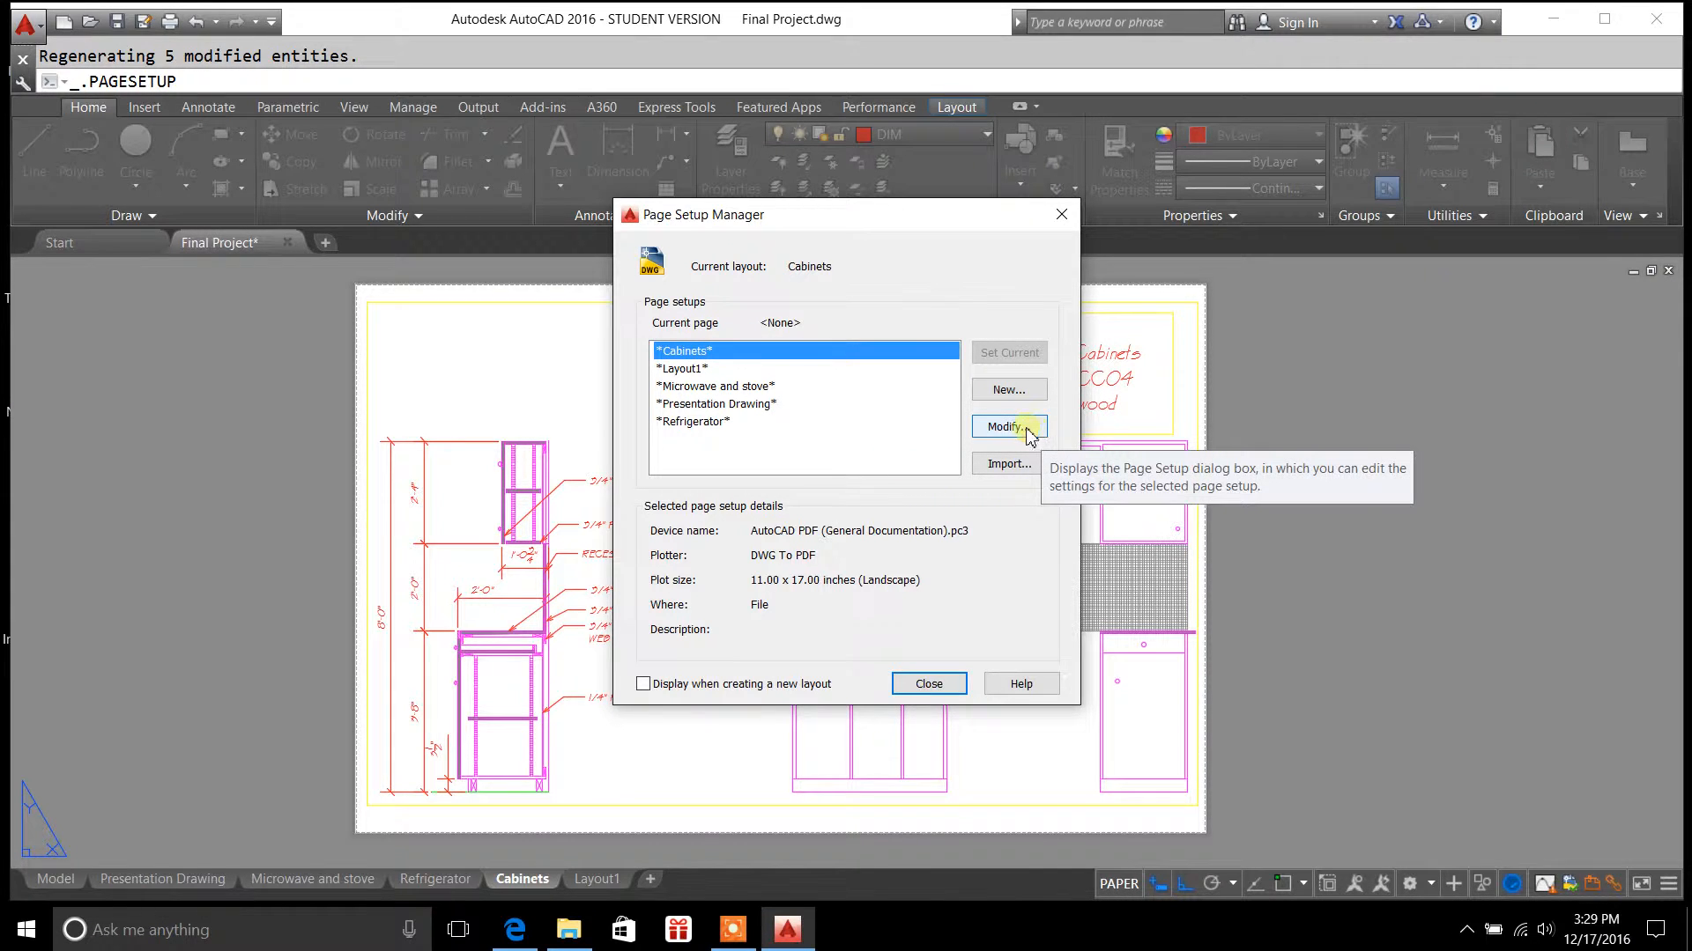
pyautogui.click(927, 684)
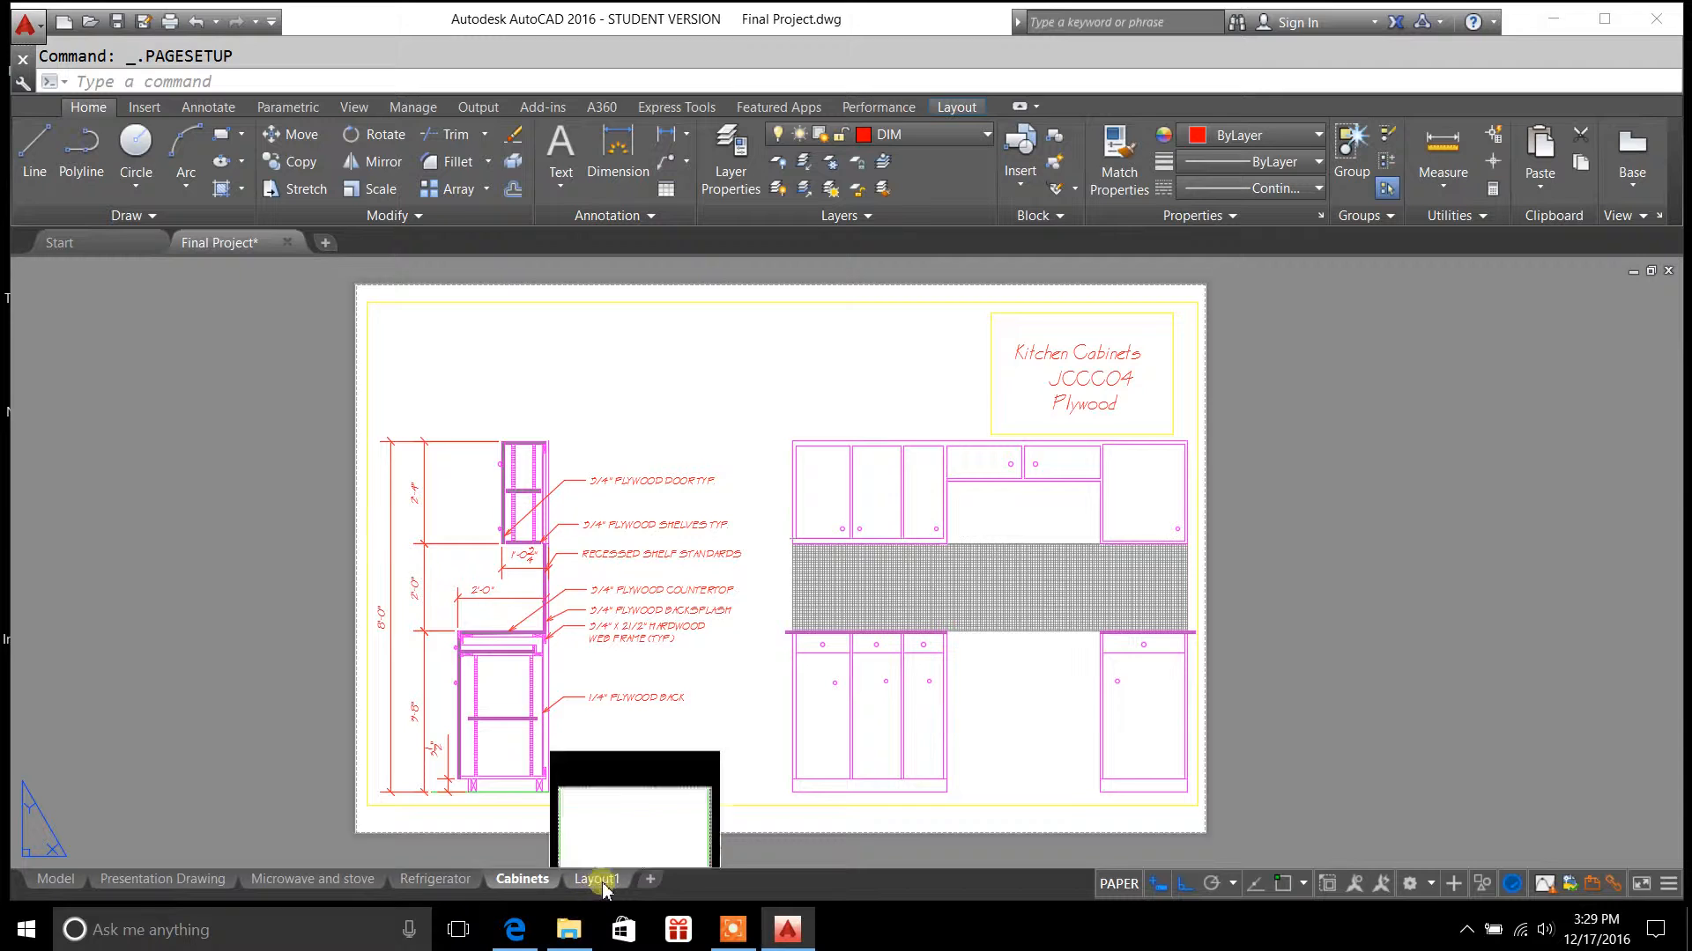
# Modify the *Layout1* page setup from Layout1's Page Setup Manager
pyautogui.rightClick(596, 878)
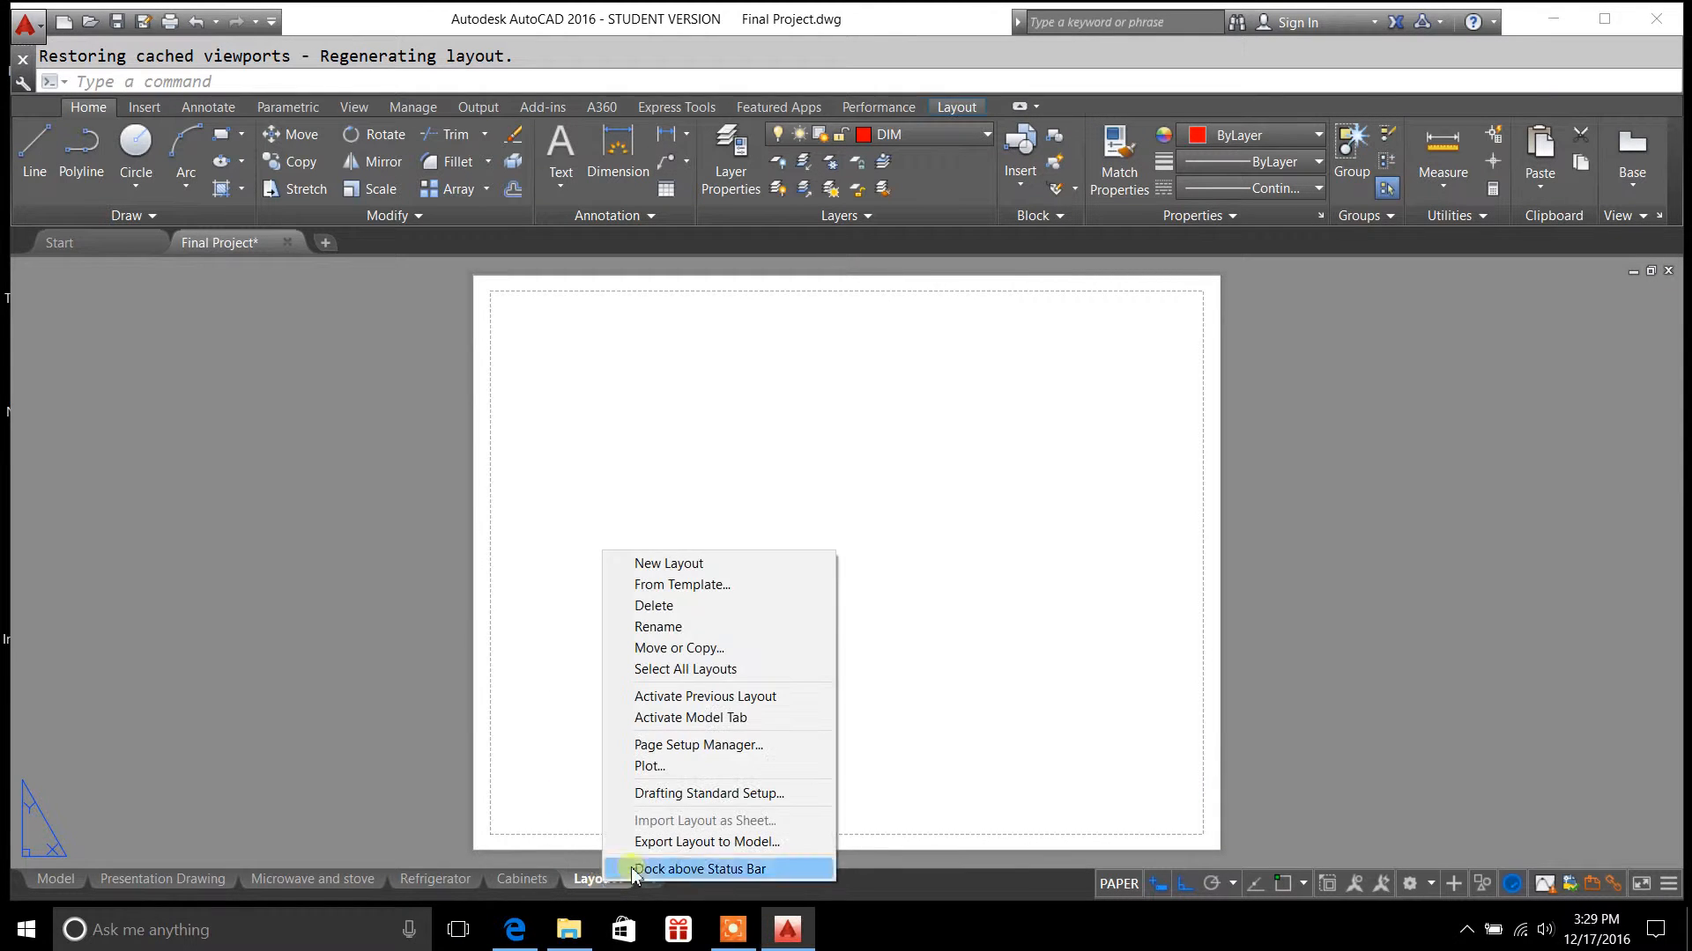
pyautogui.click(698, 744)
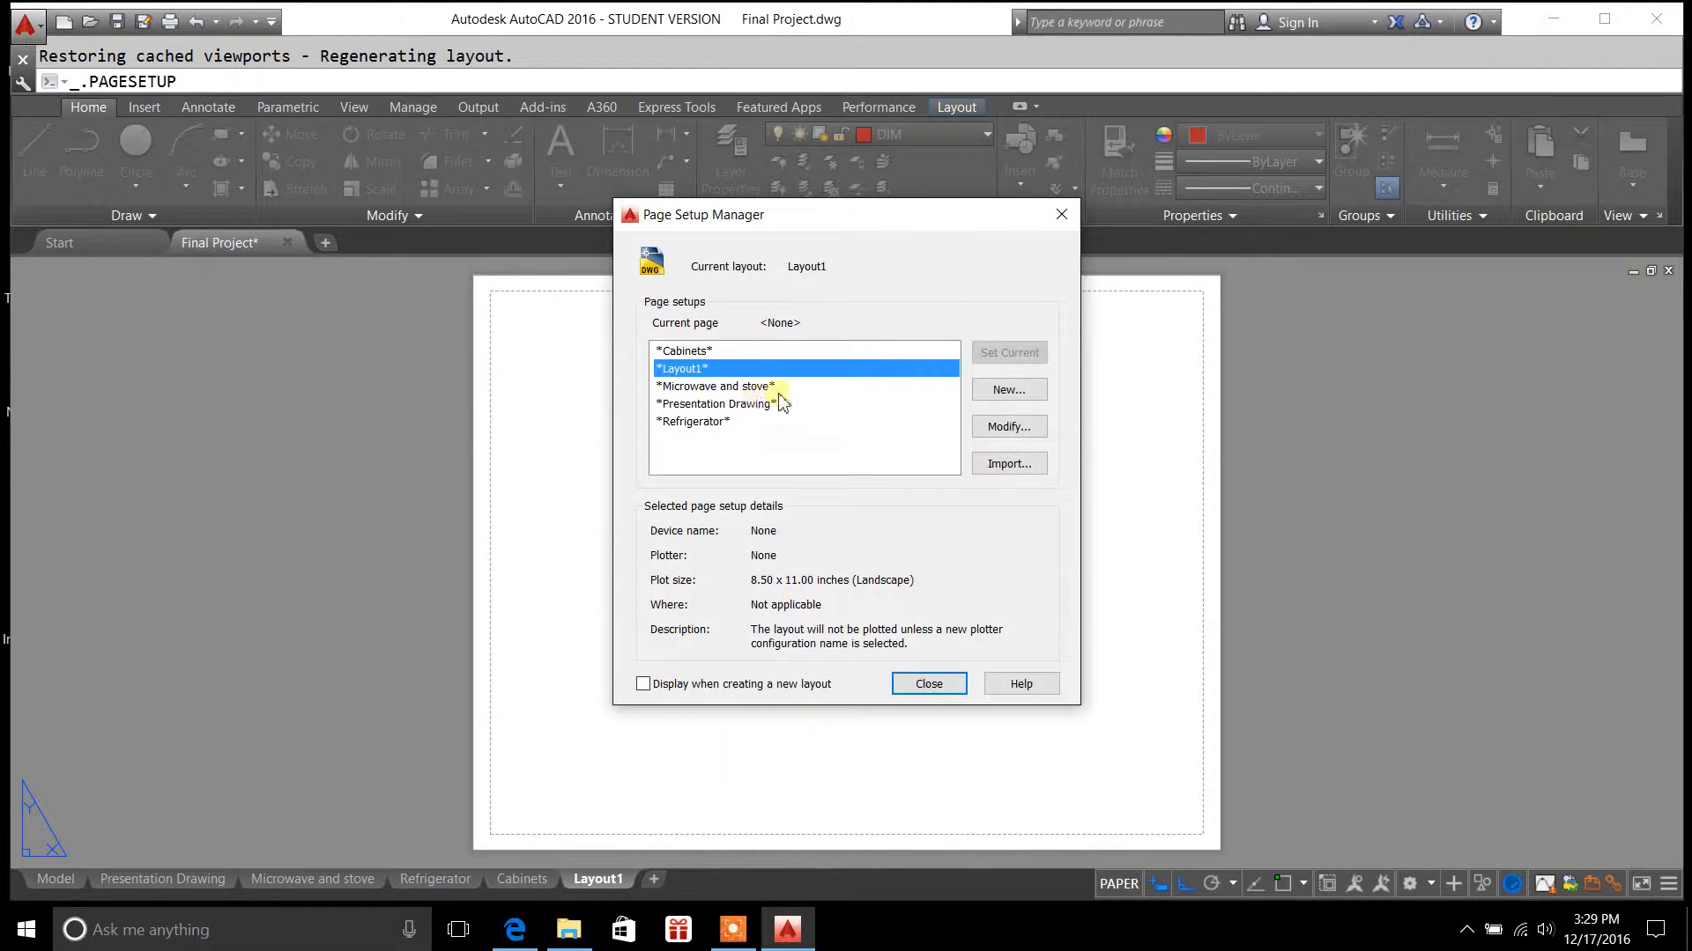
pyautogui.click(1008, 426)
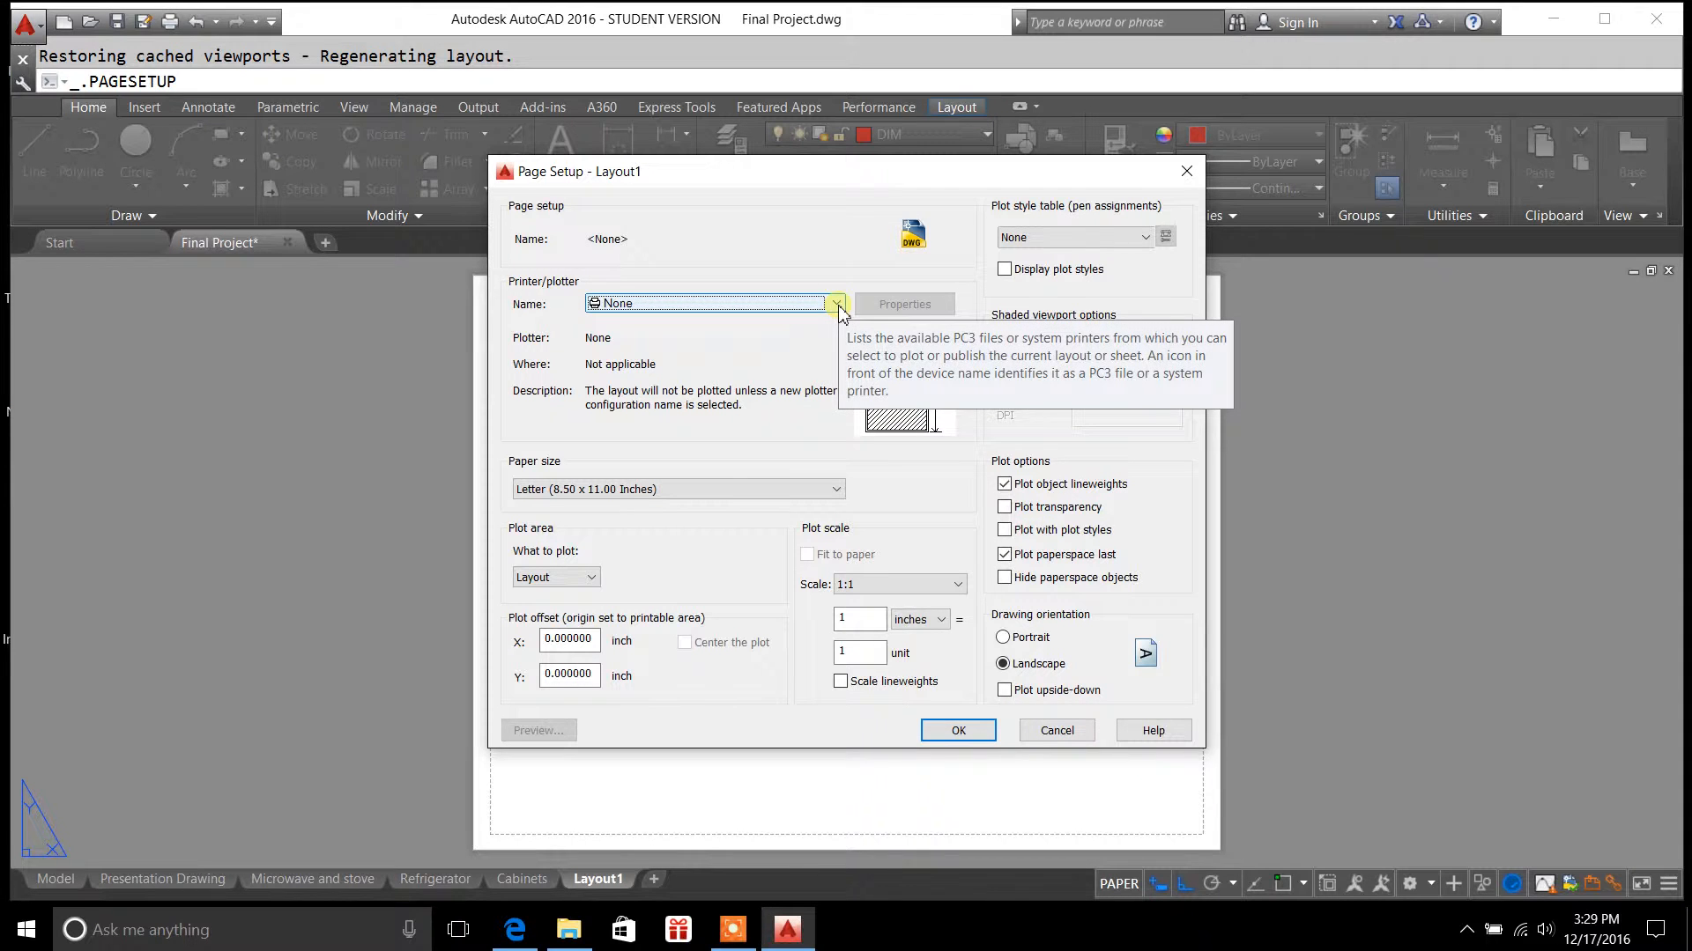
# Choose DWG To PDF.pc3 as Layout1's printer/plotter, giving an 11 x 17 paper size
pyautogui.click(837, 303)
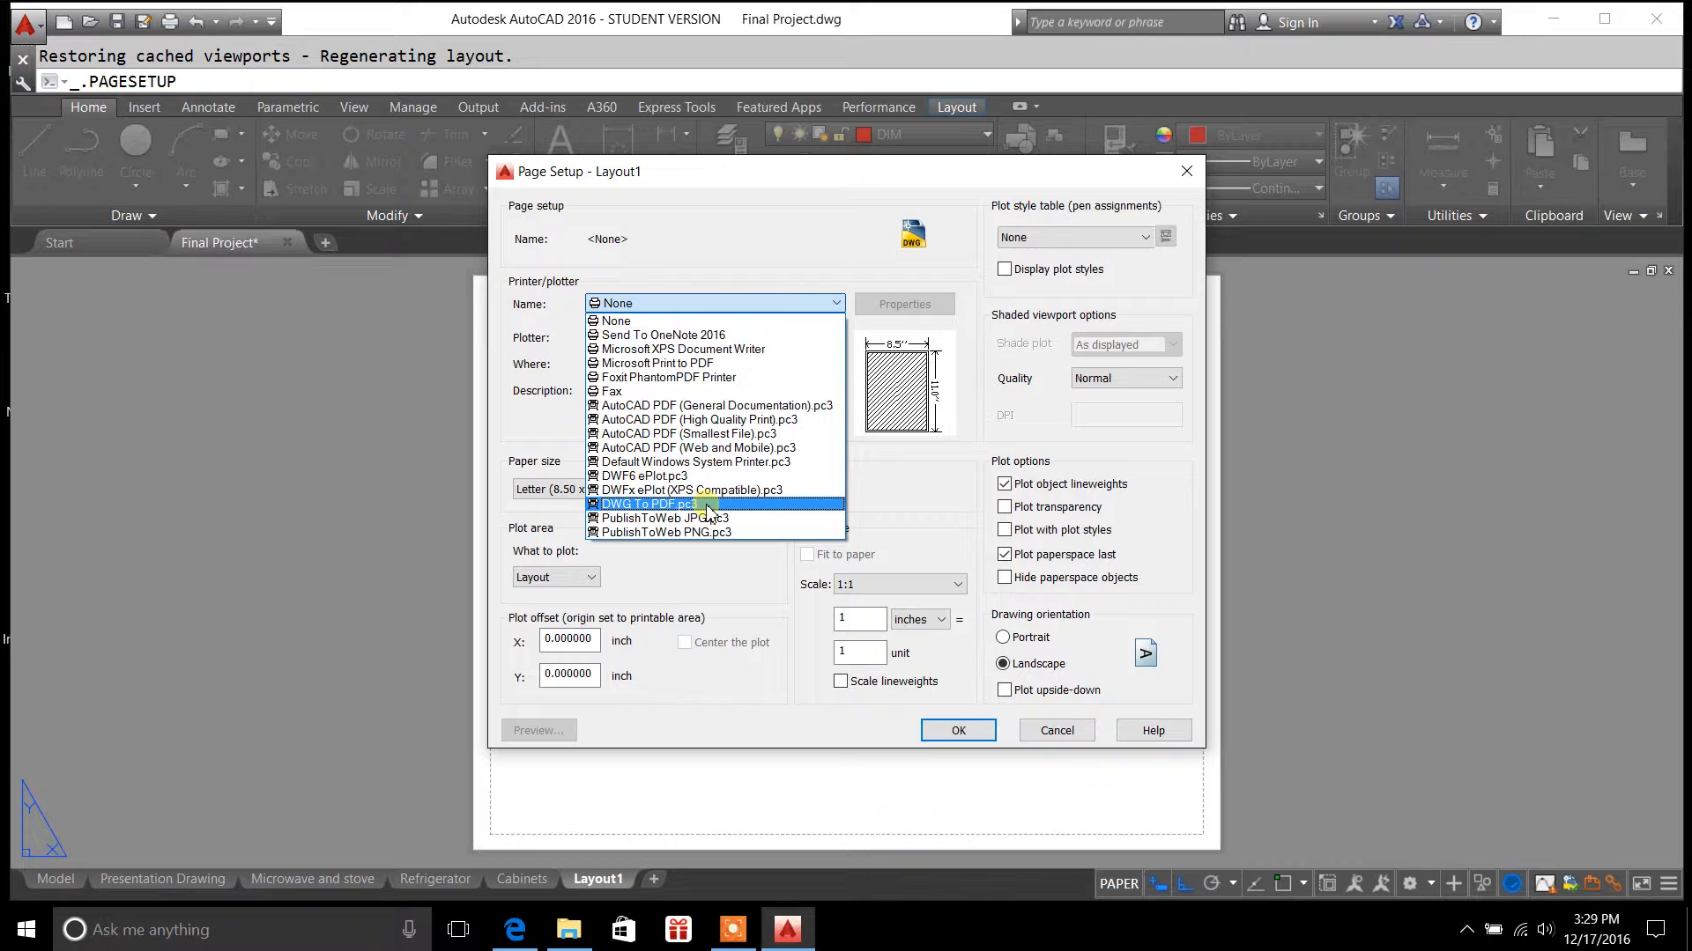
pyautogui.click(646, 504)
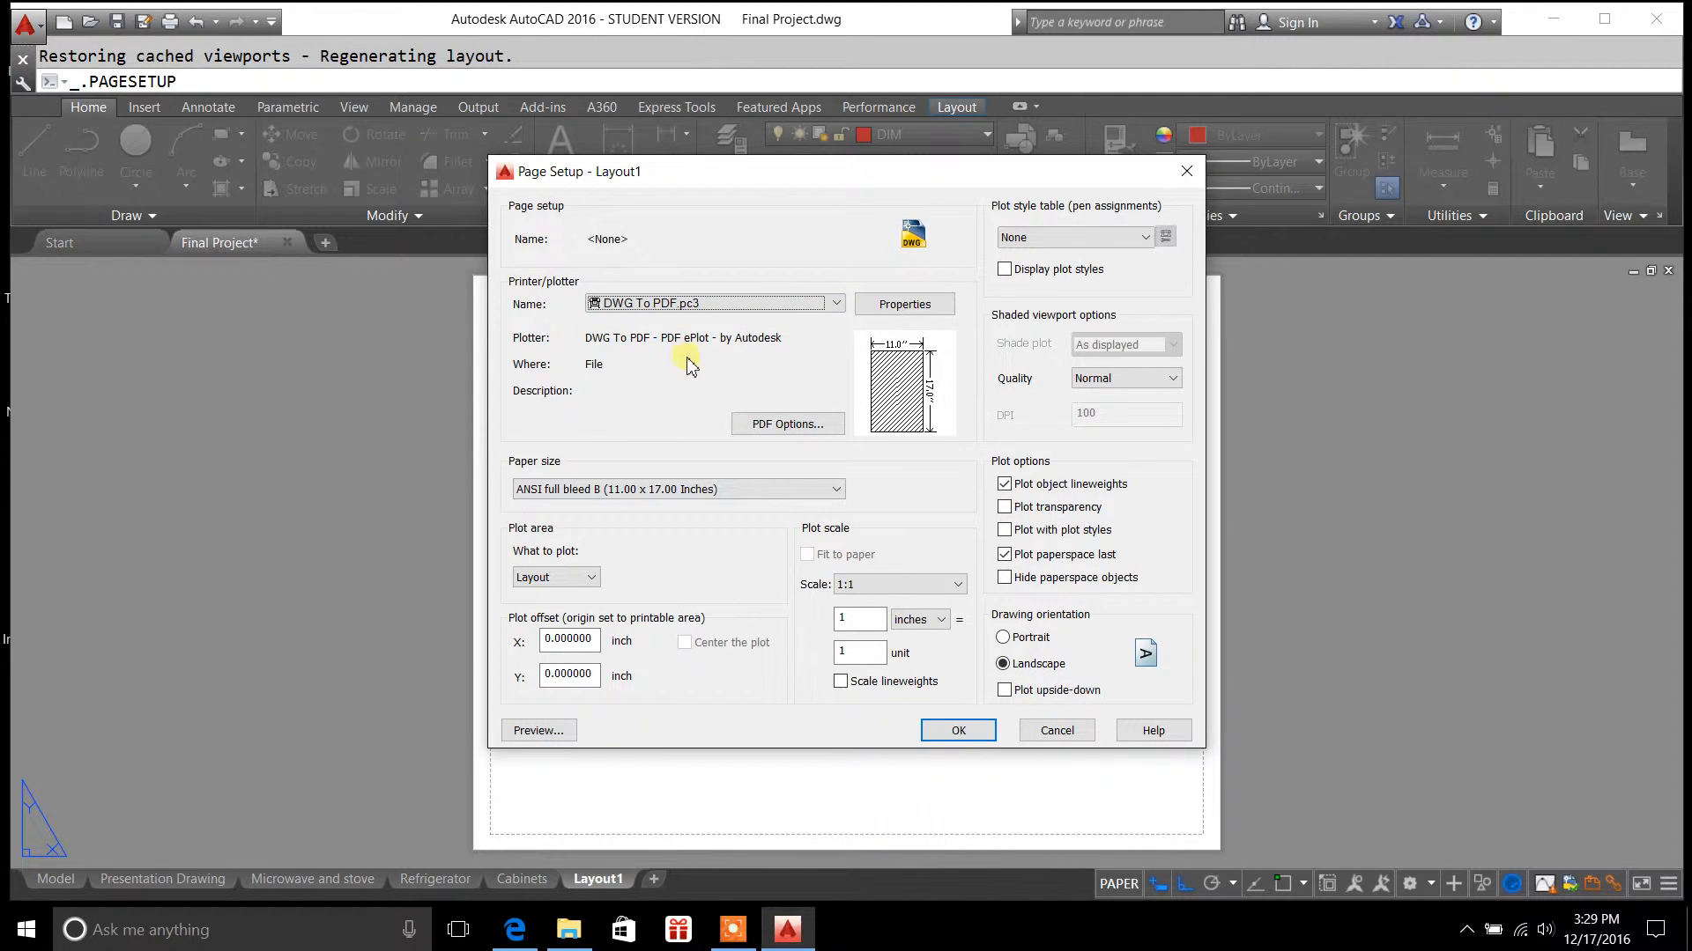
pyautogui.moveTo(721, 360)
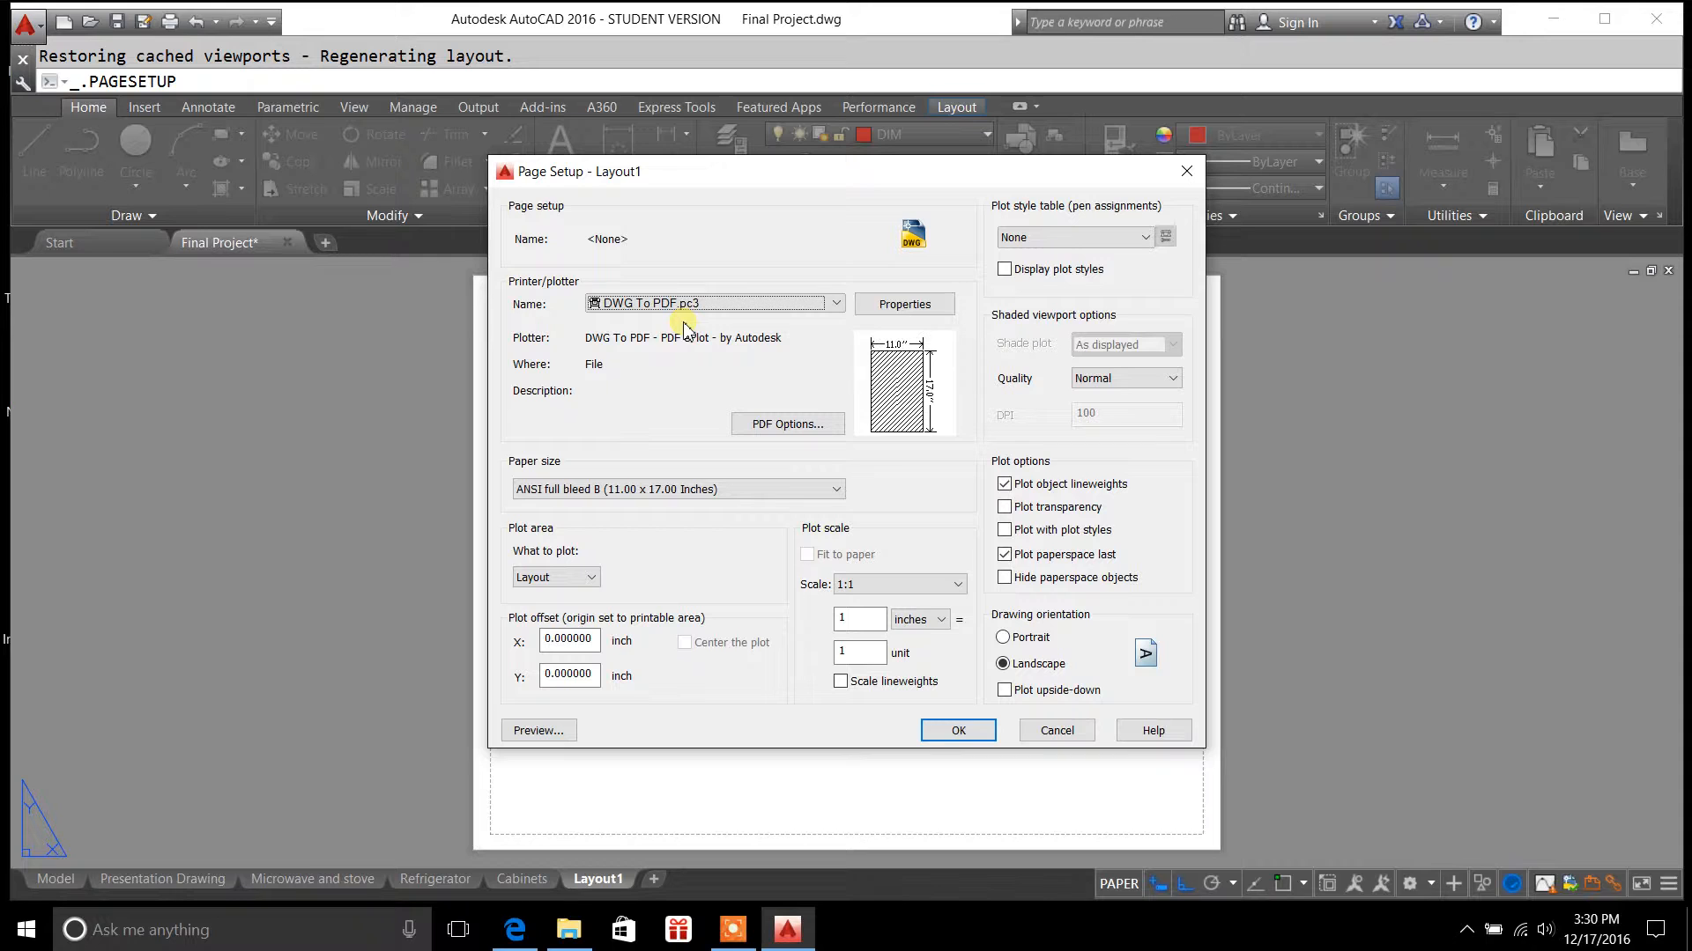
pyautogui.moveTo(677, 330)
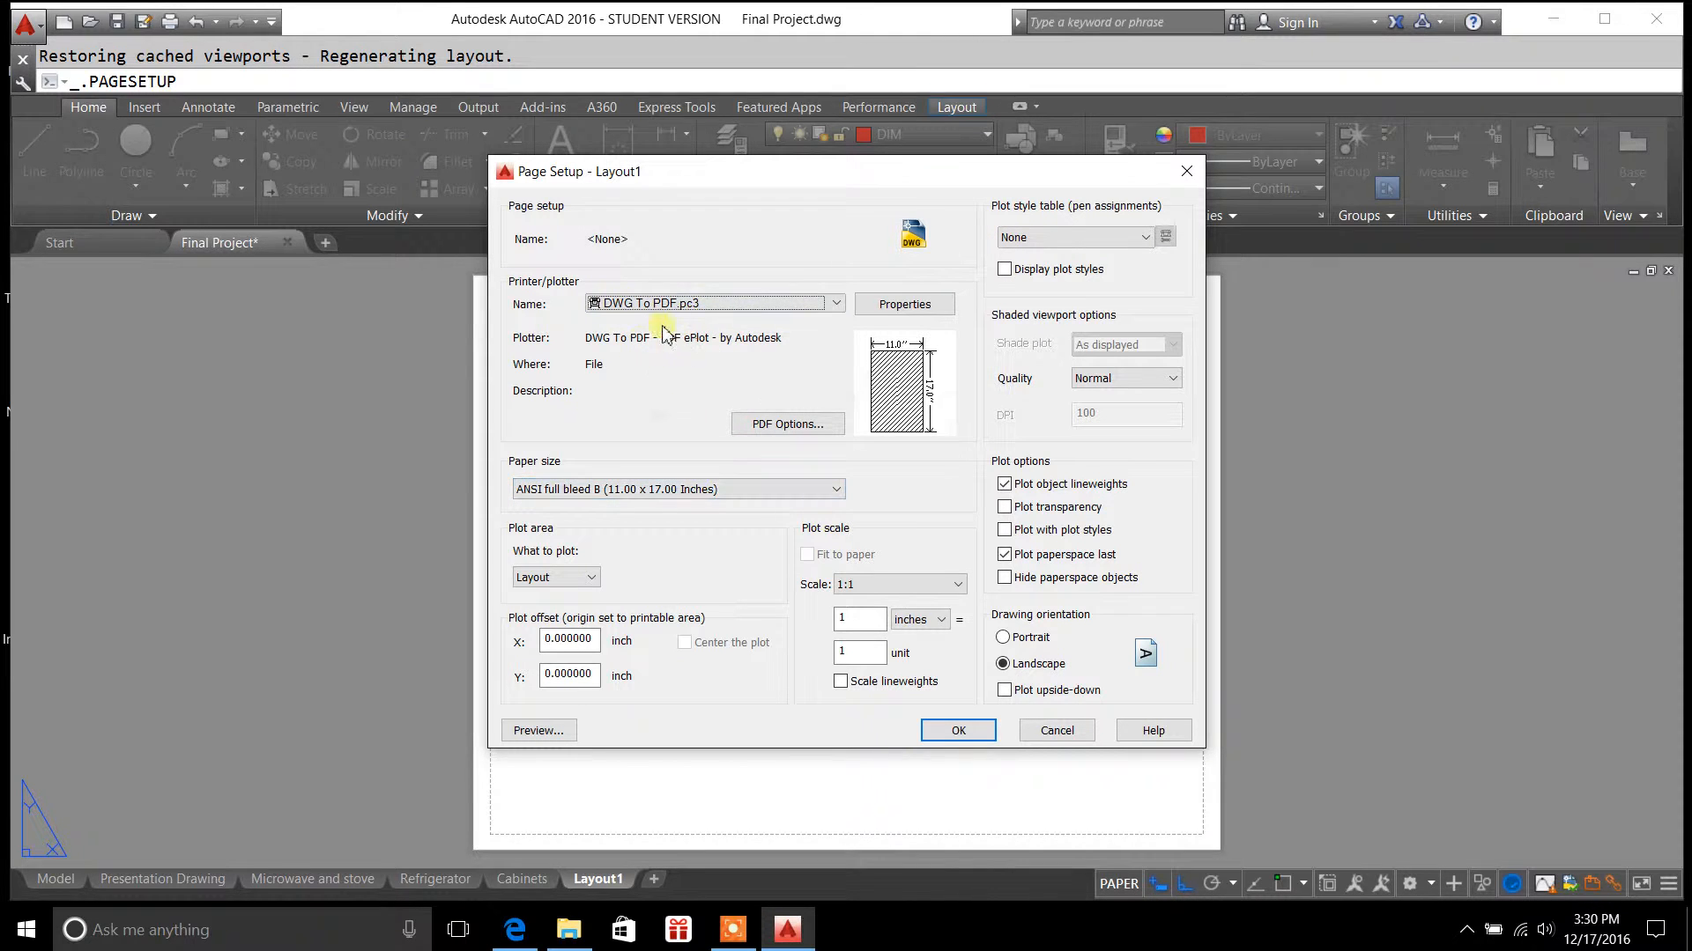
pyautogui.moveTo(798, 342)
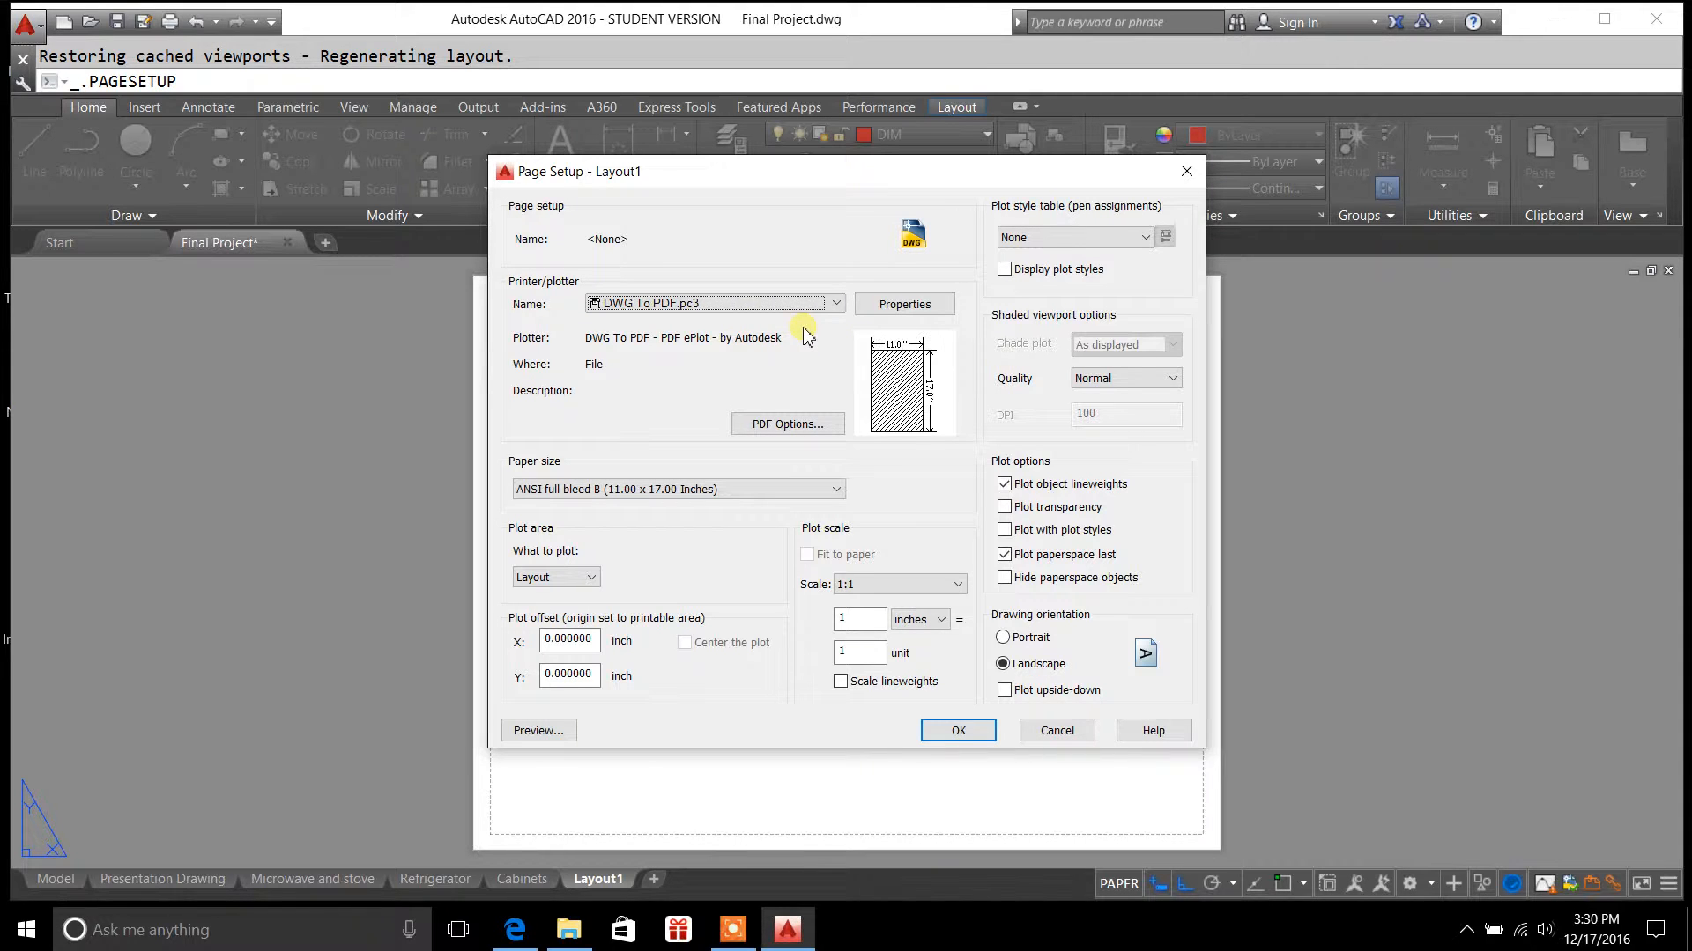
pyautogui.click(835, 303)
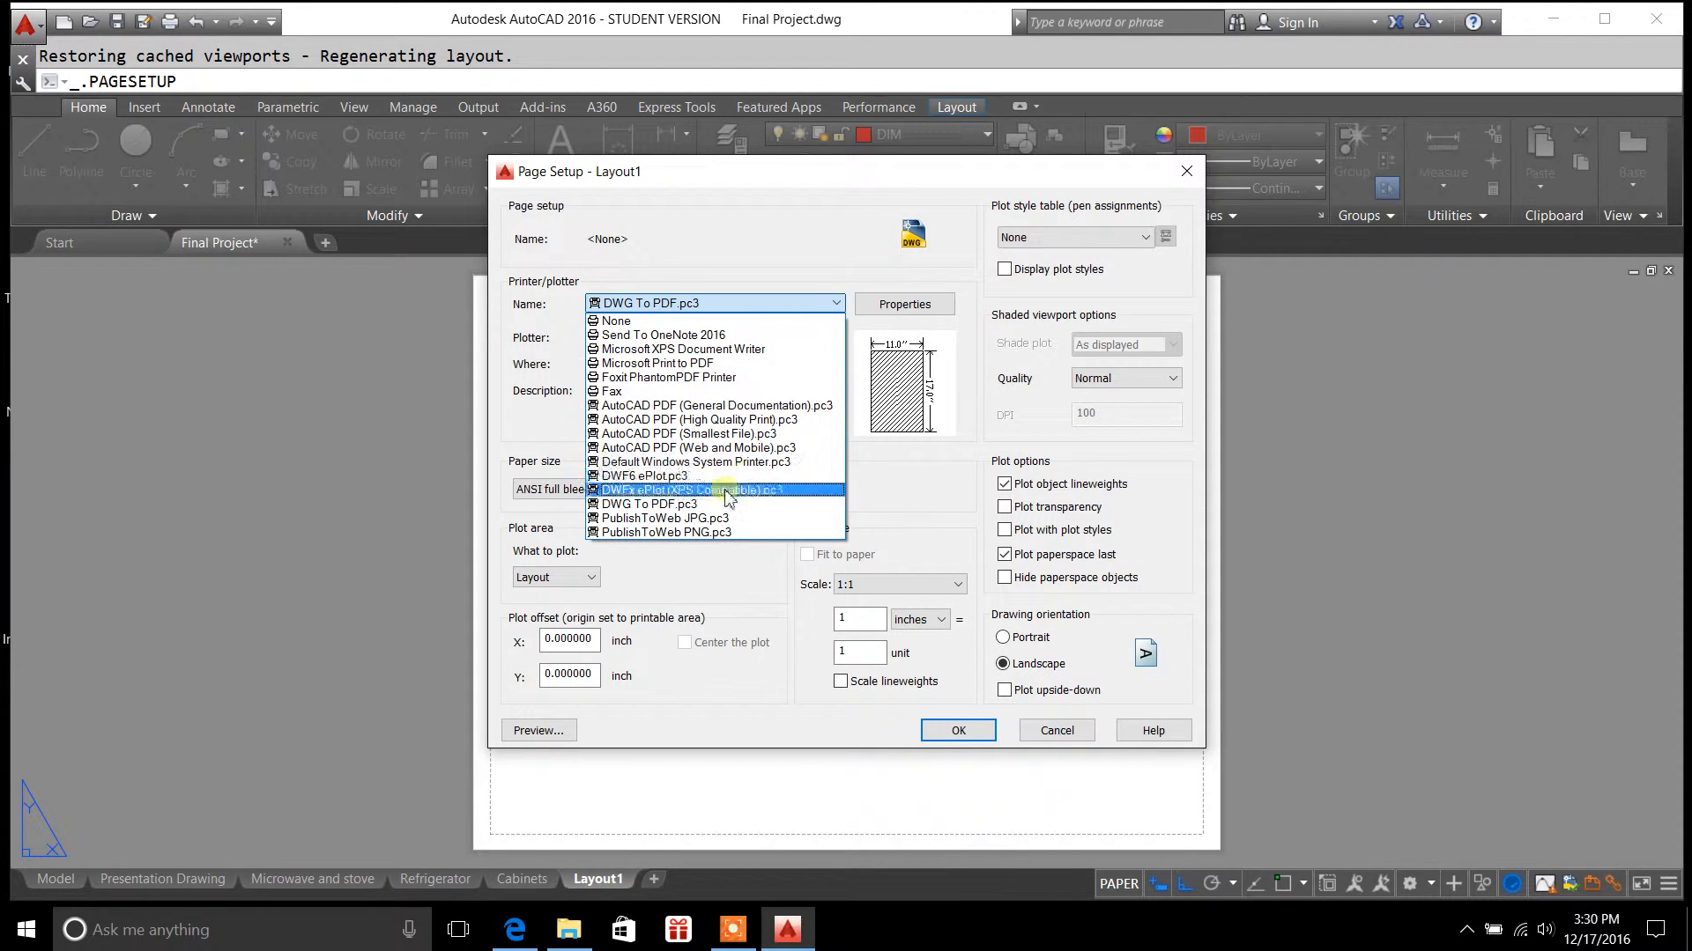
# Keep DWG To PDF.pc3 and assign the defaultp.ctb plot style table
pyautogui.click(650, 504)
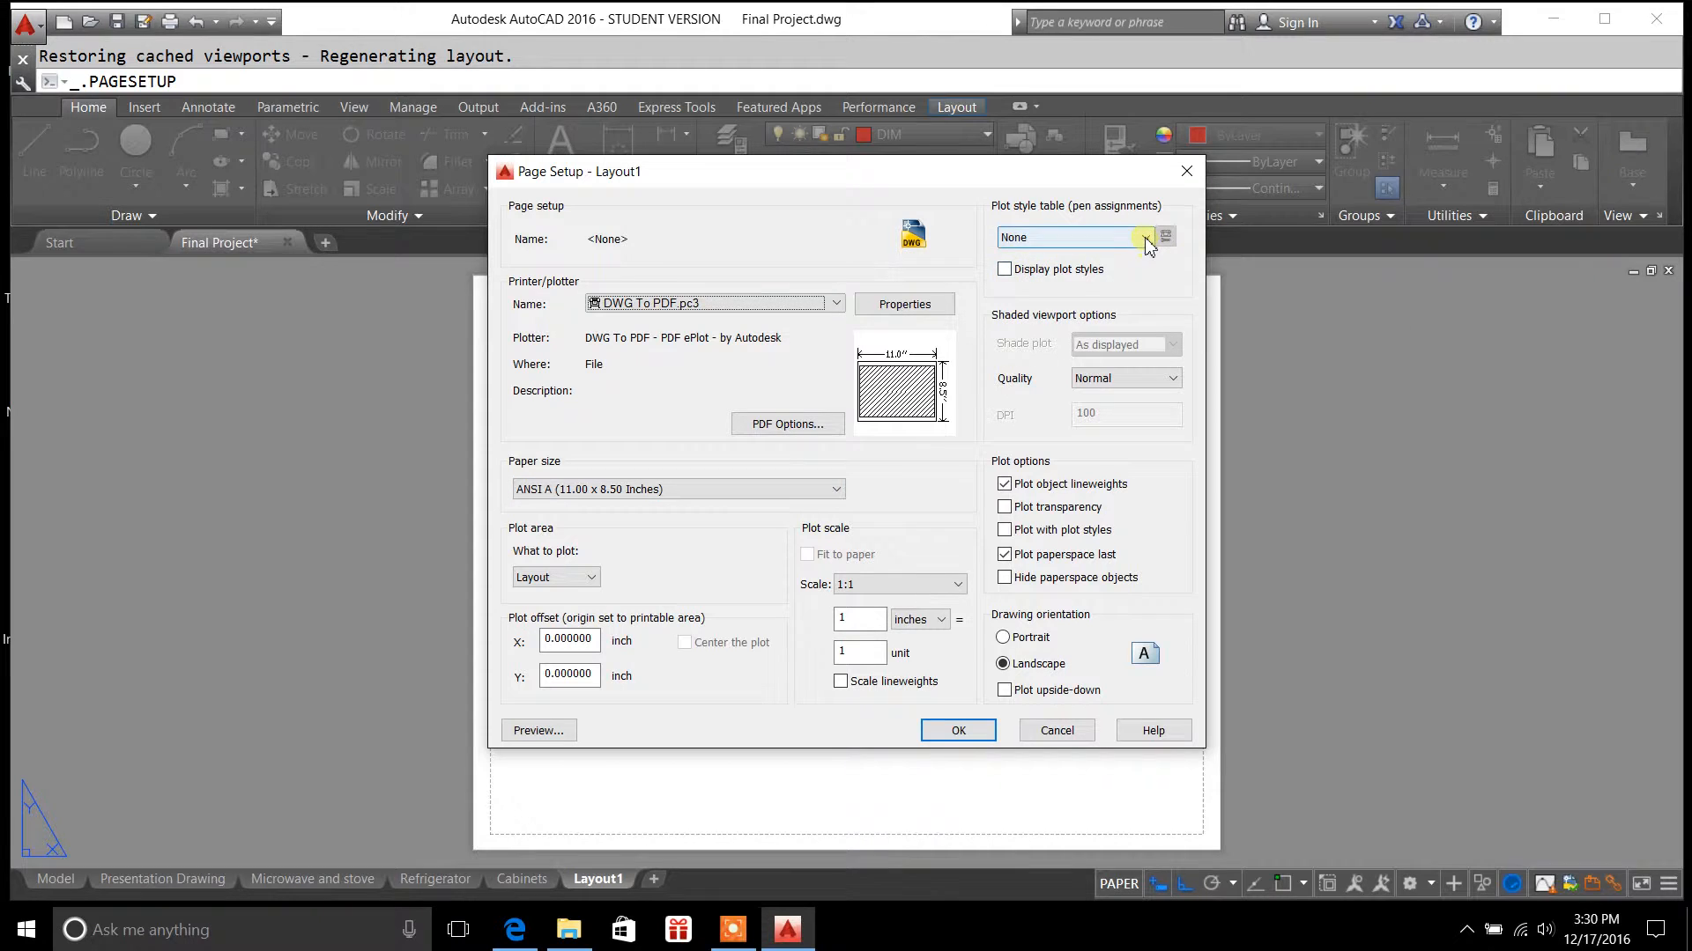
pyautogui.click(1147, 238)
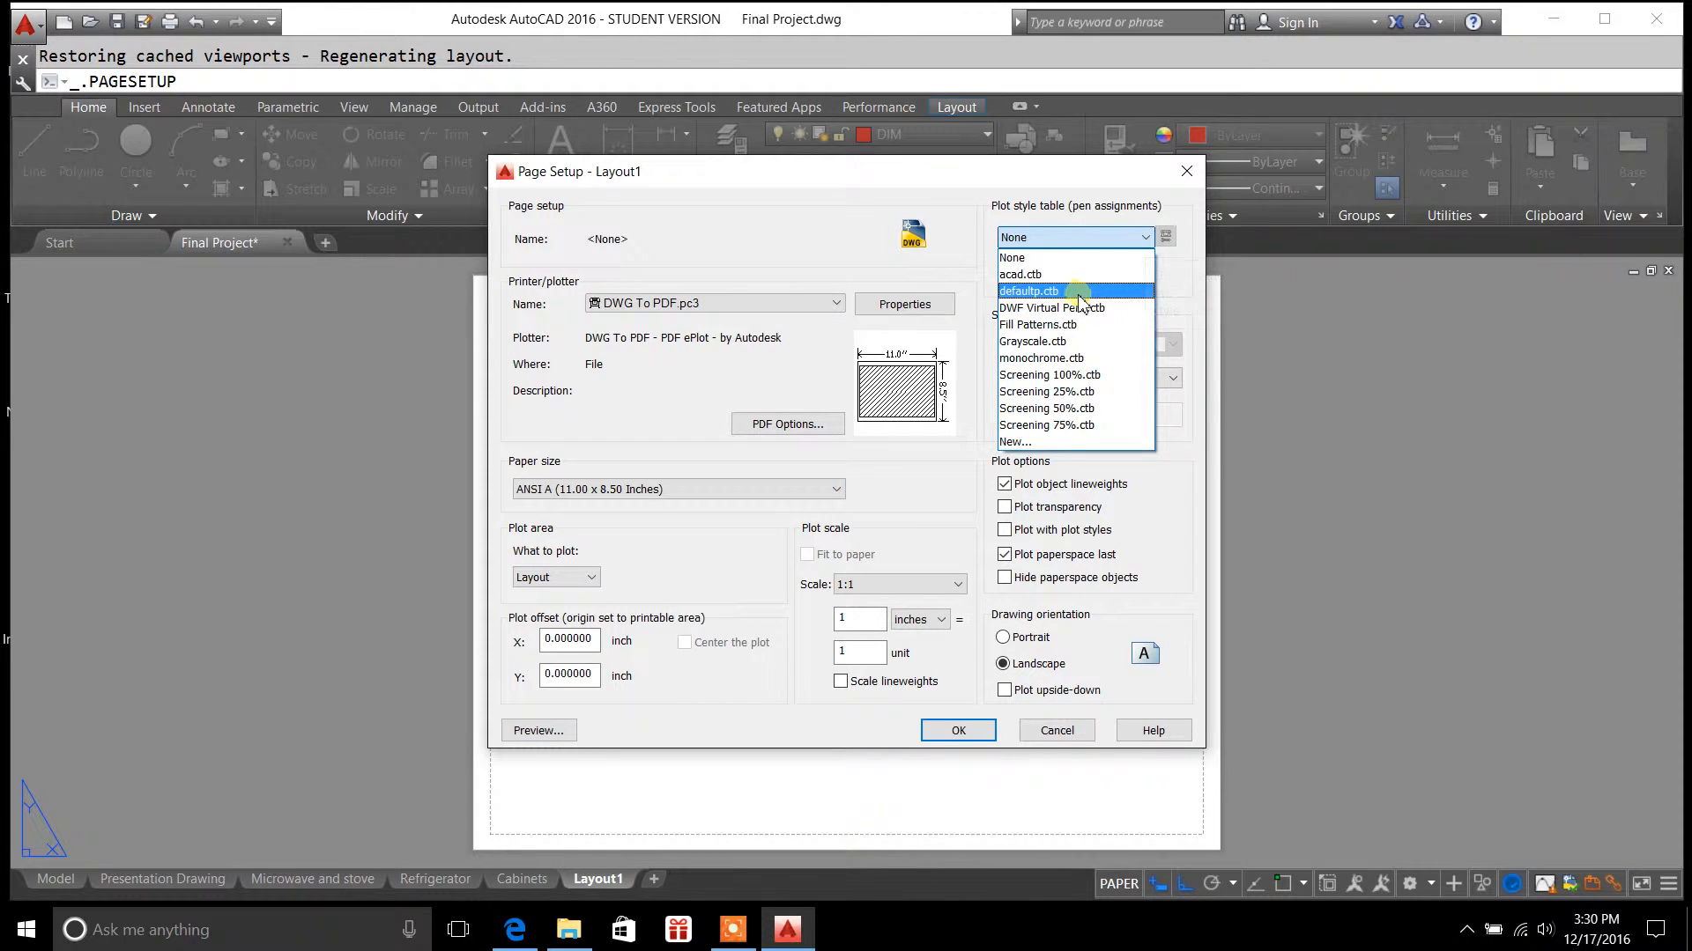
pyautogui.click(1027, 291)
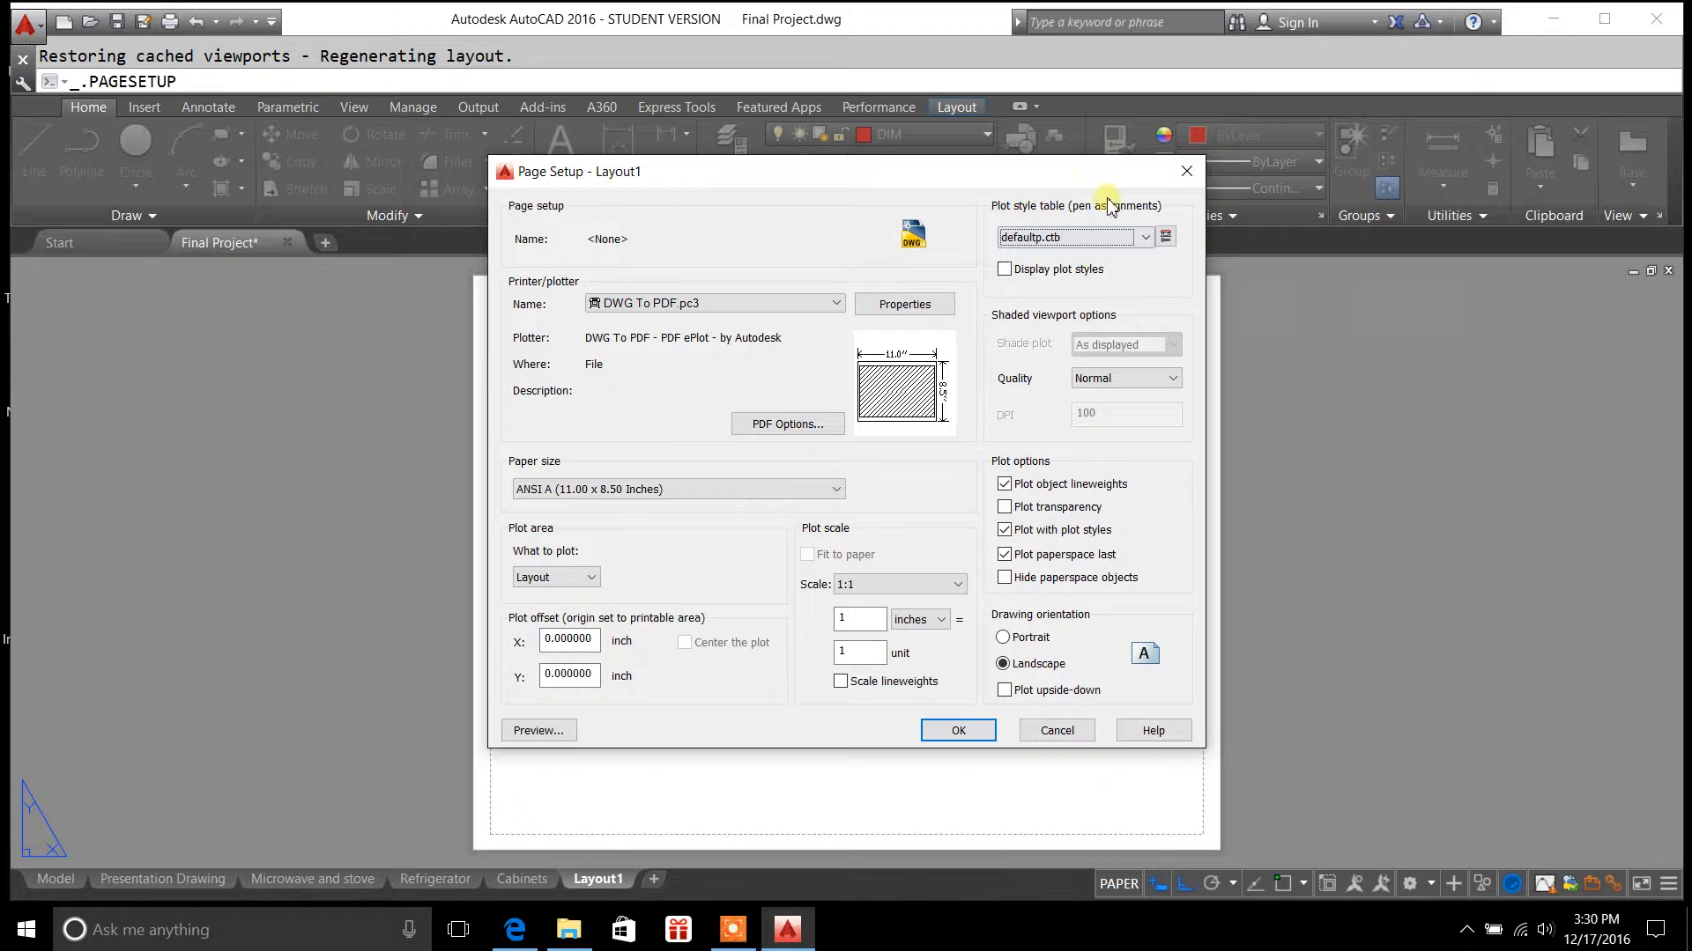
pyautogui.moveTo(1126, 240)
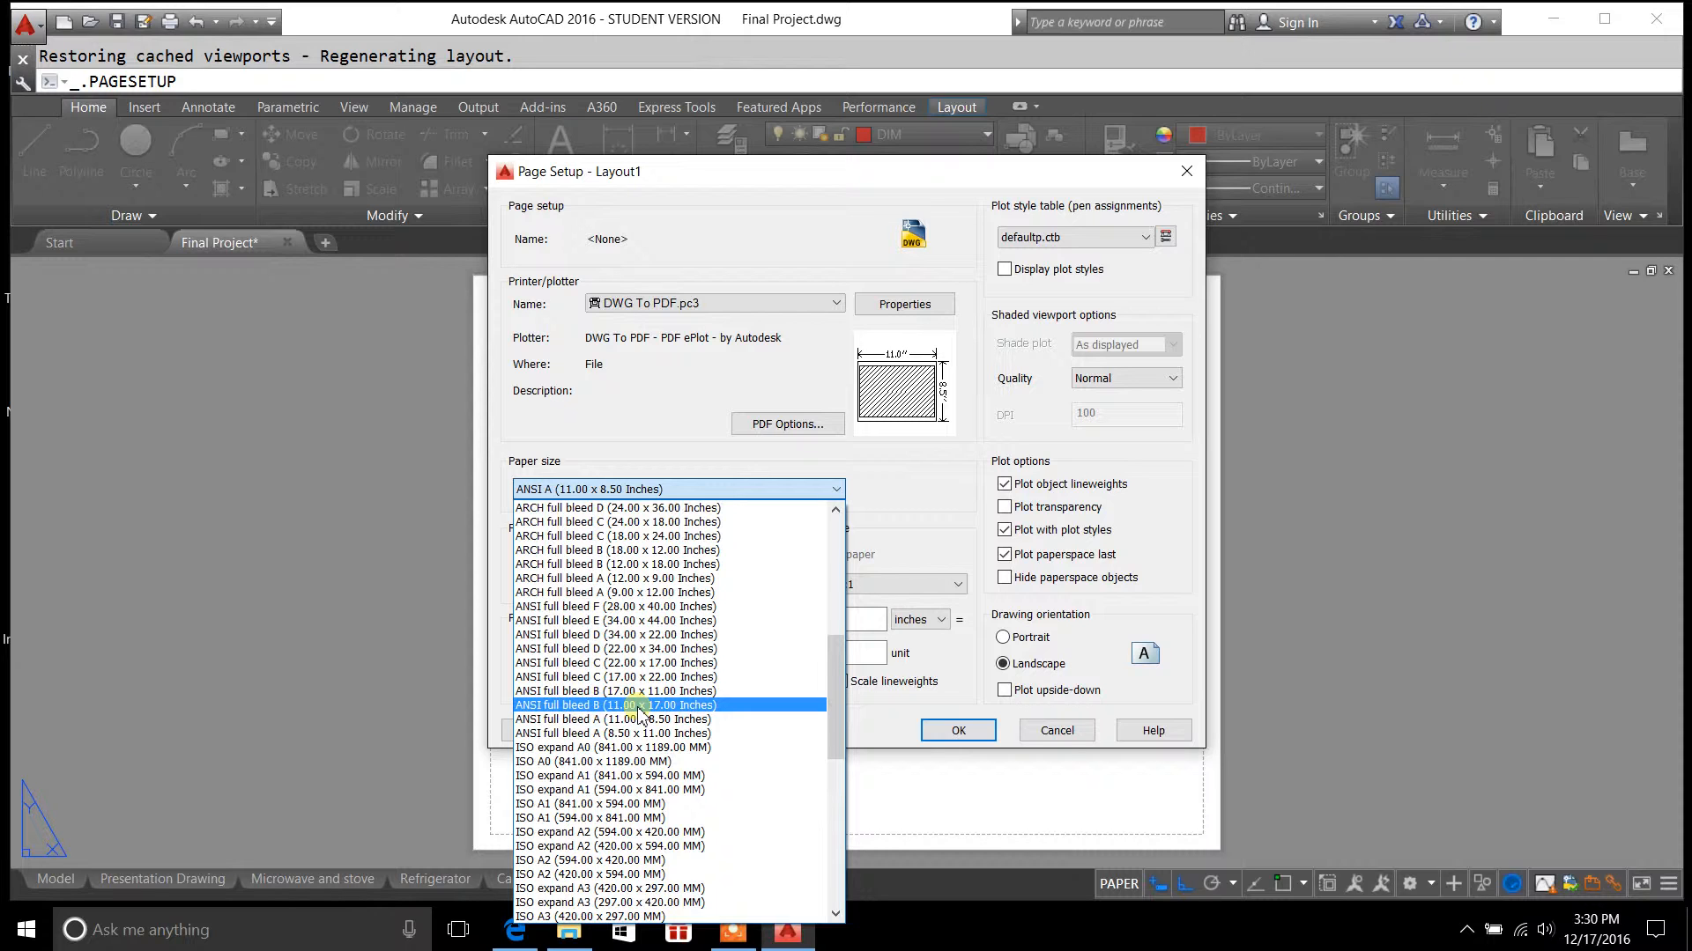
pyautogui.moveTo(566, 710)
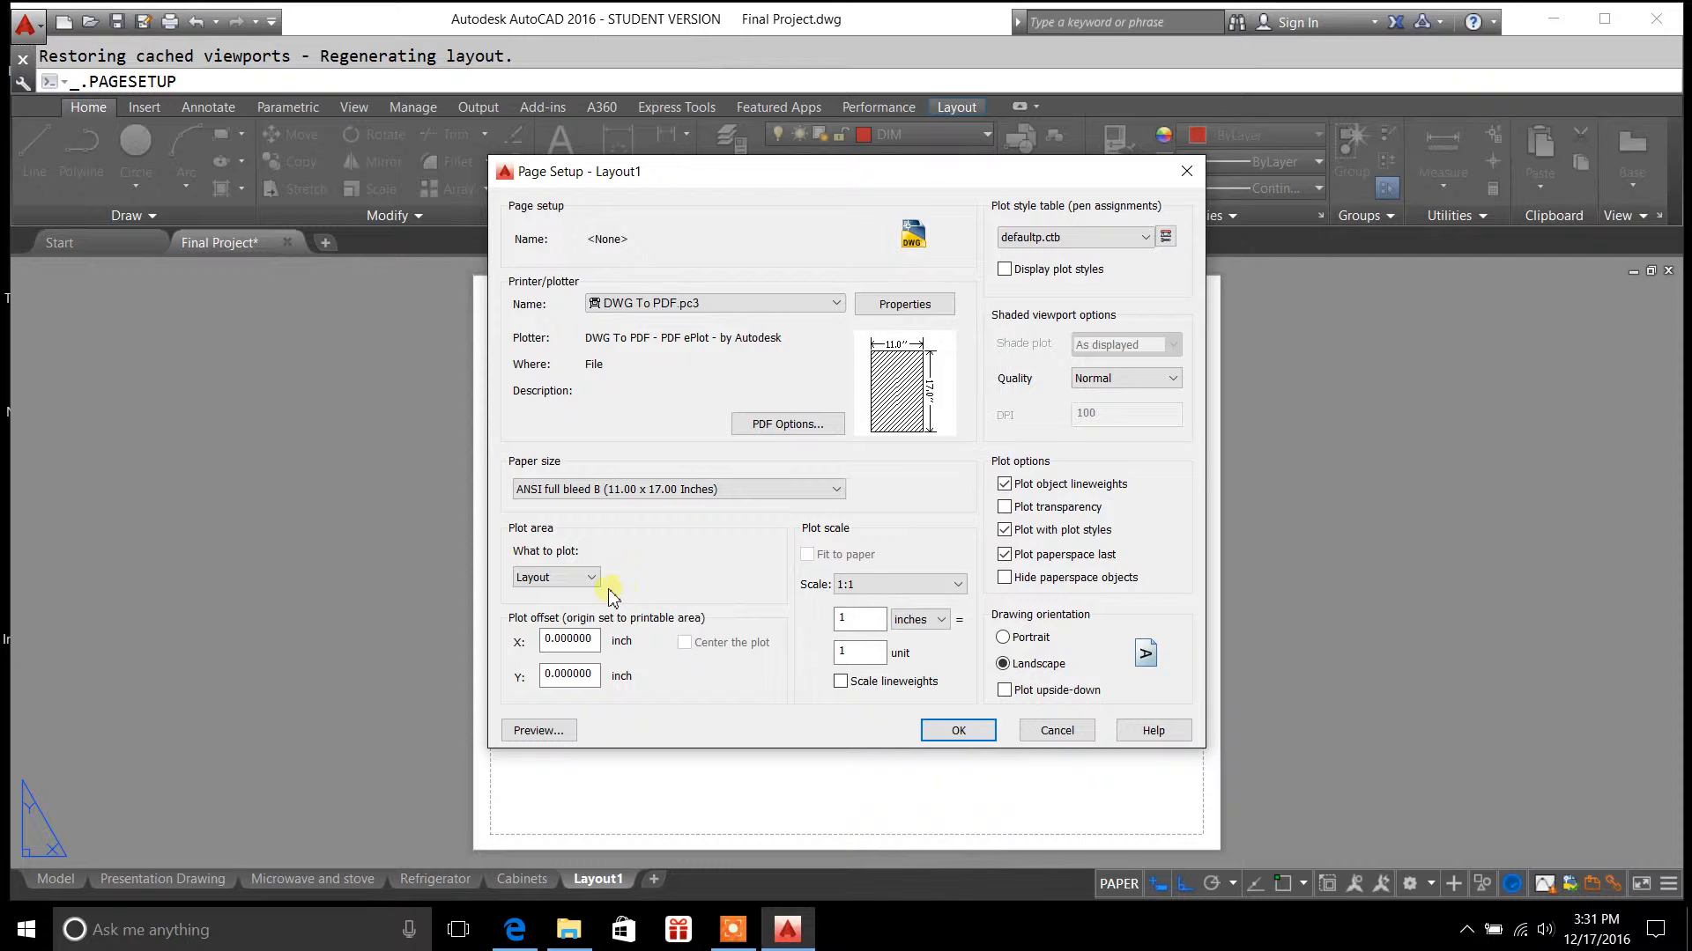
# Choose Layout as the plot area in Layout1's page setup
pyautogui.click(590, 577)
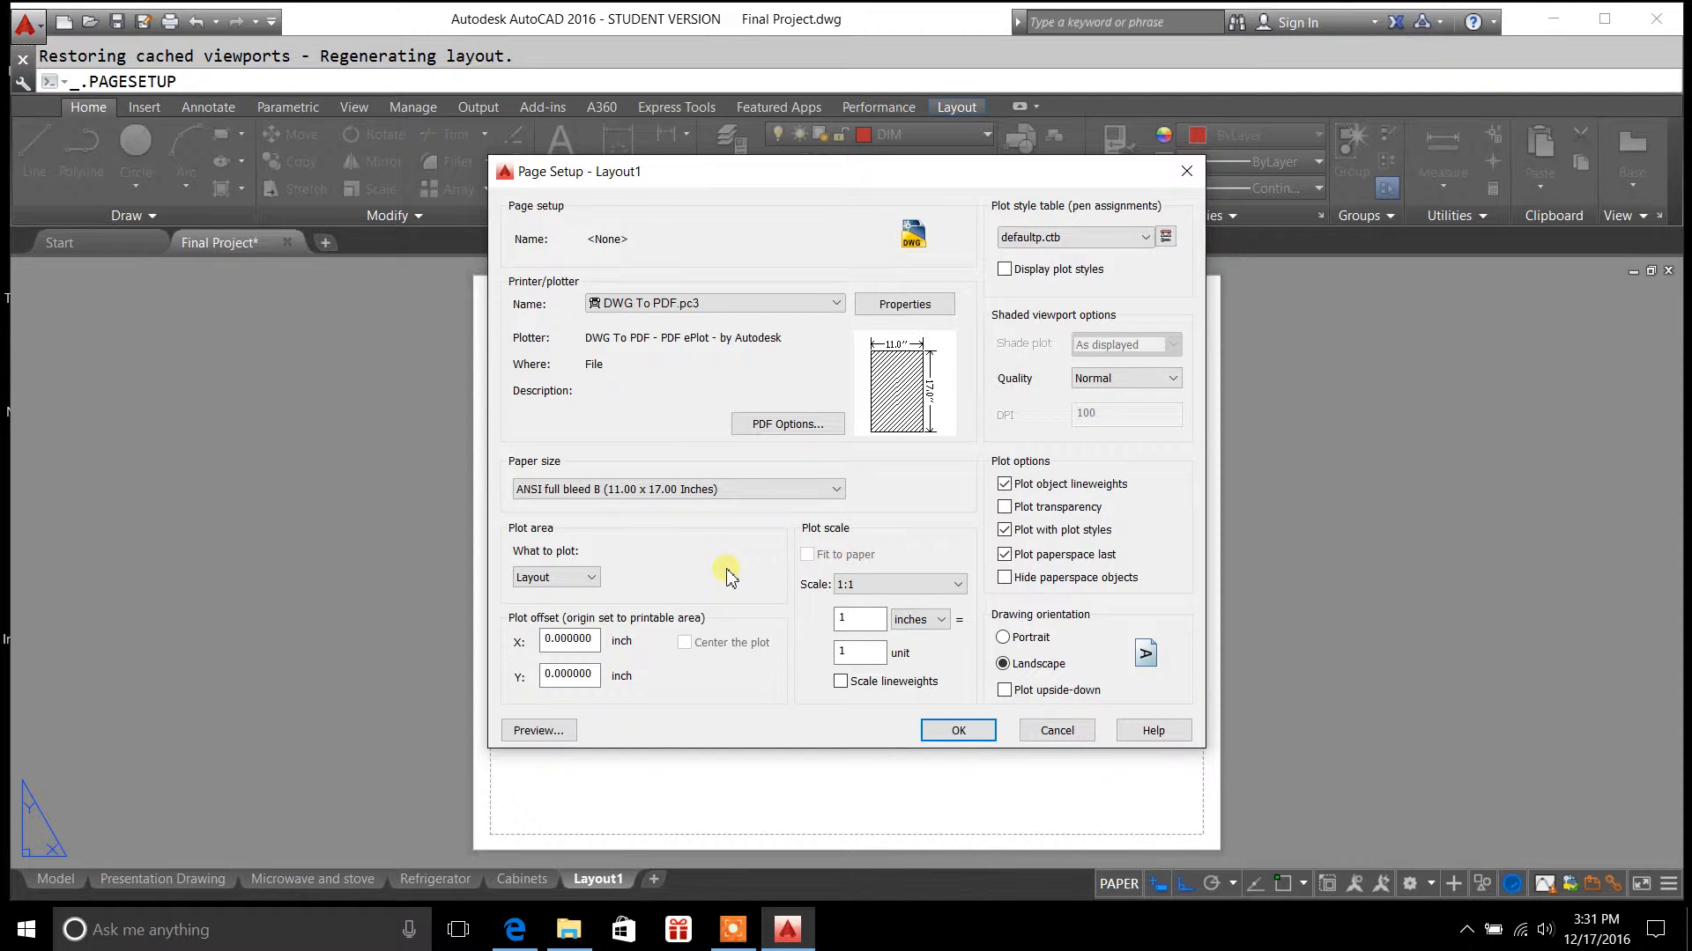
pyautogui.click(591, 576)
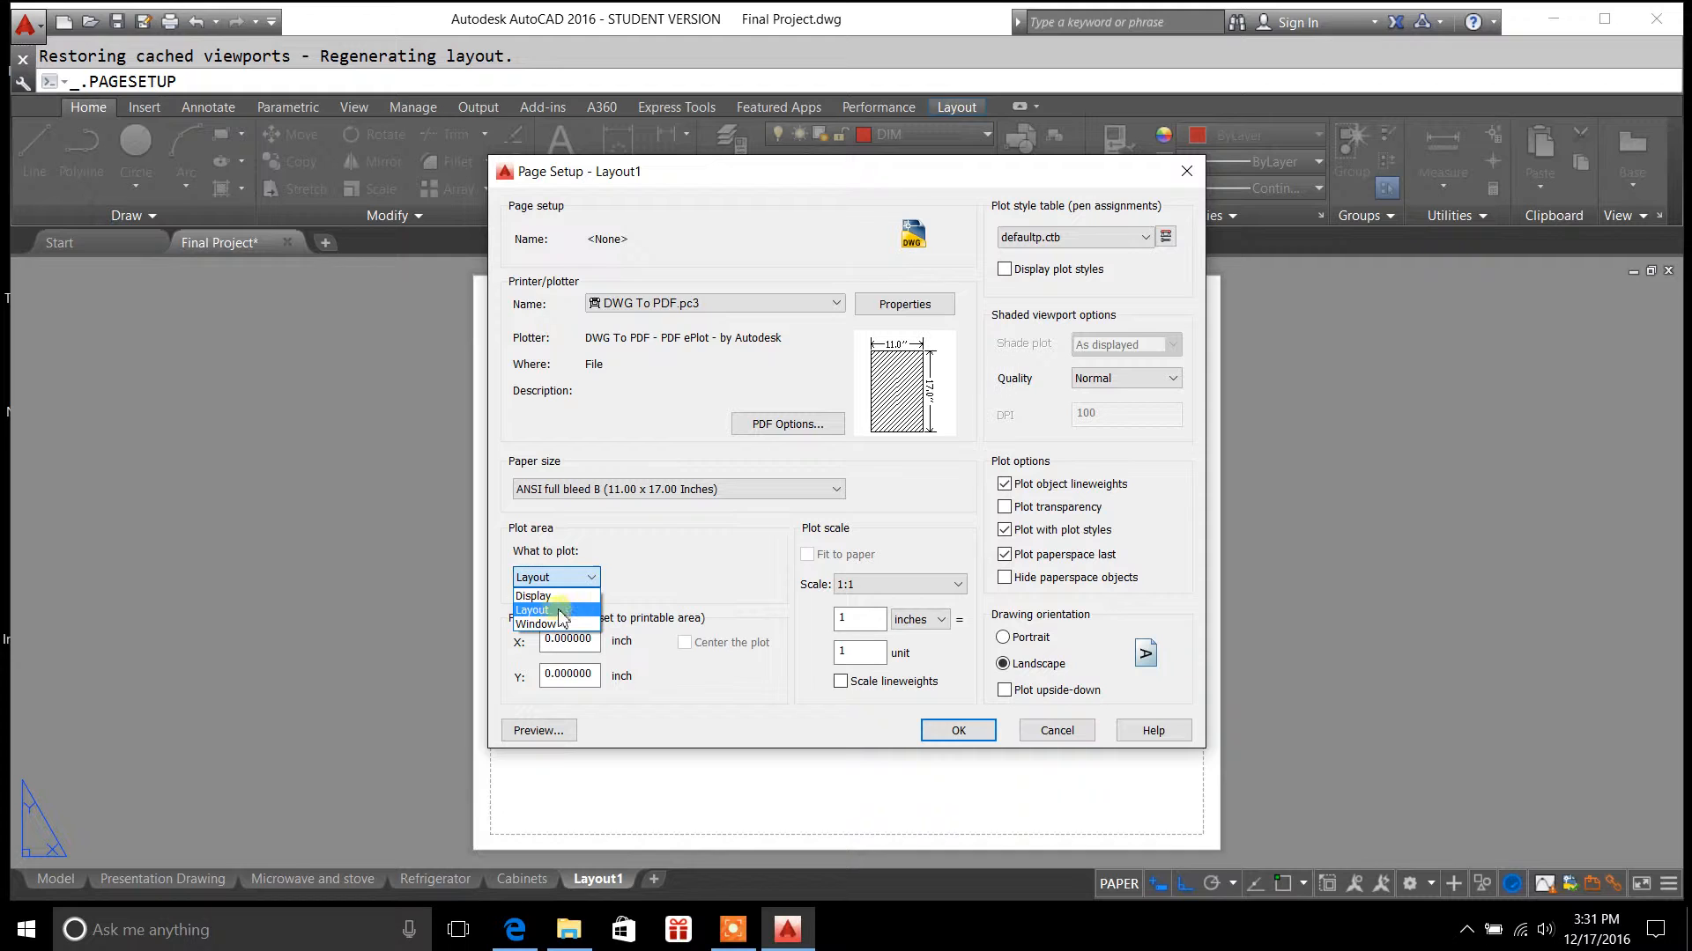
pyautogui.click(533, 608)
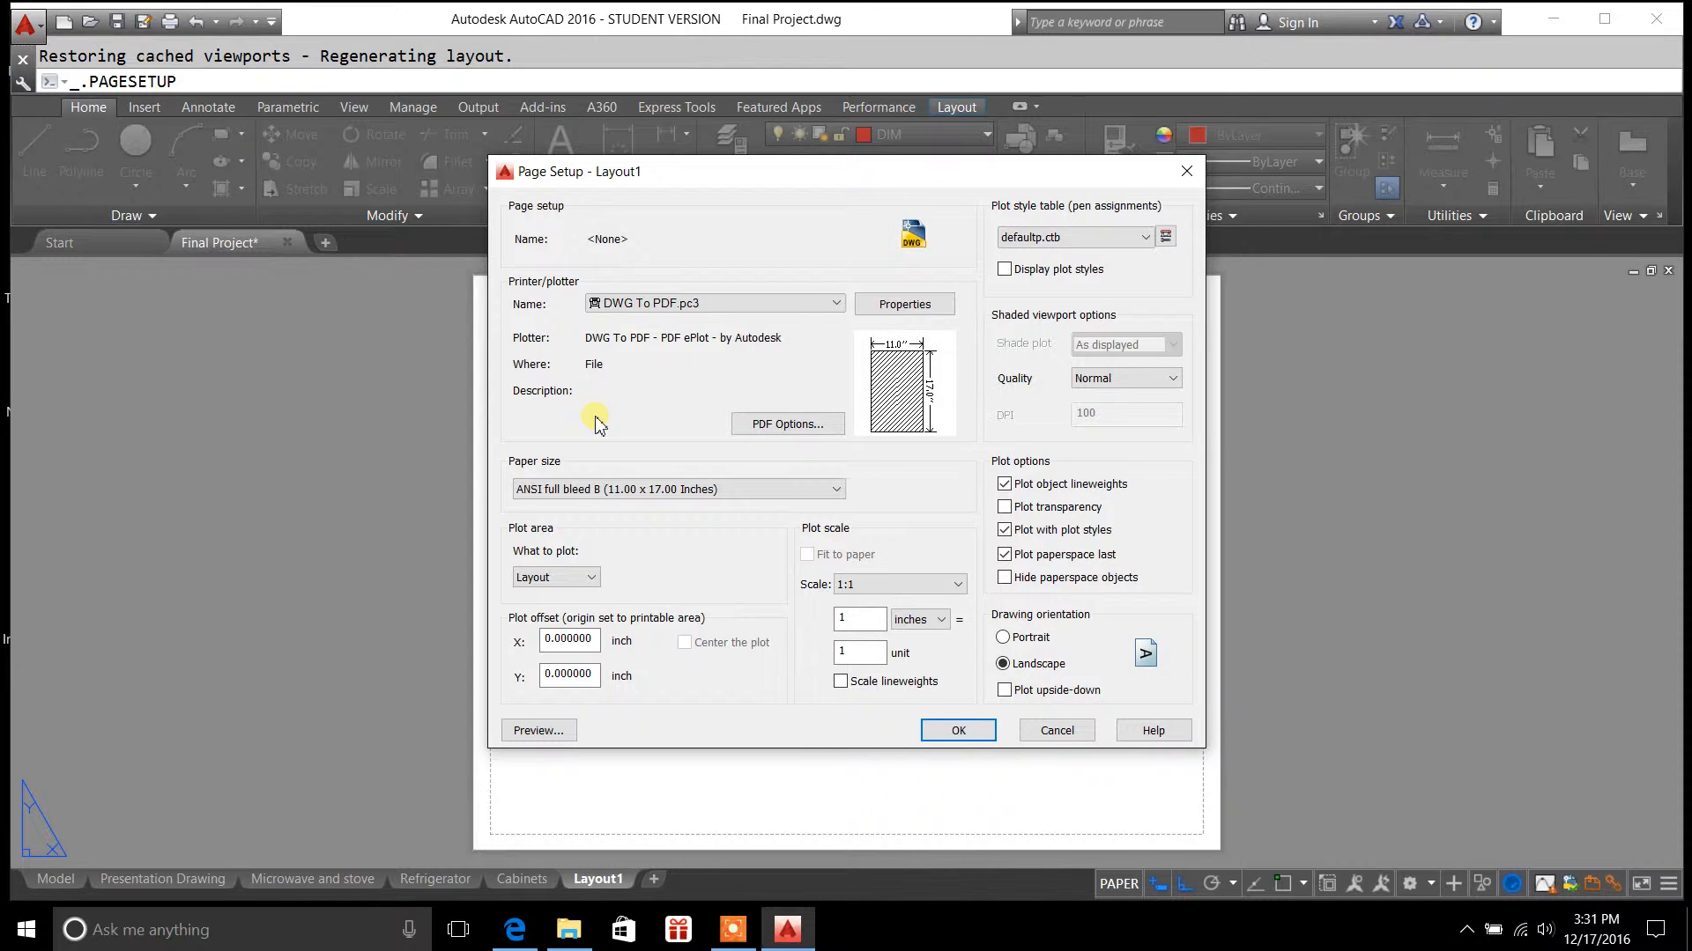
pyautogui.moveTo(957, 730)
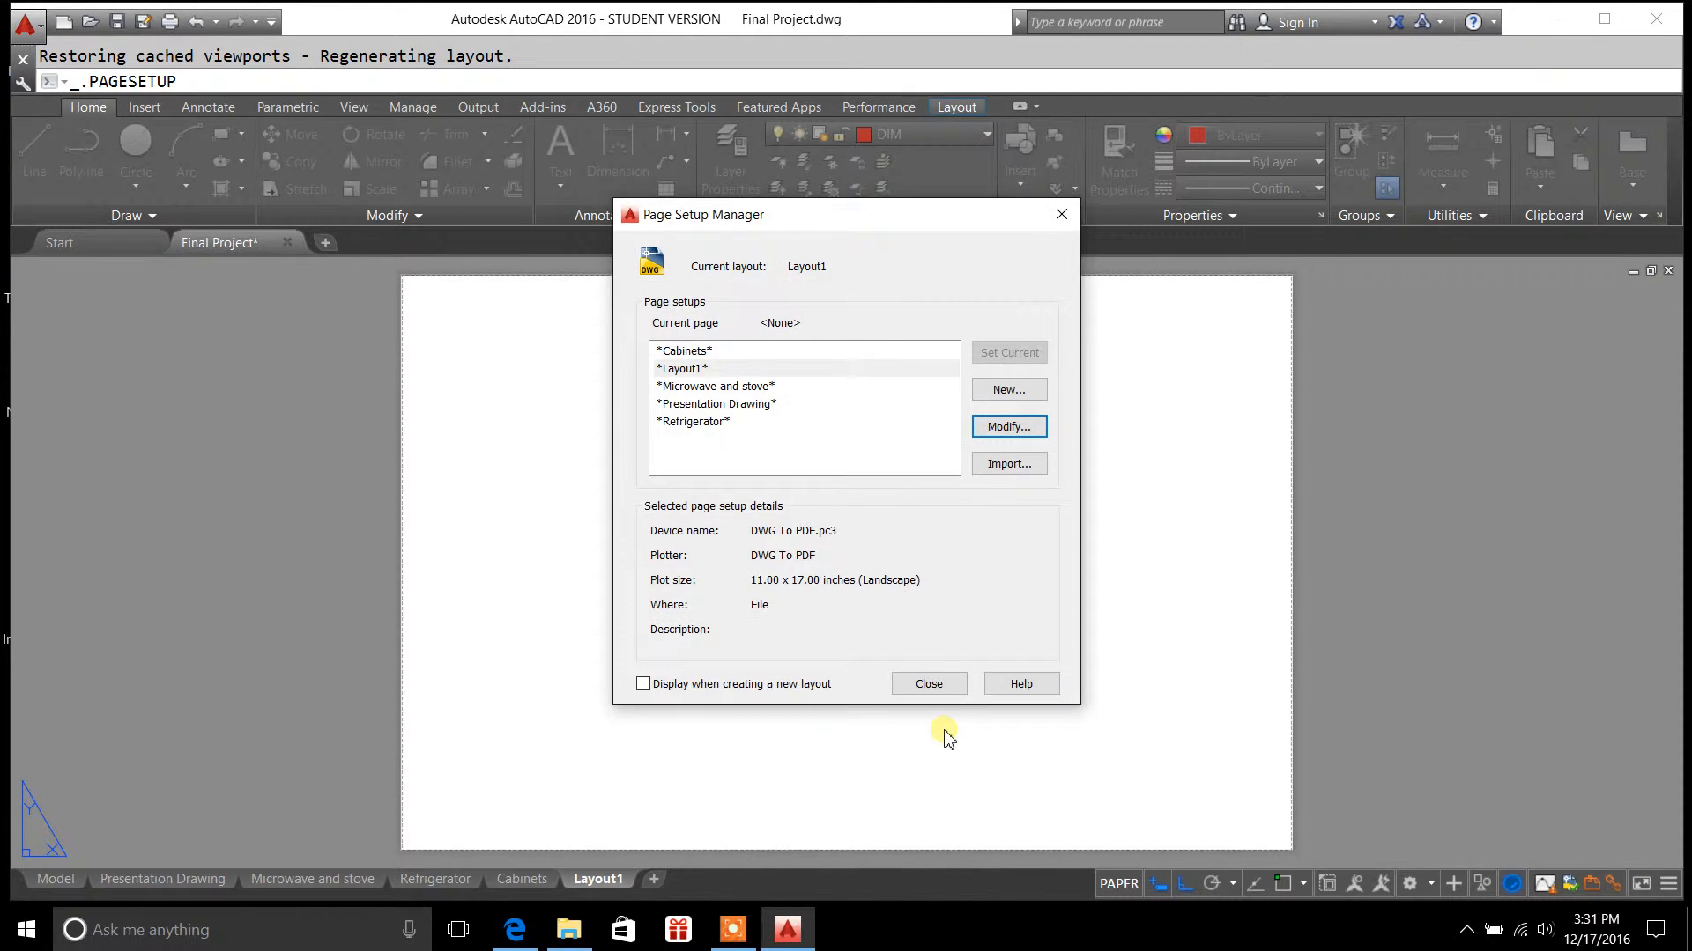
pyautogui.moveTo(928, 684)
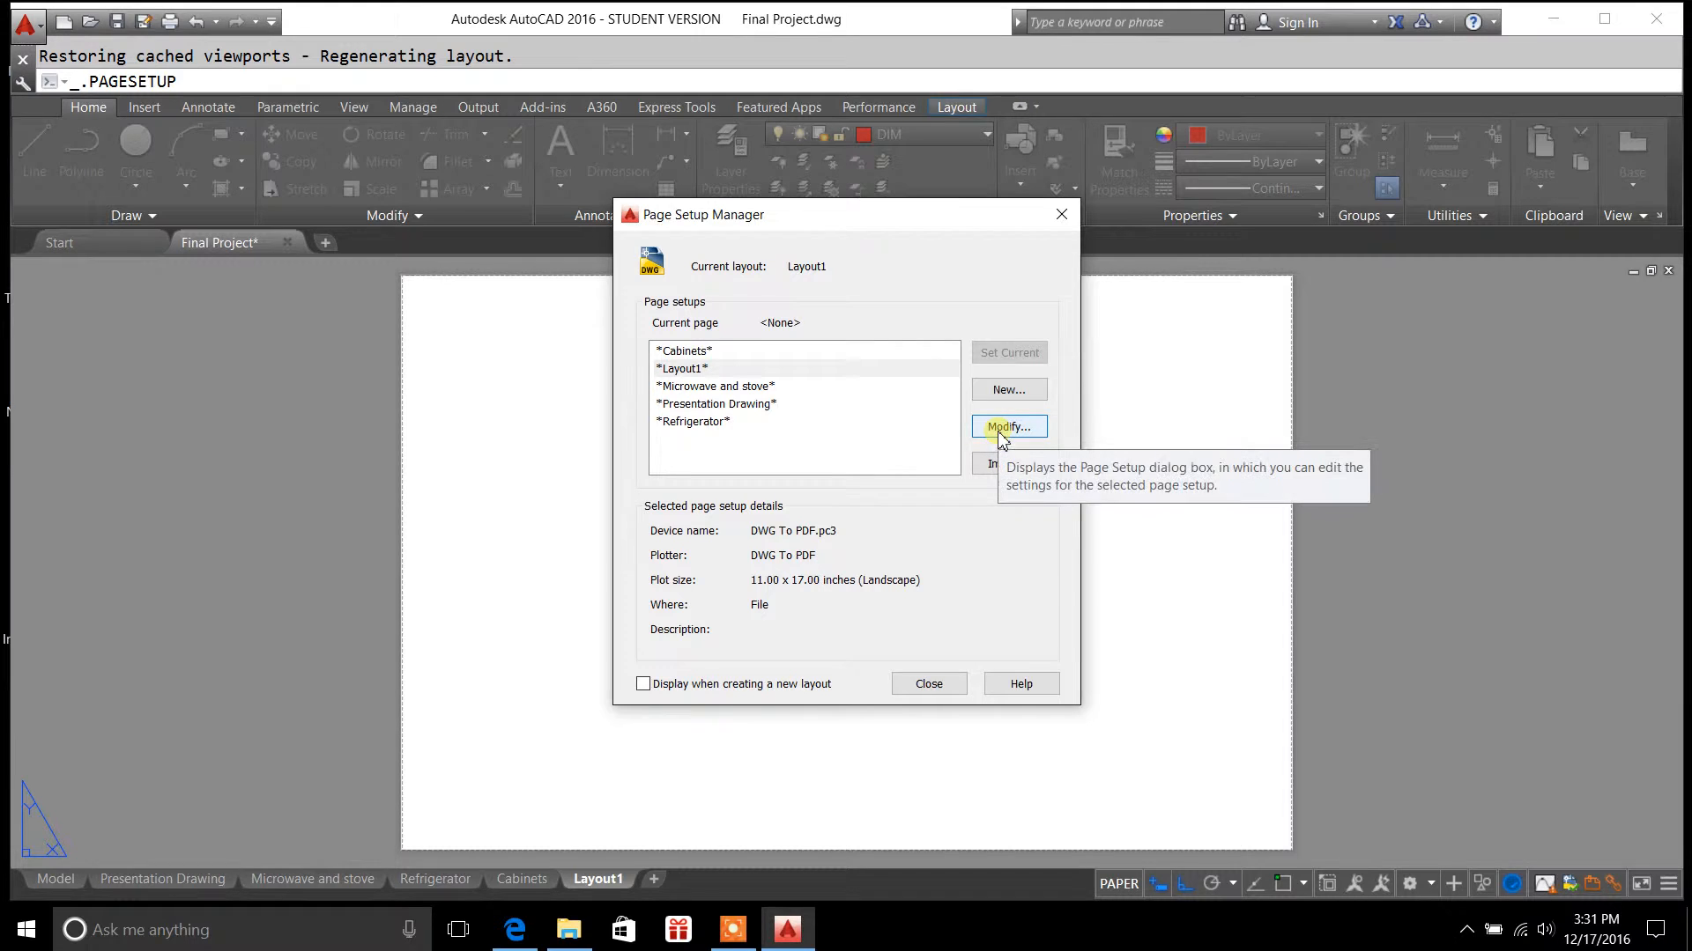
pyautogui.click(1008, 426)
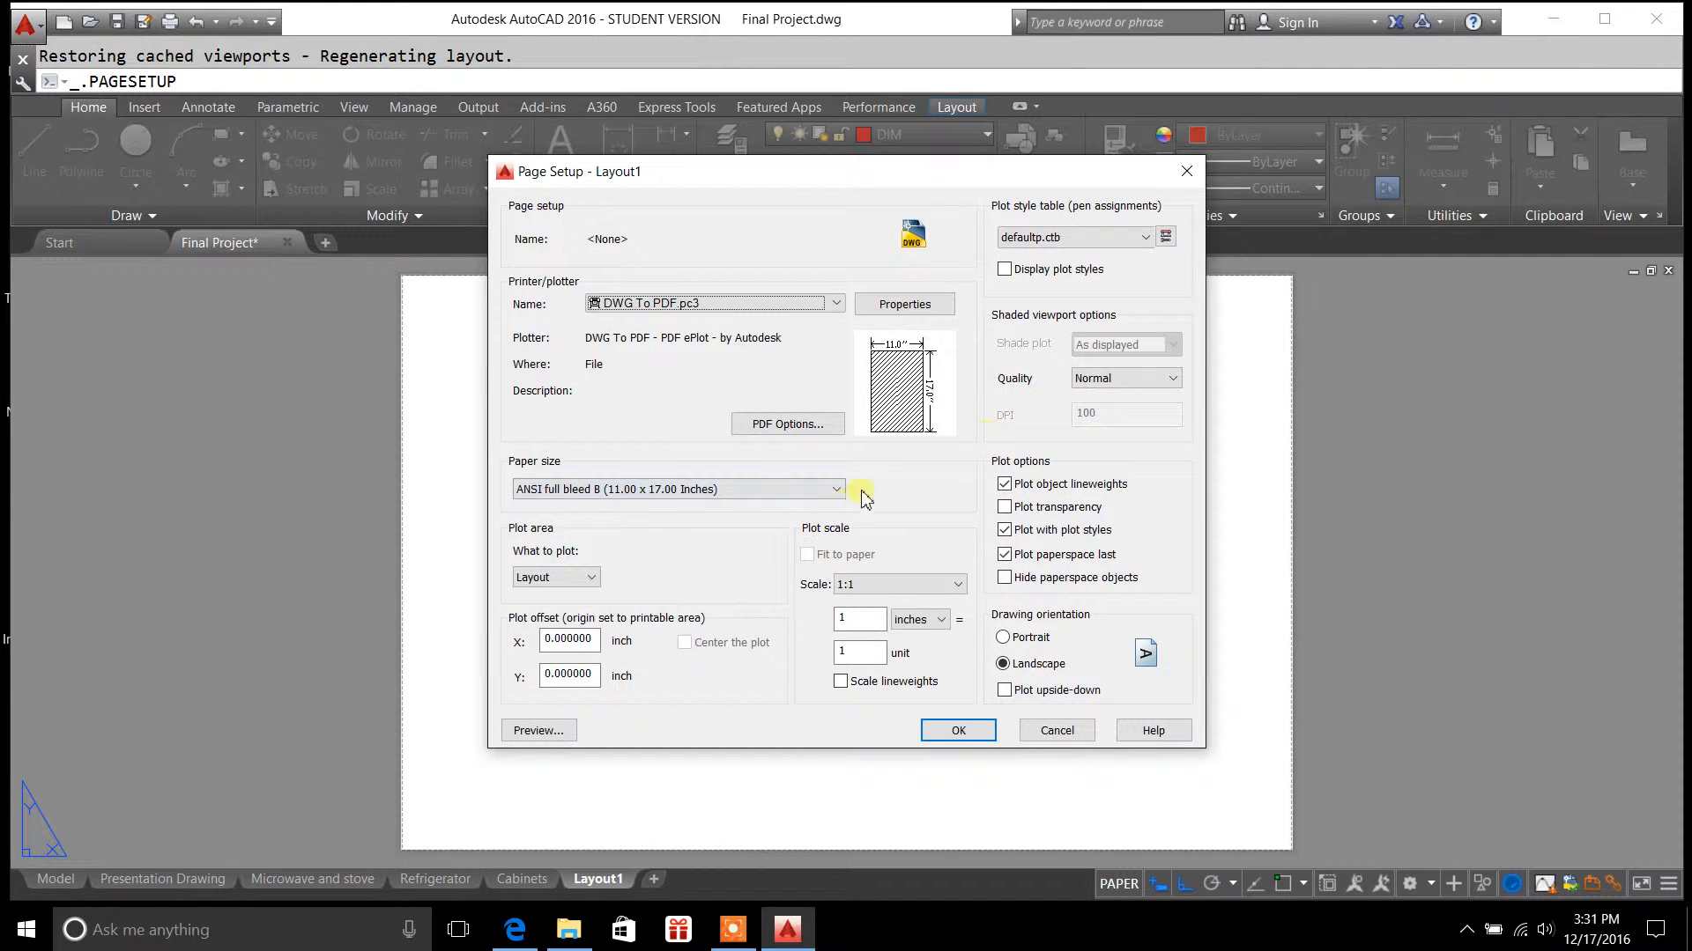
pyautogui.click(835, 488)
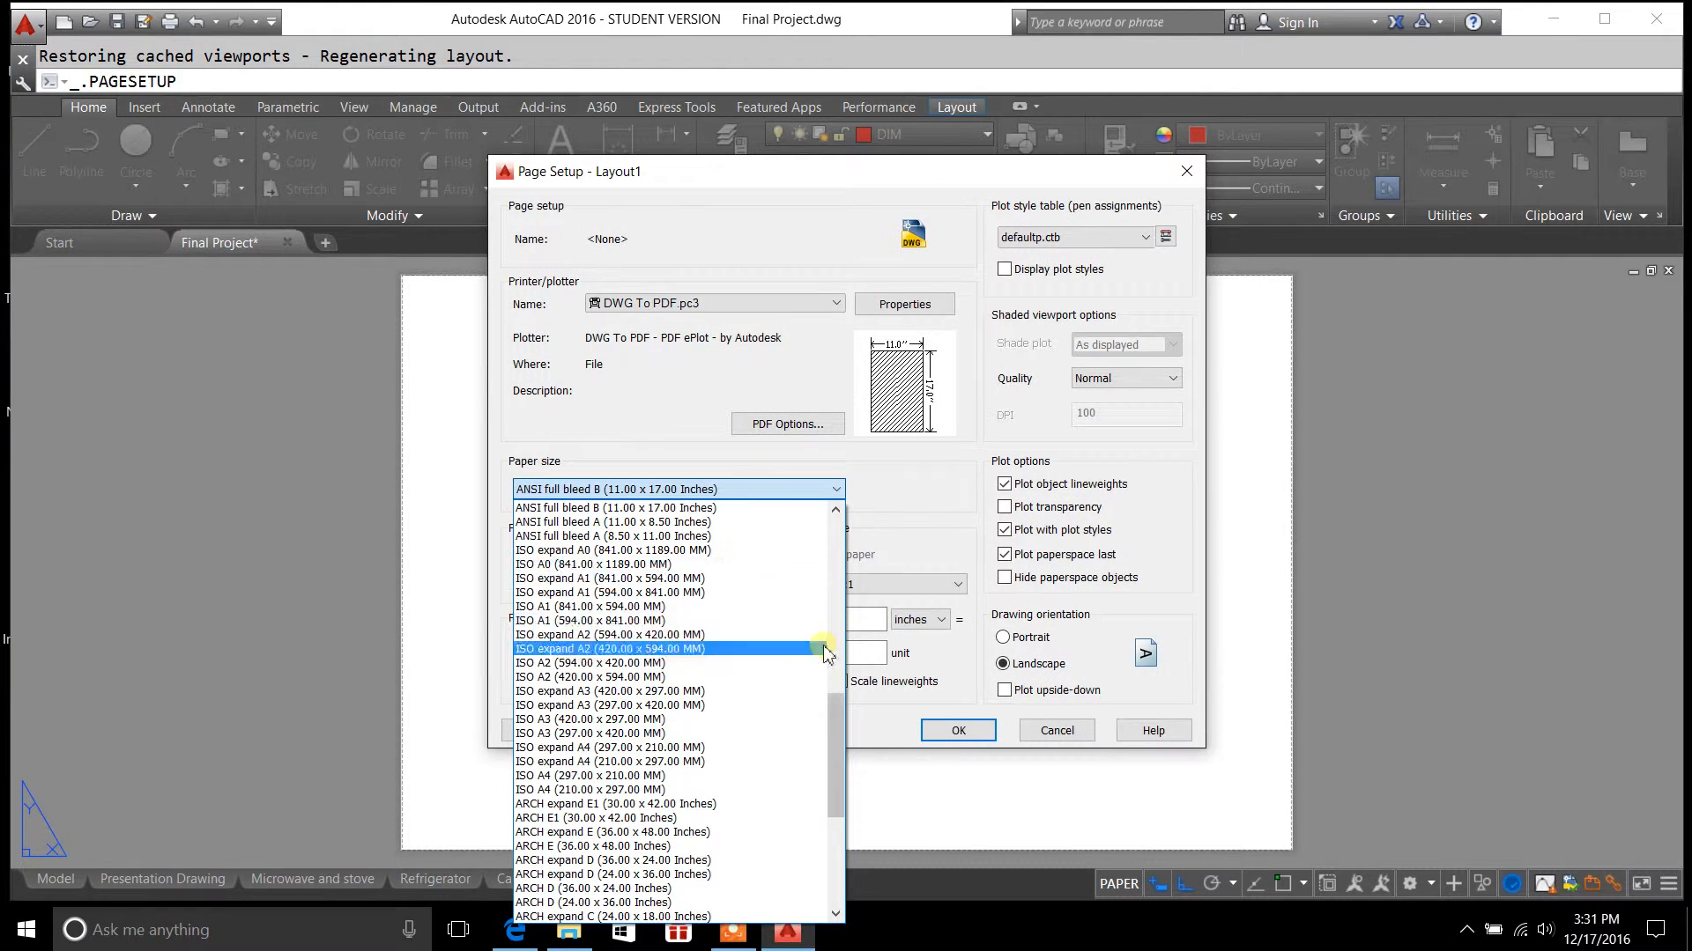
pyautogui.click(592, 536)
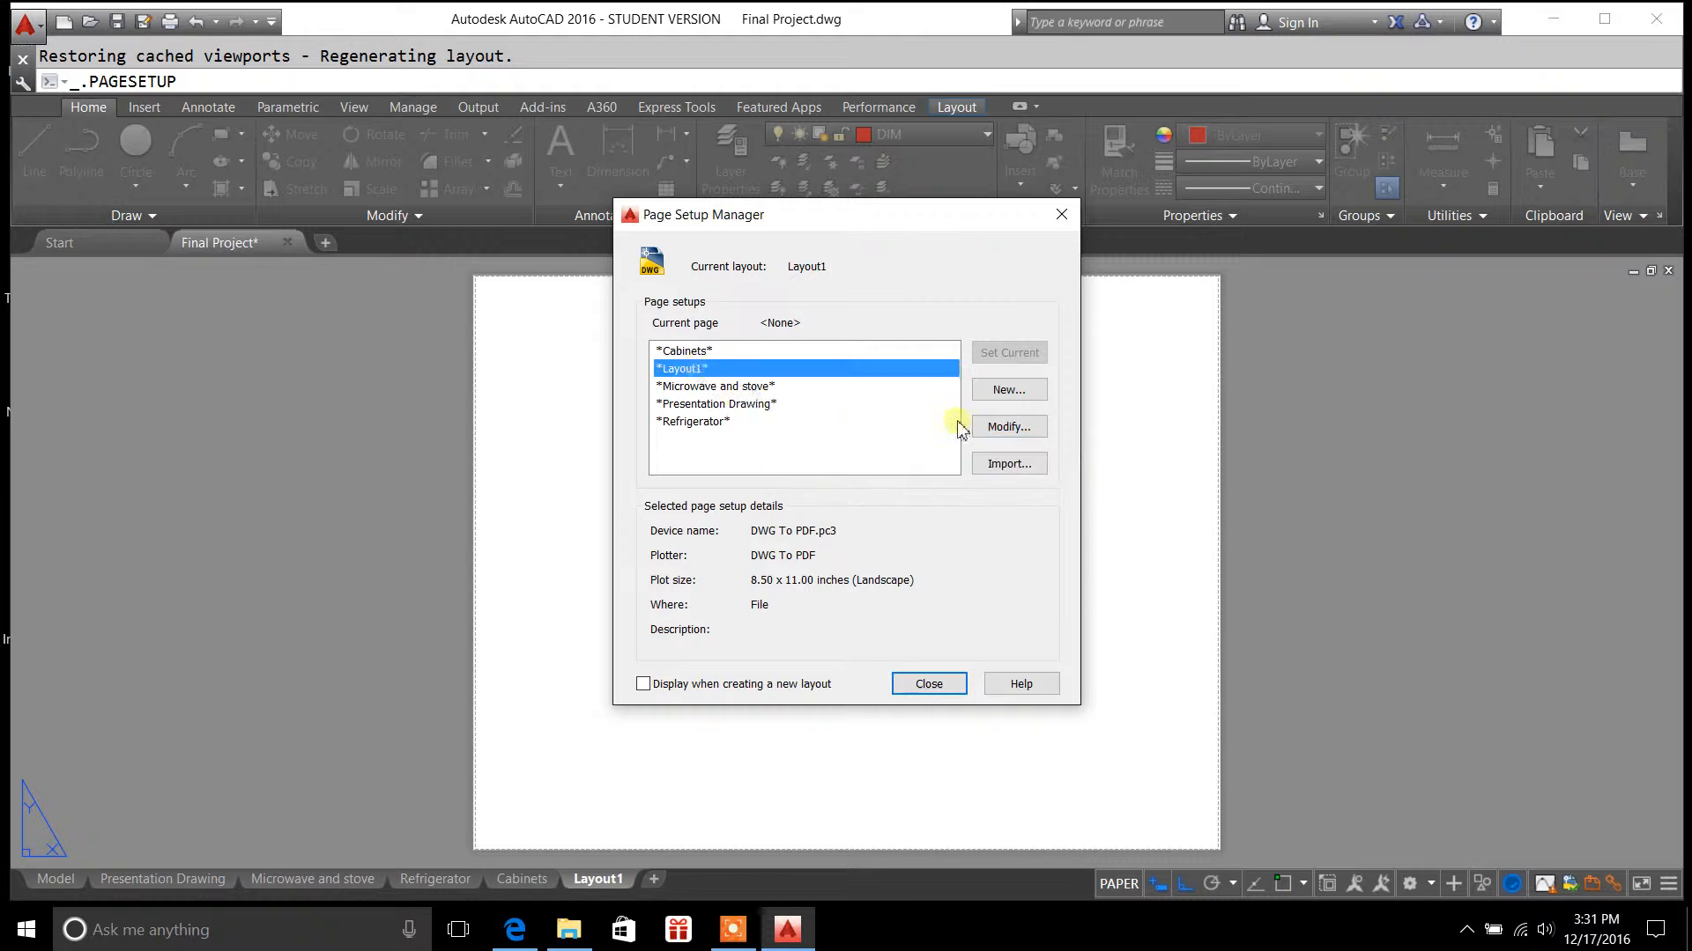
pyautogui.click(1008, 426)
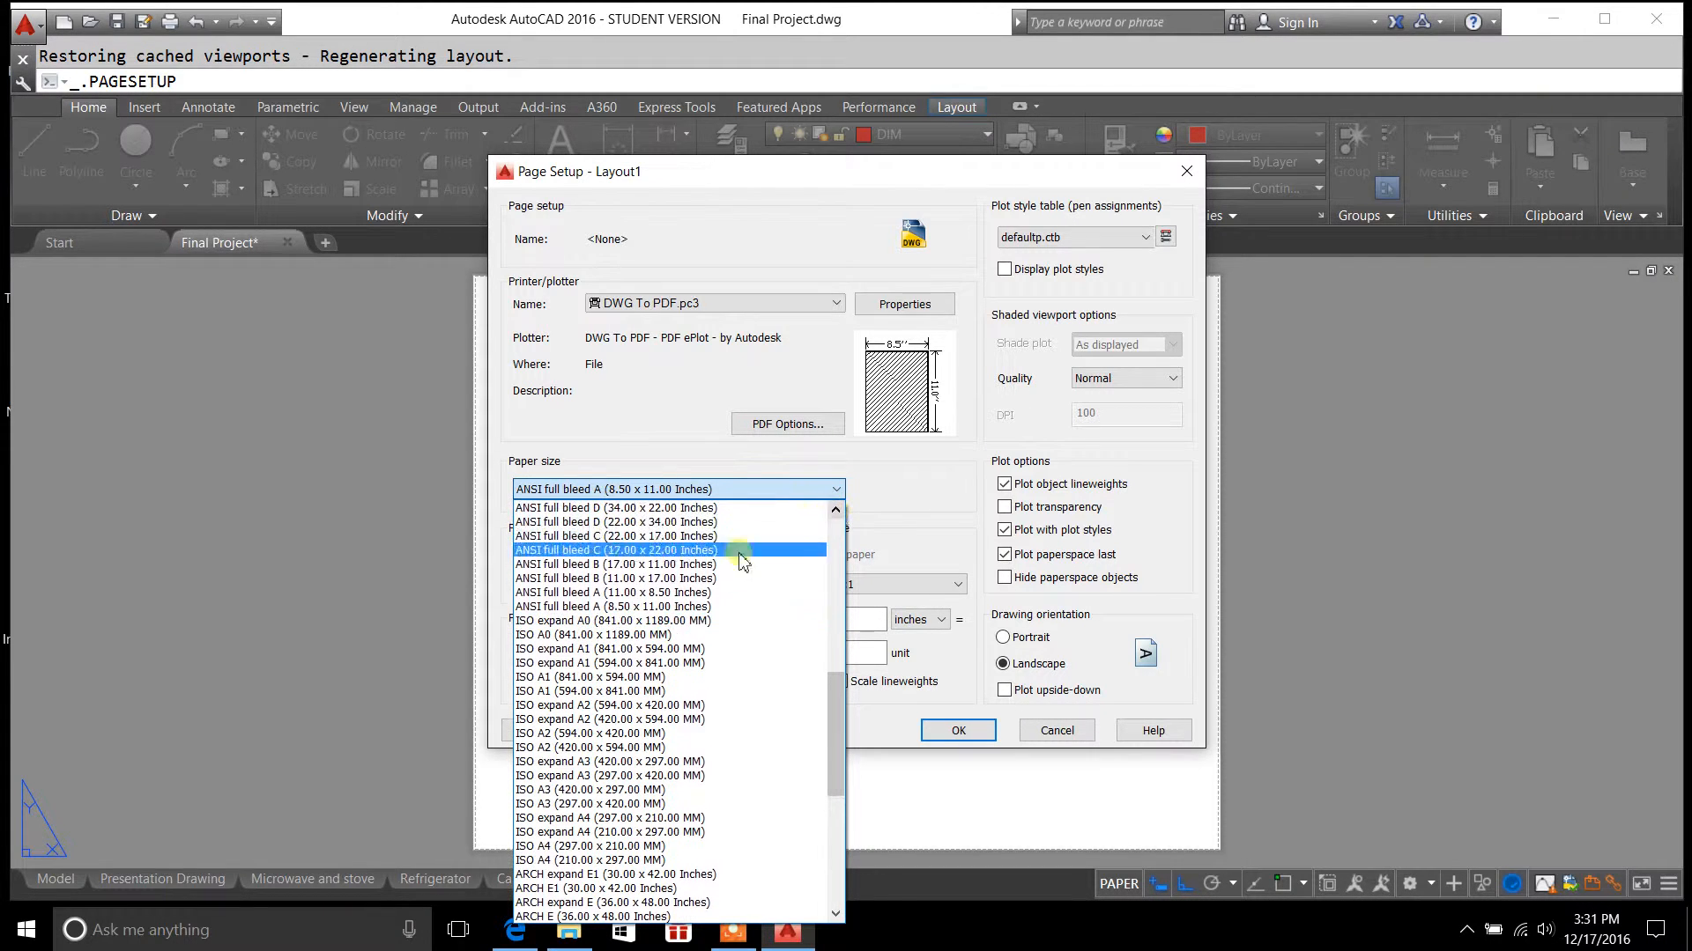
pyautogui.click(617, 578)
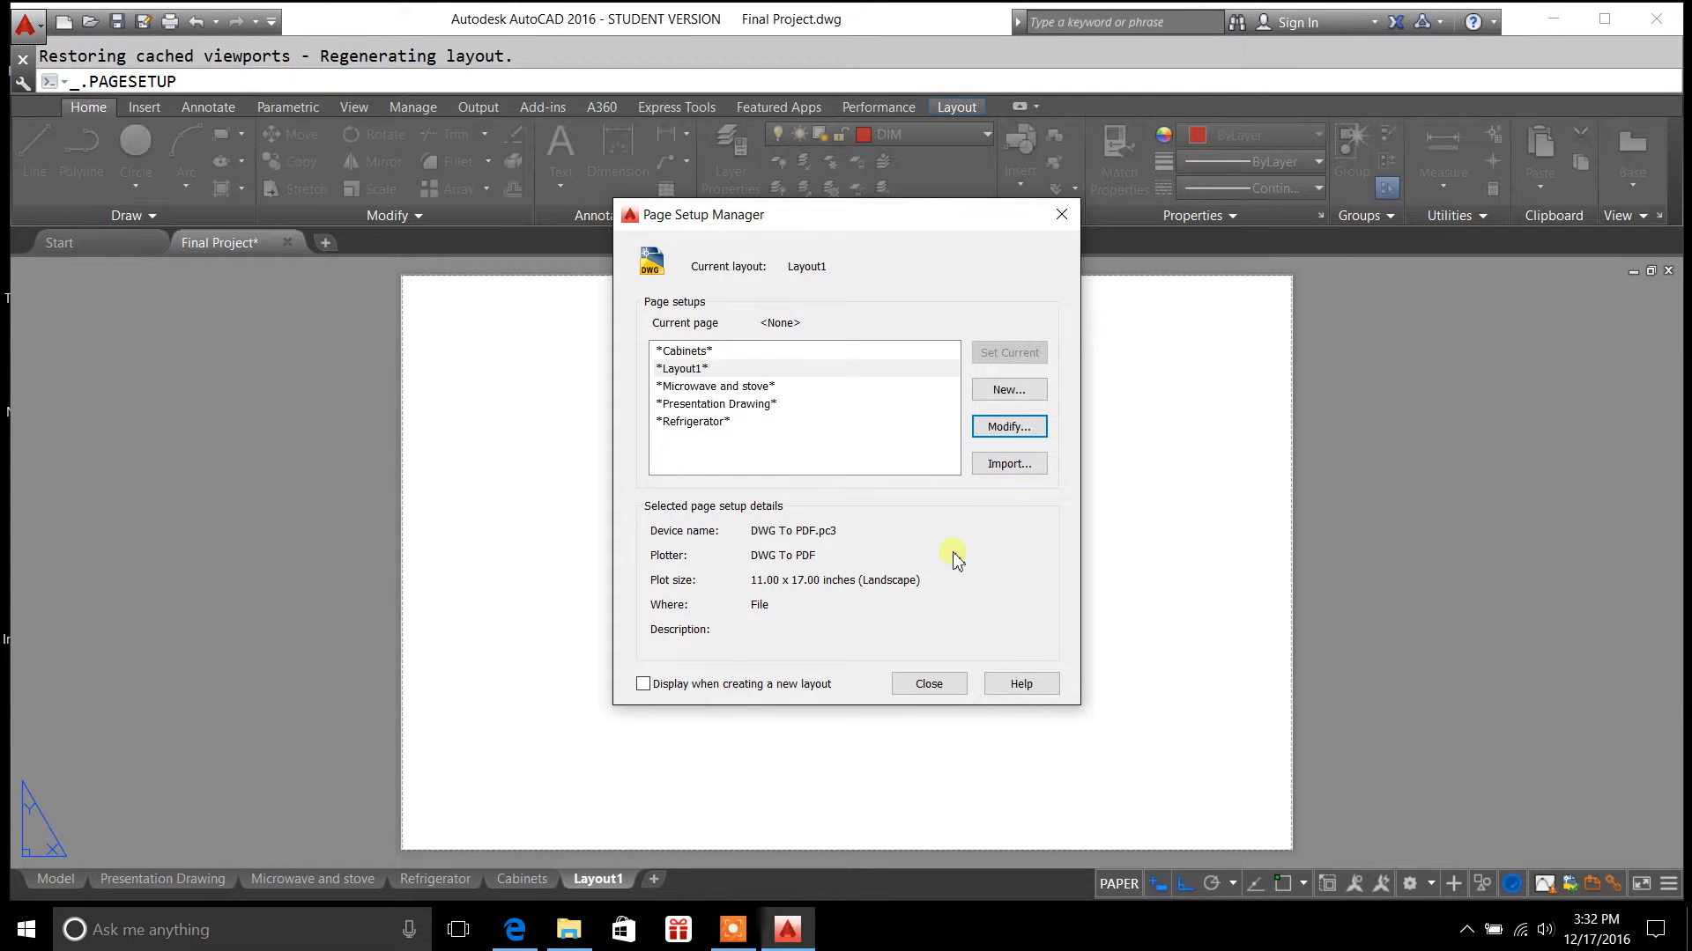
pyautogui.click(682, 369)
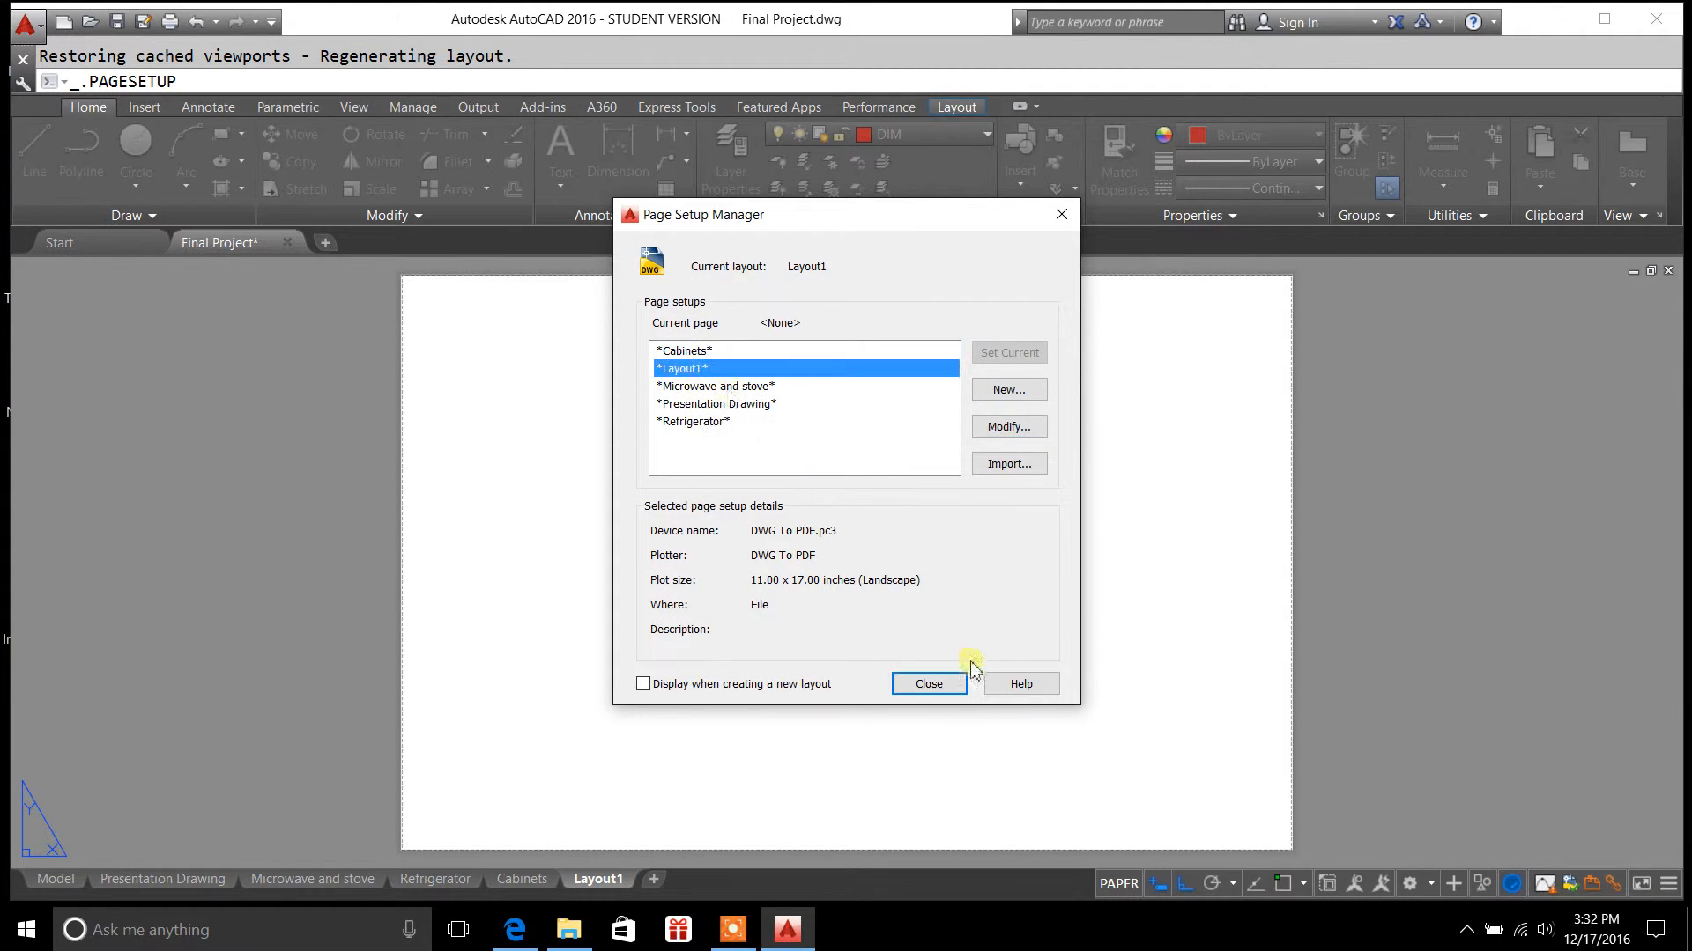
# Close the Page Setup Manager and start a block insertion from the Insert ribbon
pyautogui.click(926, 684)
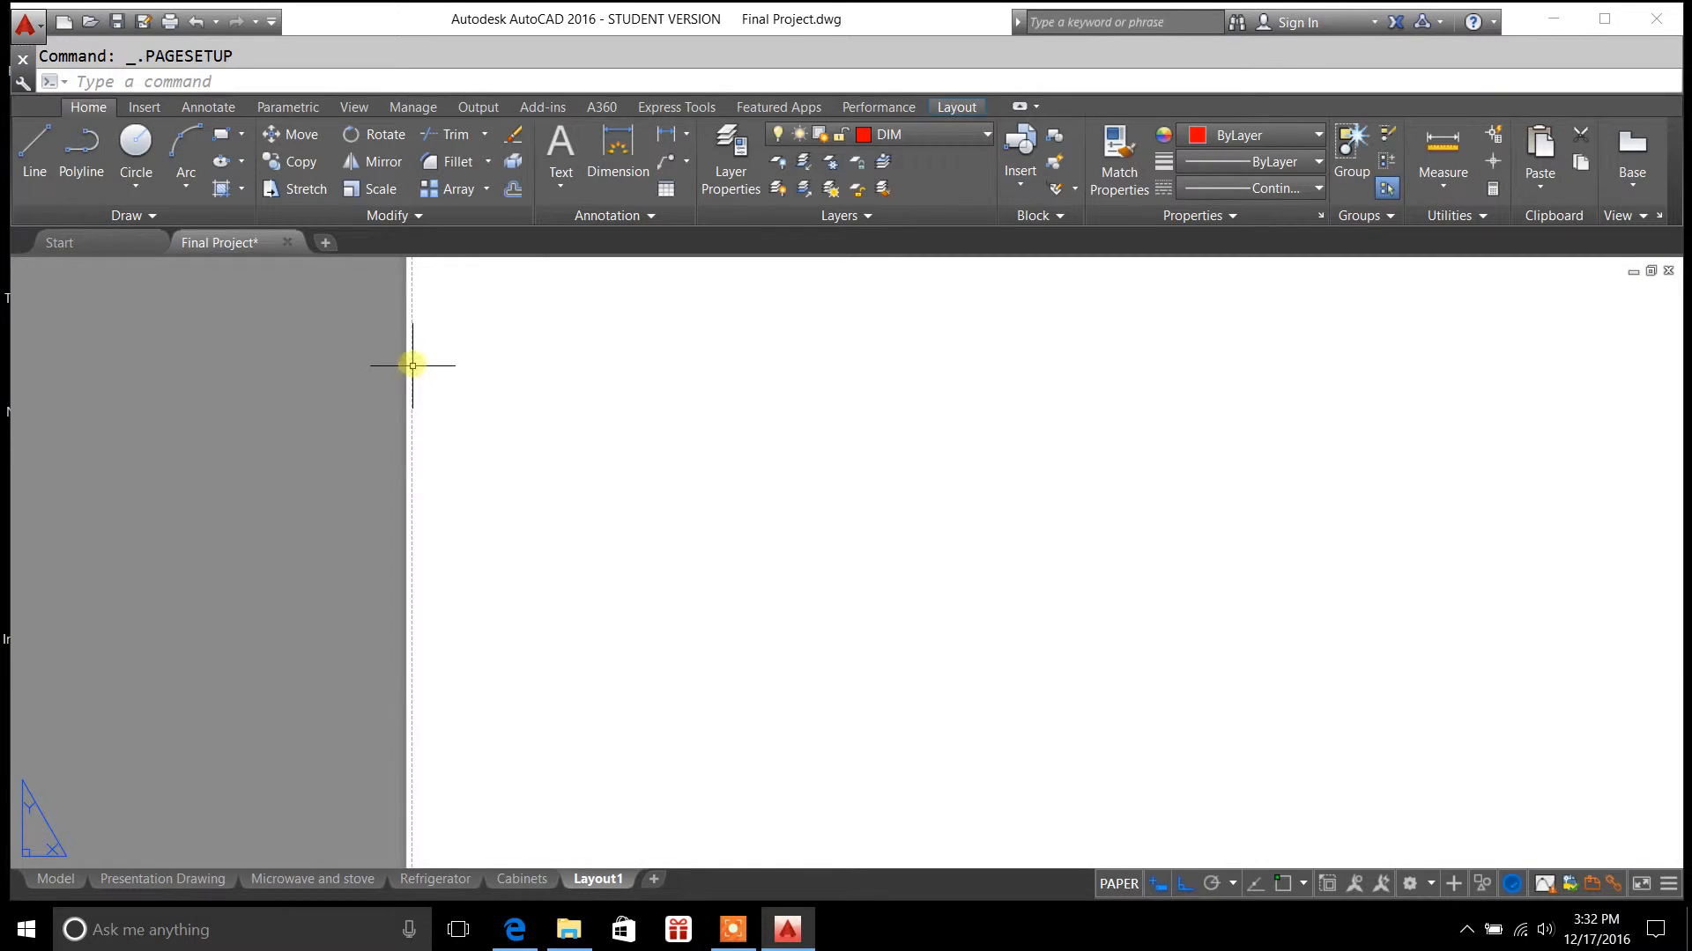
pyautogui.moveTo(432, 611)
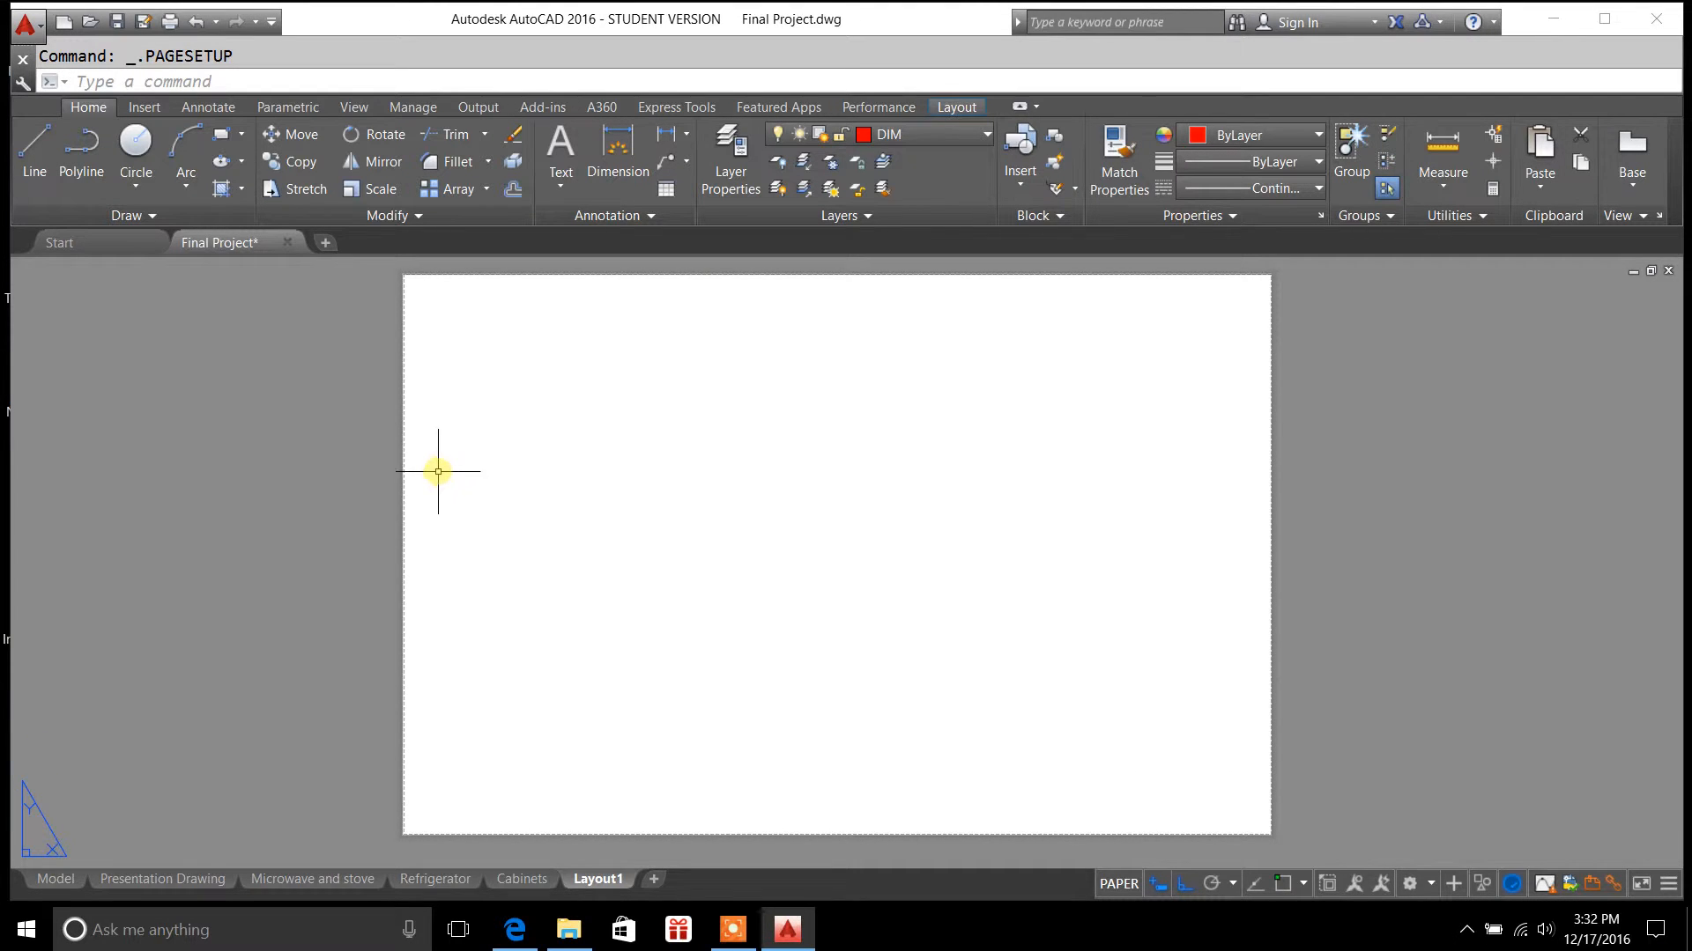
pyautogui.moveTo(416, 439)
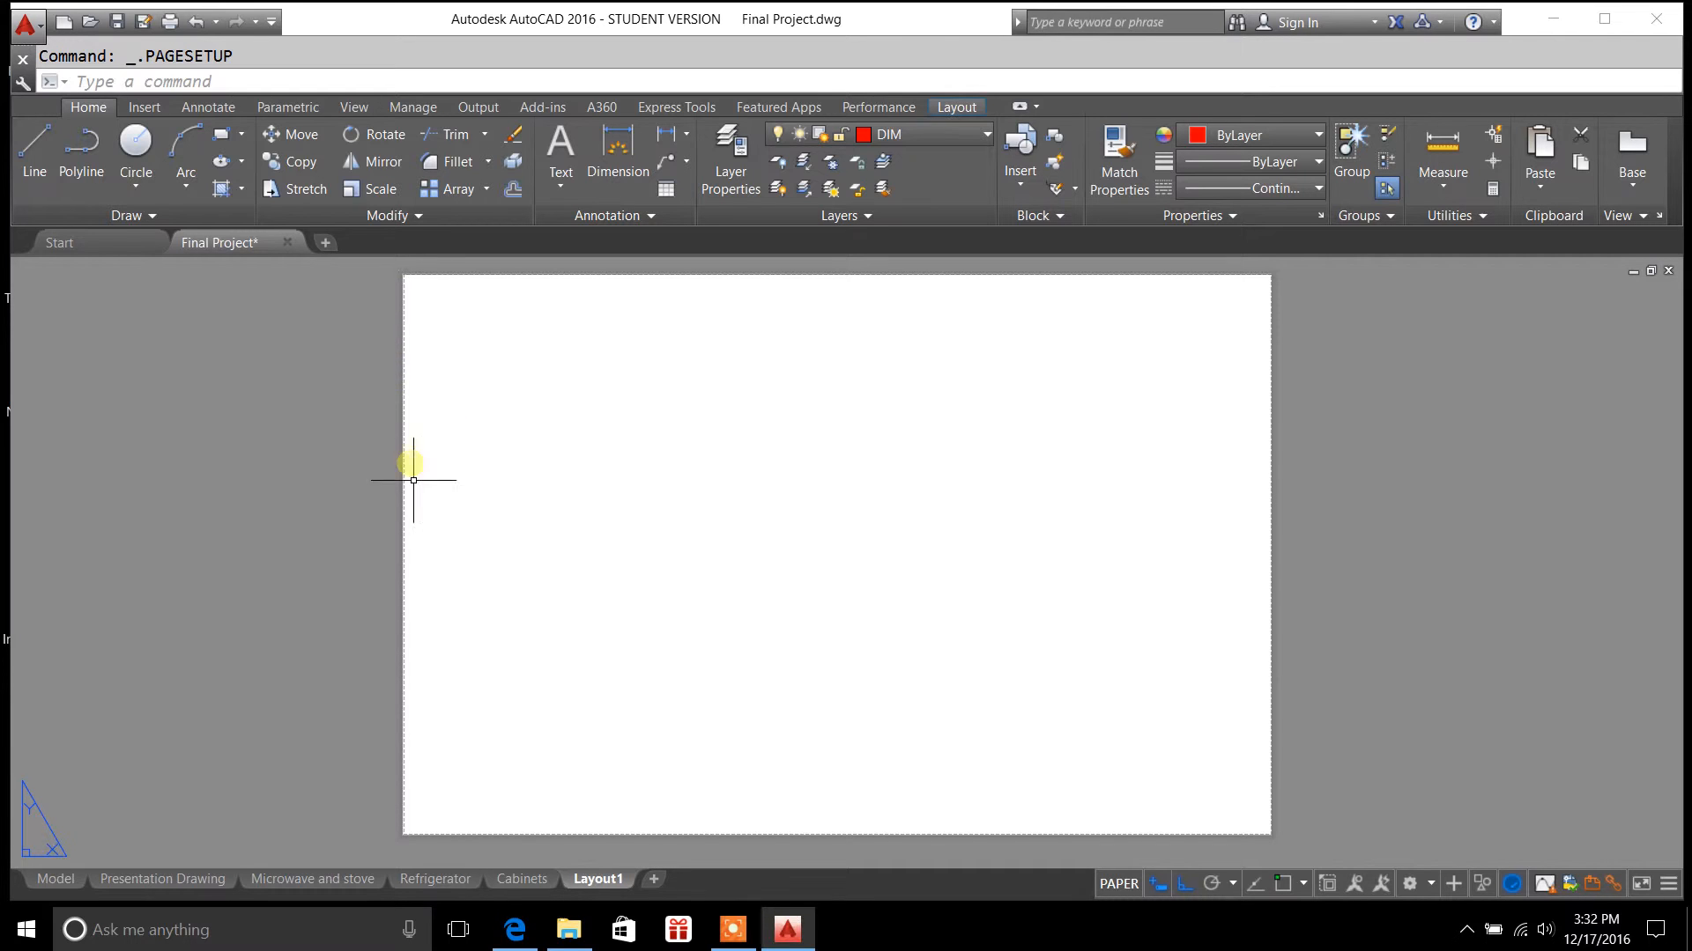
pyautogui.moveTo(1066, 768)
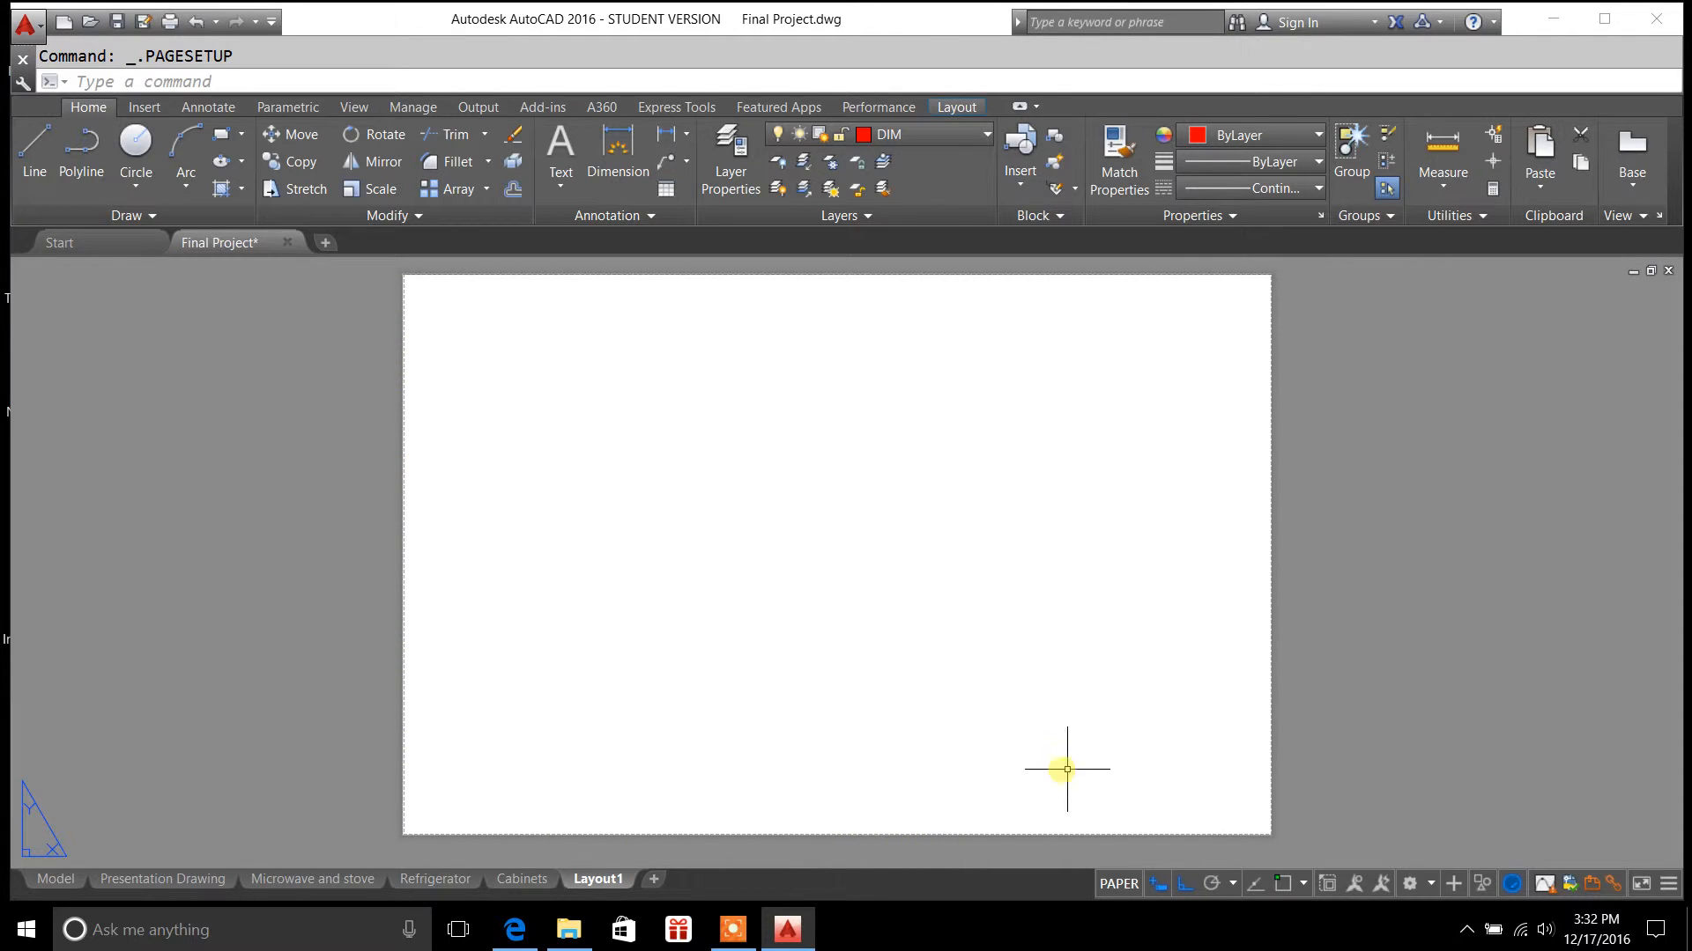
pyautogui.moveTo(839, 580)
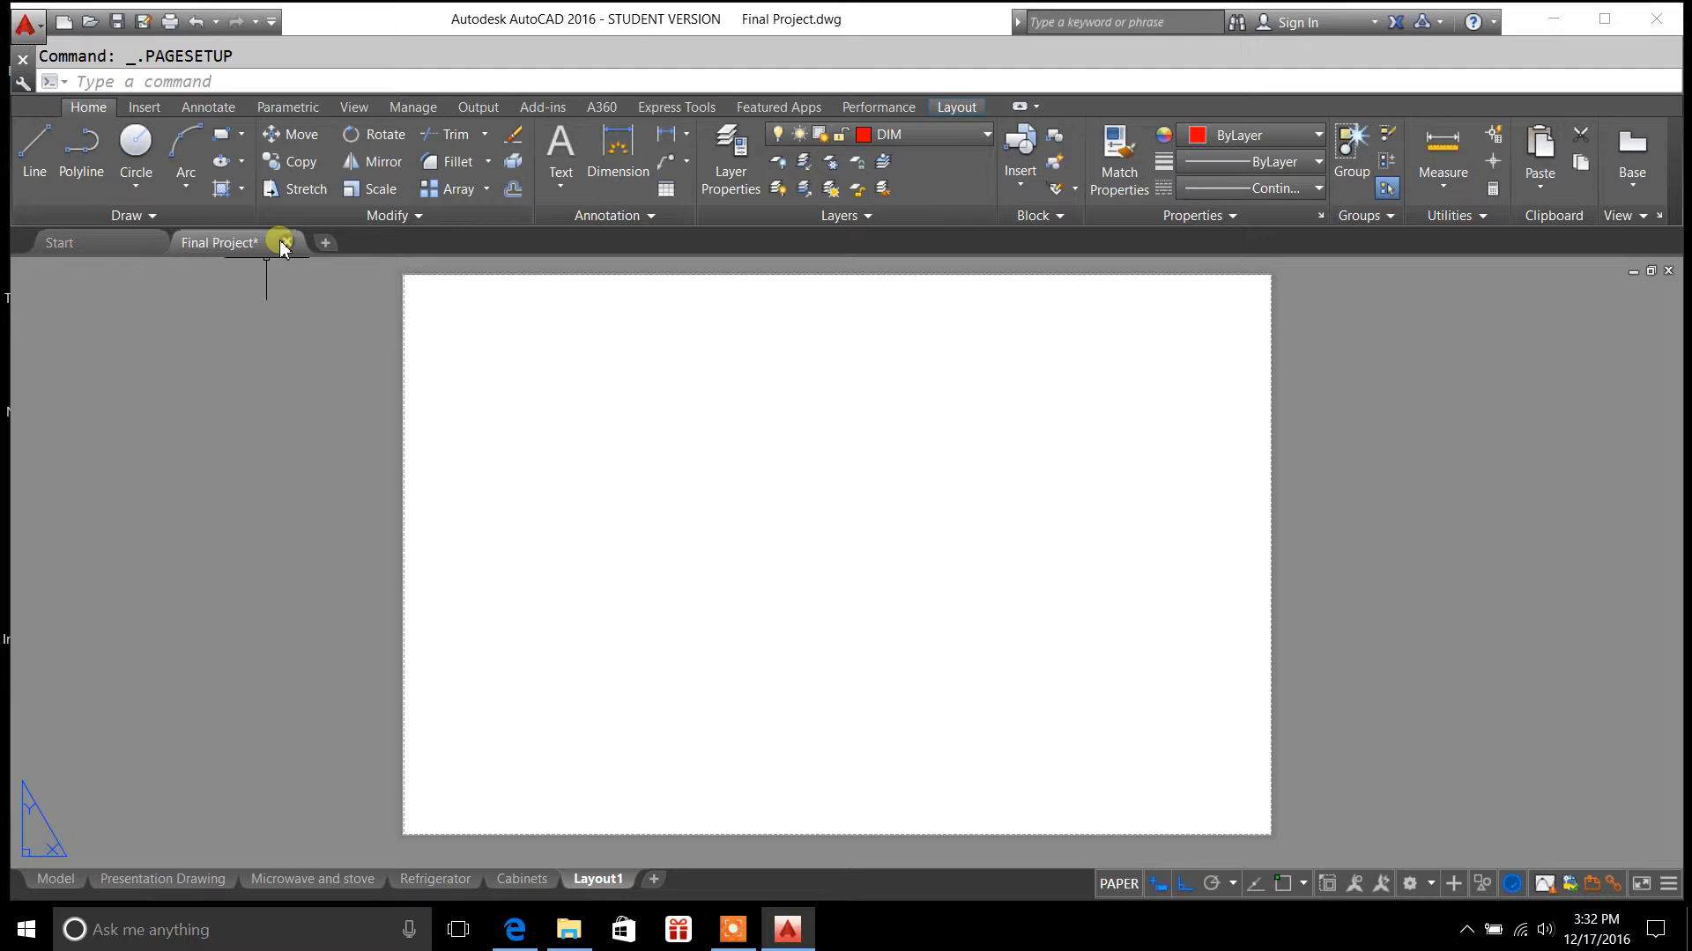
pyautogui.click(142, 108)
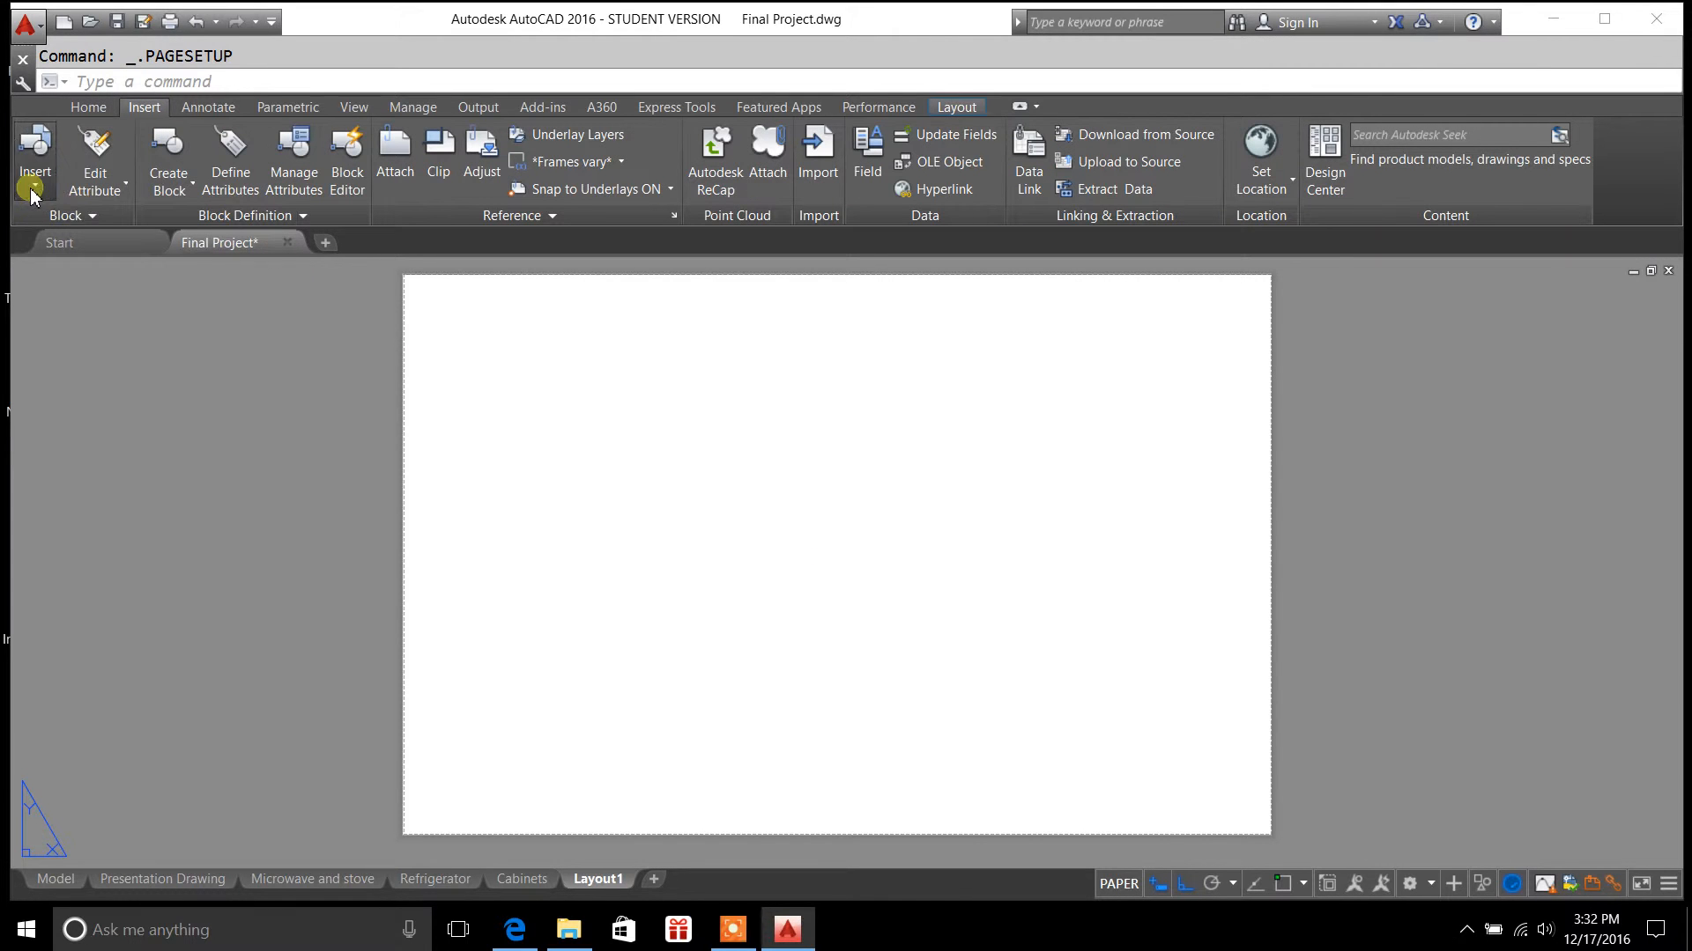
pyautogui.click(34, 162)
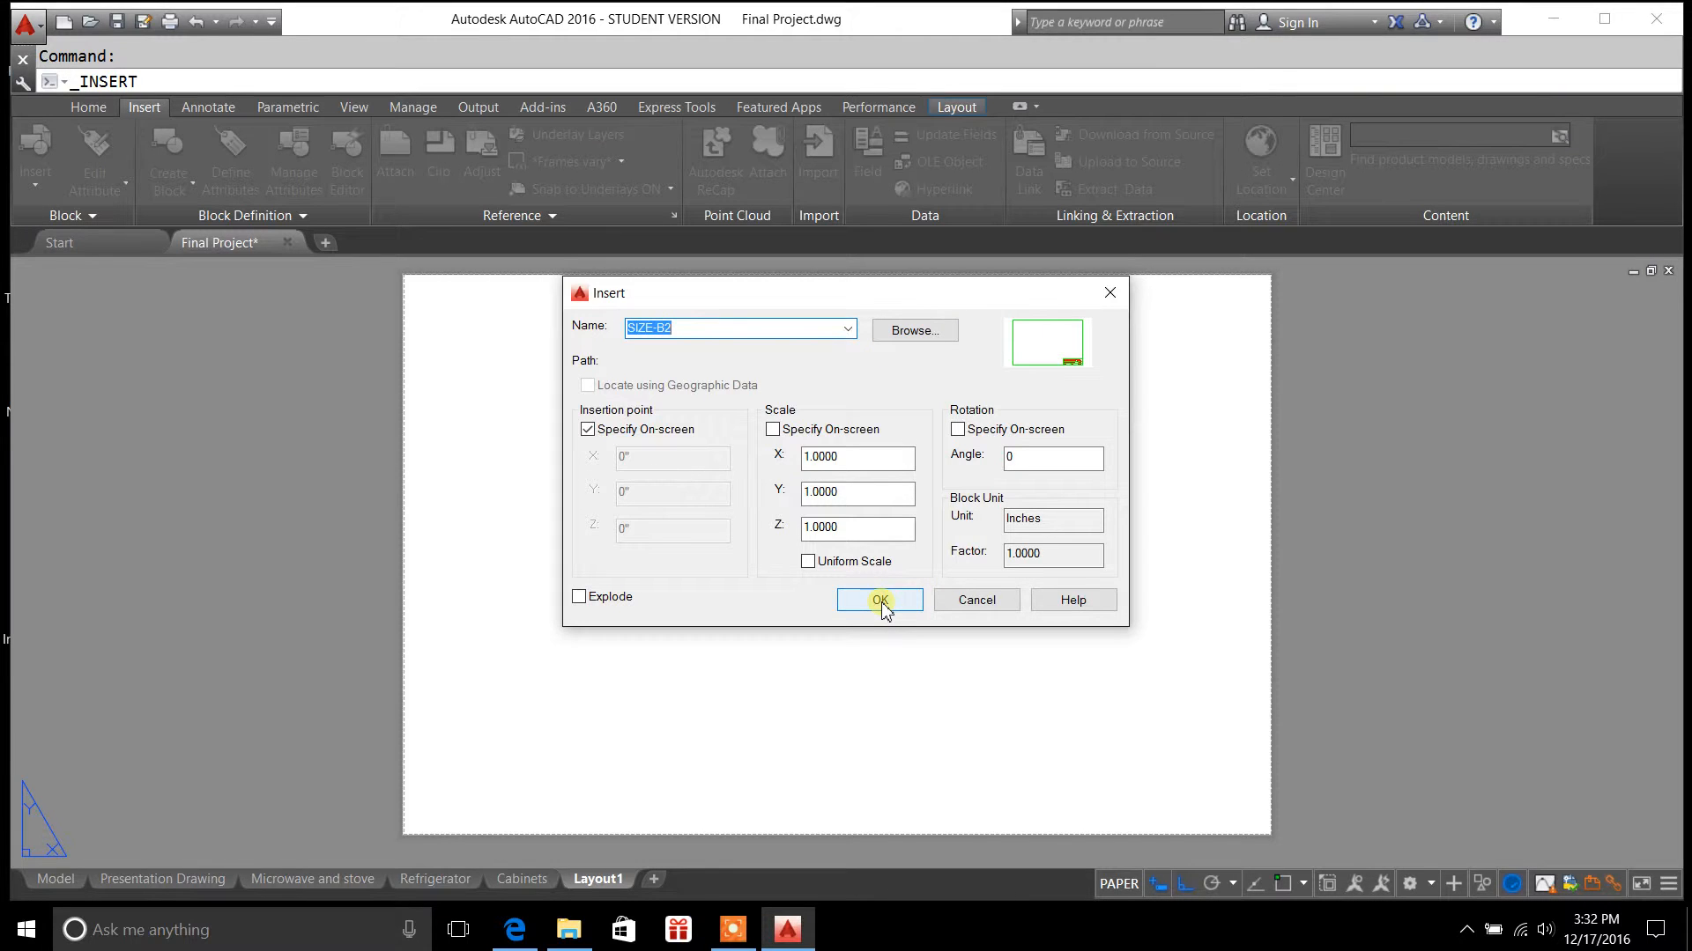
# Insert the SIZE-B2 title block onto Layout1
pyautogui.click(878, 599)
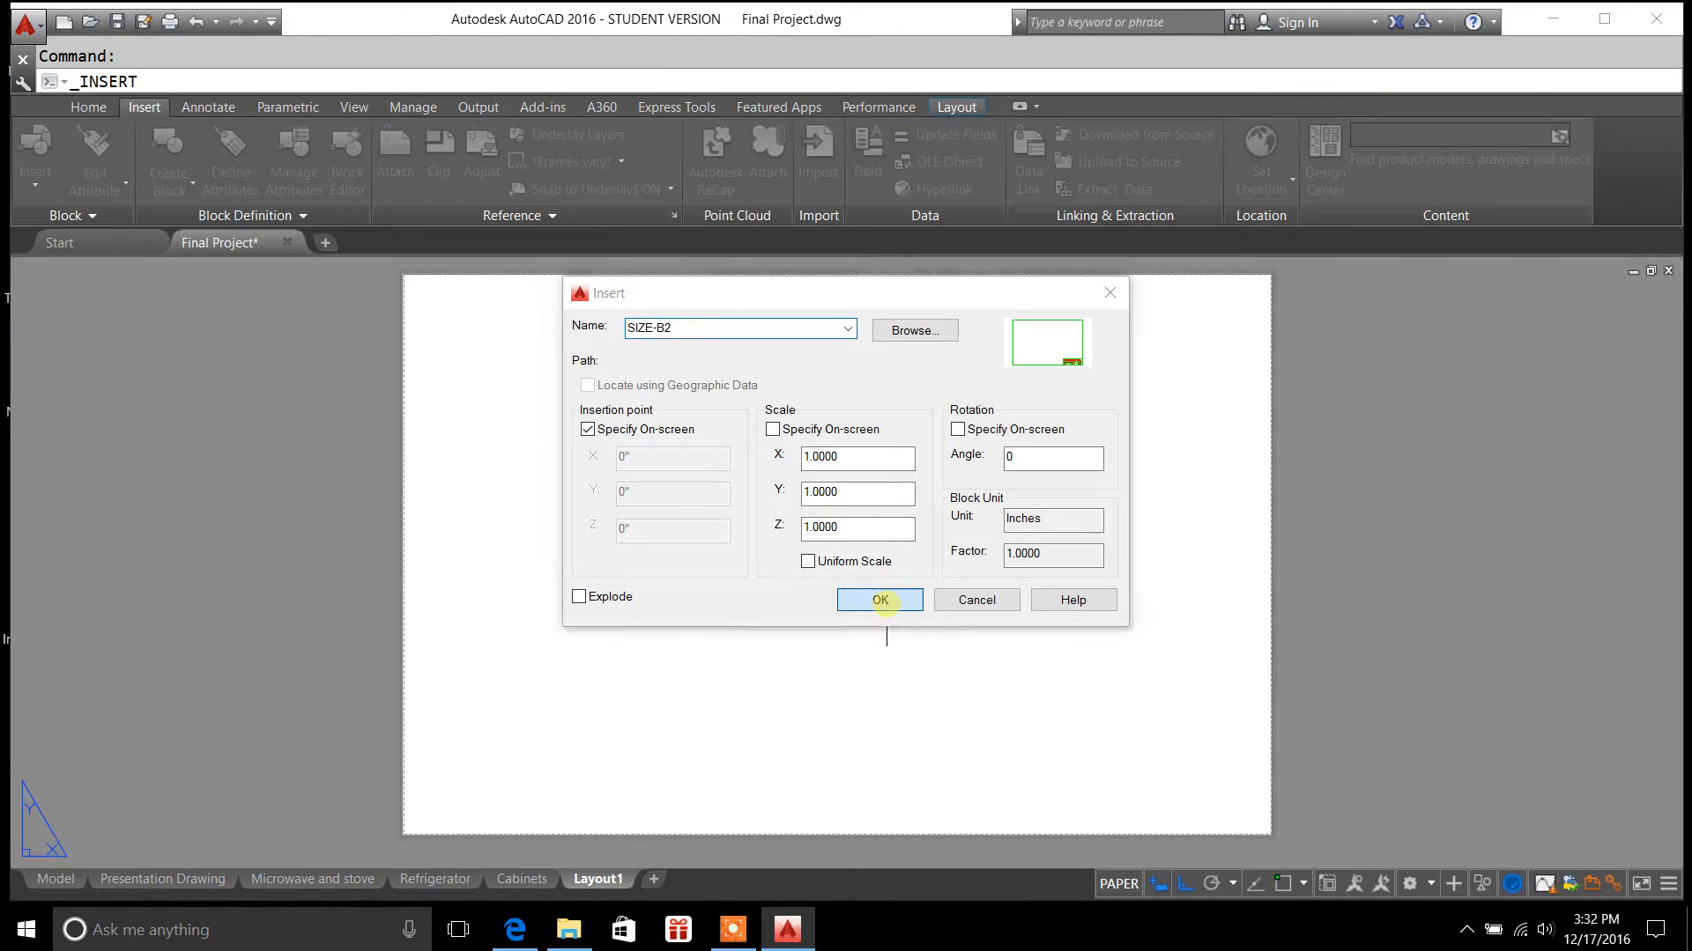
pyautogui.click(879, 599)
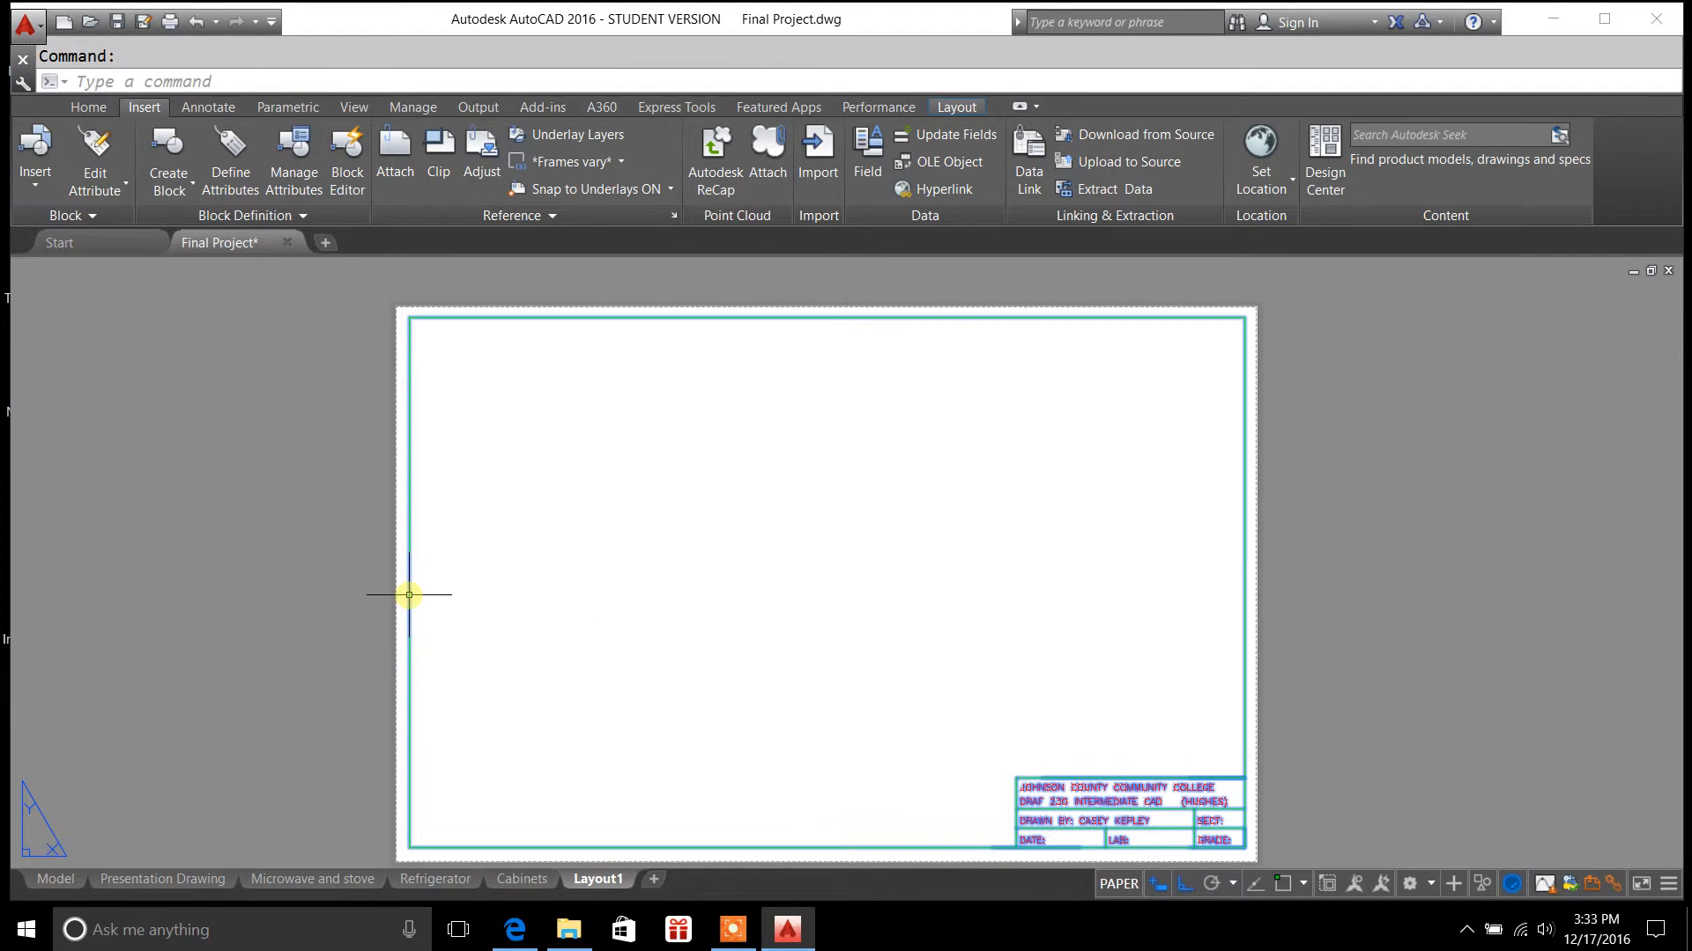
pyautogui.moveTo(386, 407)
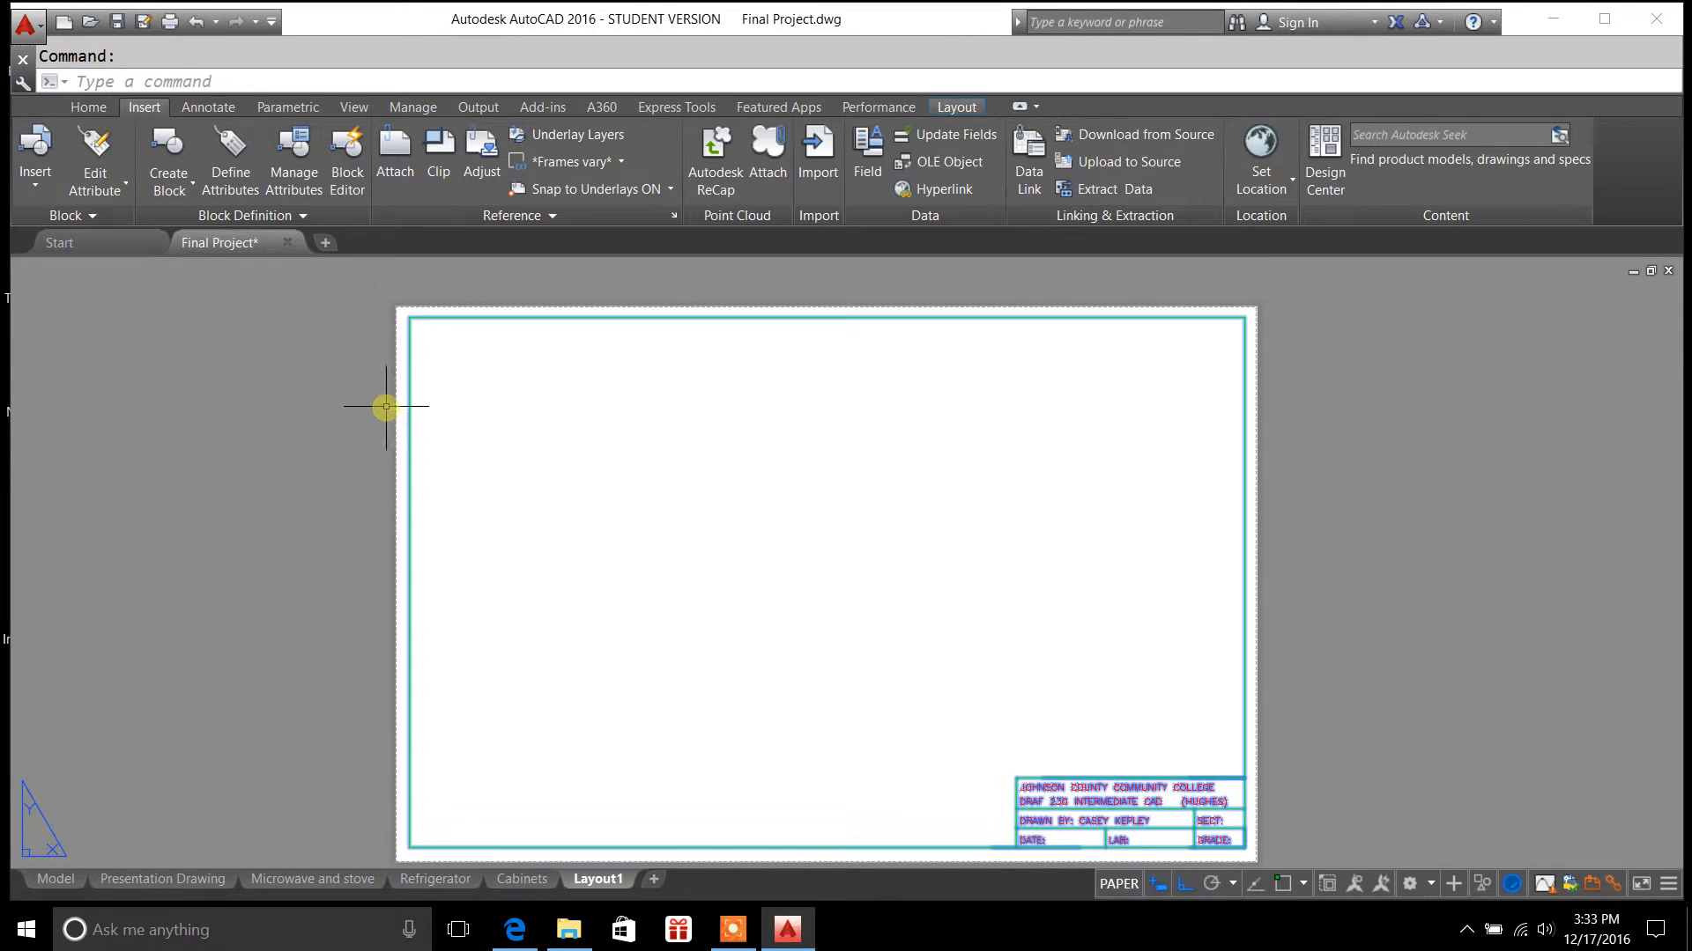
pyautogui.moveTo(396, 403)
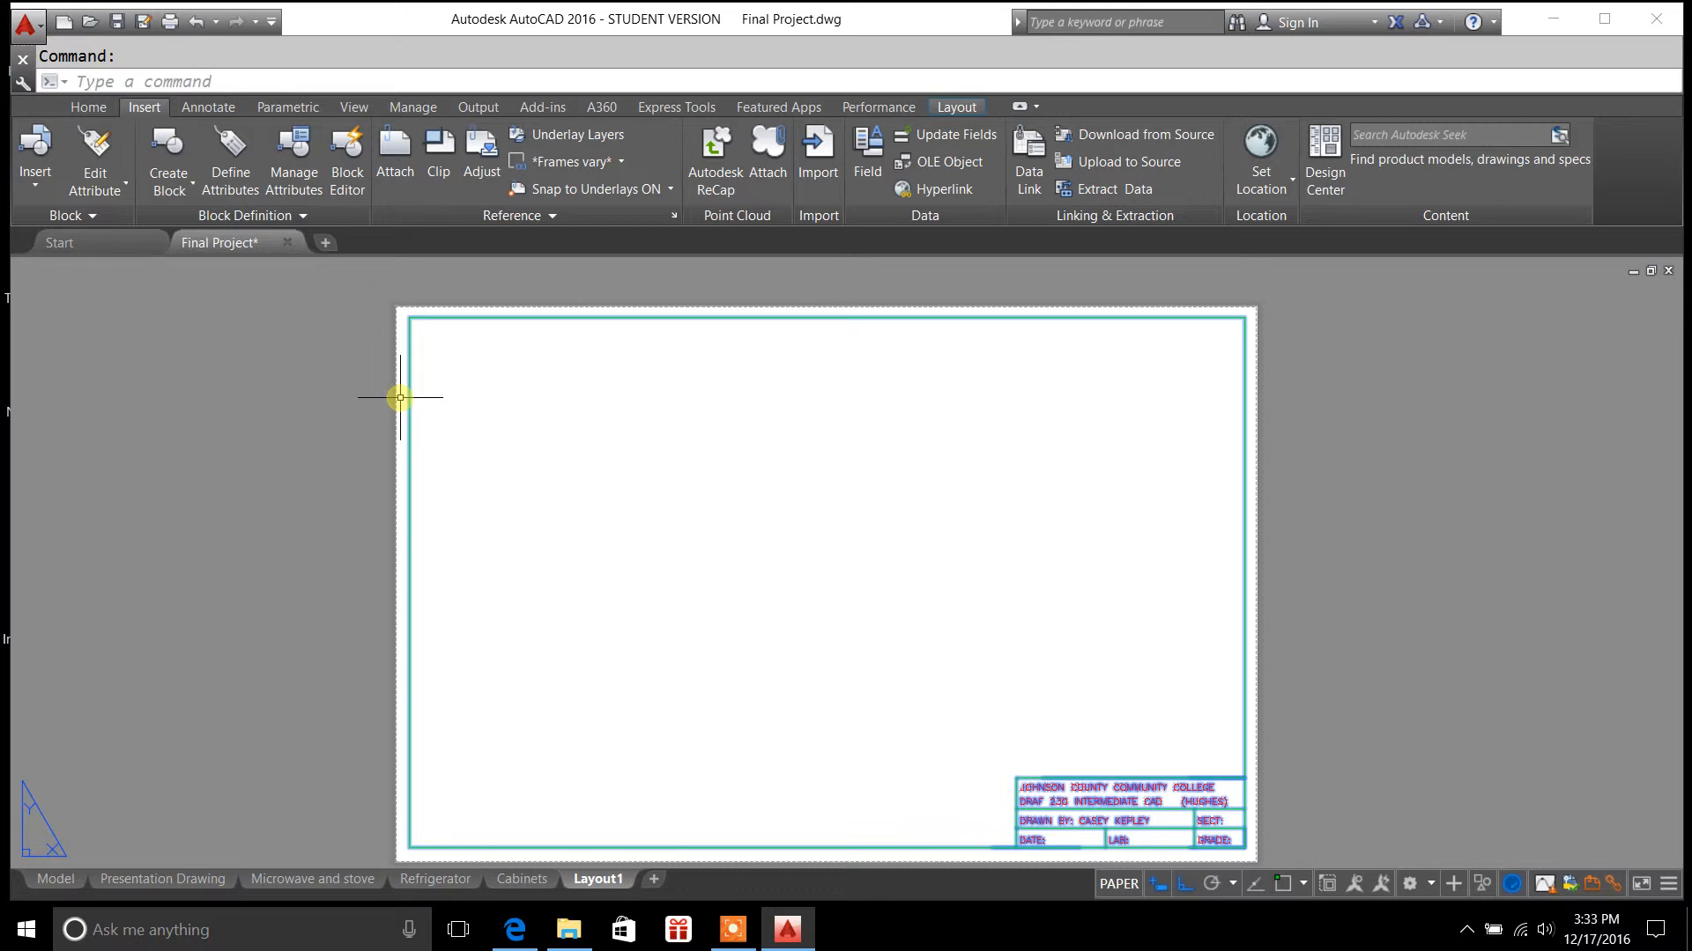
pyautogui.moveTo(1131, 397)
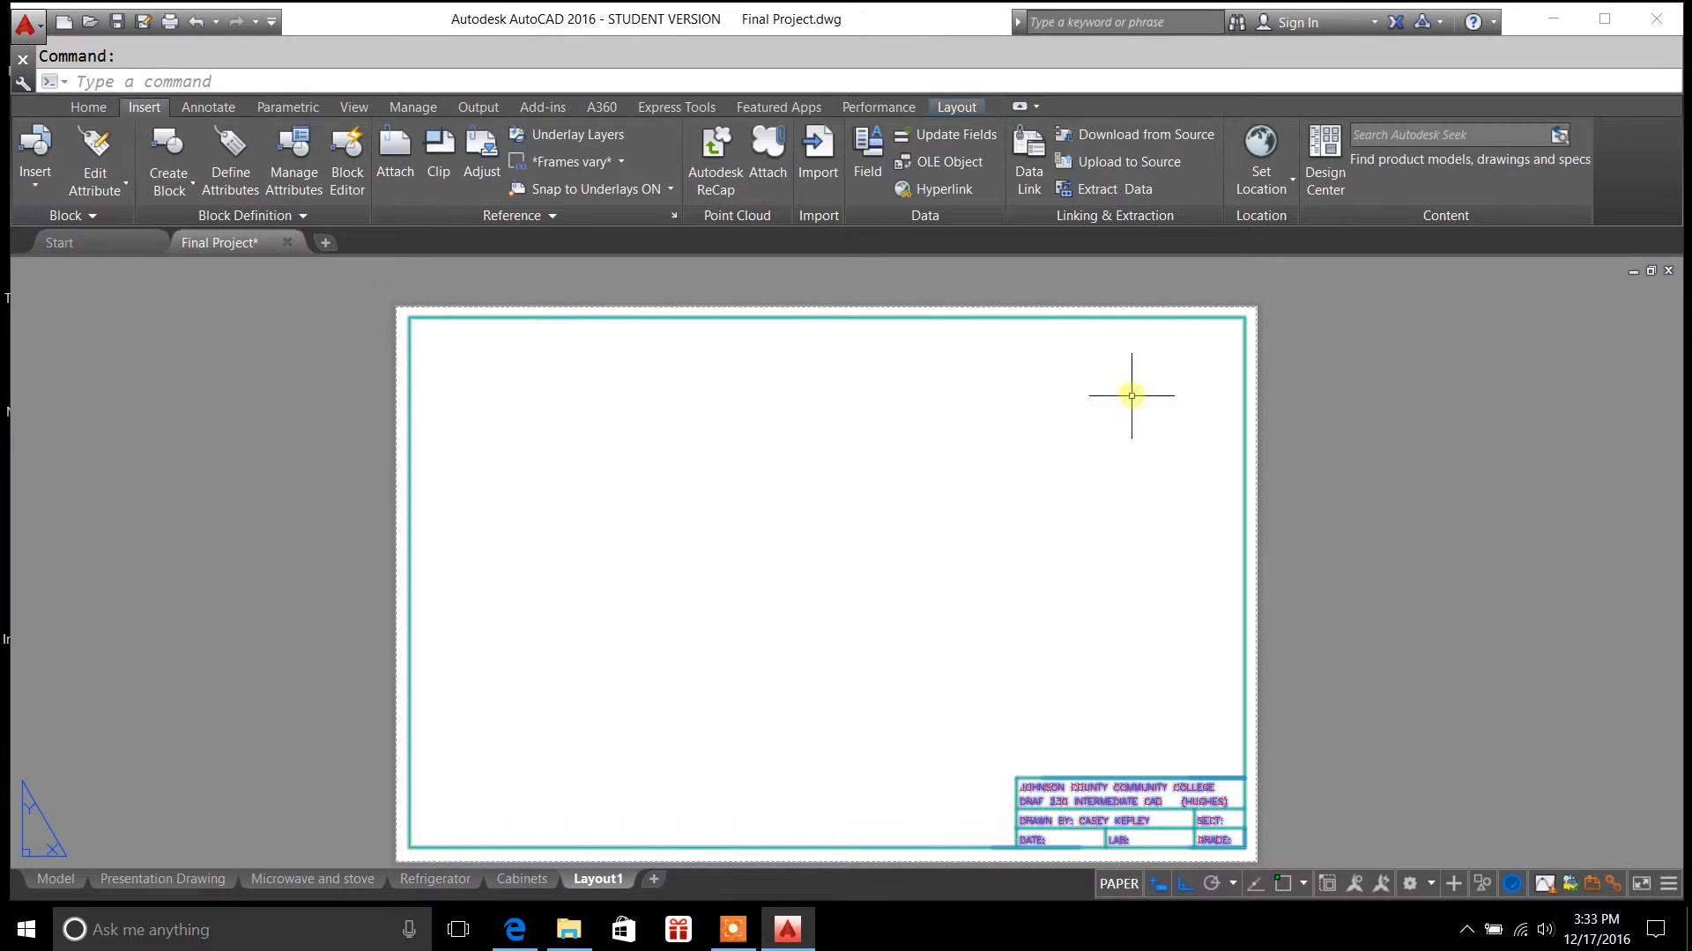
pyautogui.moveTo(550, 719)
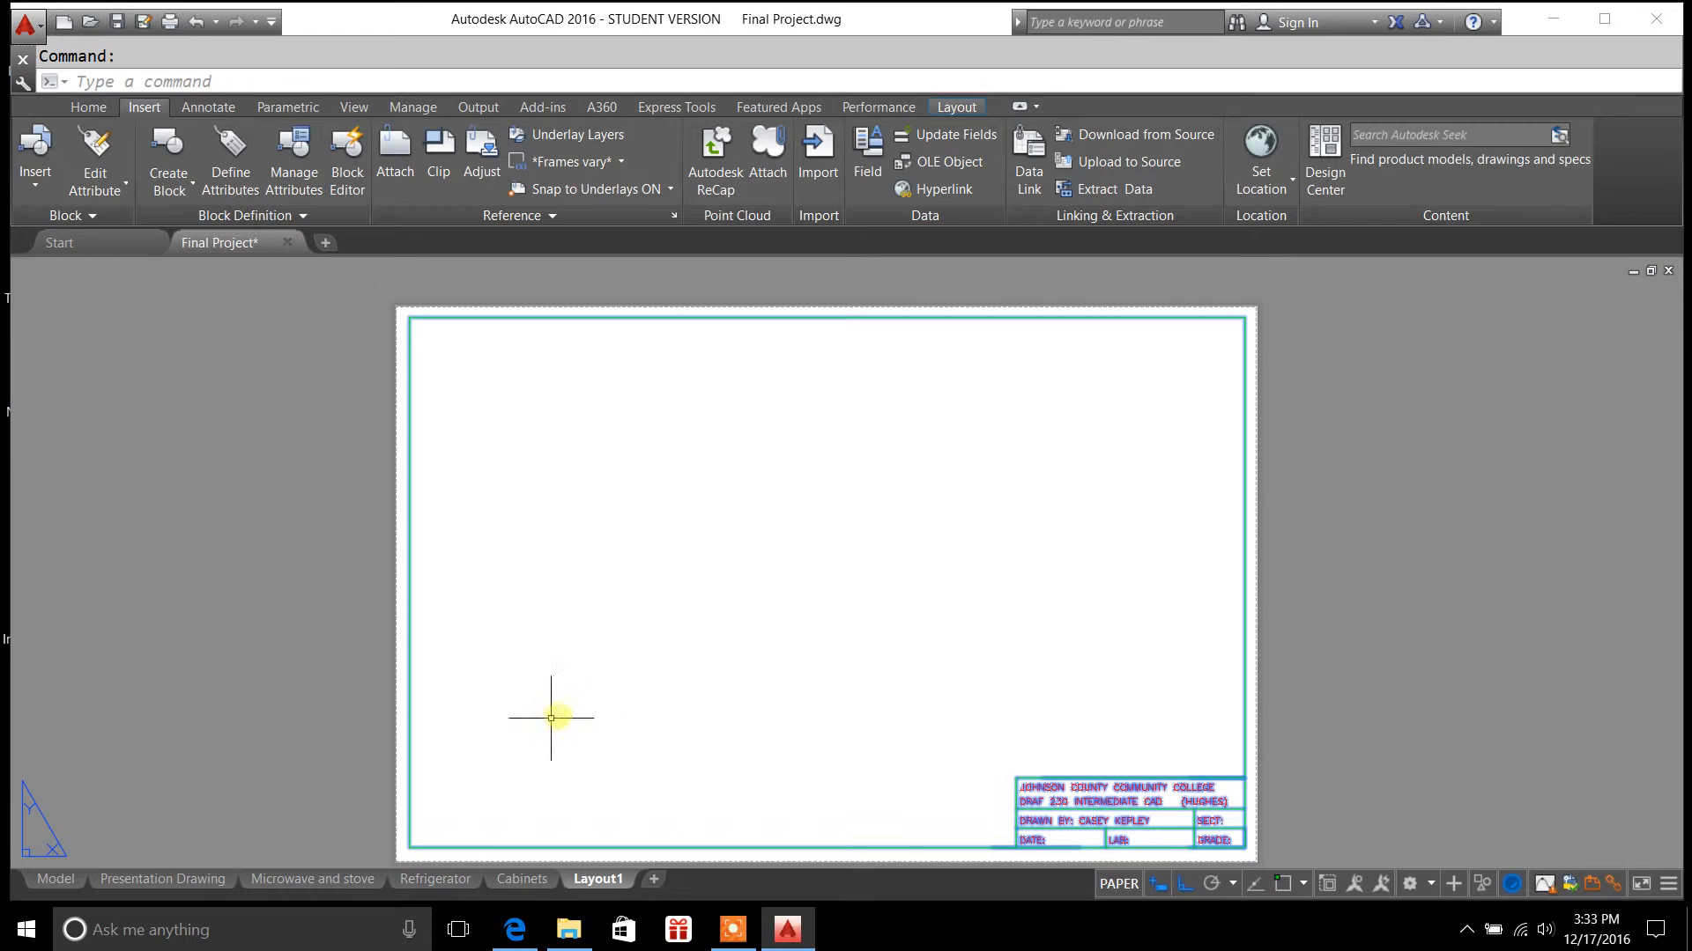
pyautogui.moveTo(314, 776)
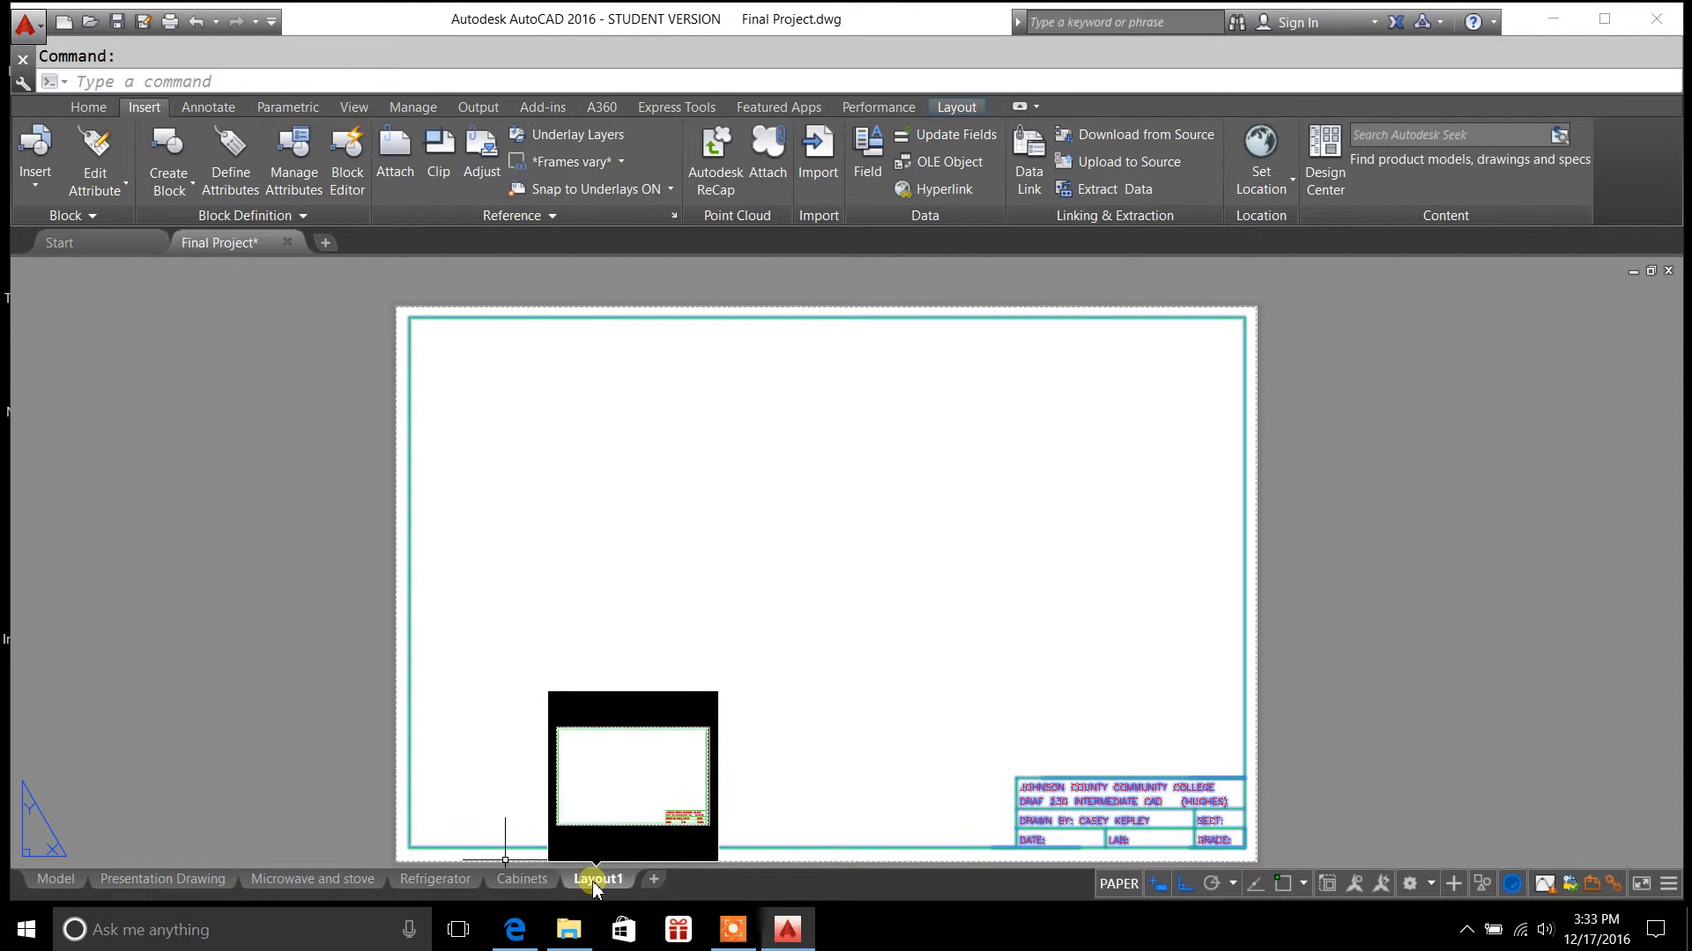
# Modify Layout1's page setup from the Page Setup Manager
pyautogui.rightClick(597, 877)
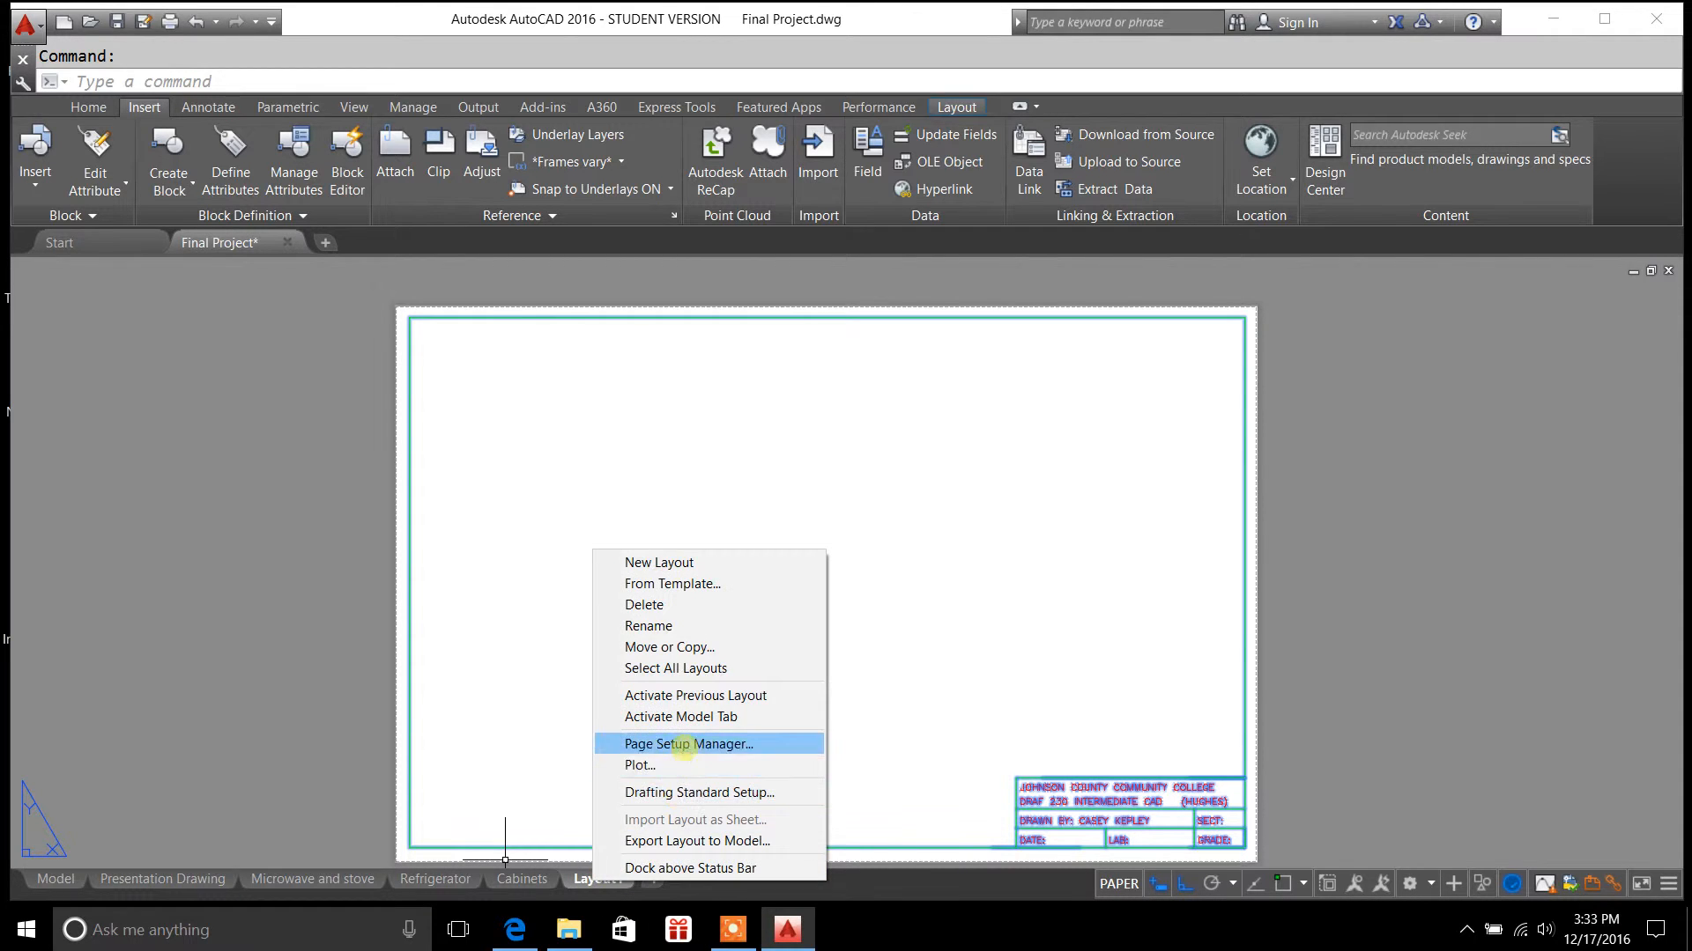
pyautogui.click(689, 743)
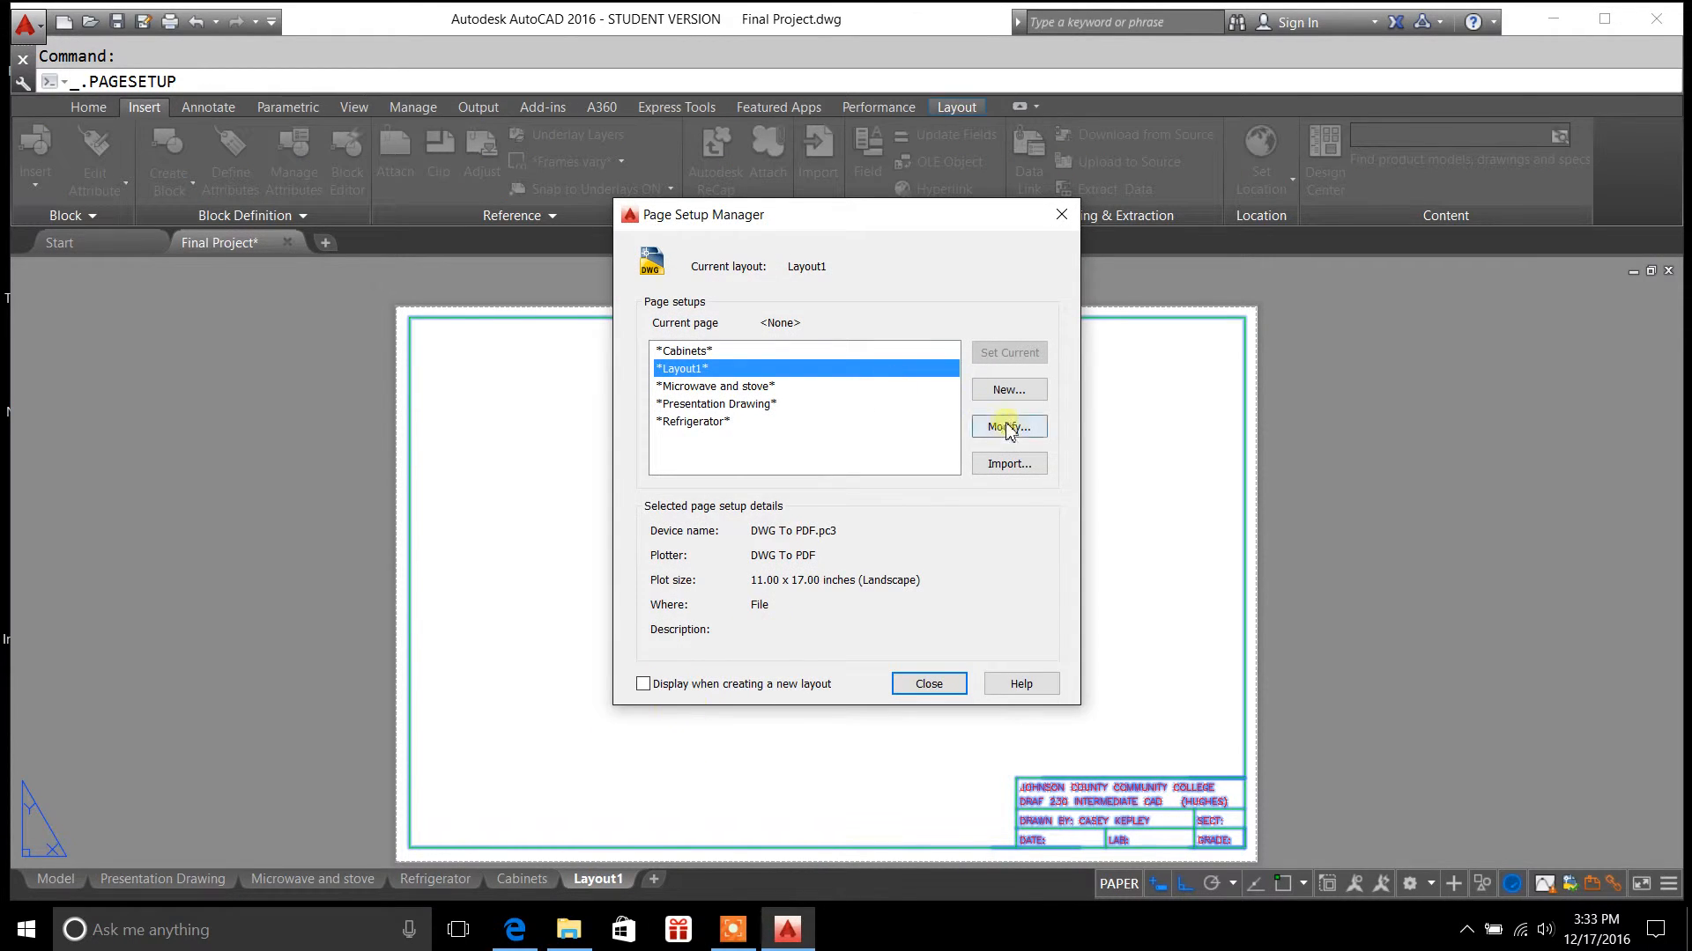
pyautogui.click(1008, 426)
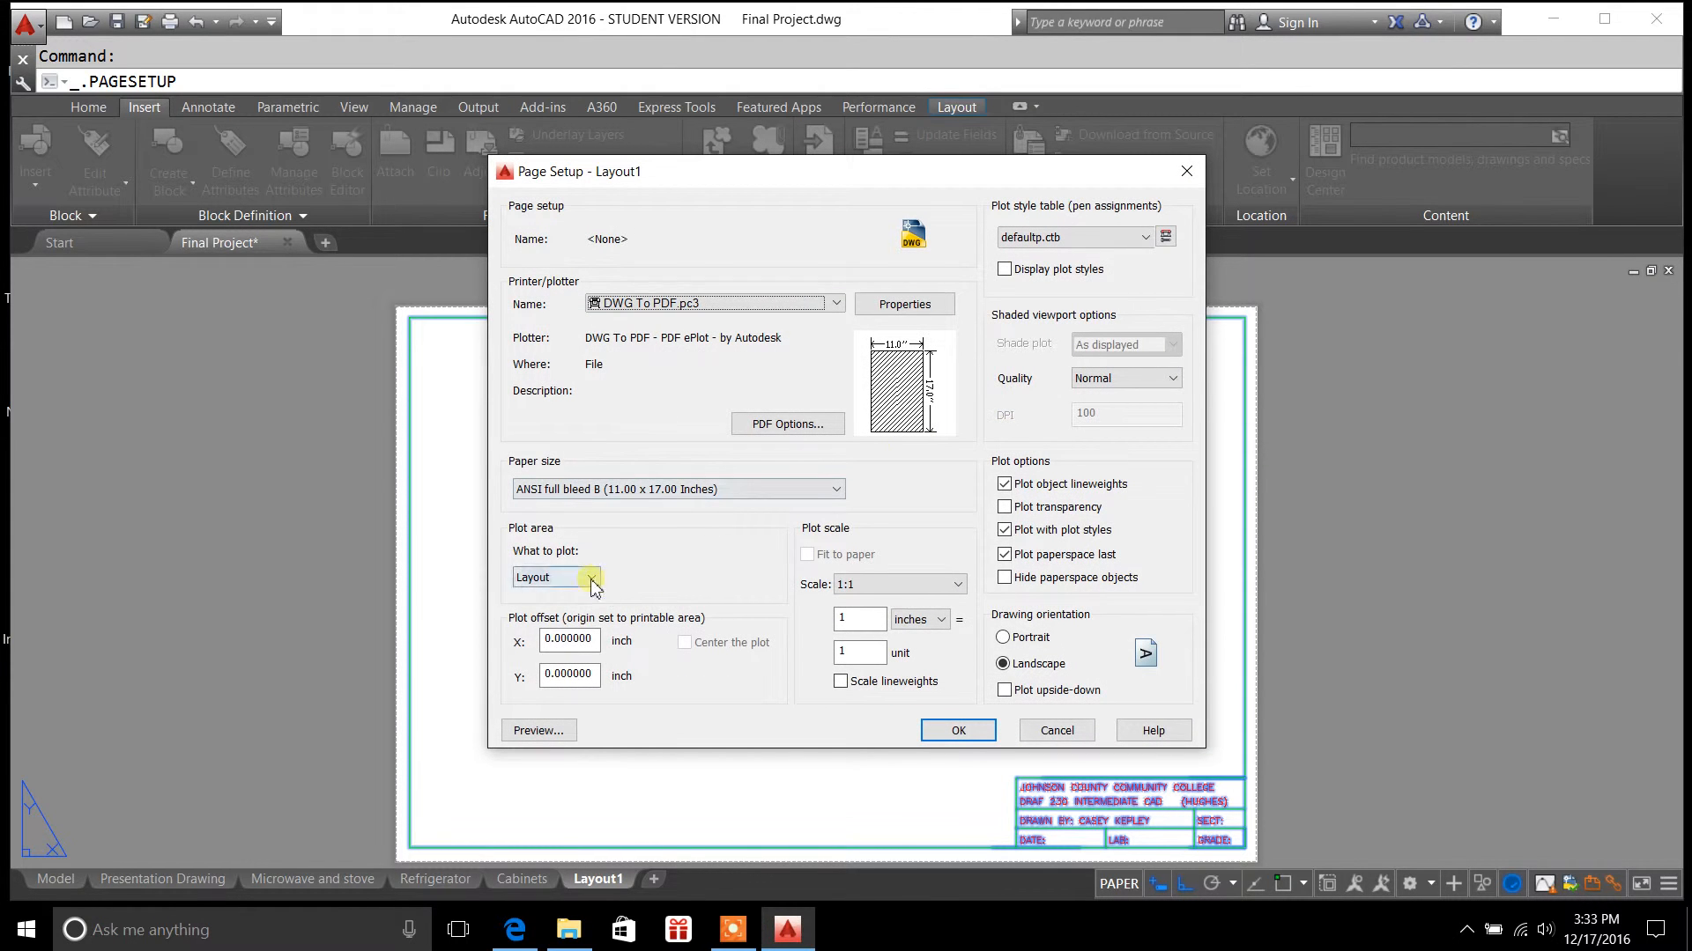
# Plot the drawing Extents centered on the paper, preview it, and accept the setup
pyautogui.click(590, 578)
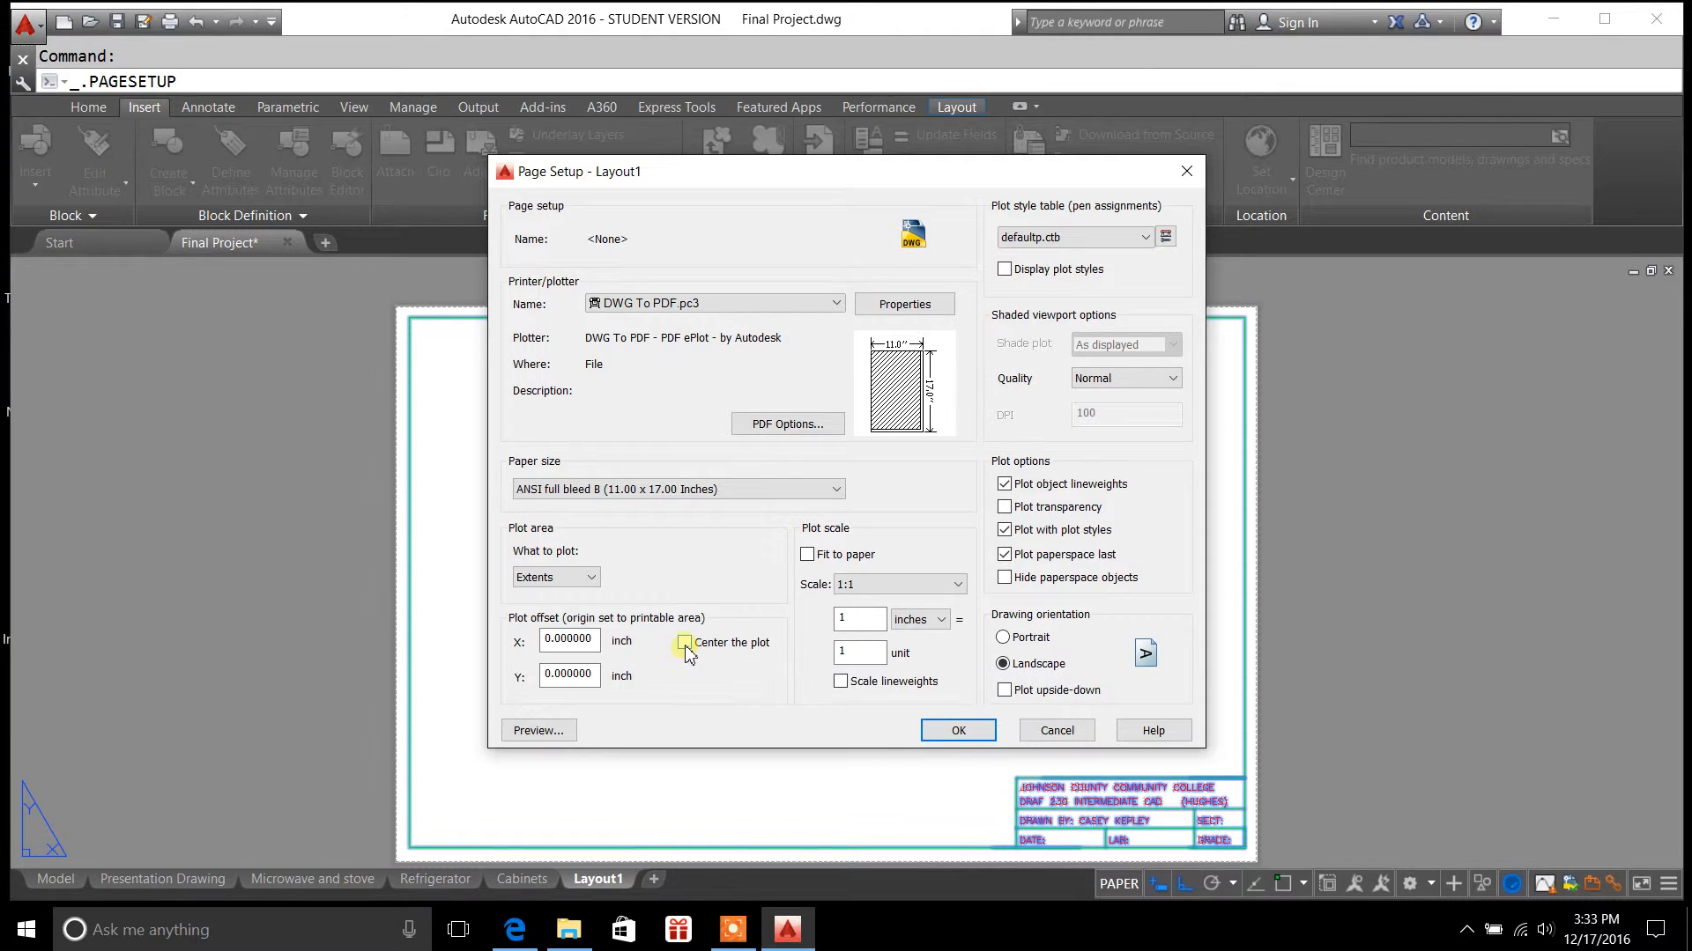
pyautogui.click(683, 641)
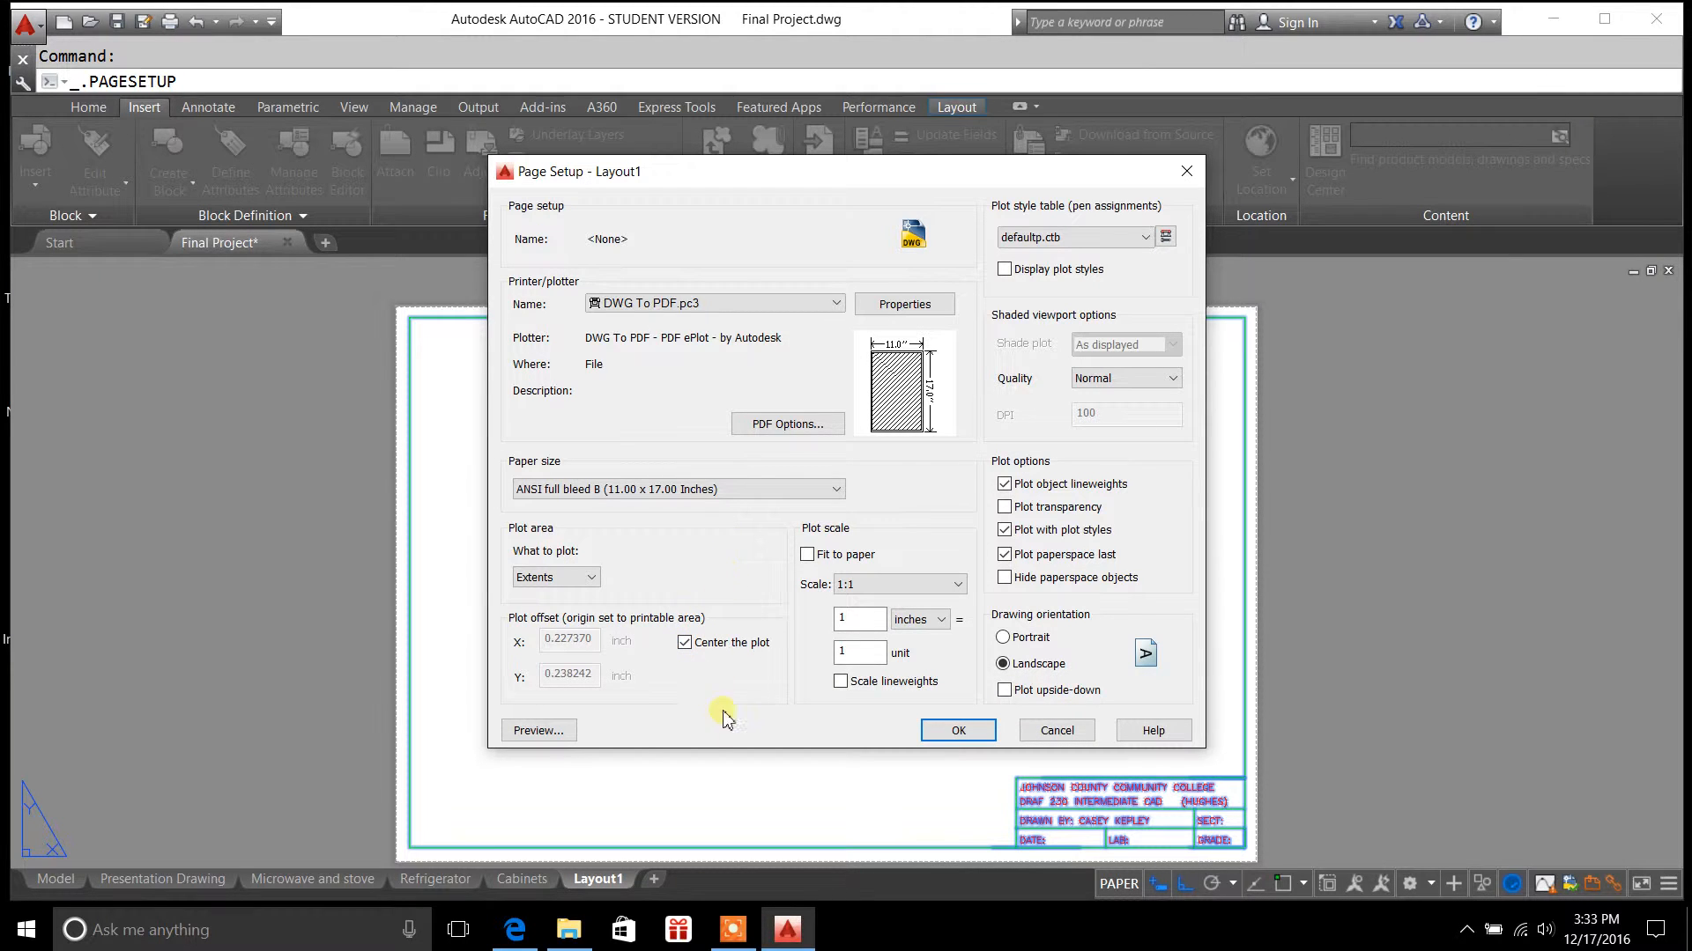
pyautogui.click(537, 729)
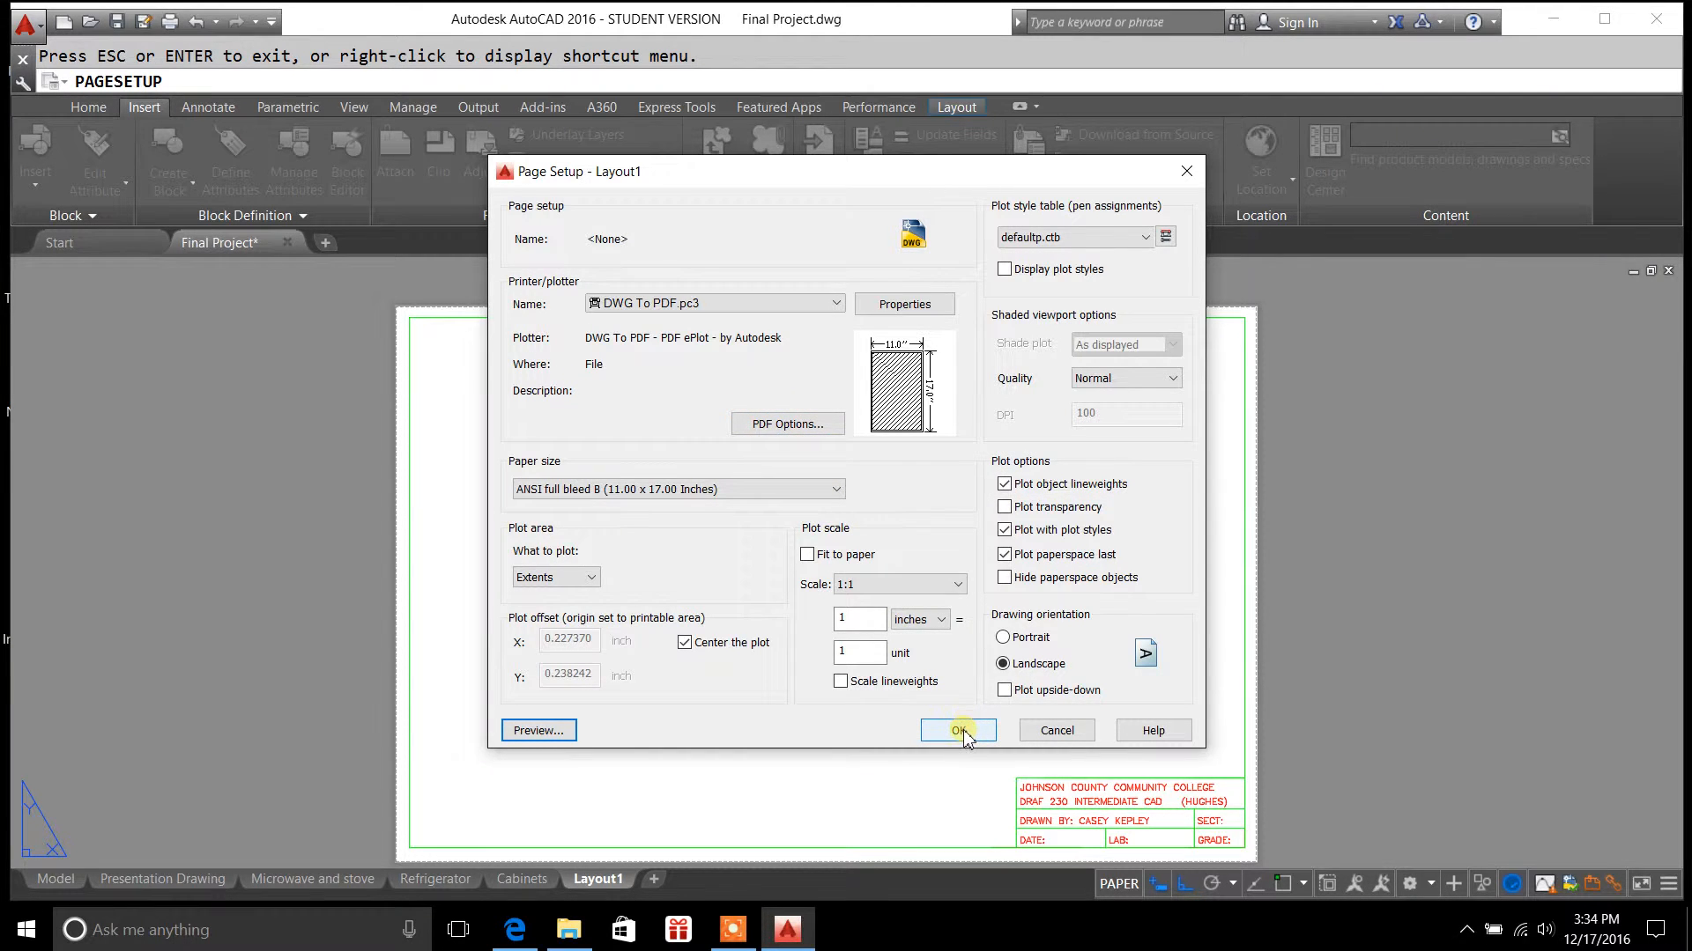
pyautogui.click(955, 730)
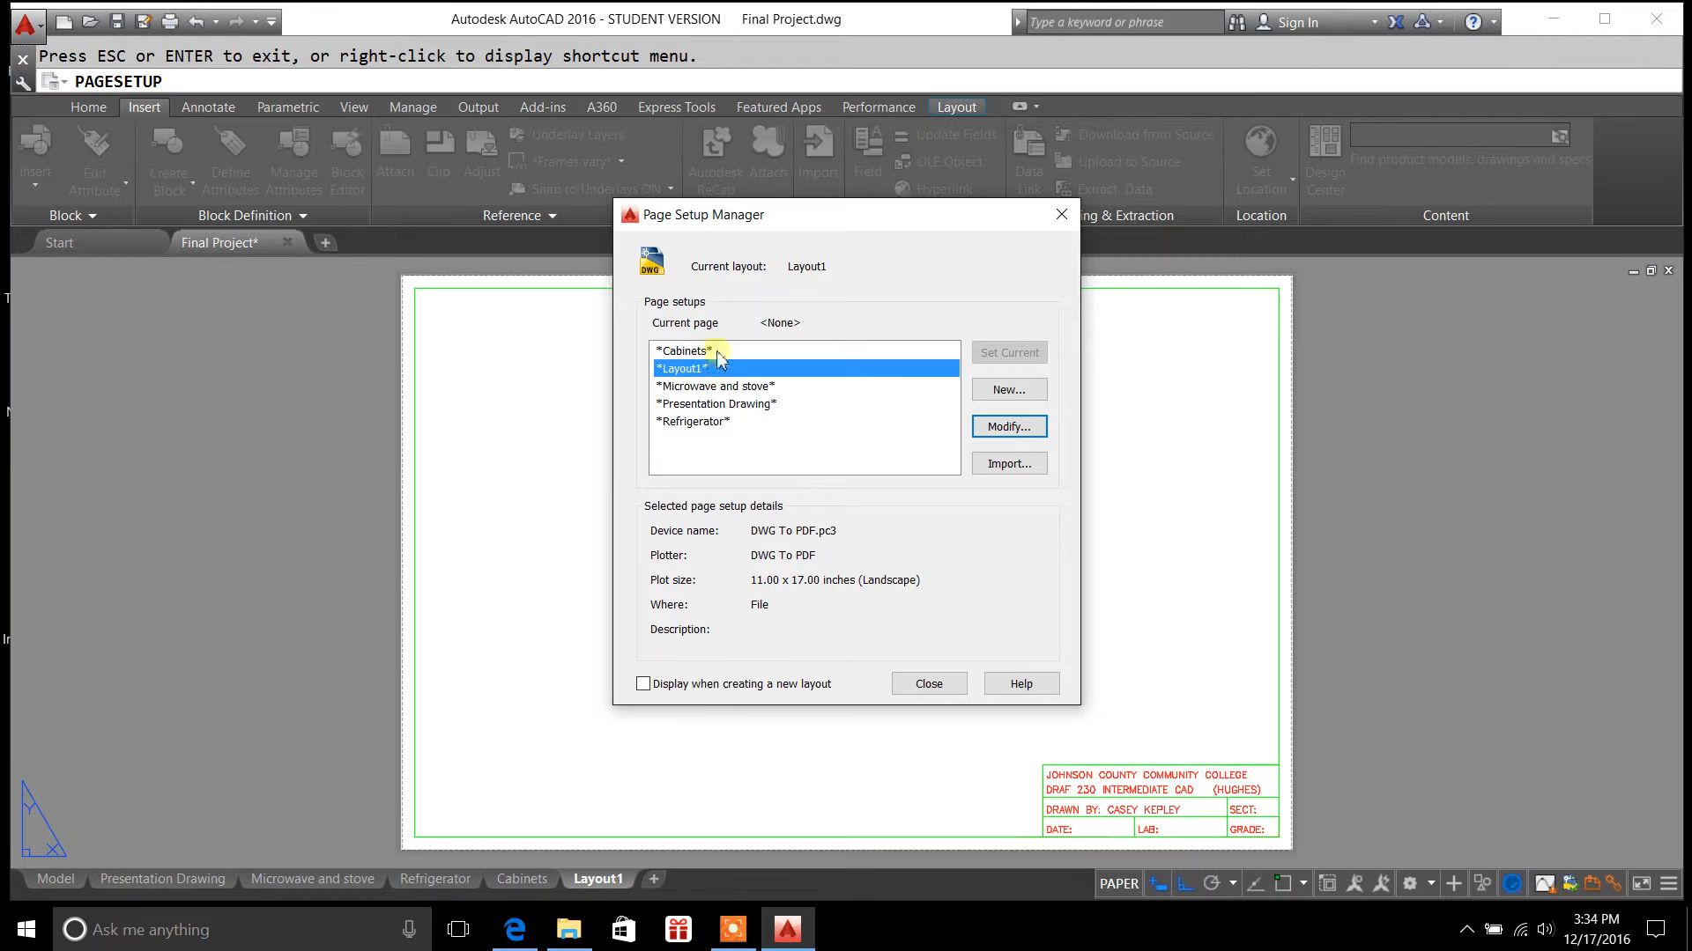
pyautogui.click(927, 684)
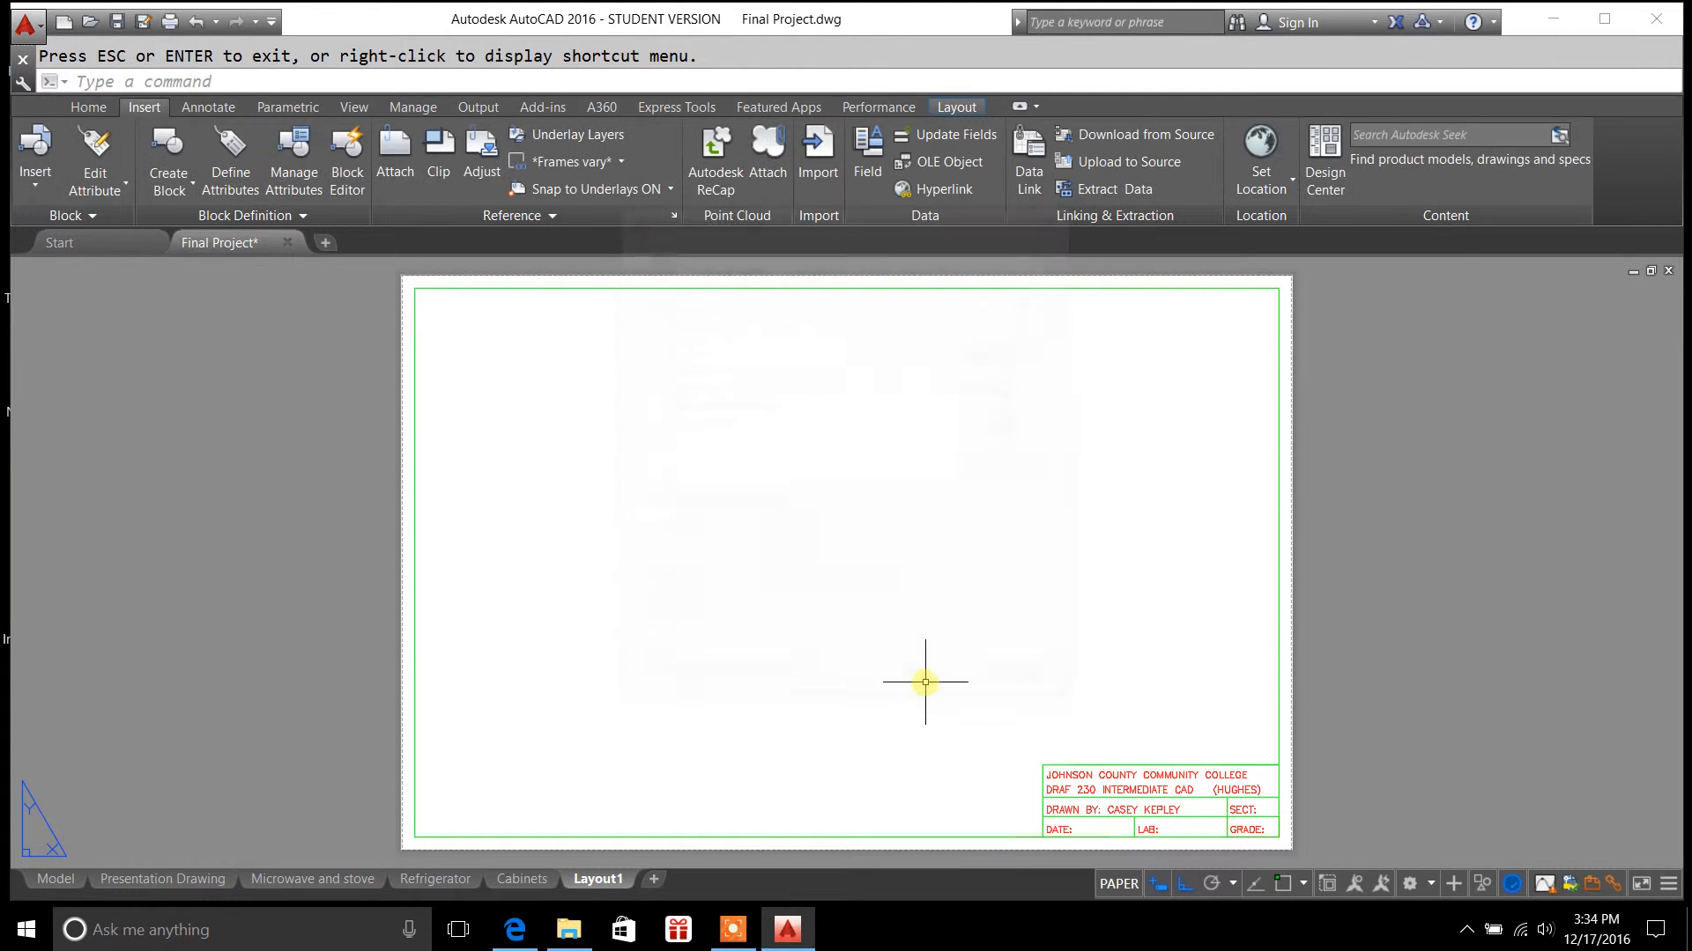
pyautogui.rightClick(598, 877)
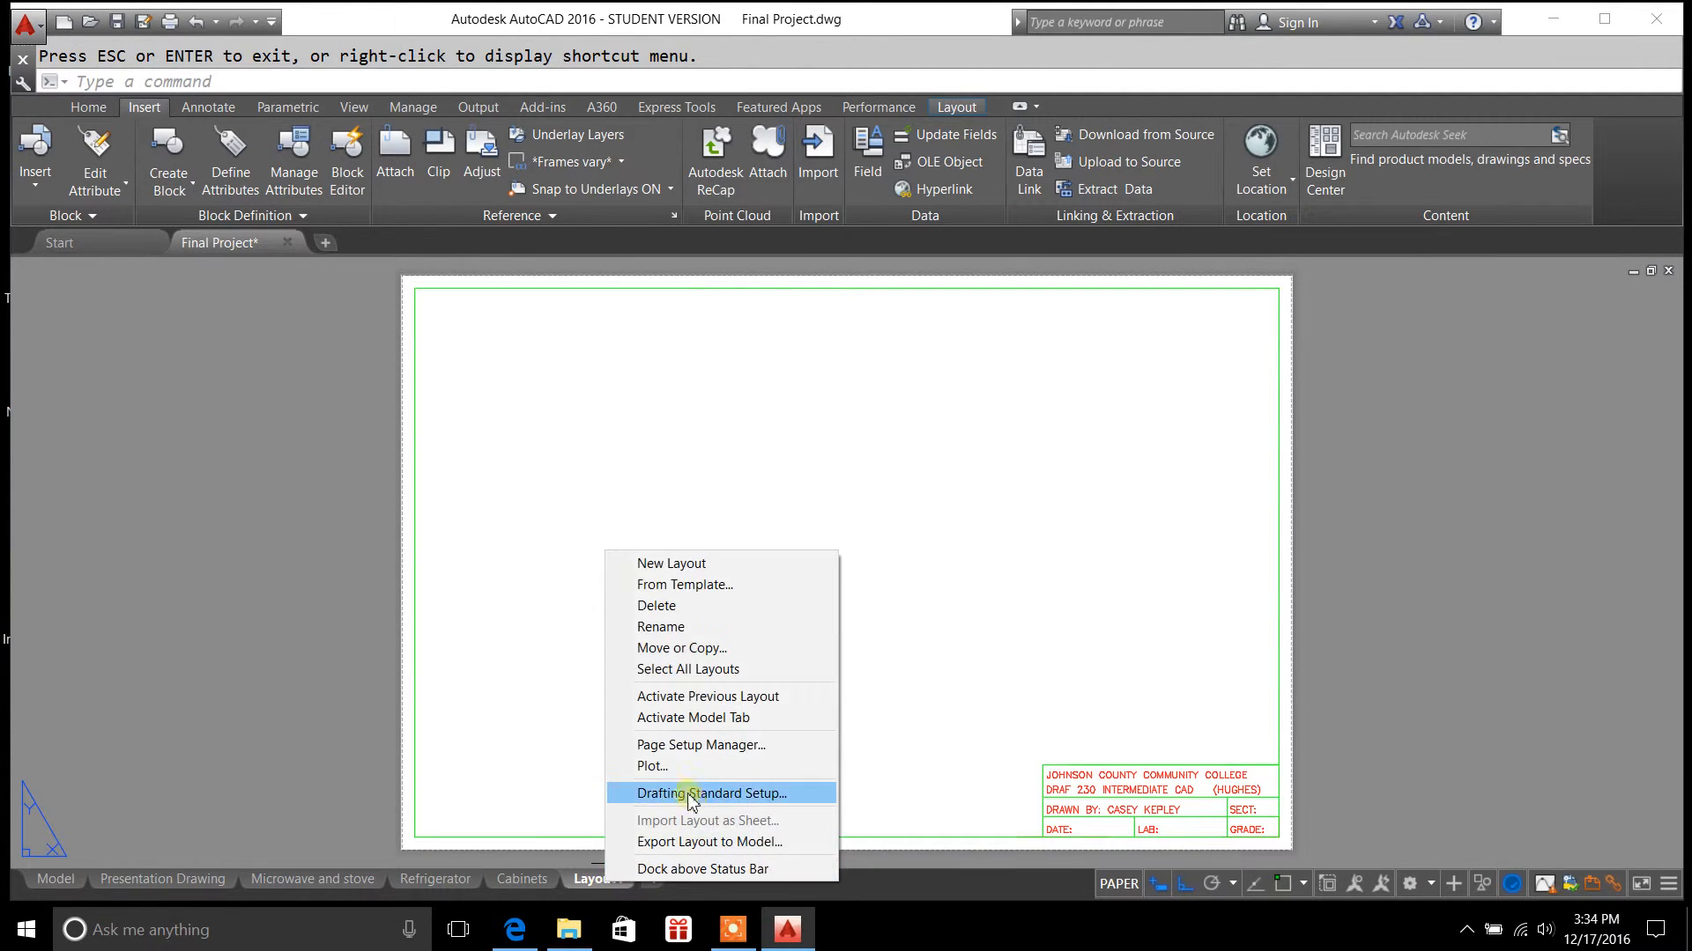
pyautogui.moveTo(669, 766)
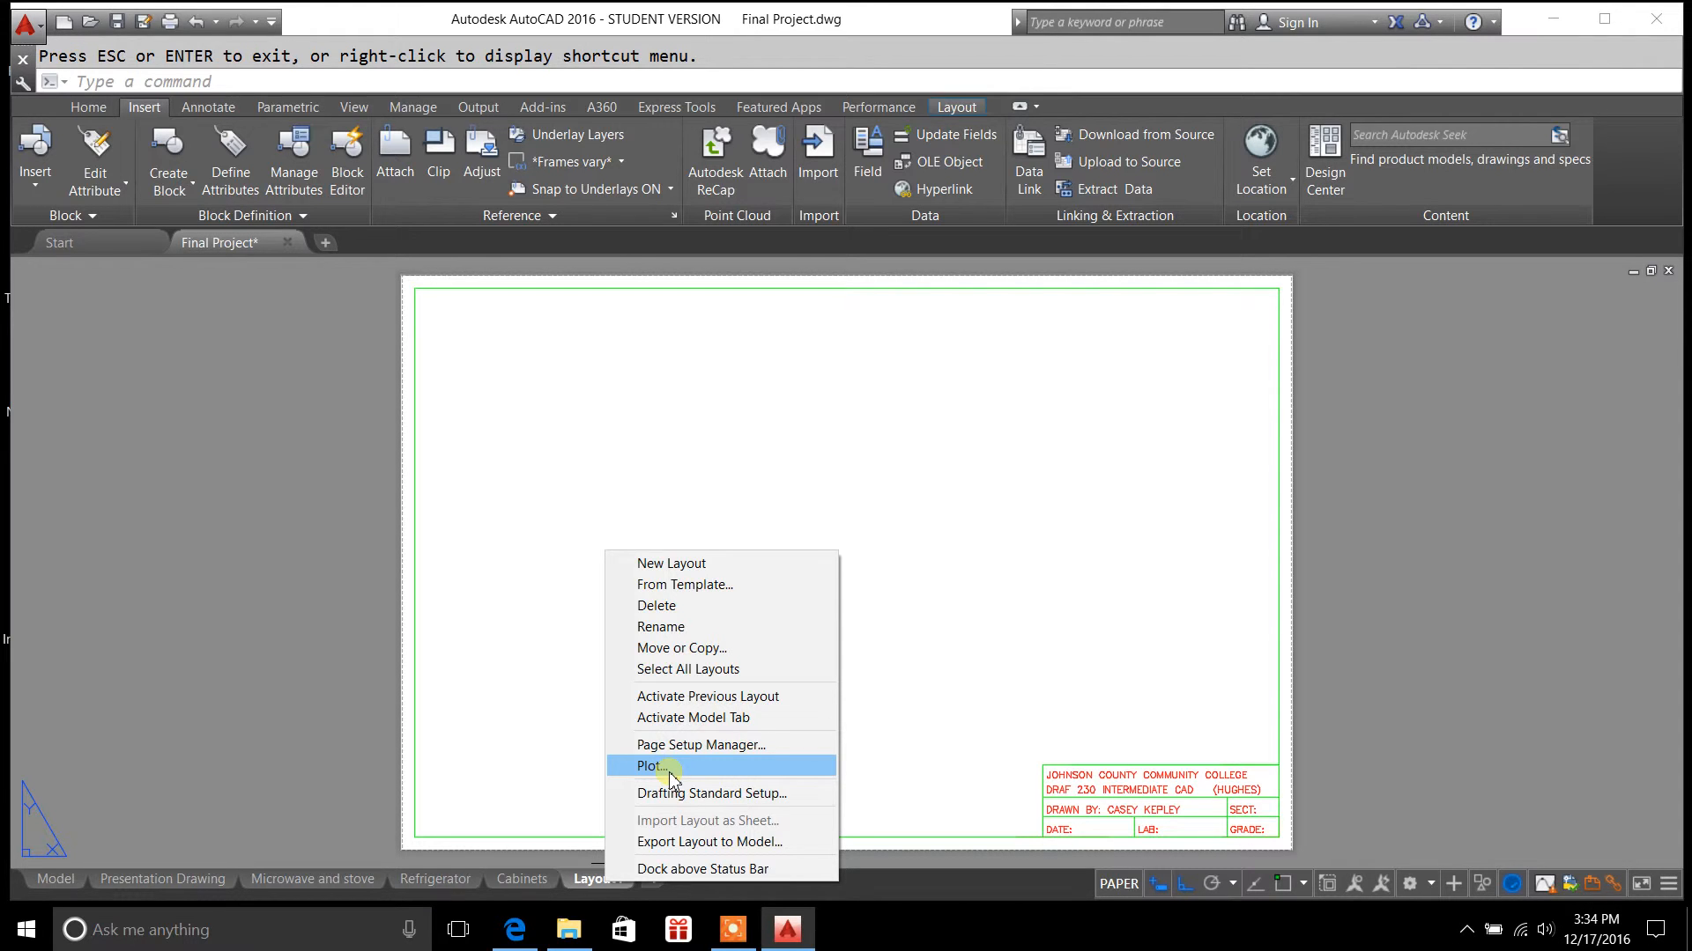
pyautogui.click(651, 766)
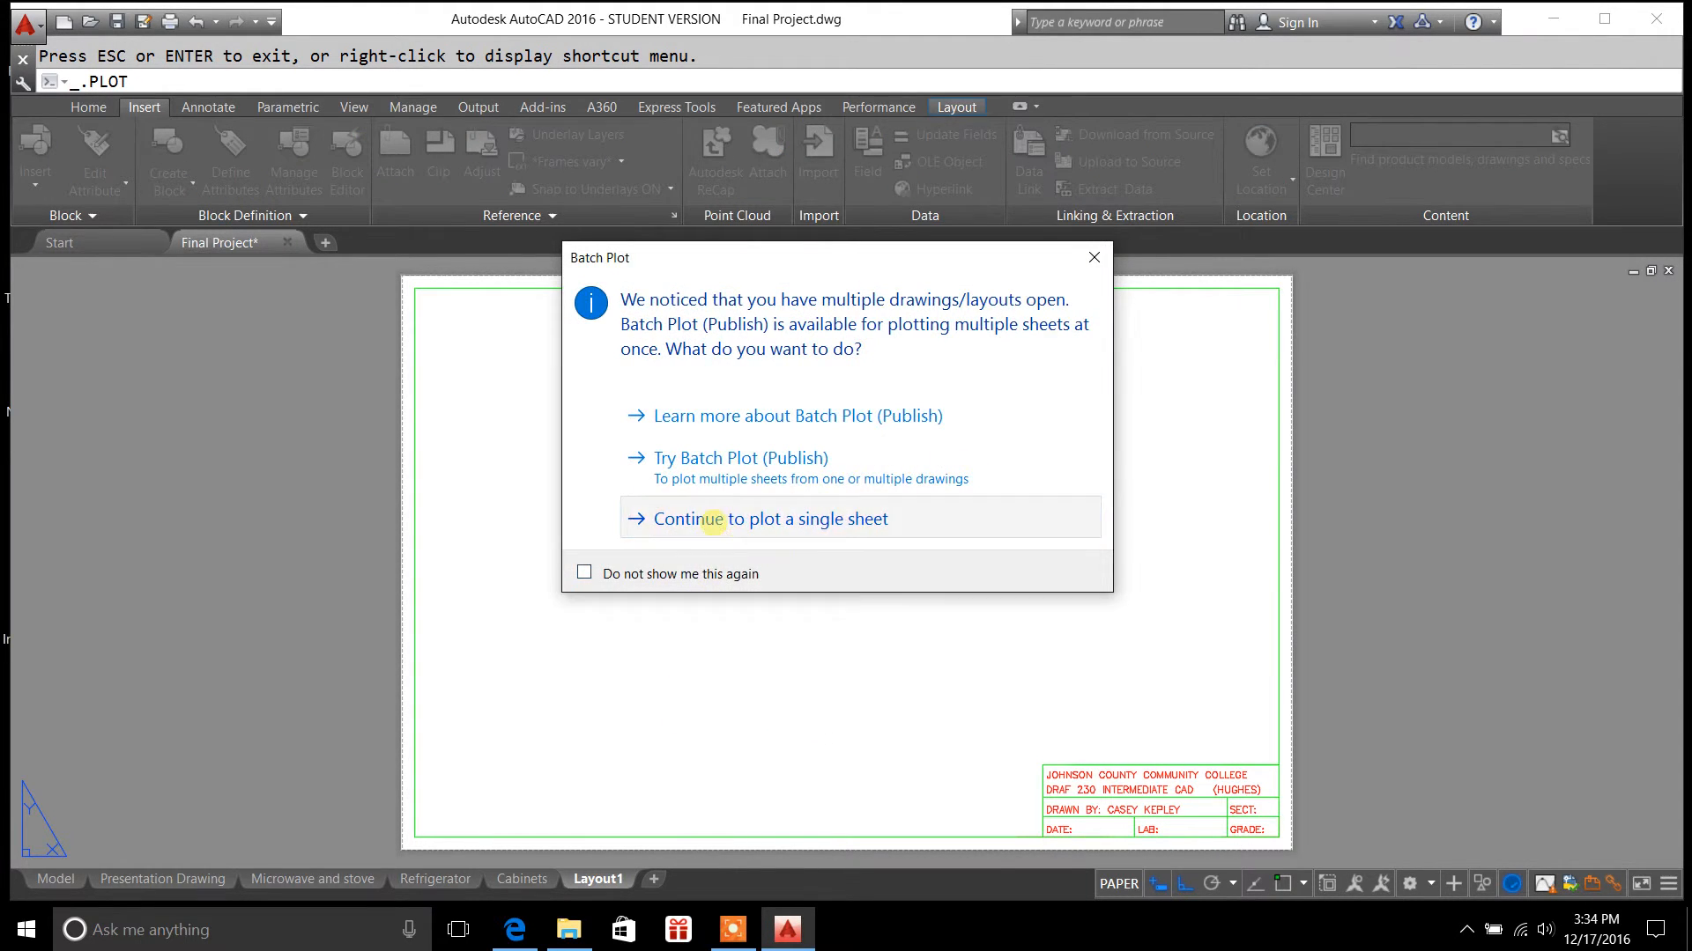
pyautogui.click(772, 518)
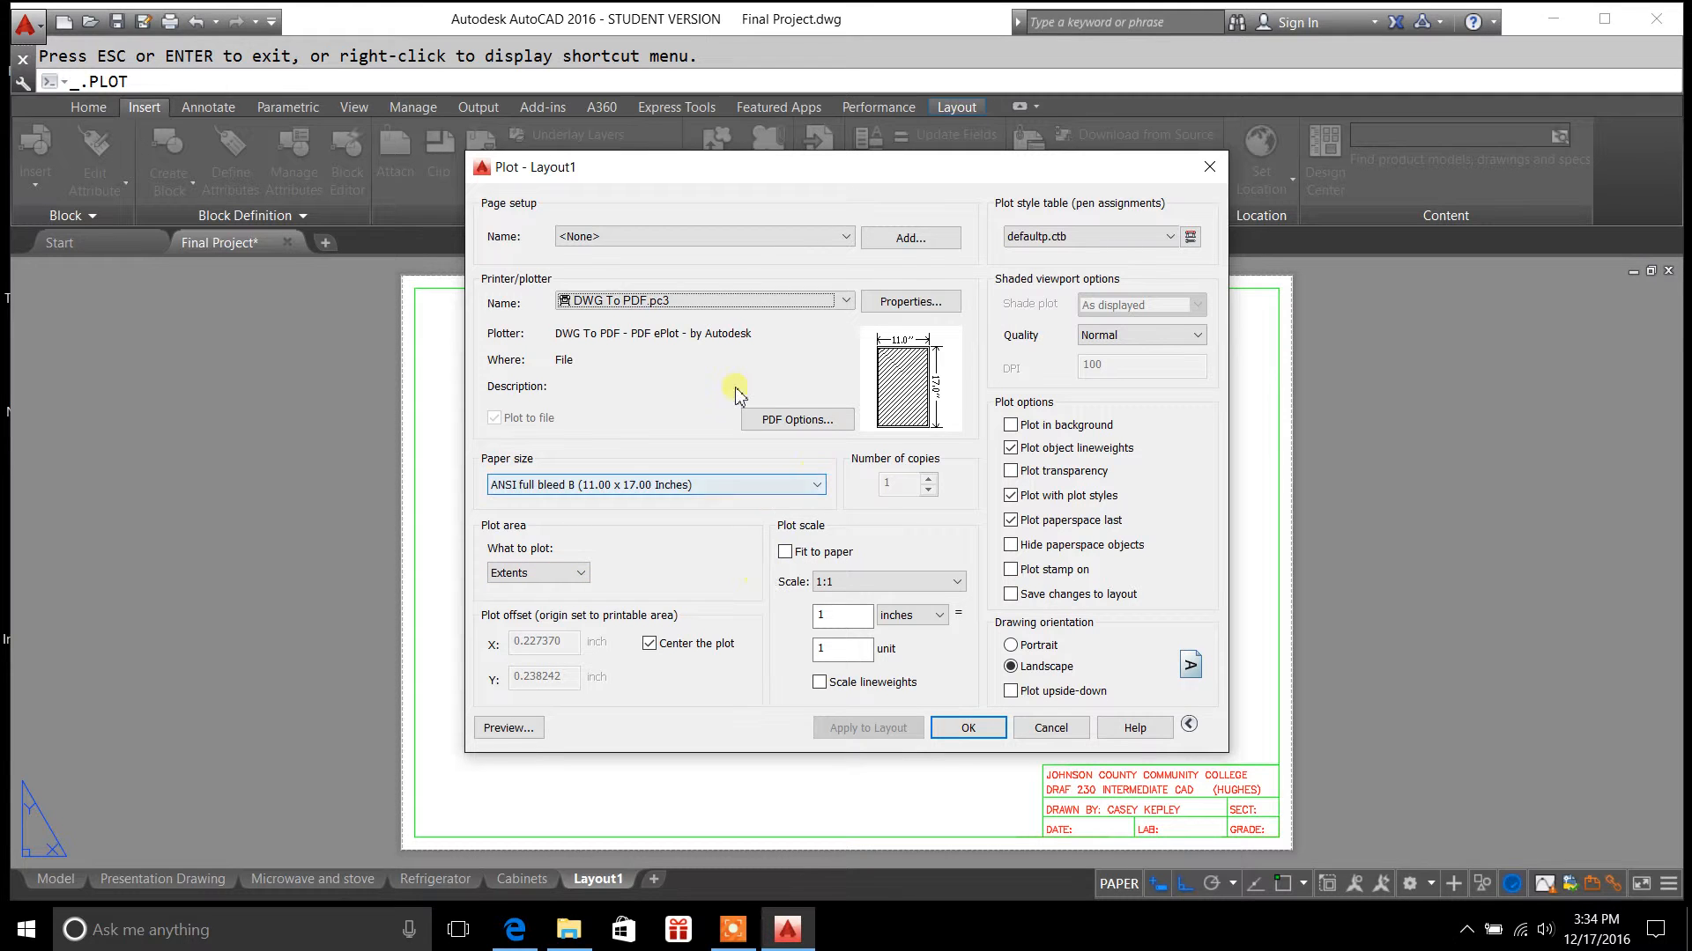
pyautogui.moveTo(733, 388)
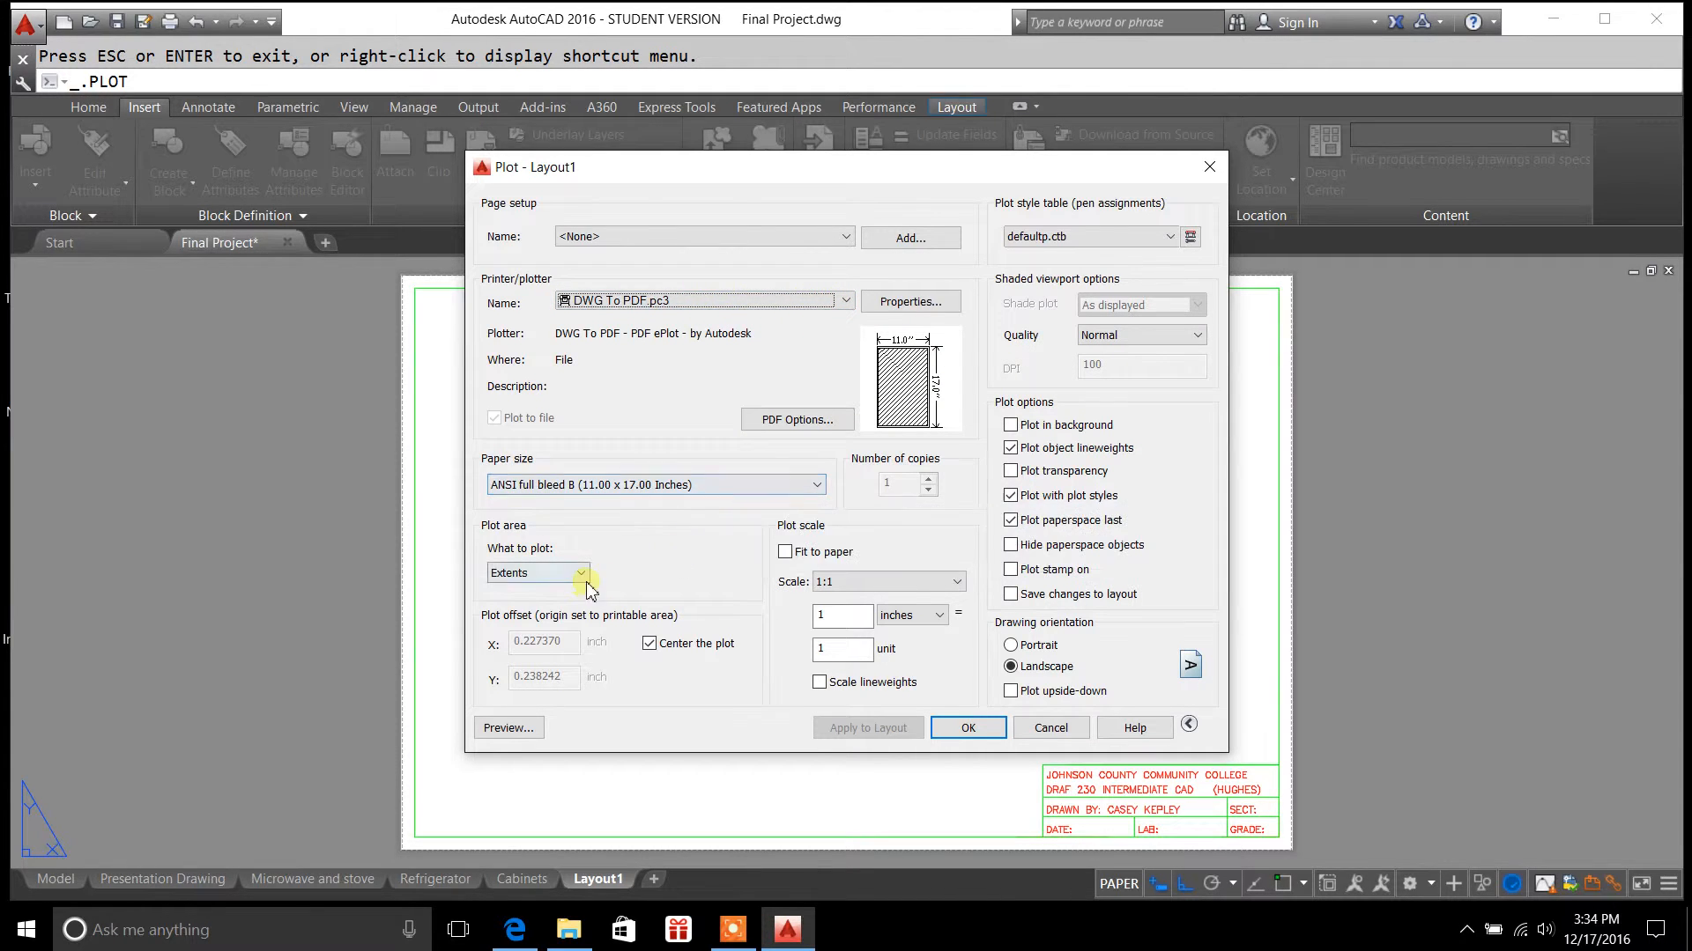
pyautogui.moveTo(682, 570)
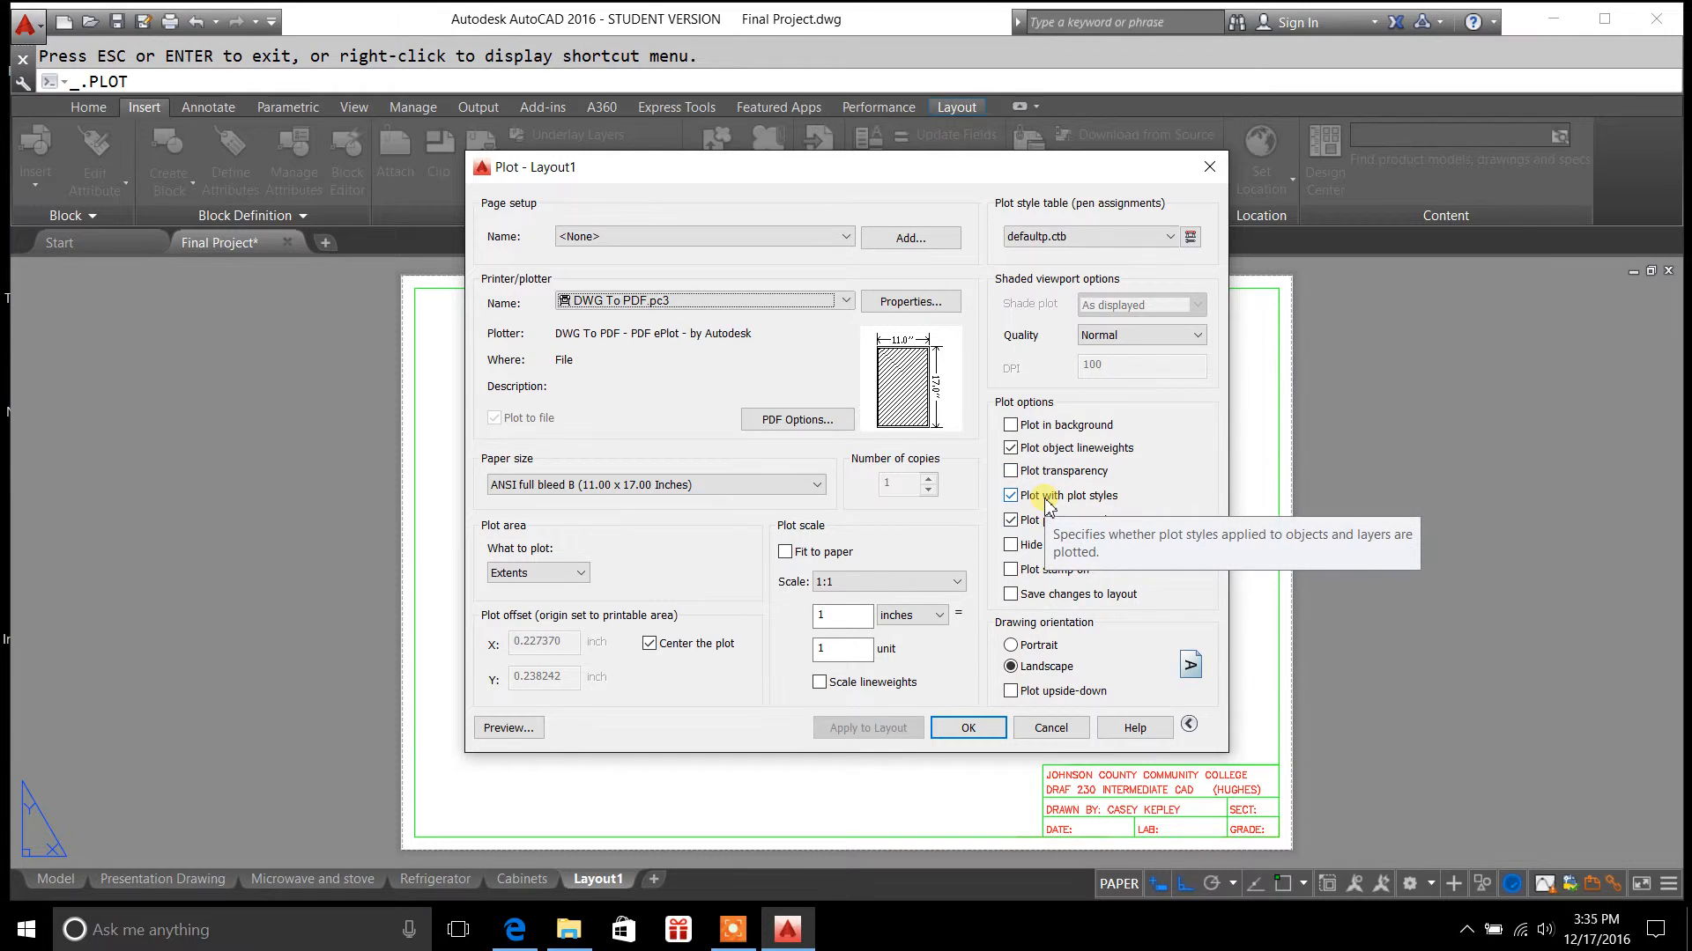
pyautogui.moveTo(1140, 499)
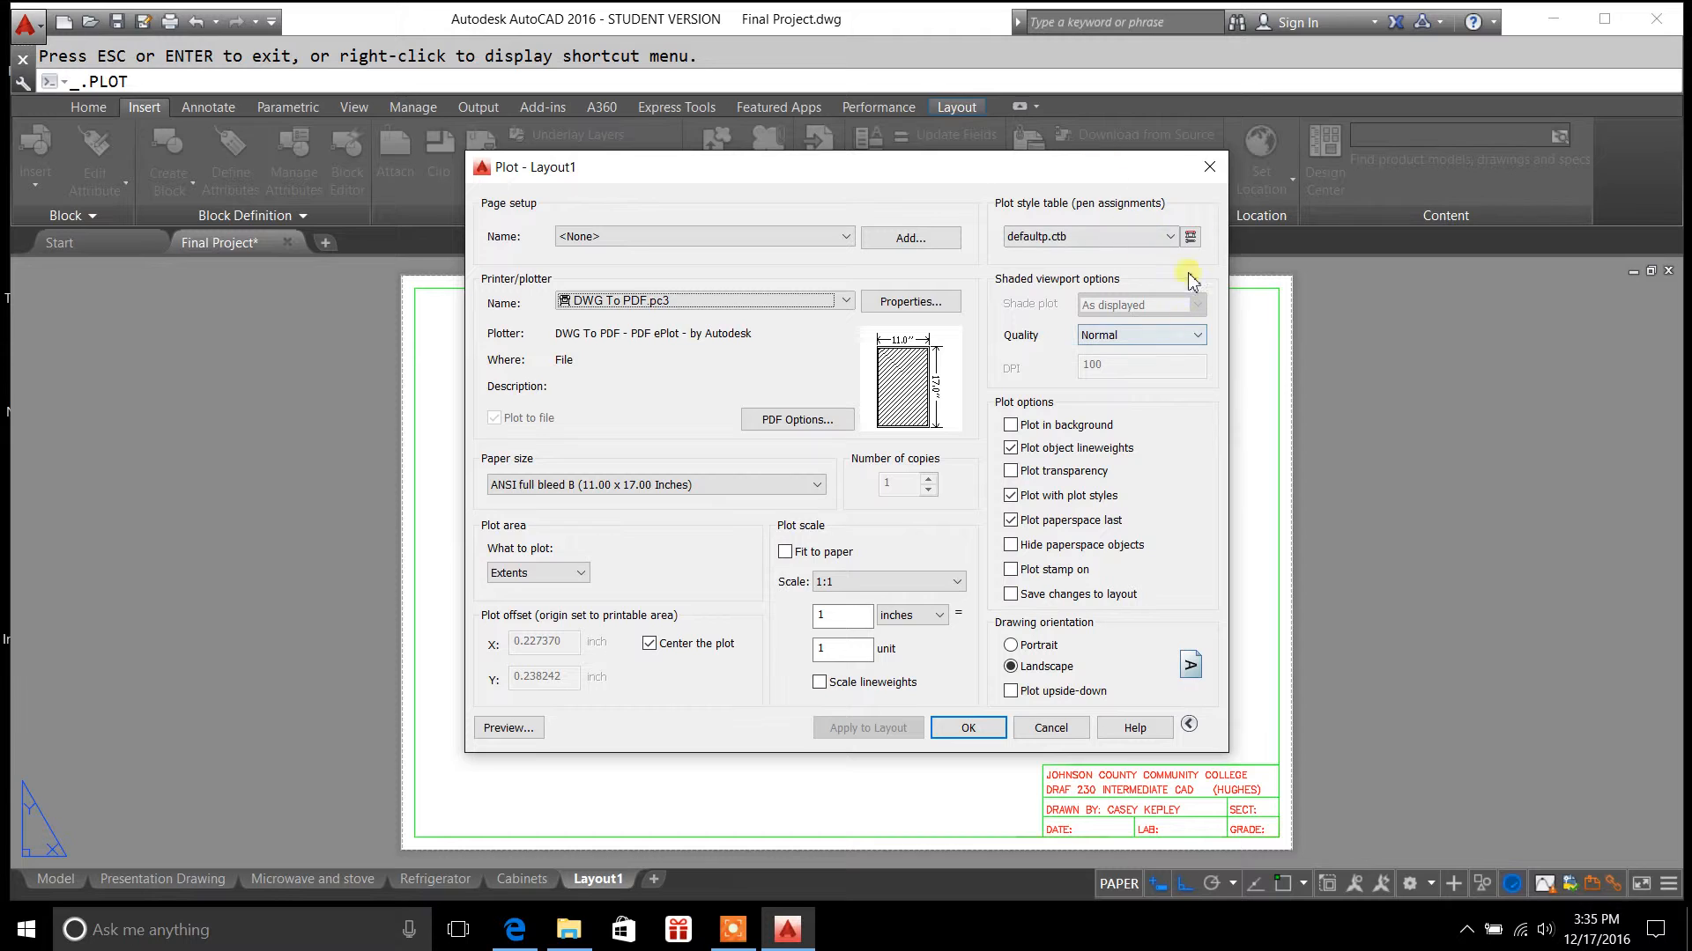
pyautogui.moveTo(824, 175)
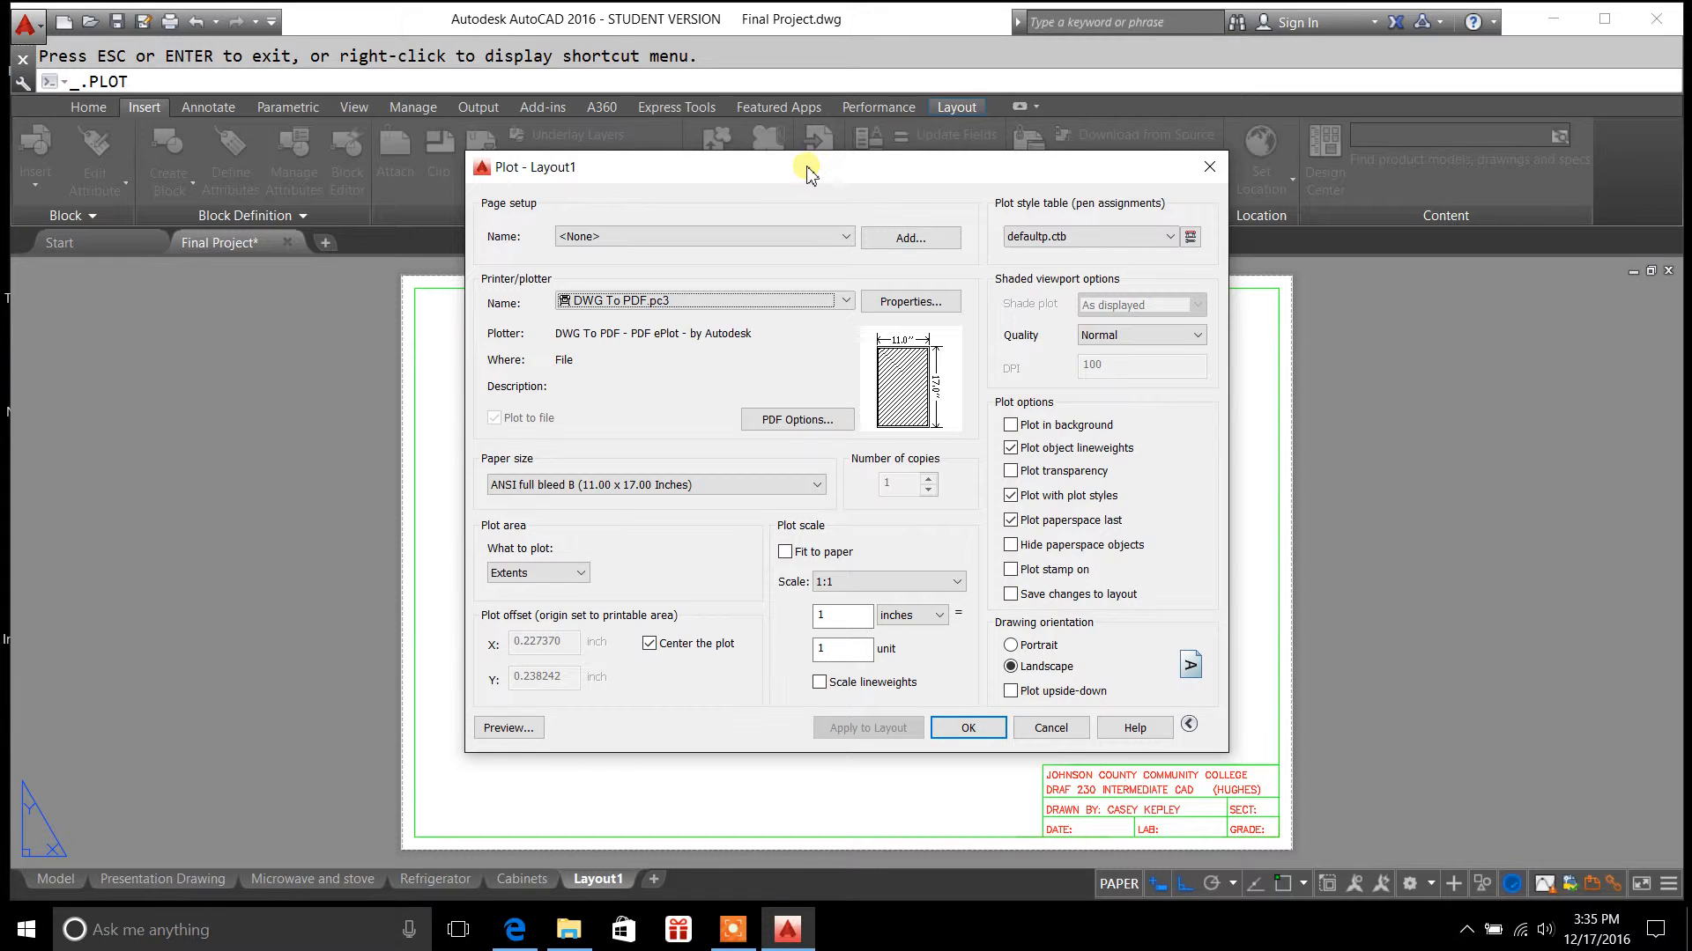
pyautogui.moveTo(1059, 182)
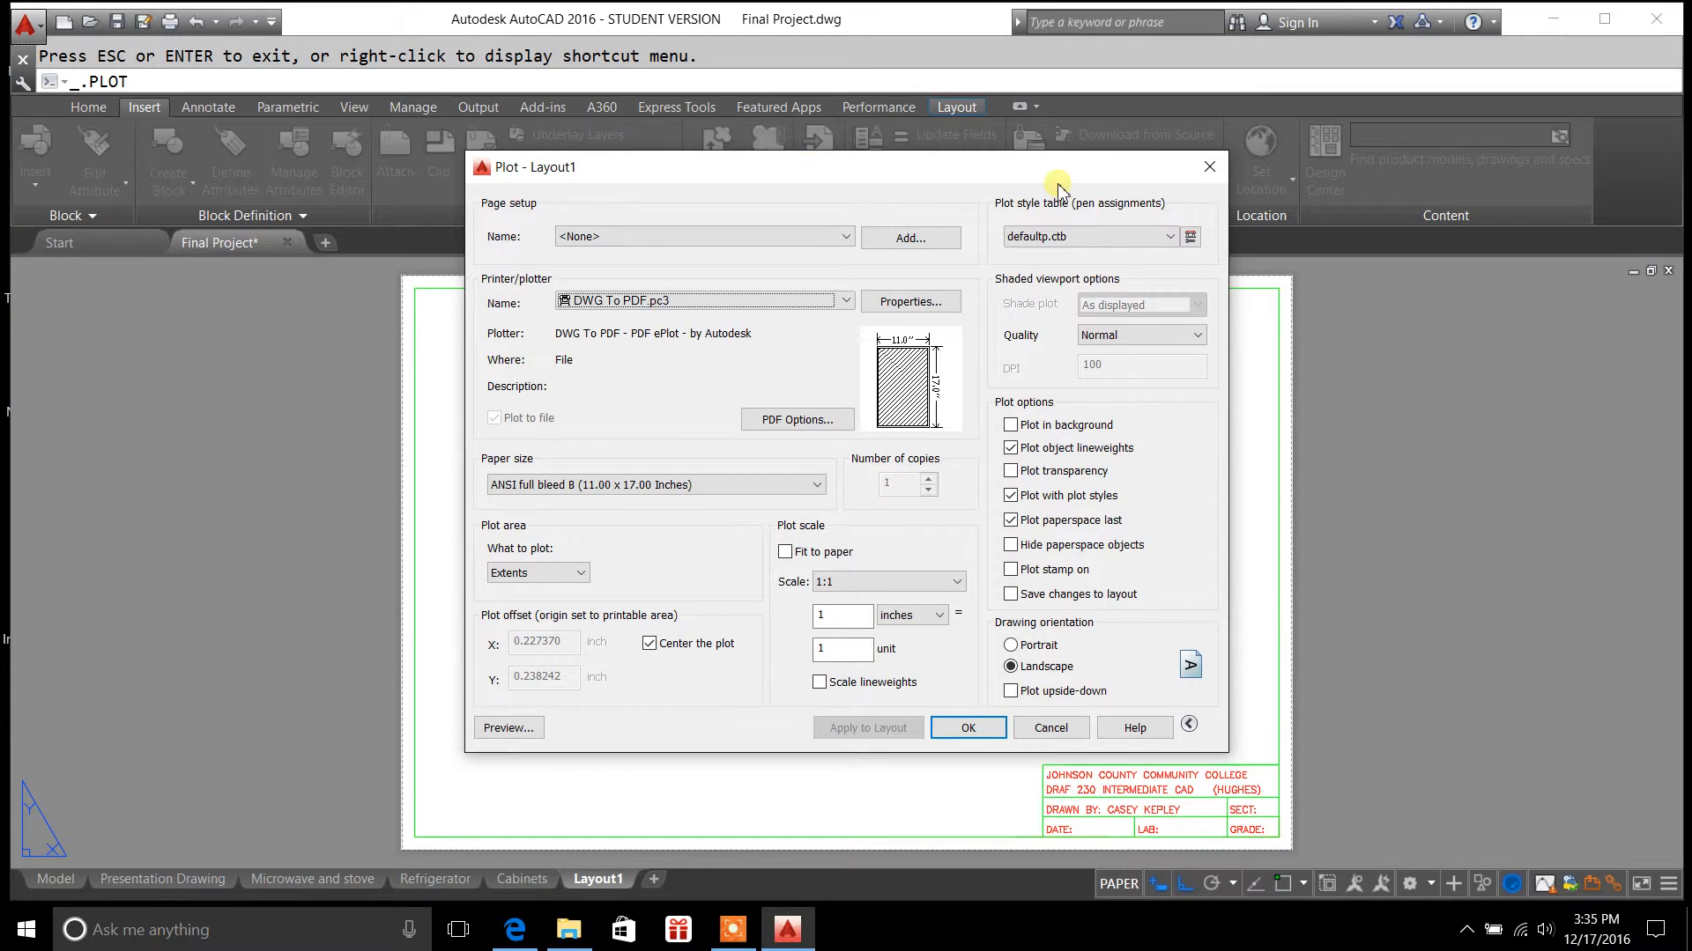
pyautogui.moveTo(1168, 173)
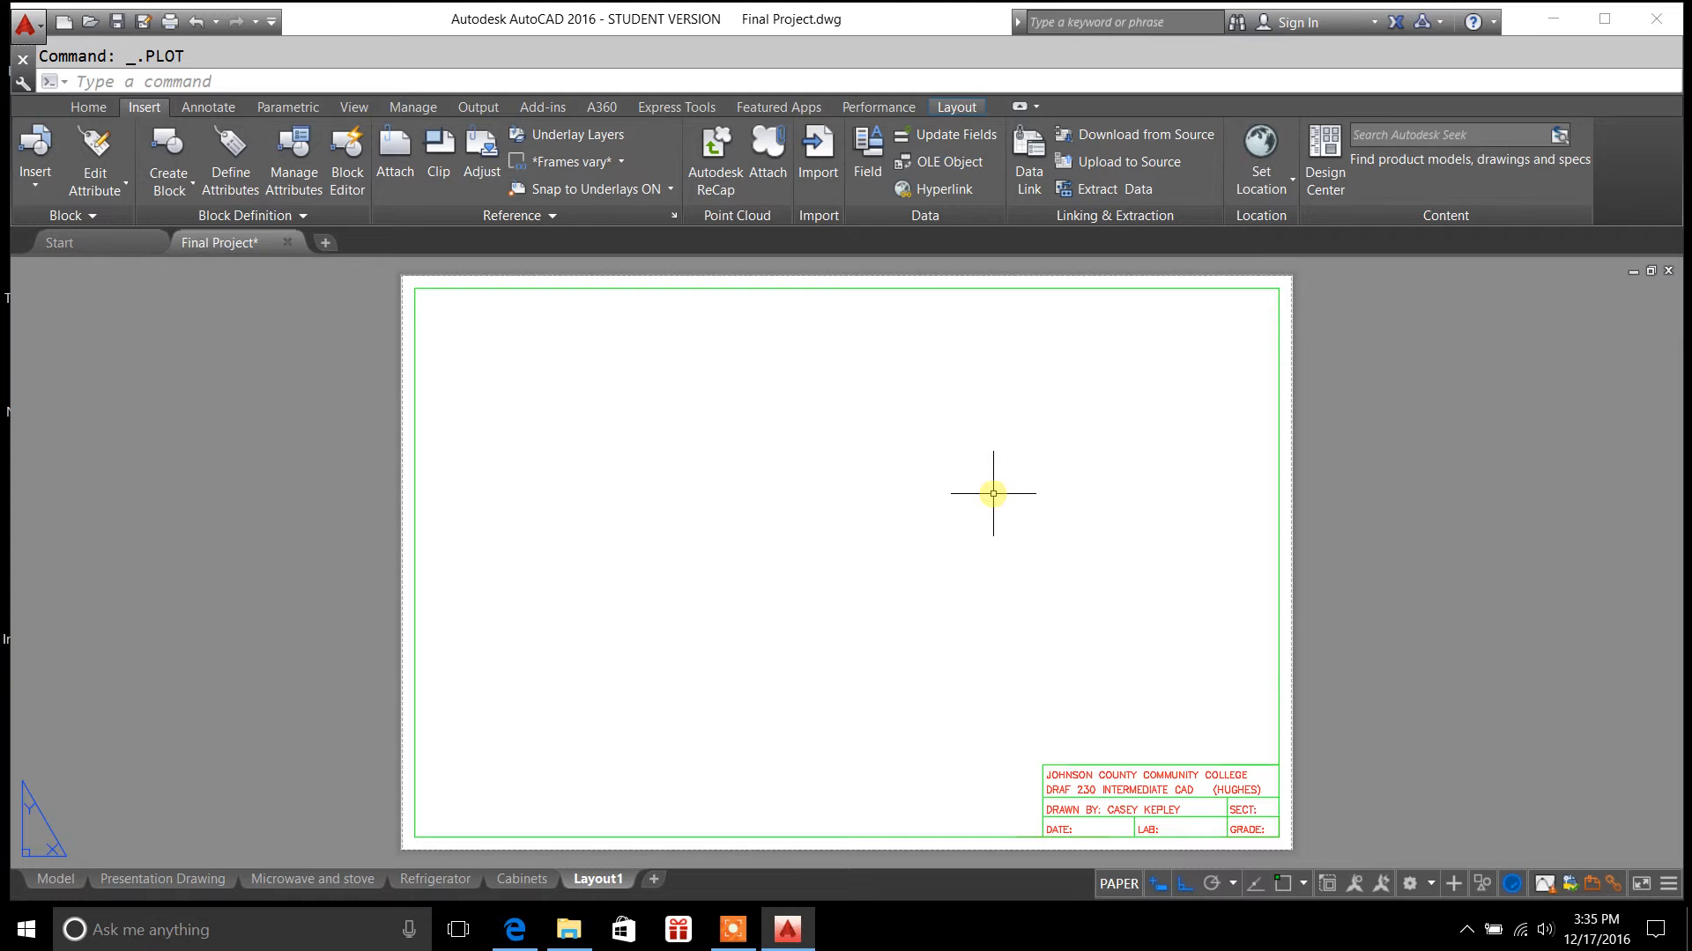
pyautogui.moveTo(598, 878)
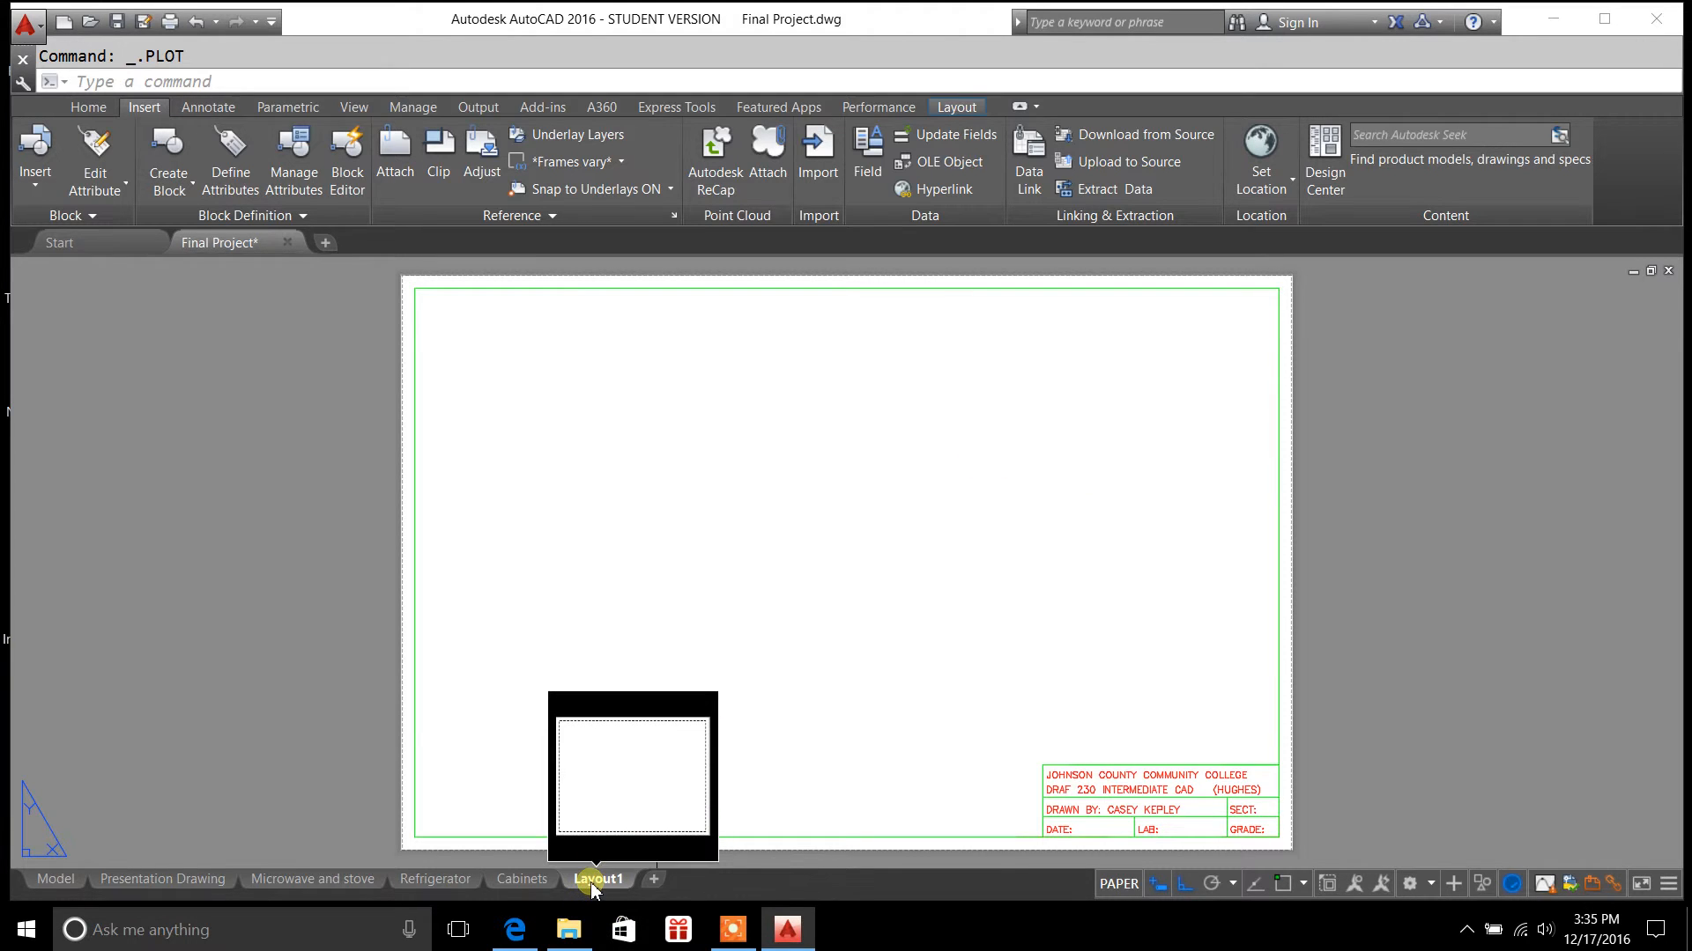
# Modify Layout1's page setup from the Page Setup Manager
pyautogui.rightClick(598, 877)
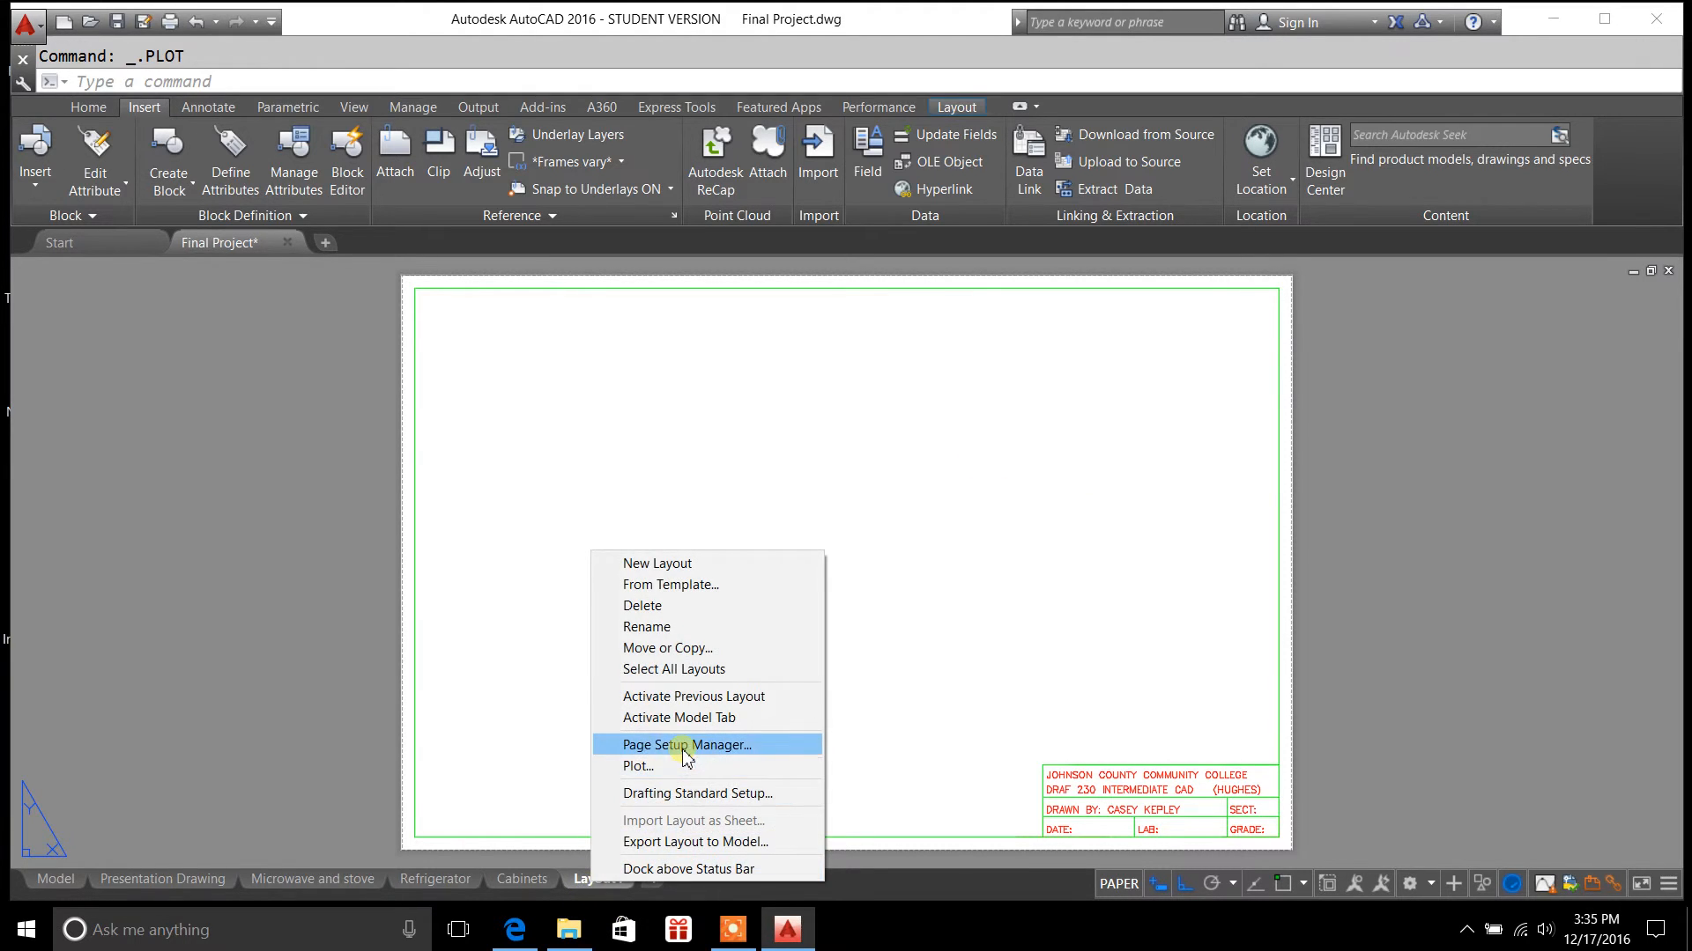
pyautogui.click(686, 744)
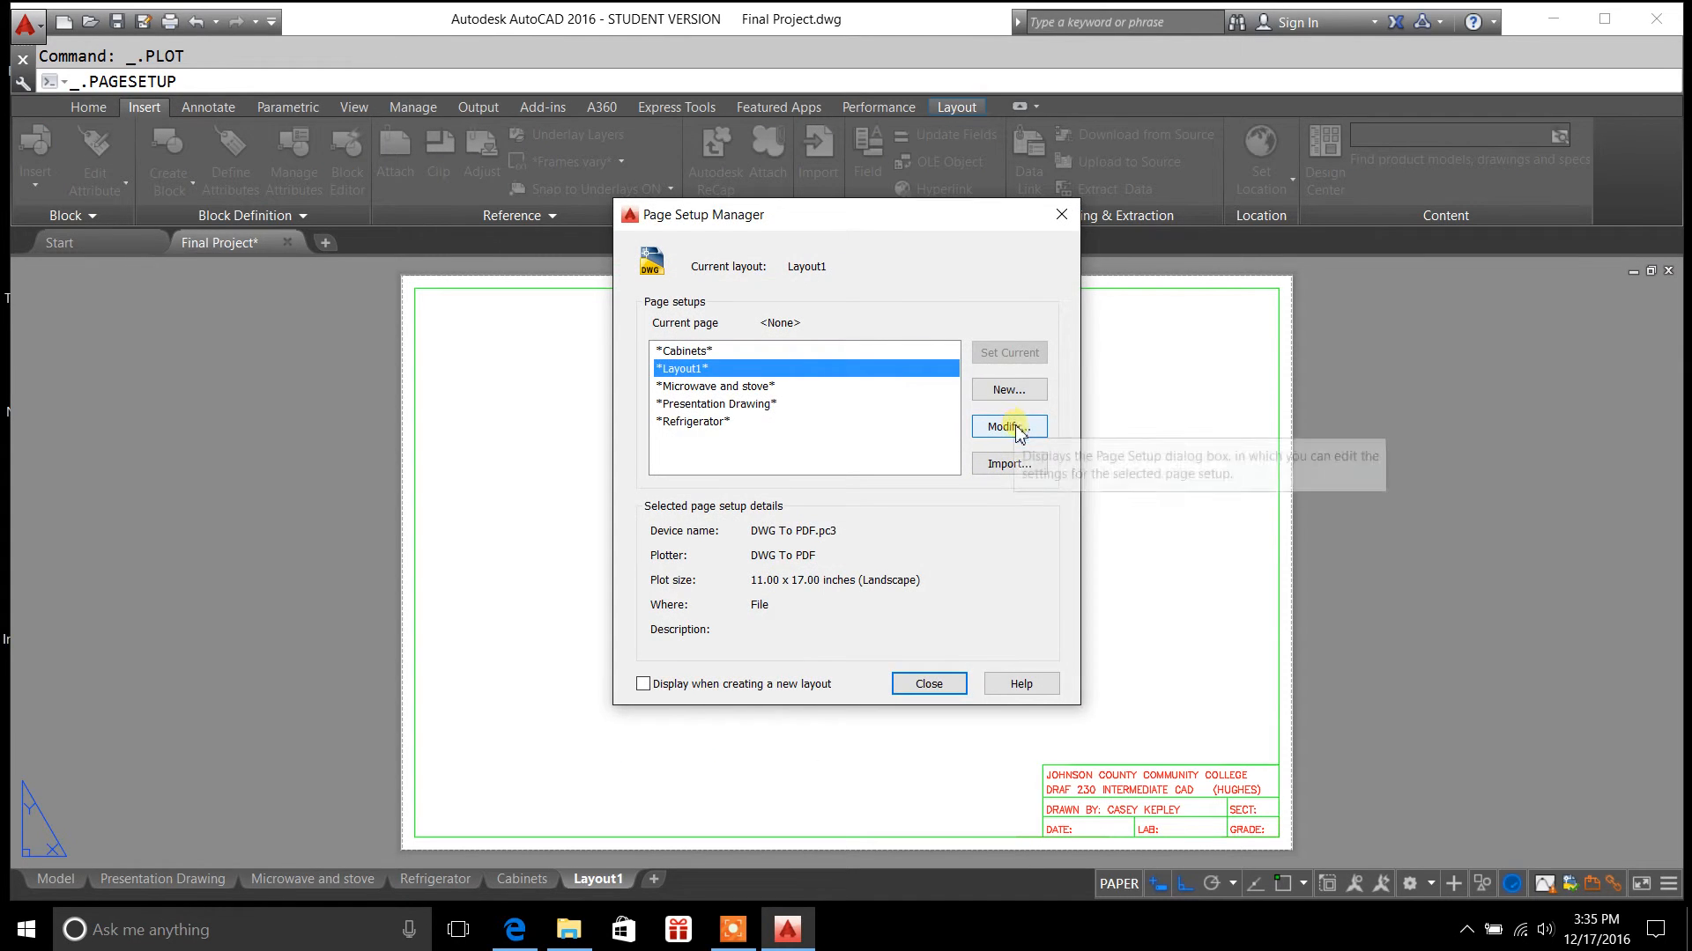
pyautogui.click(1007, 424)
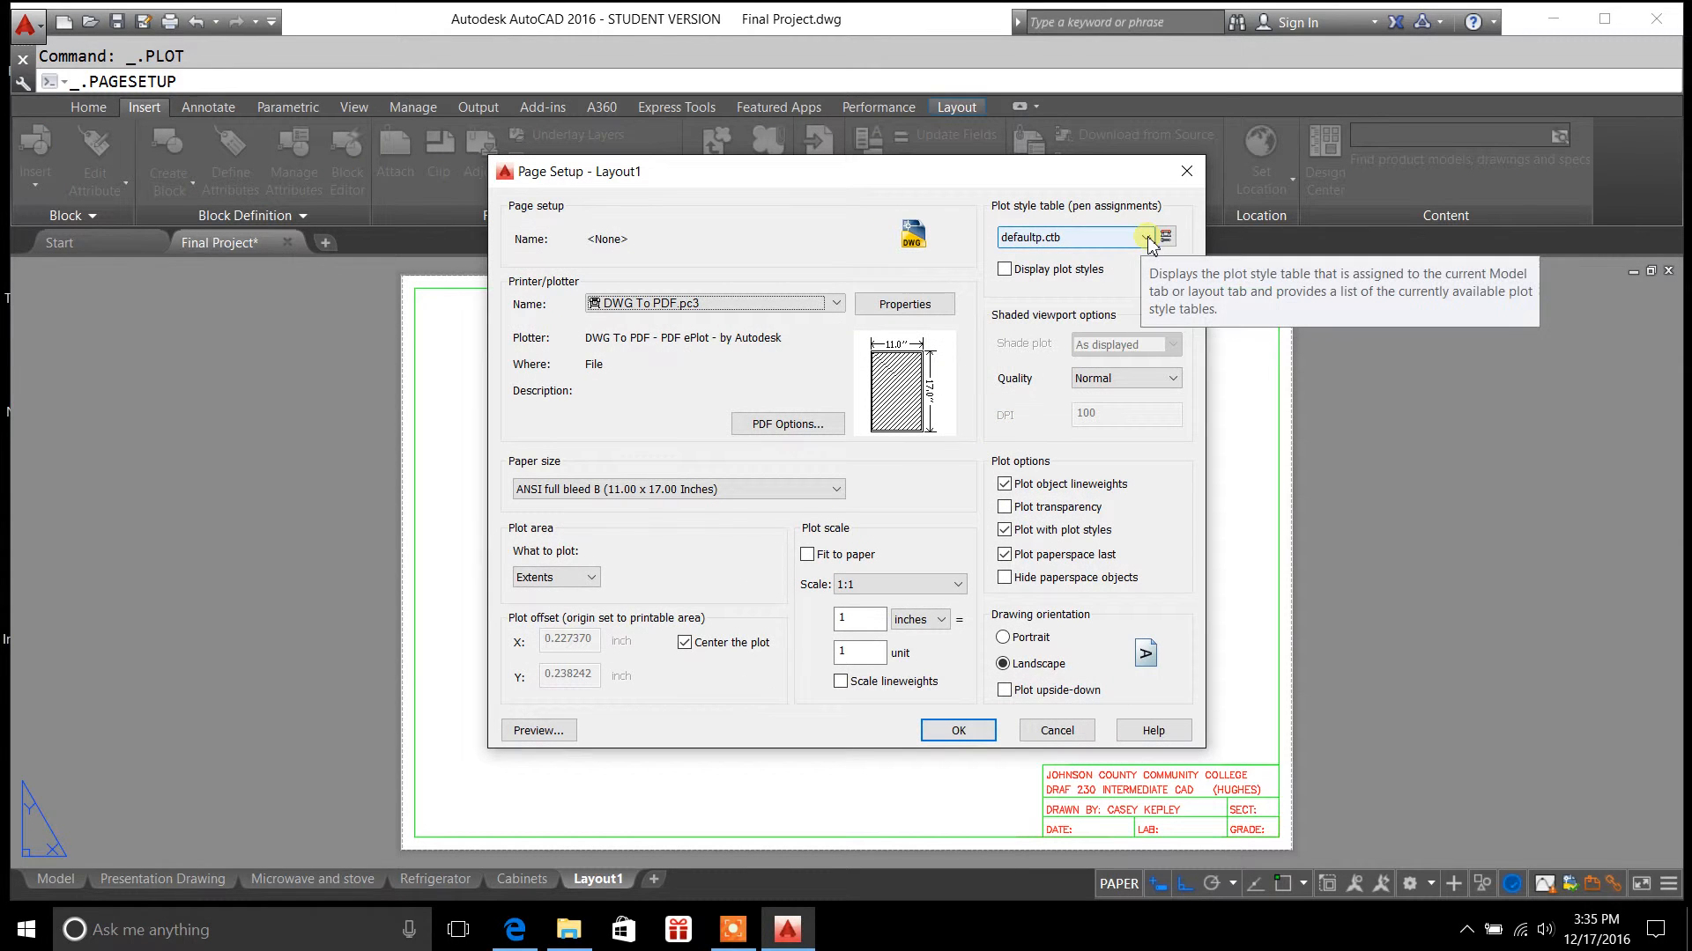
# Set the plot style table to None and save the page setup
pyautogui.click(1147, 237)
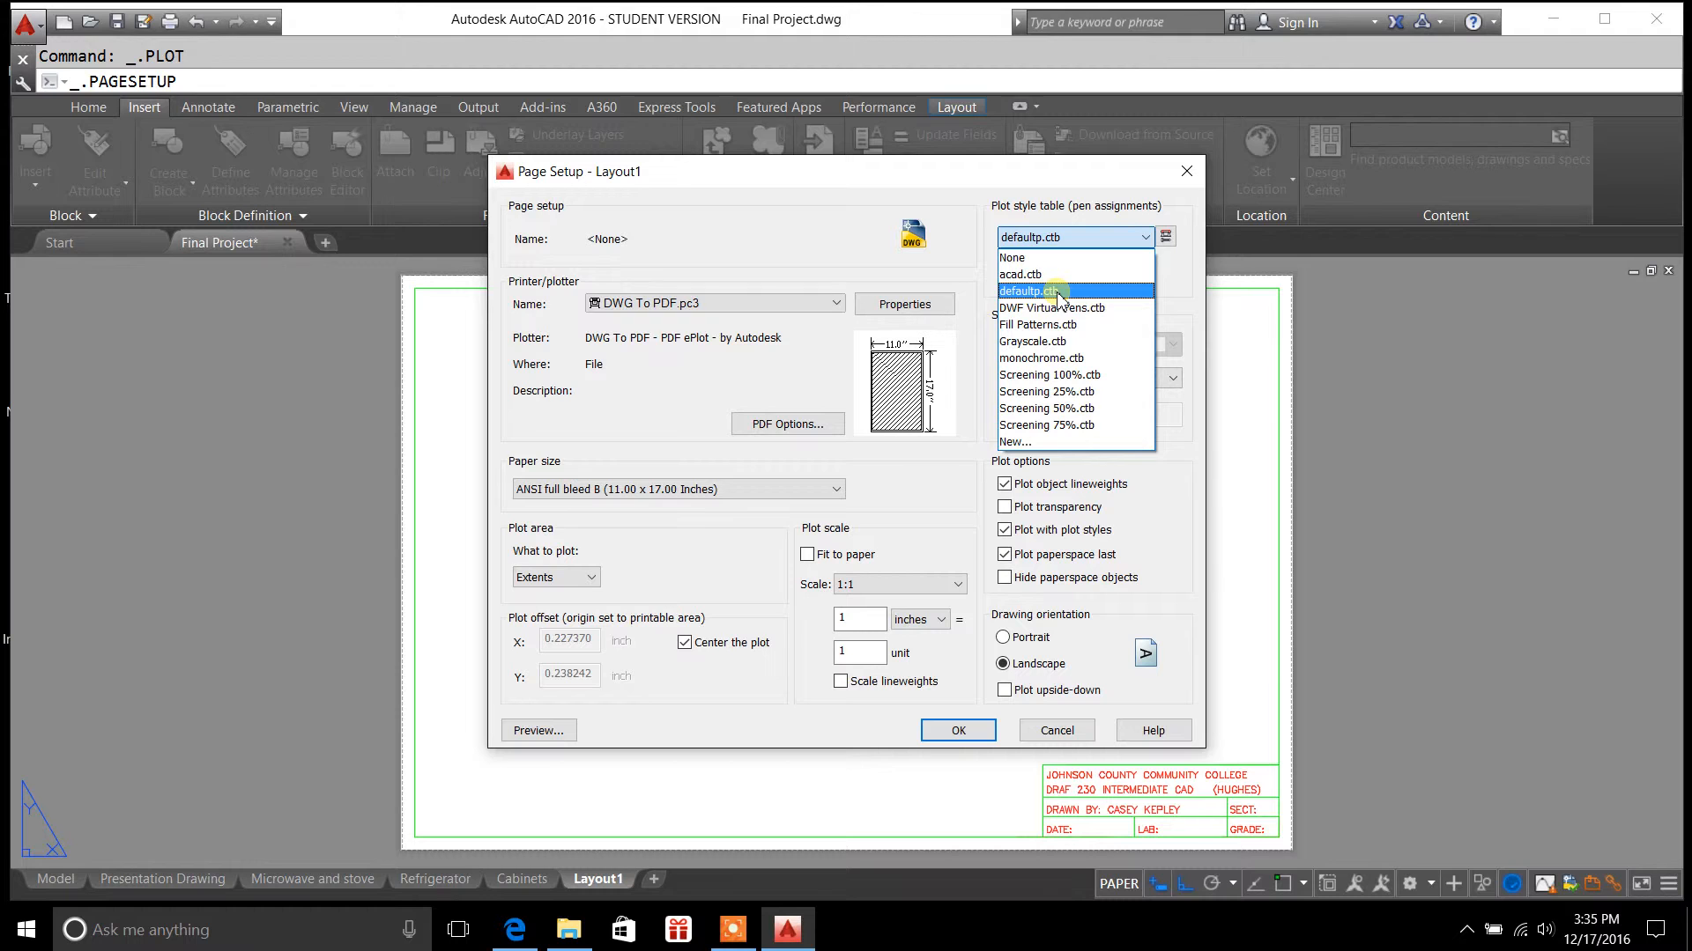
pyautogui.click(1012, 257)
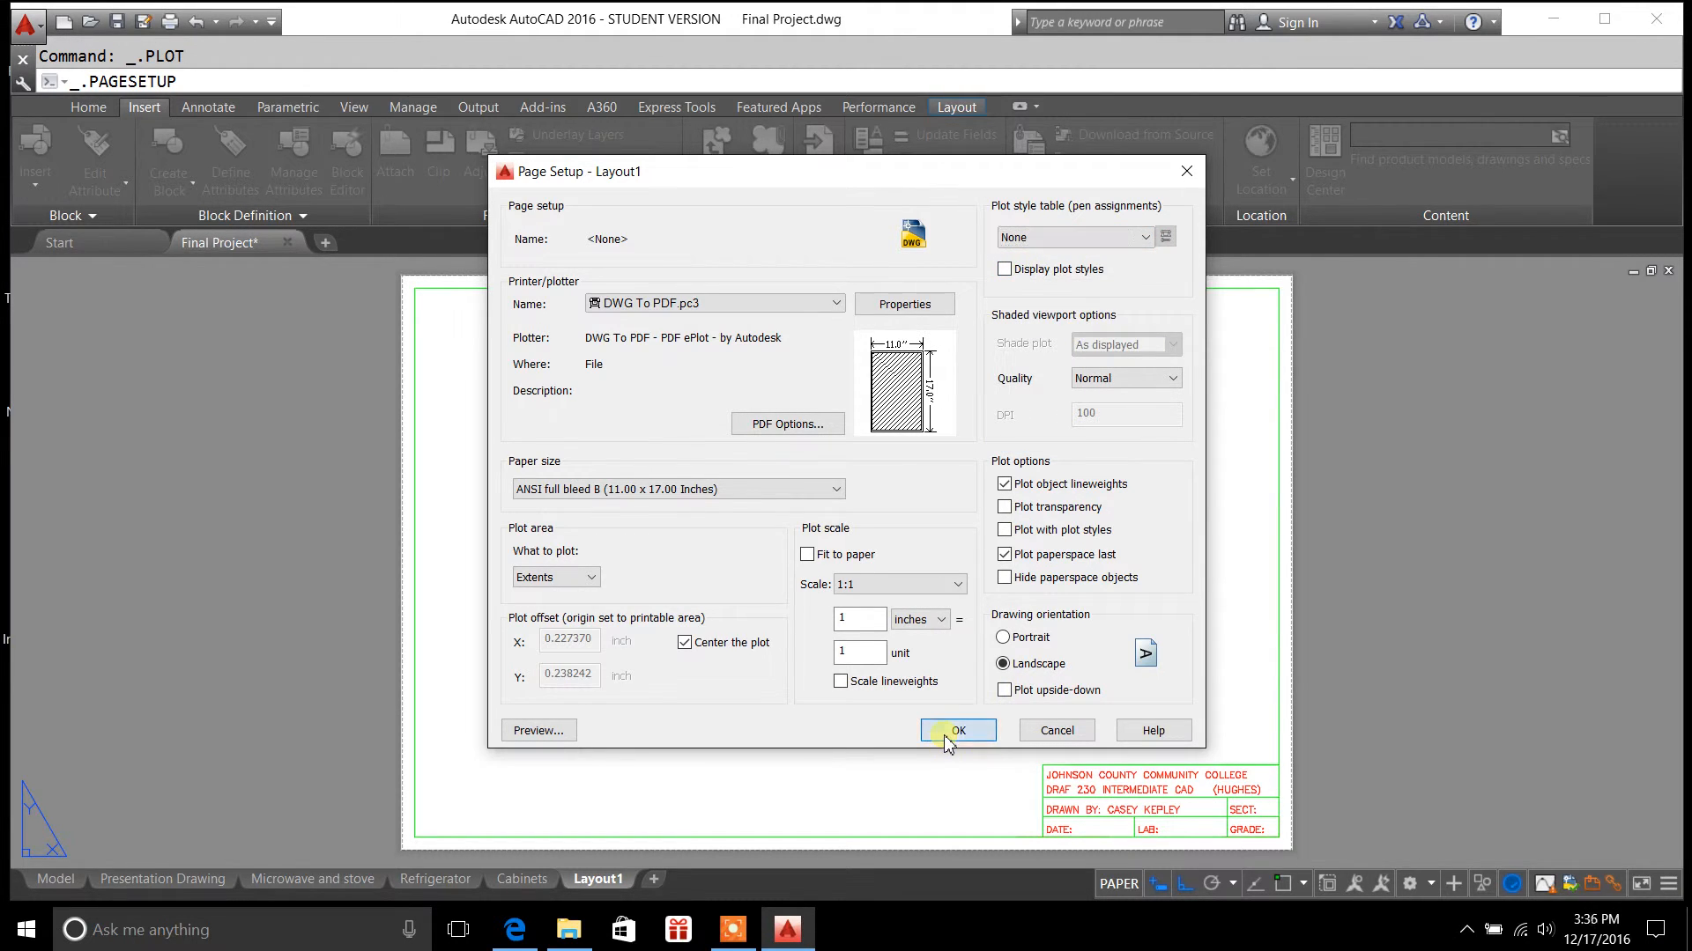
pyautogui.click(957, 729)
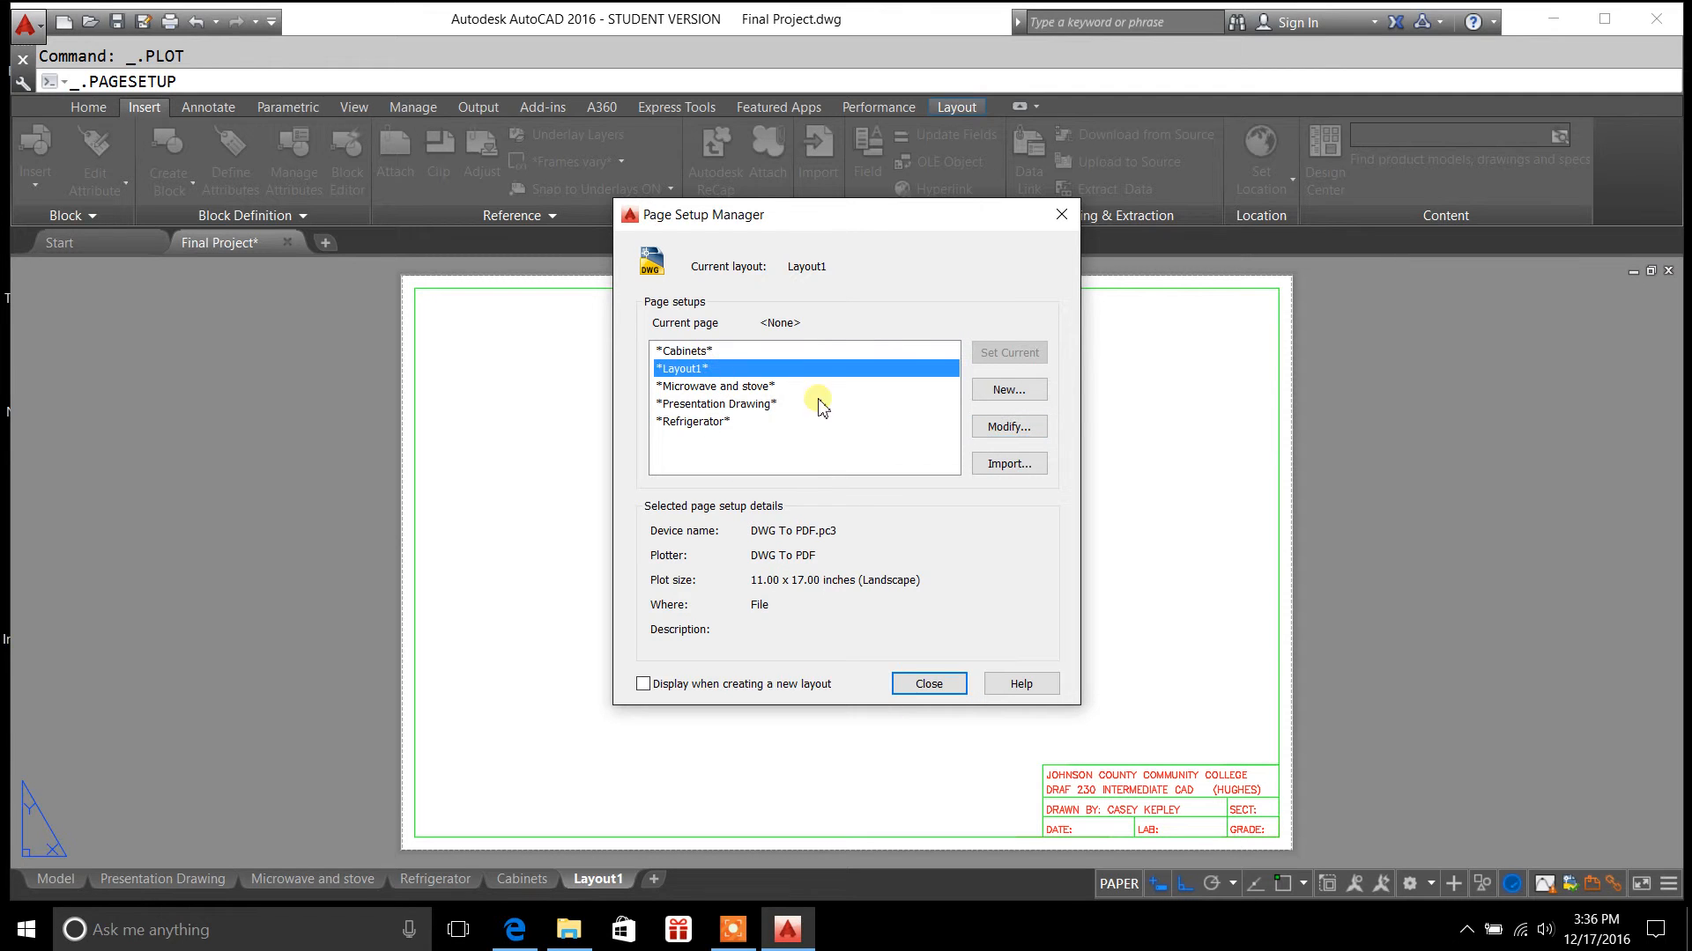
pyautogui.click(927, 684)
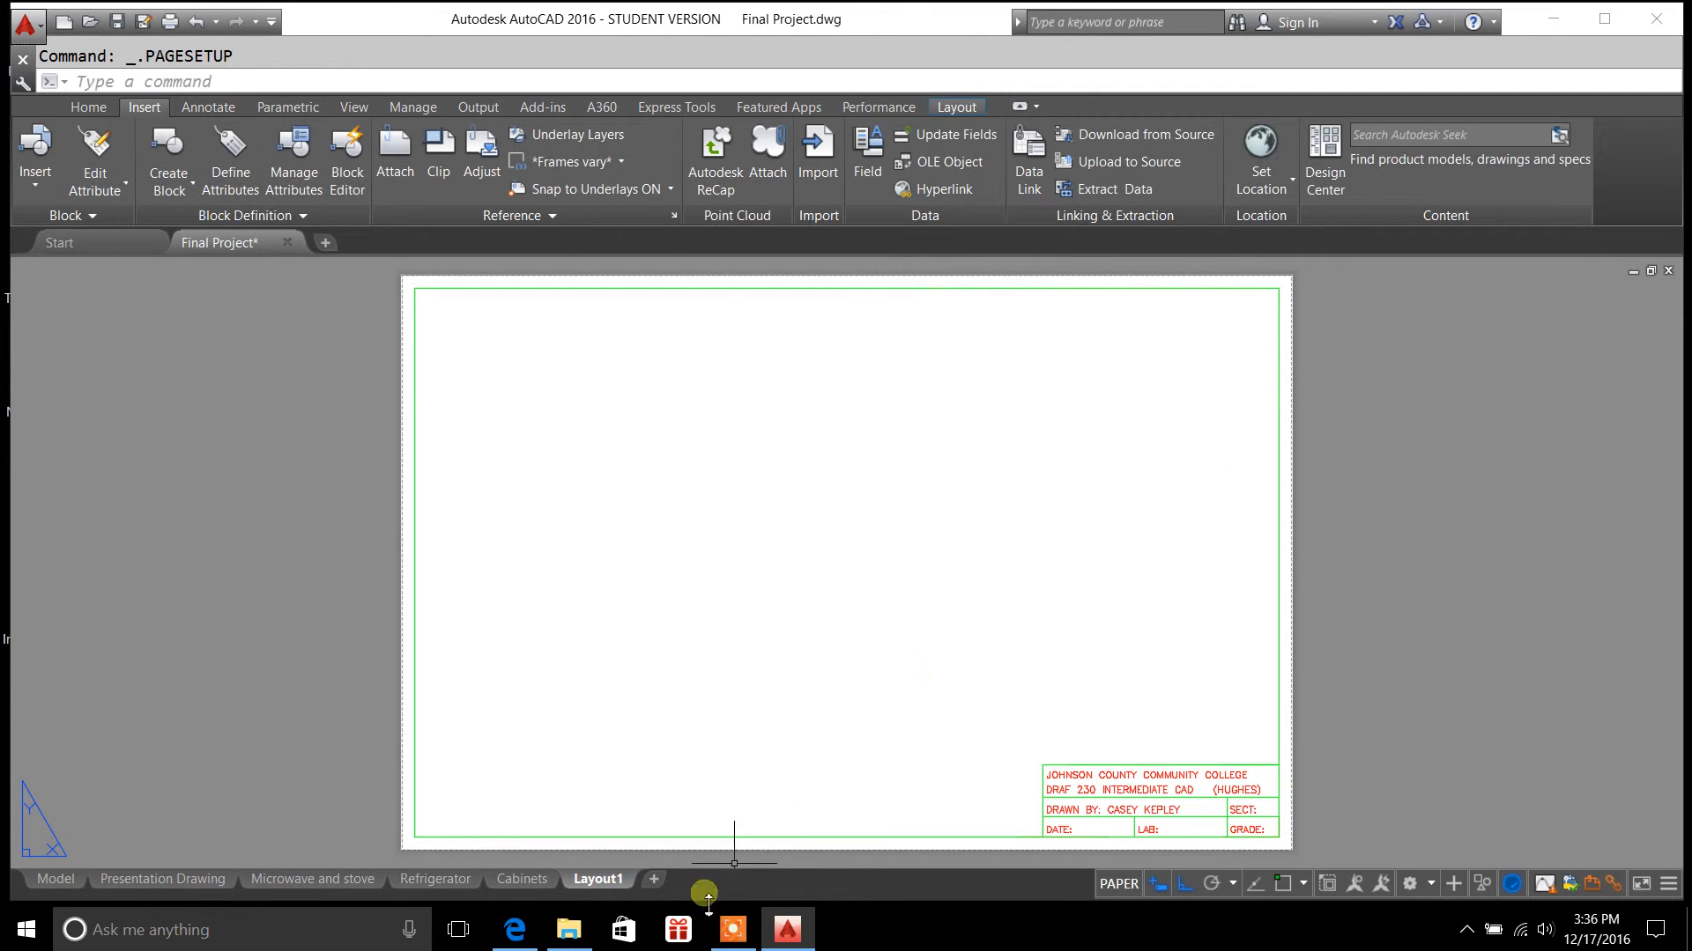
# Plot Layout1 and preview the sheet in color with no plot style applied
pyautogui.rightClick(598, 878)
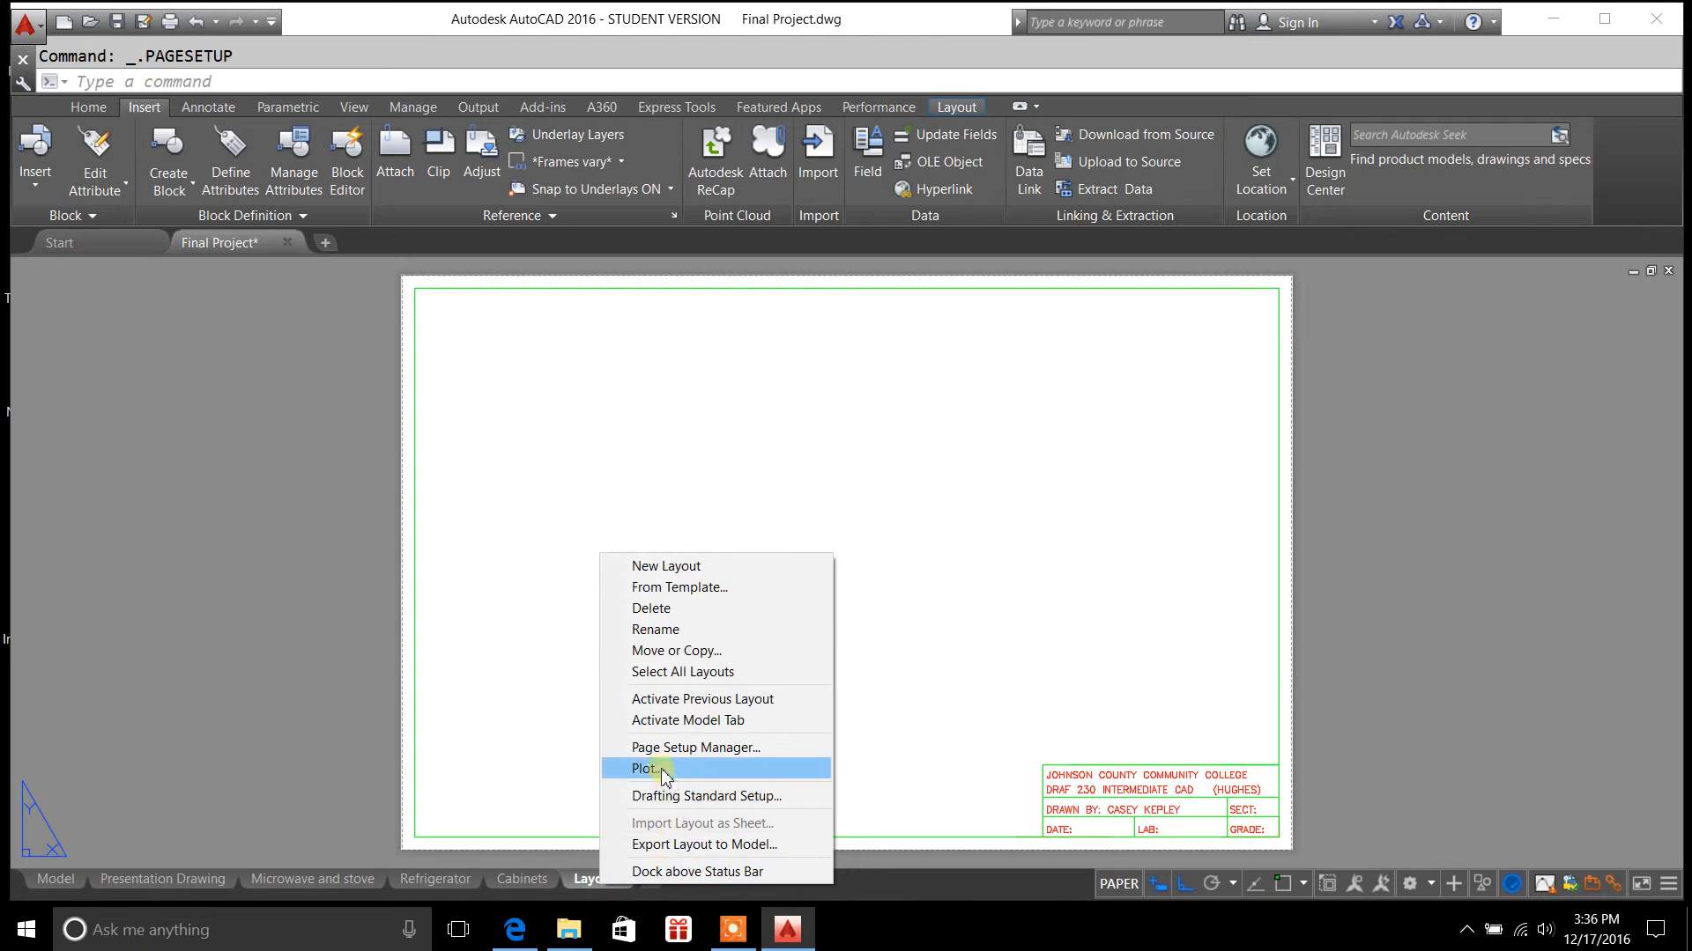
pyautogui.click(645, 768)
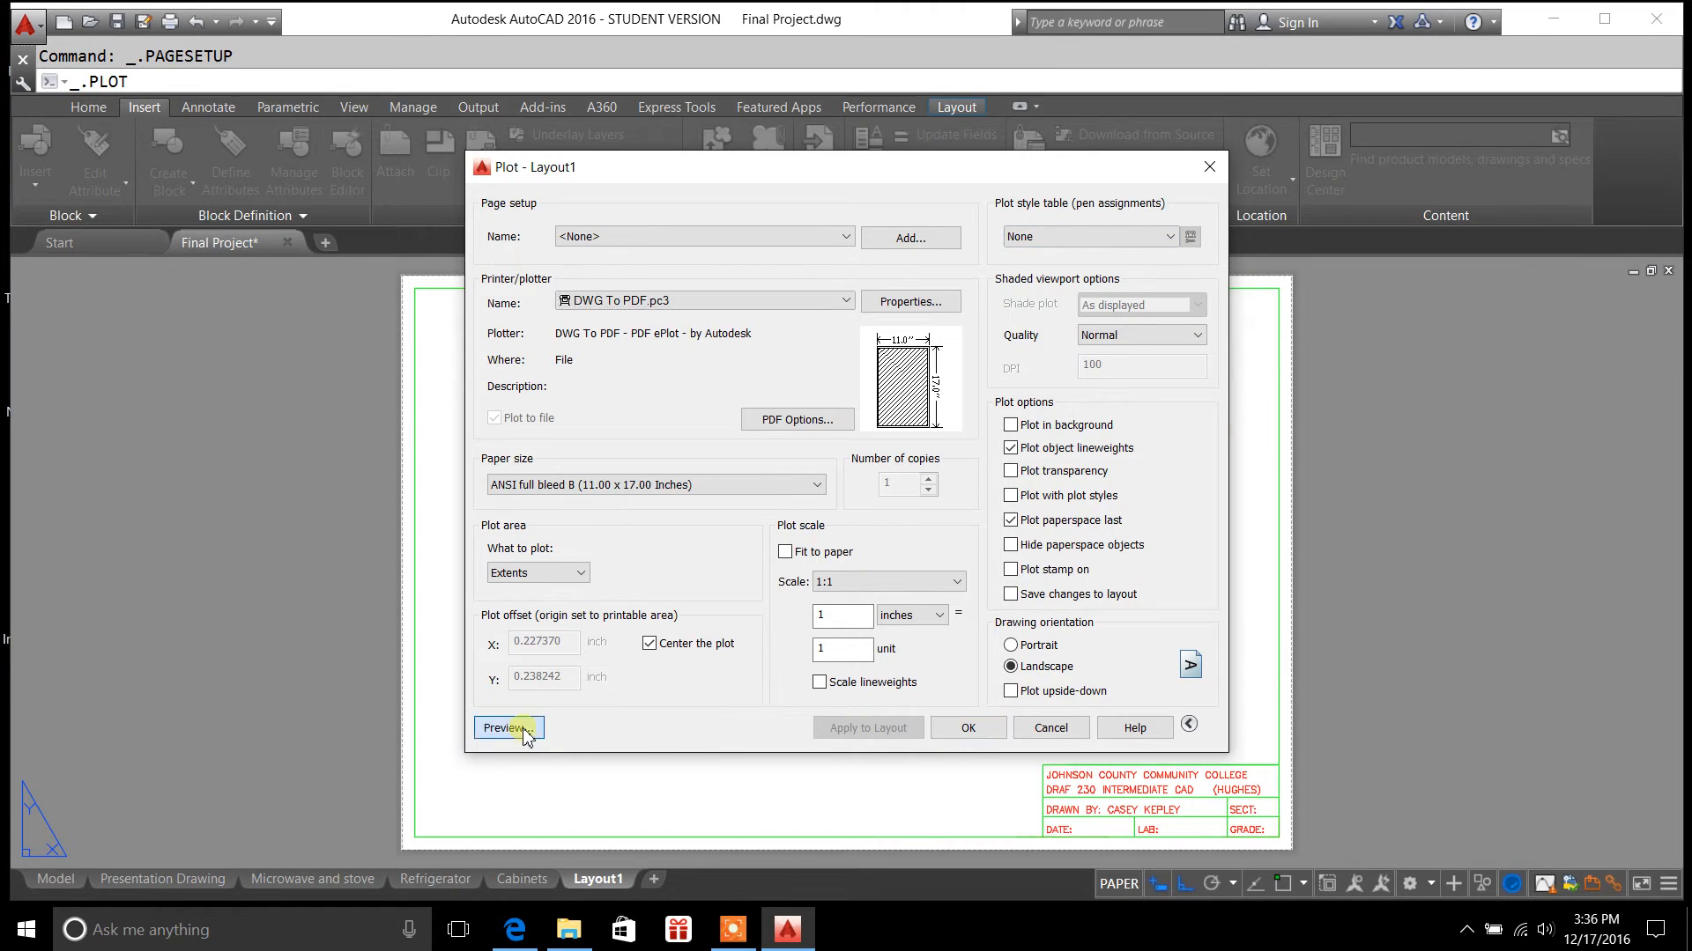
pyautogui.click(508, 728)
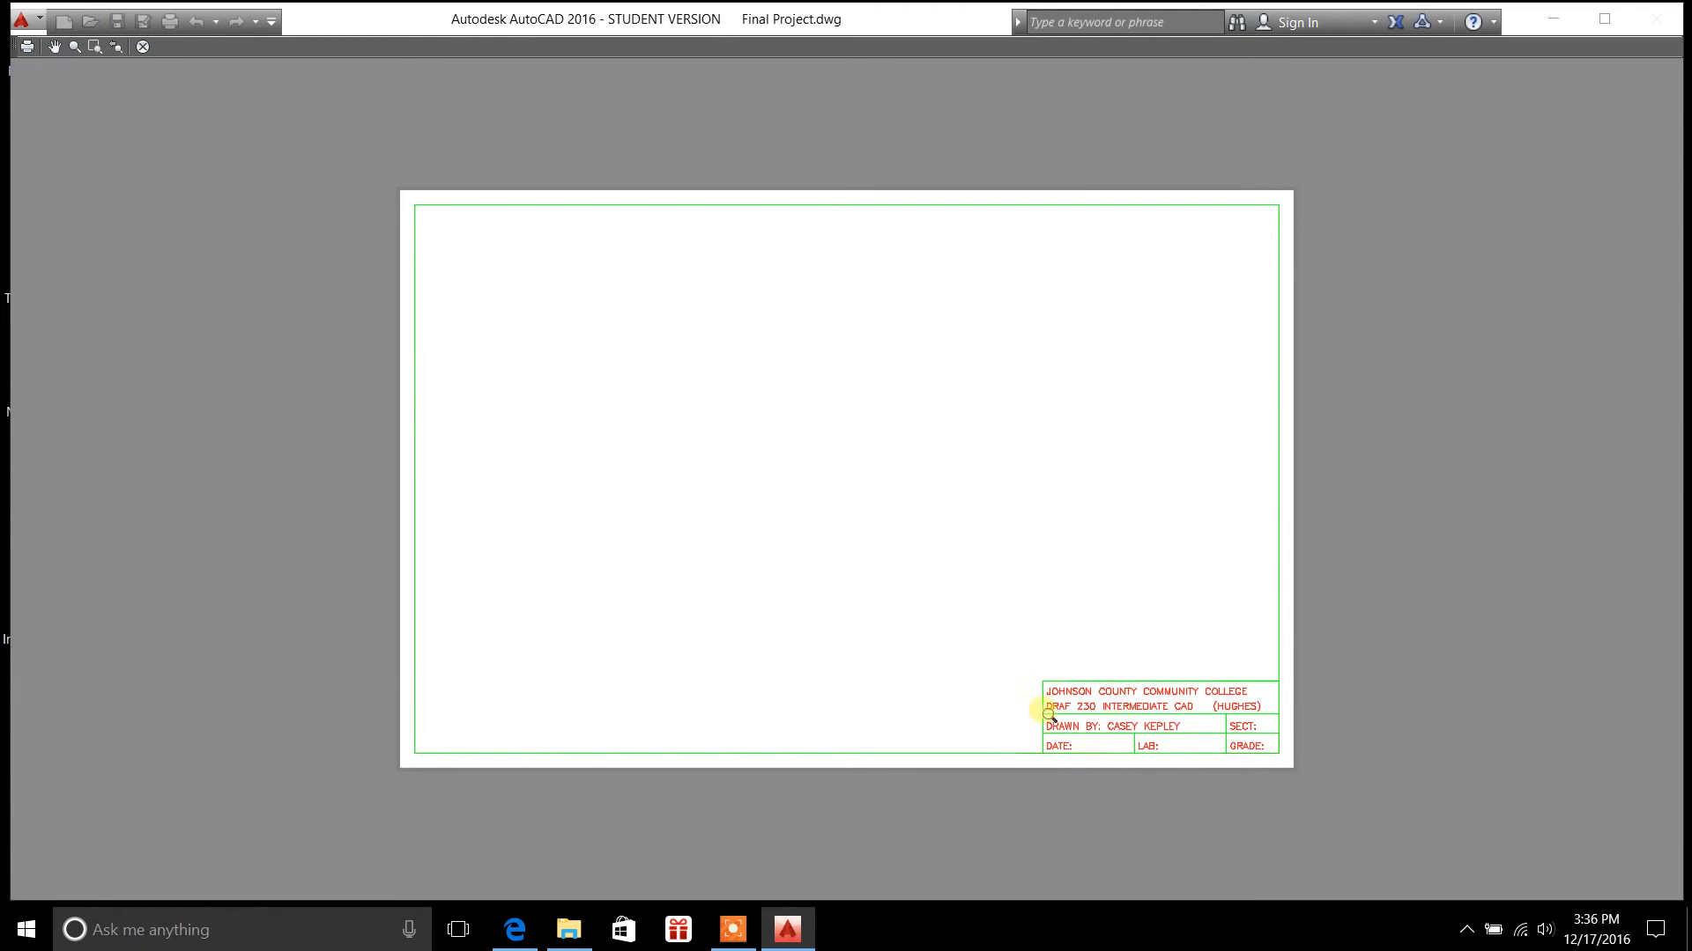
pyautogui.moveTo(976, 696)
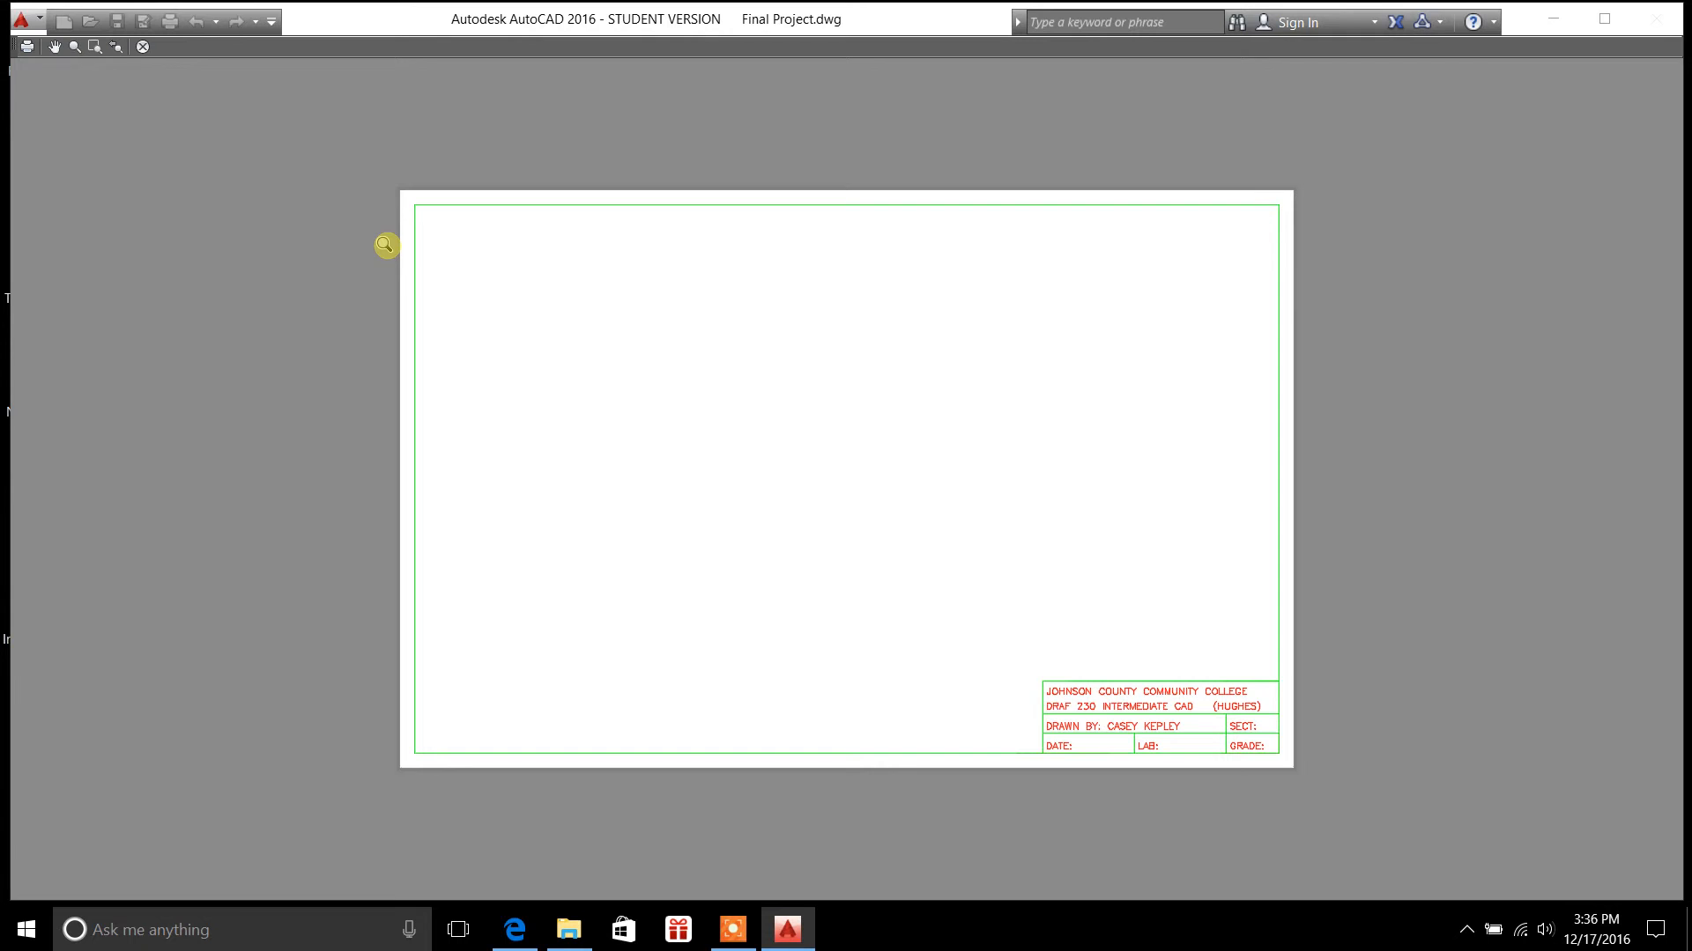
pyautogui.moveTo(266, 99)
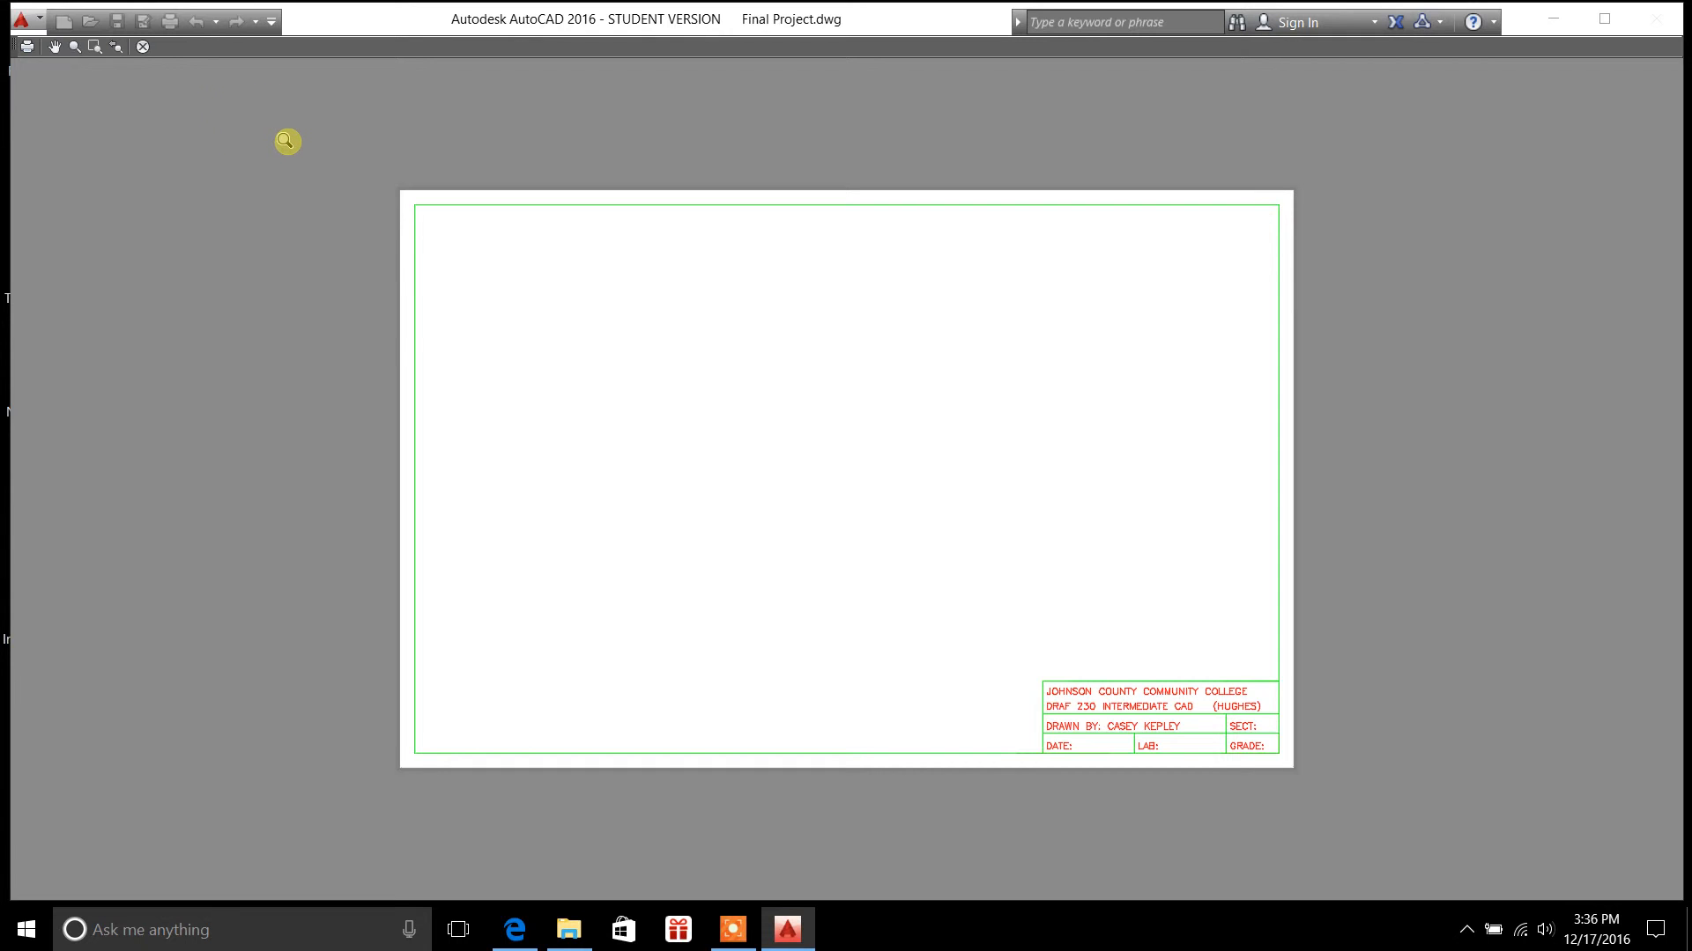
pyautogui.moveTo(140, 46)
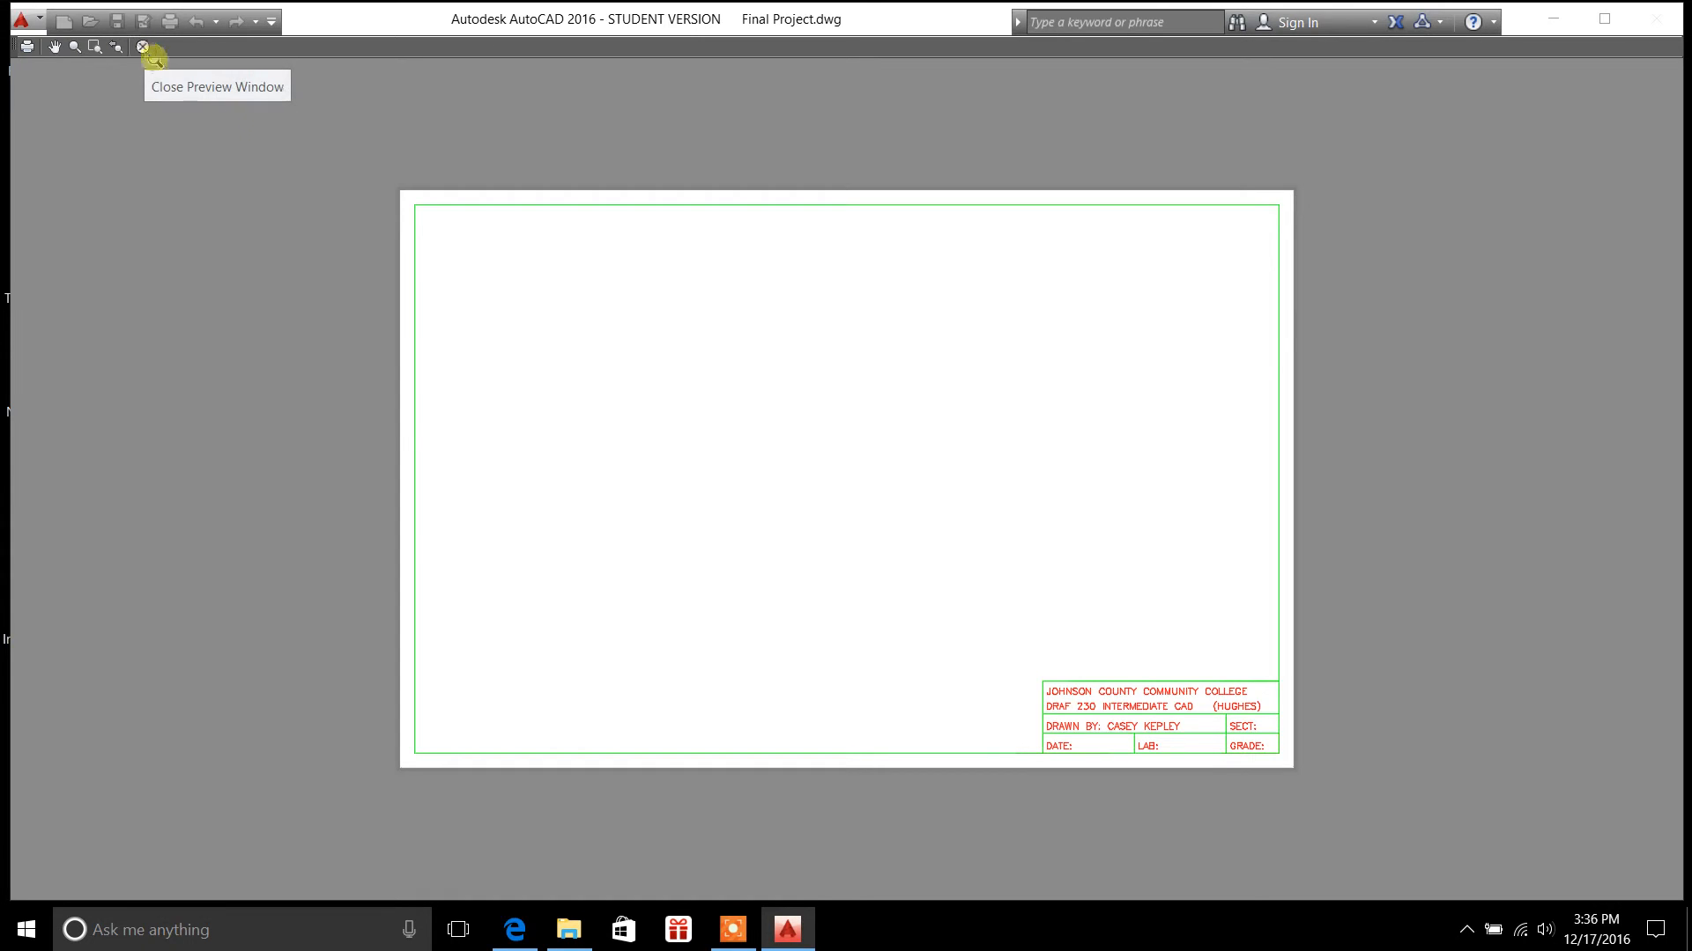
pyautogui.moveTo(419, 437)
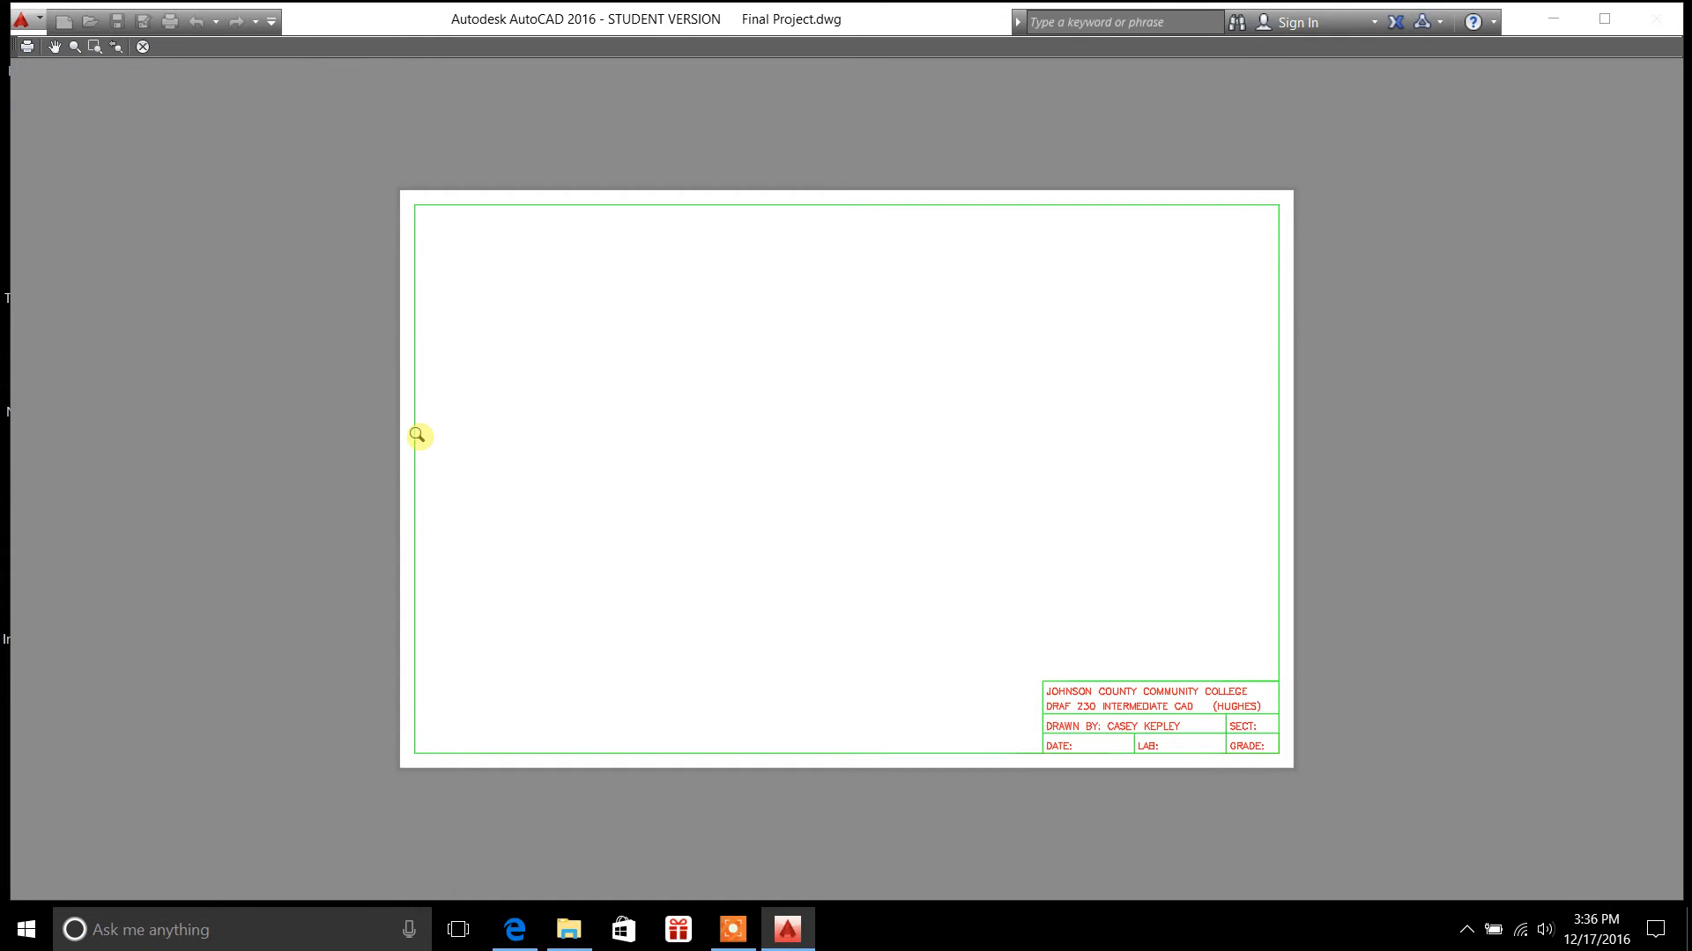
pyautogui.moveTo(169, 97)
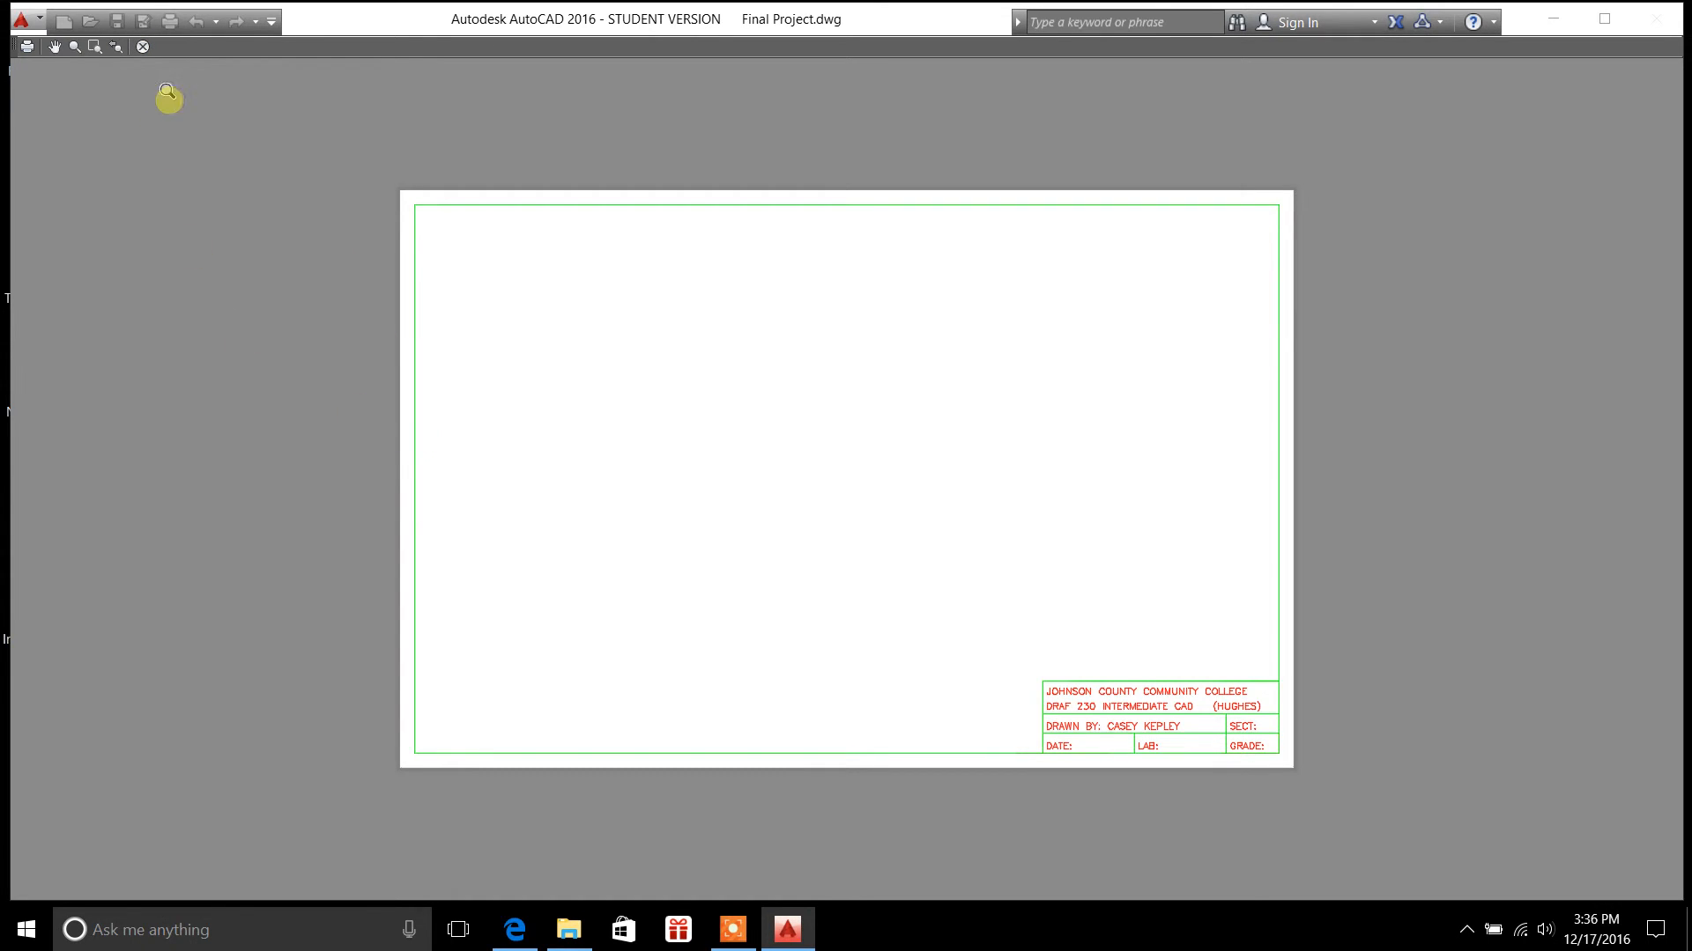
pyautogui.moveTo(142, 46)
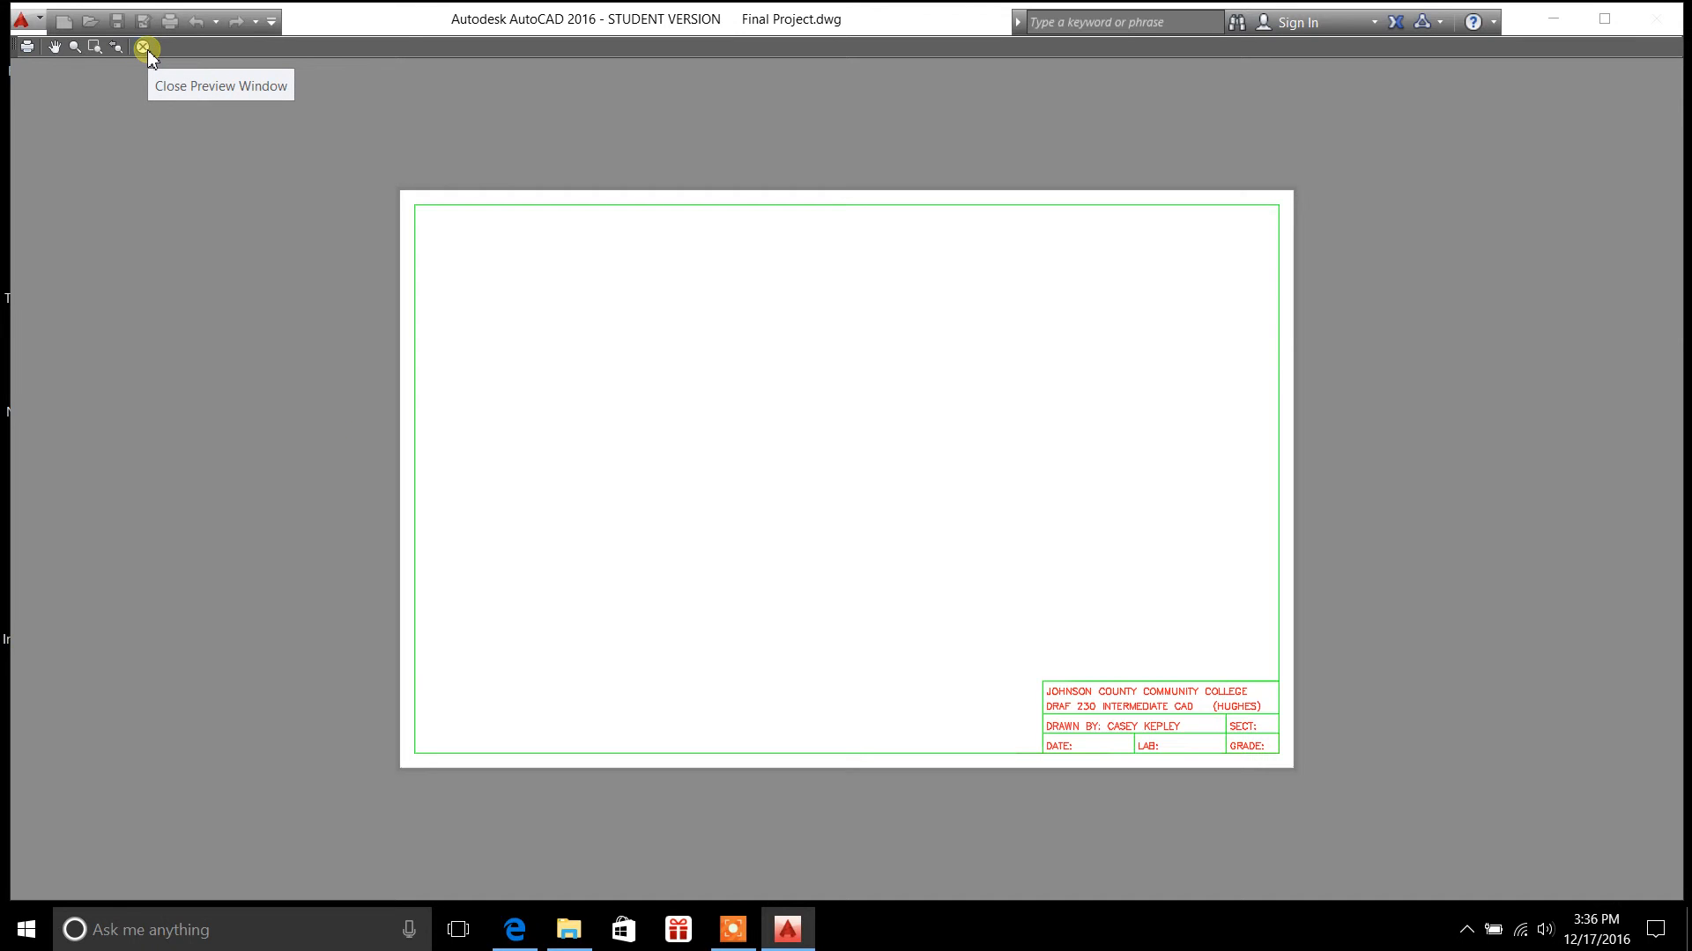
pyautogui.moveTo(446, 405)
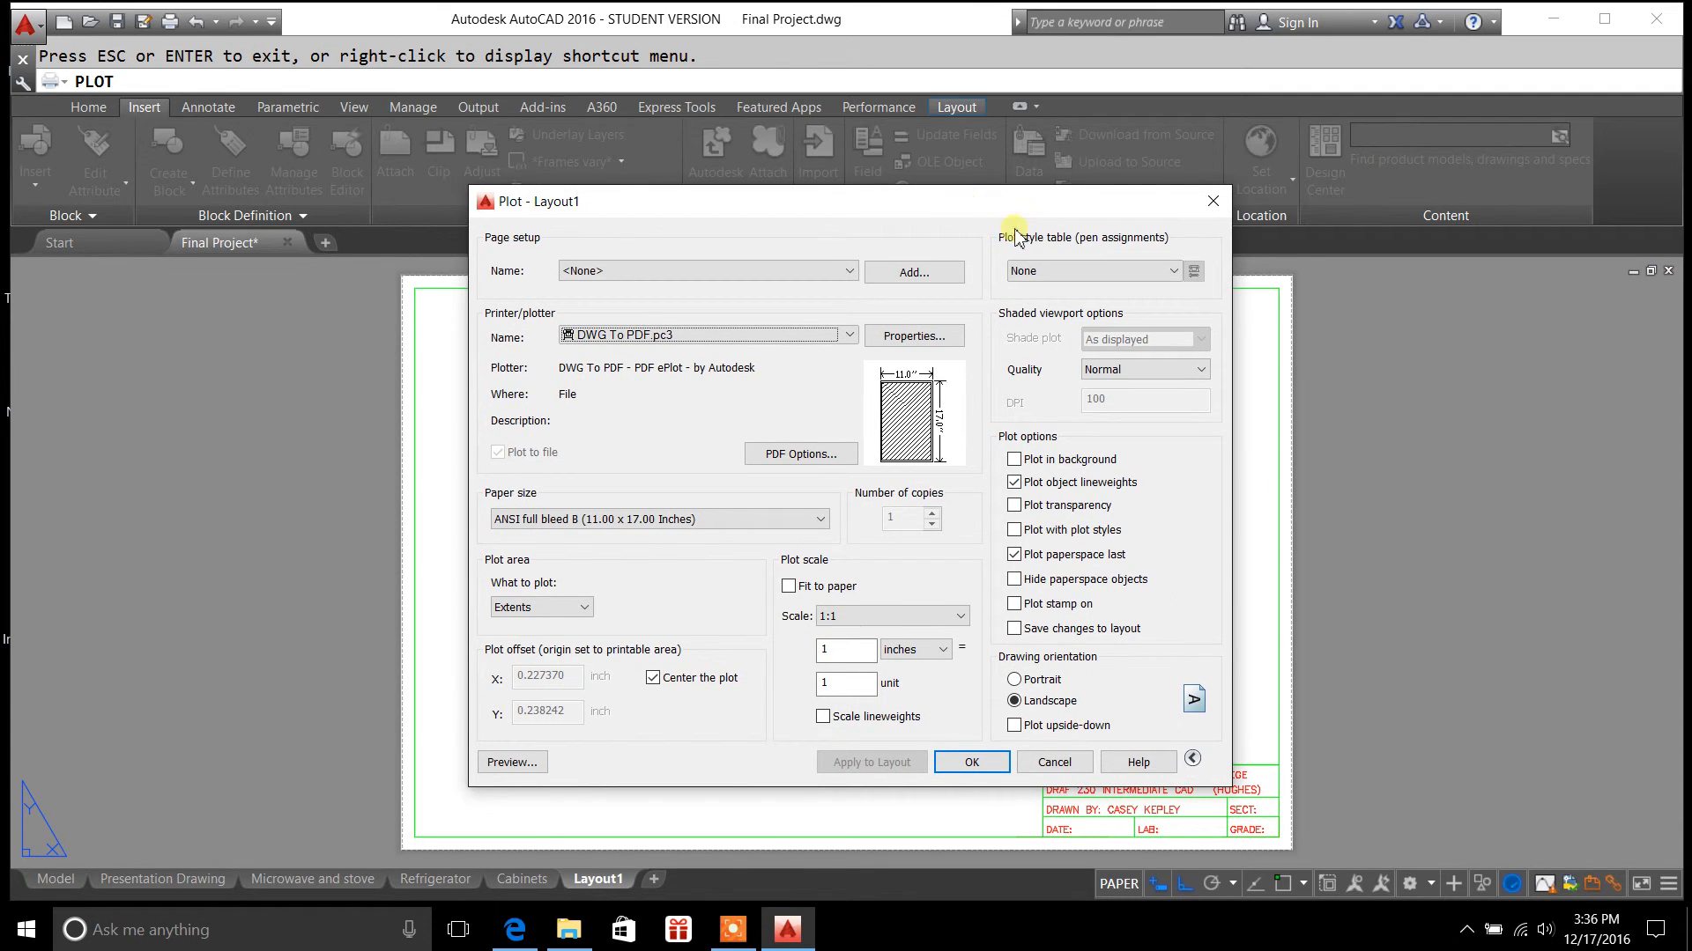
pyautogui.moveTo(1012, 228)
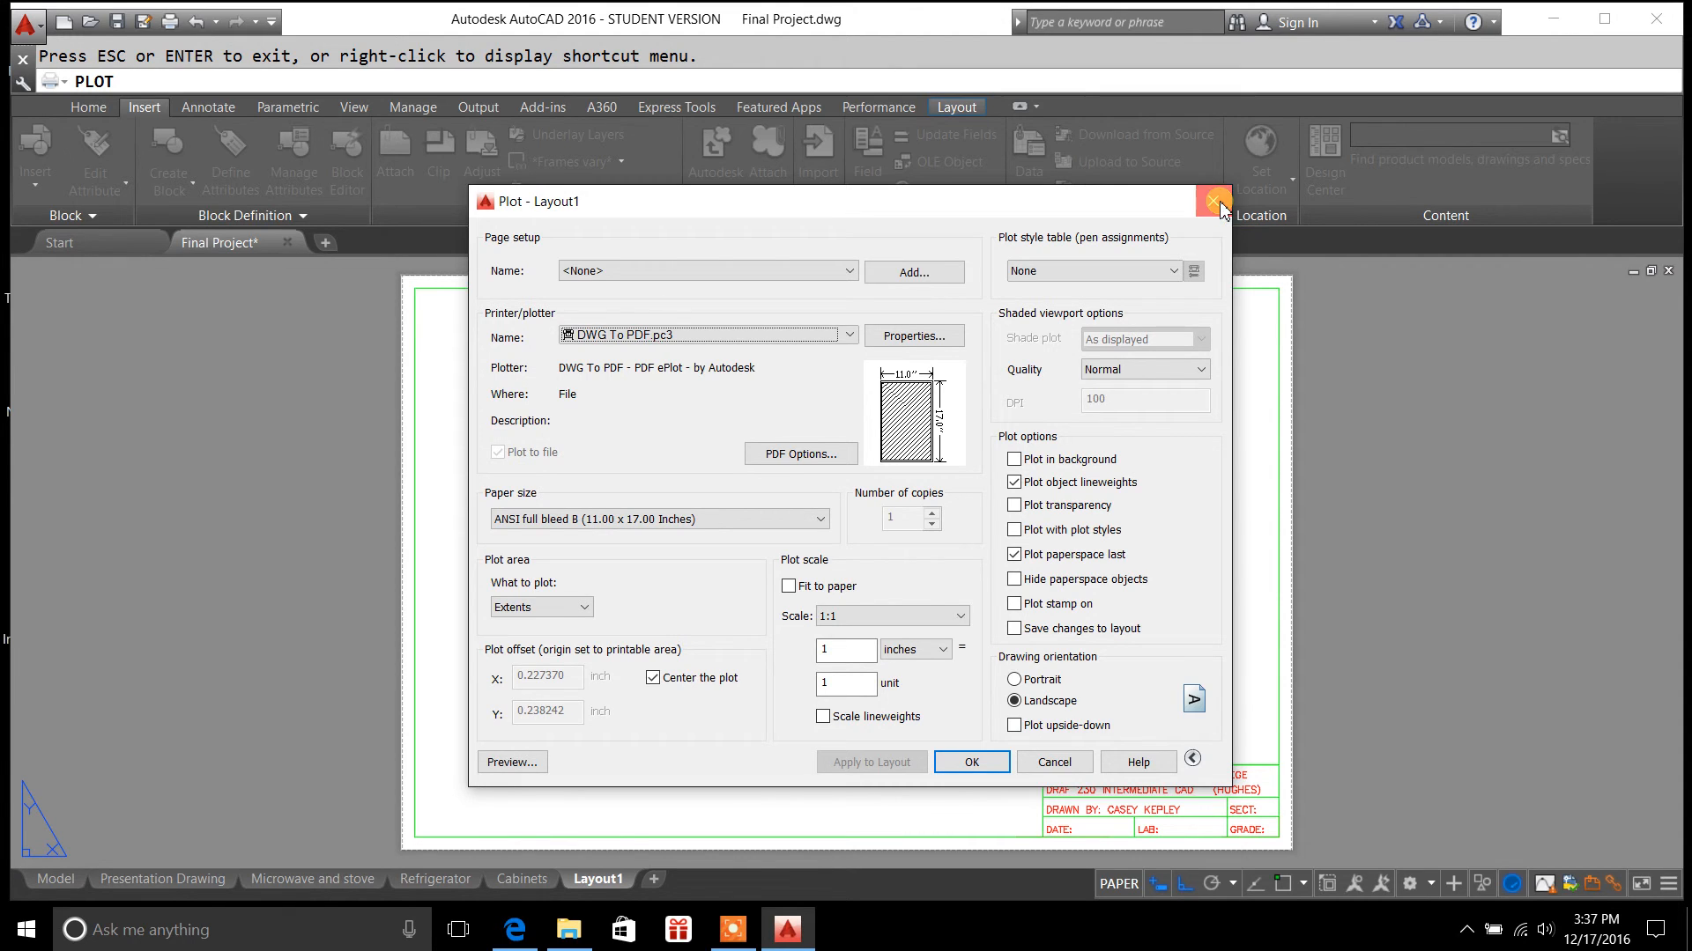
# Close the Plot - Layout1 dialog without plotting
pyautogui.click(1212, 200)
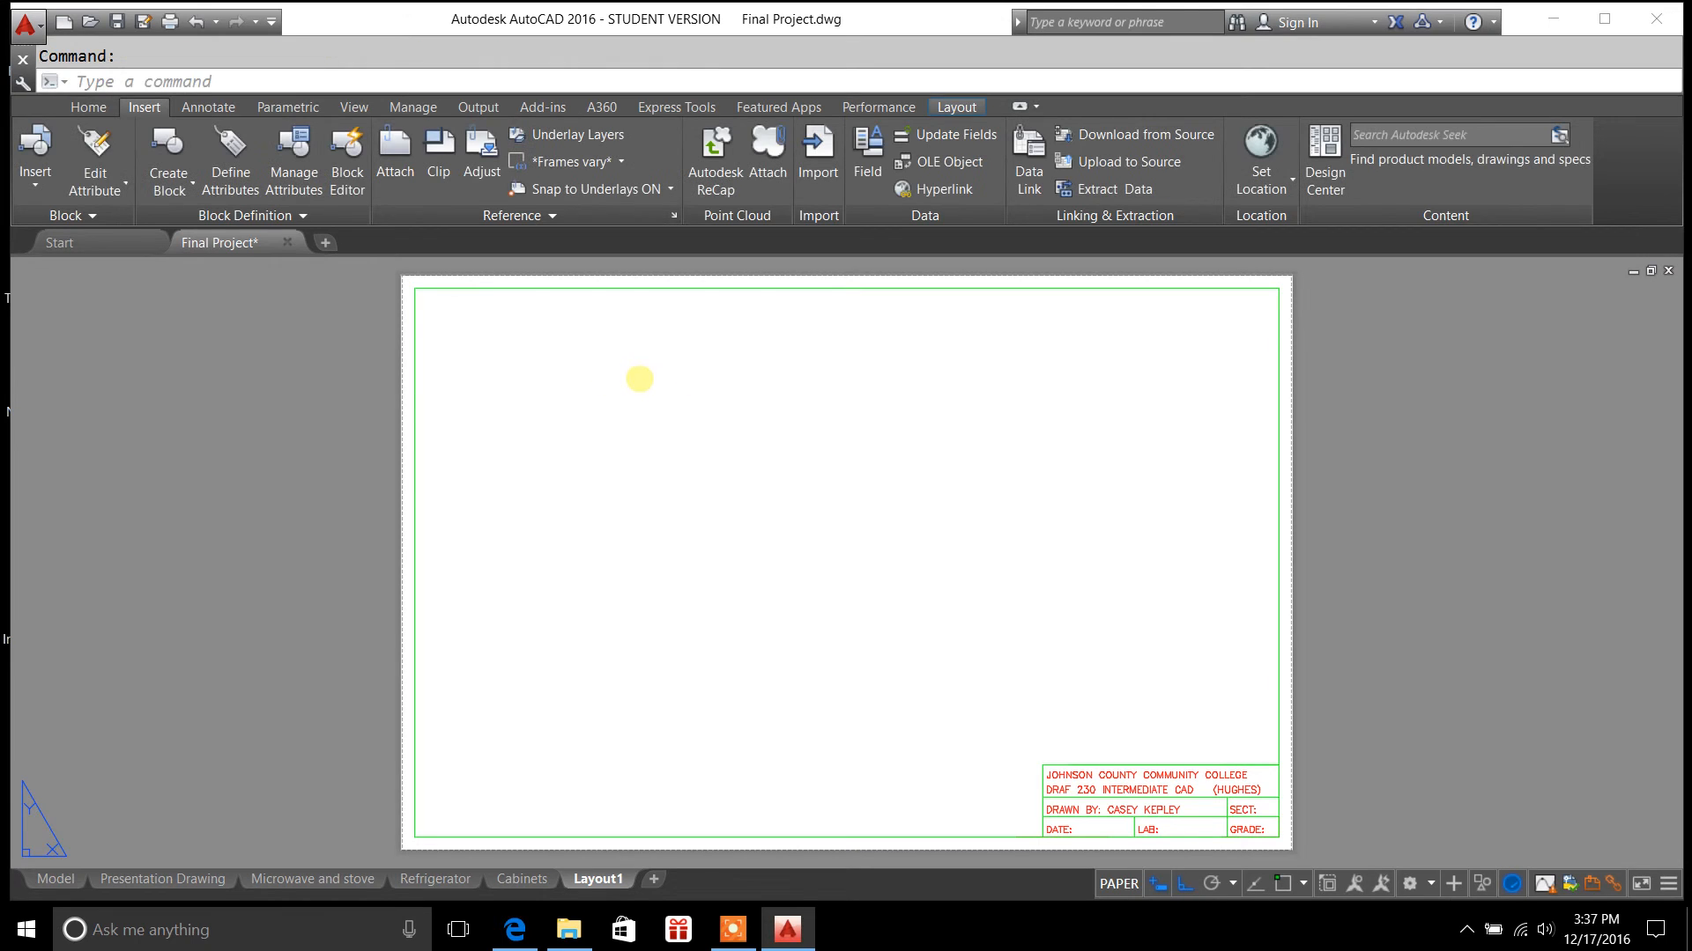